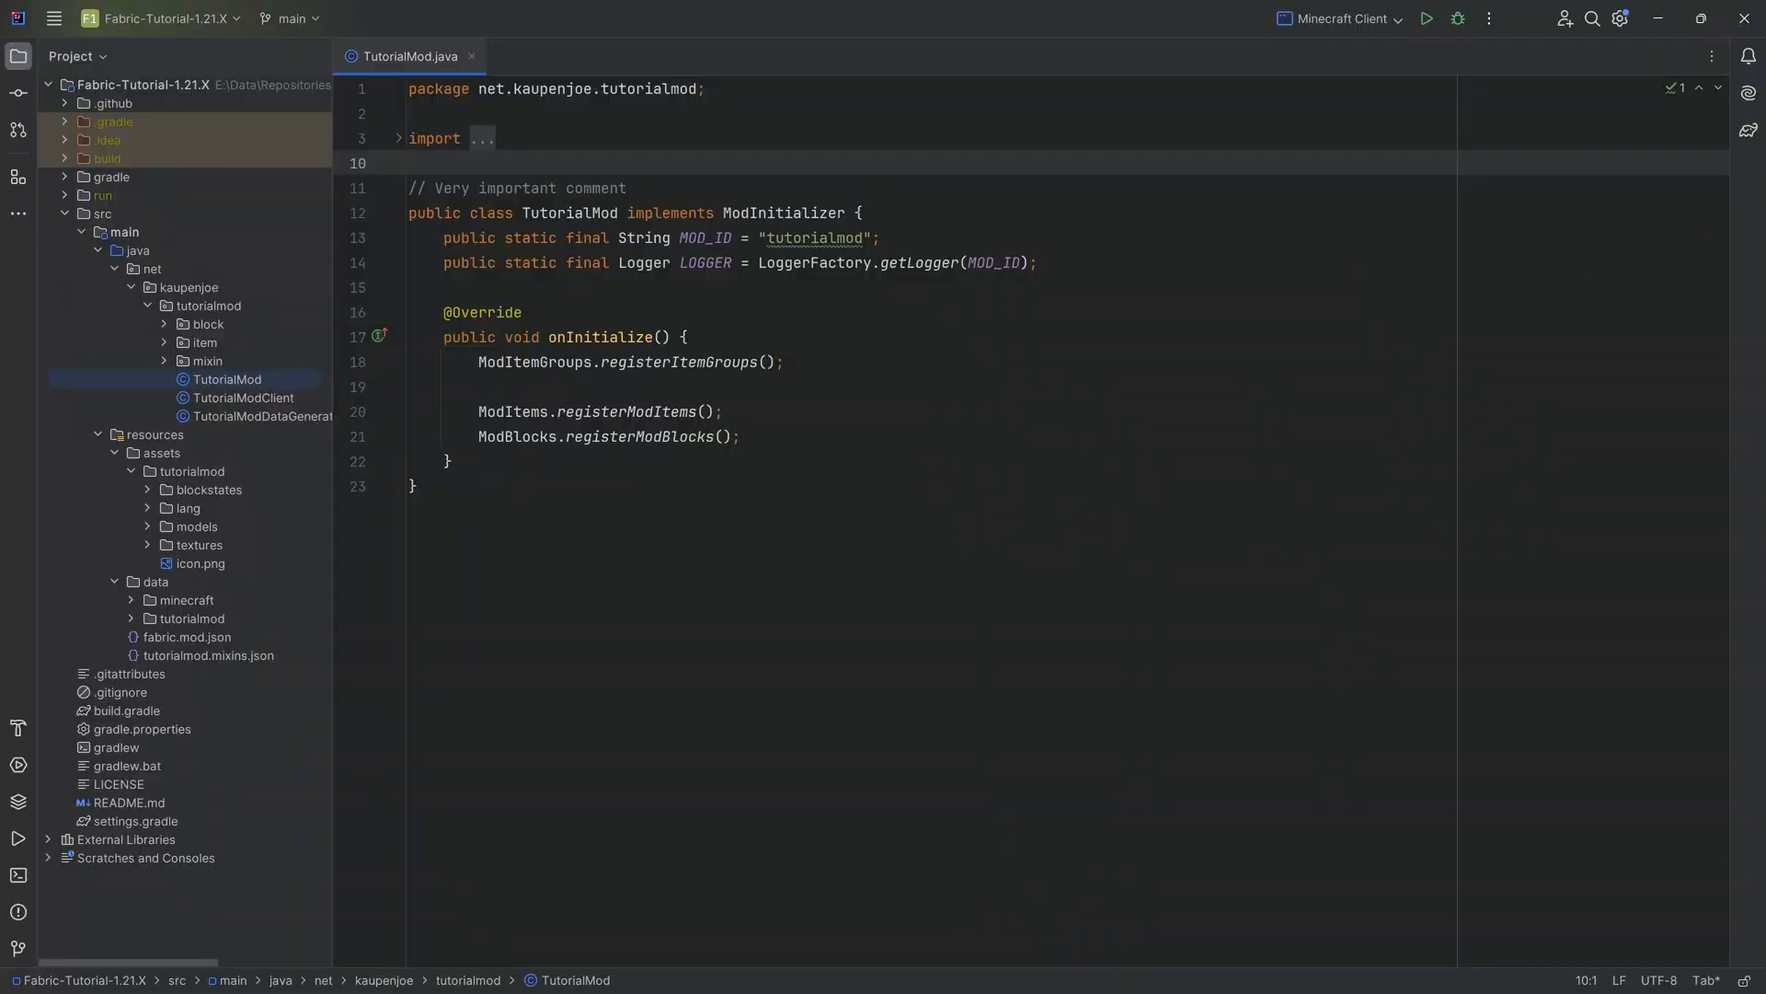
# Open the ModItems class from the item package
pyautogui.click(203, 343)
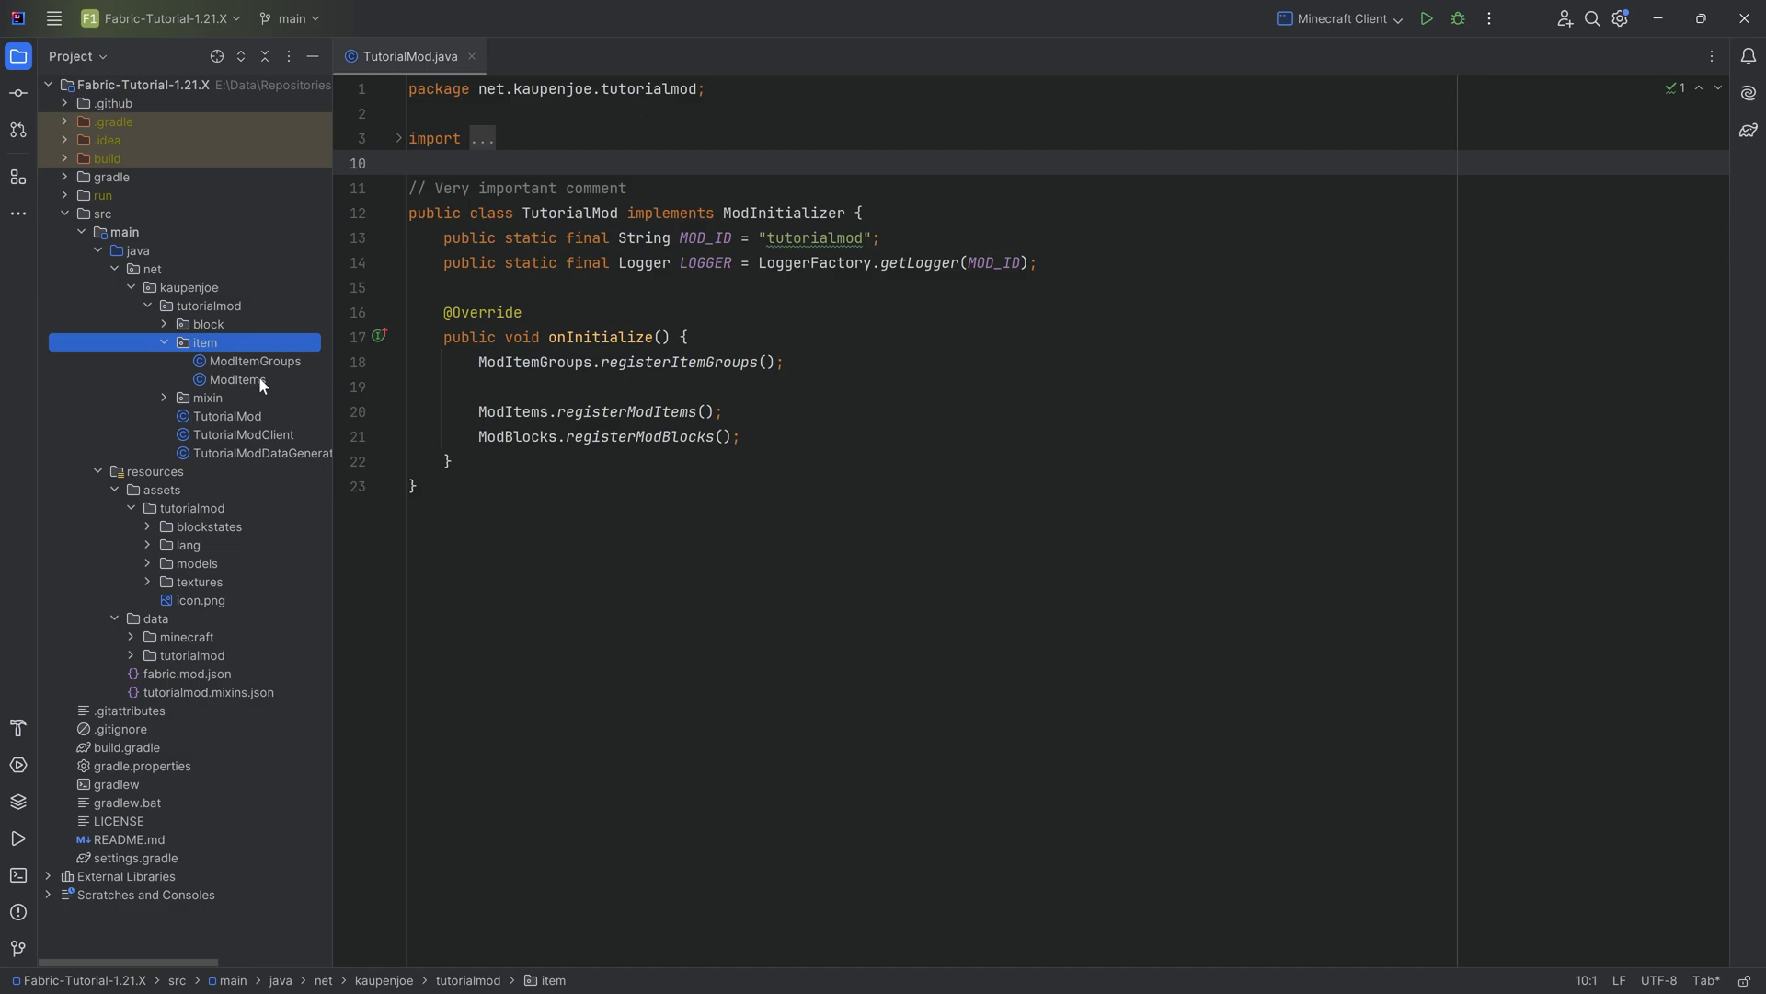
pyautogui.moveTo(248, 401)
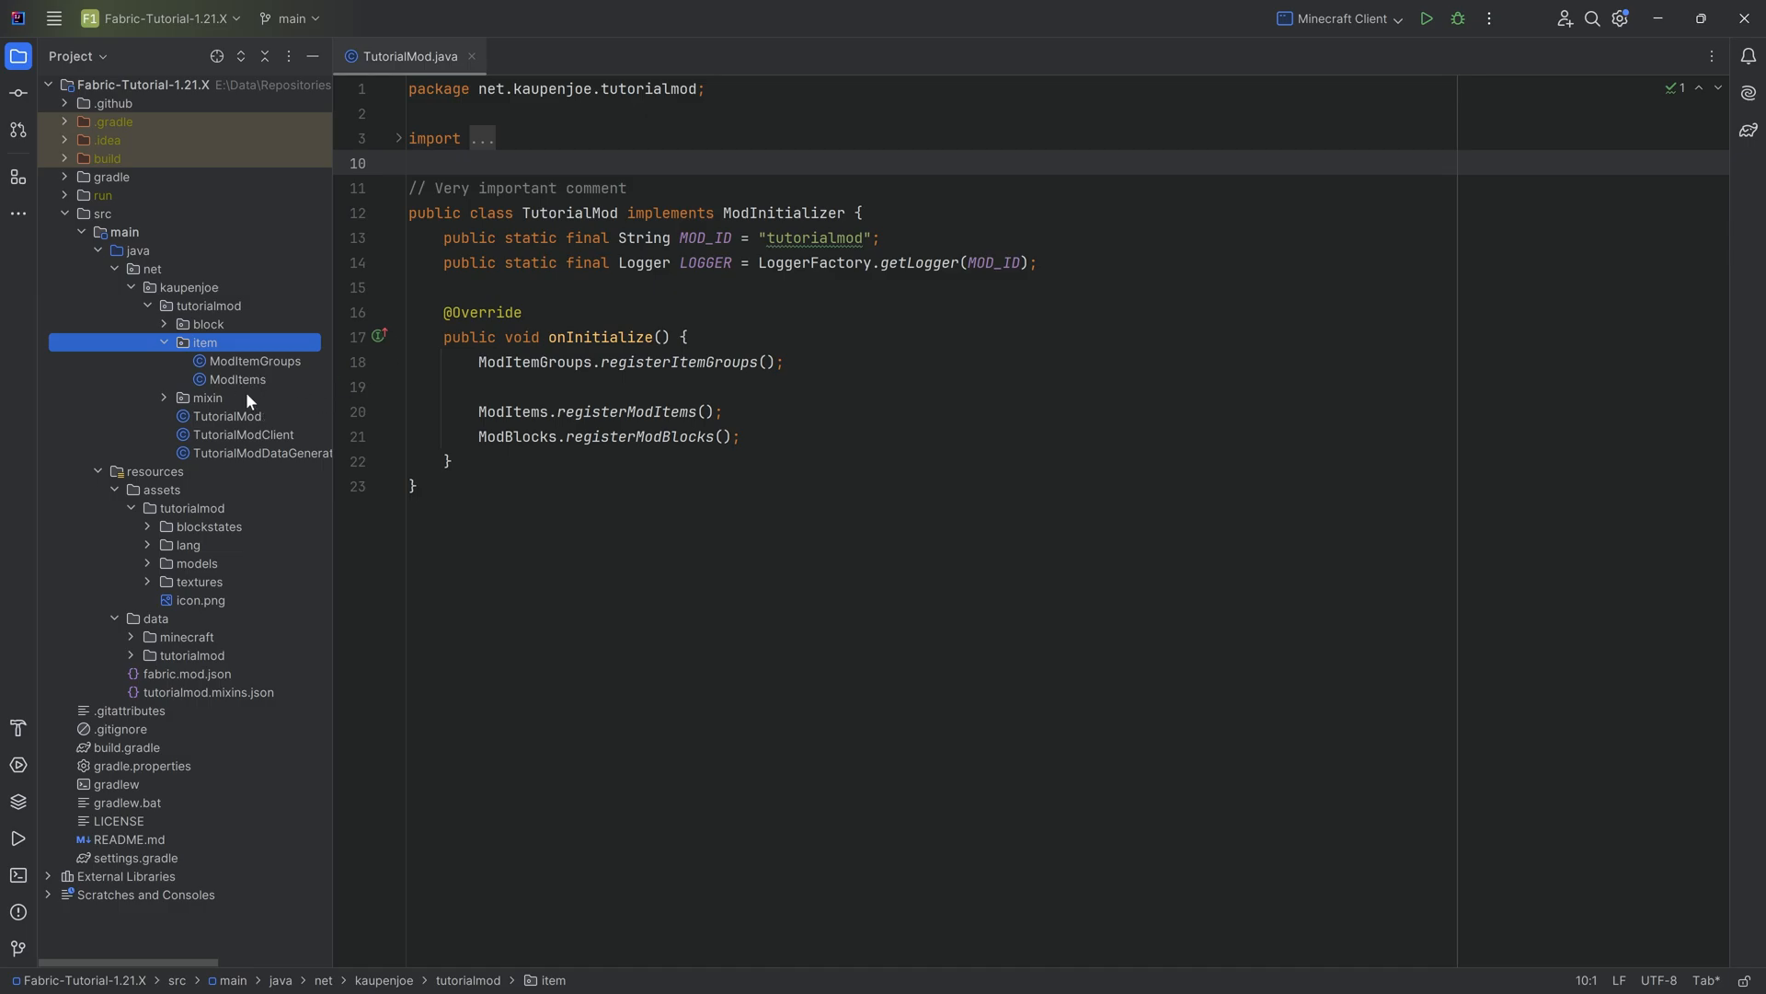
pyautogui.doubleClick(236, 379)
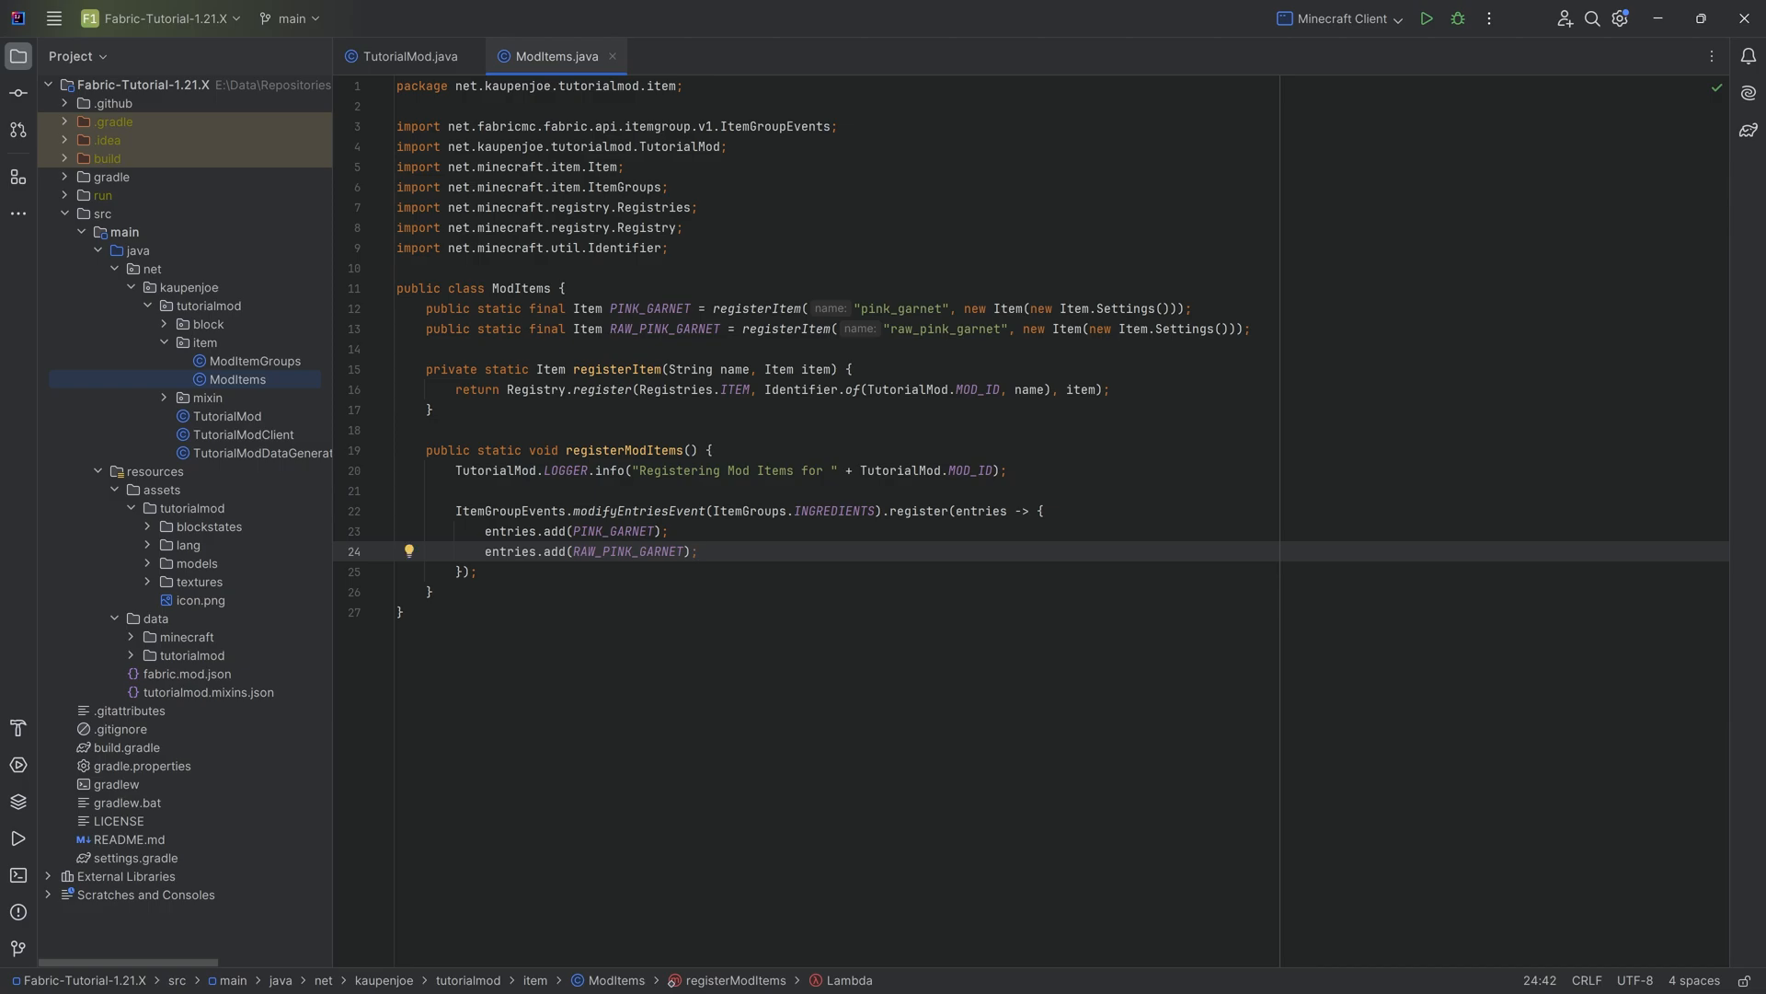
# Add blank lines after the RAW_PINK_GARNET declaration for a new item entry
pyautogui.click(1247, 328)
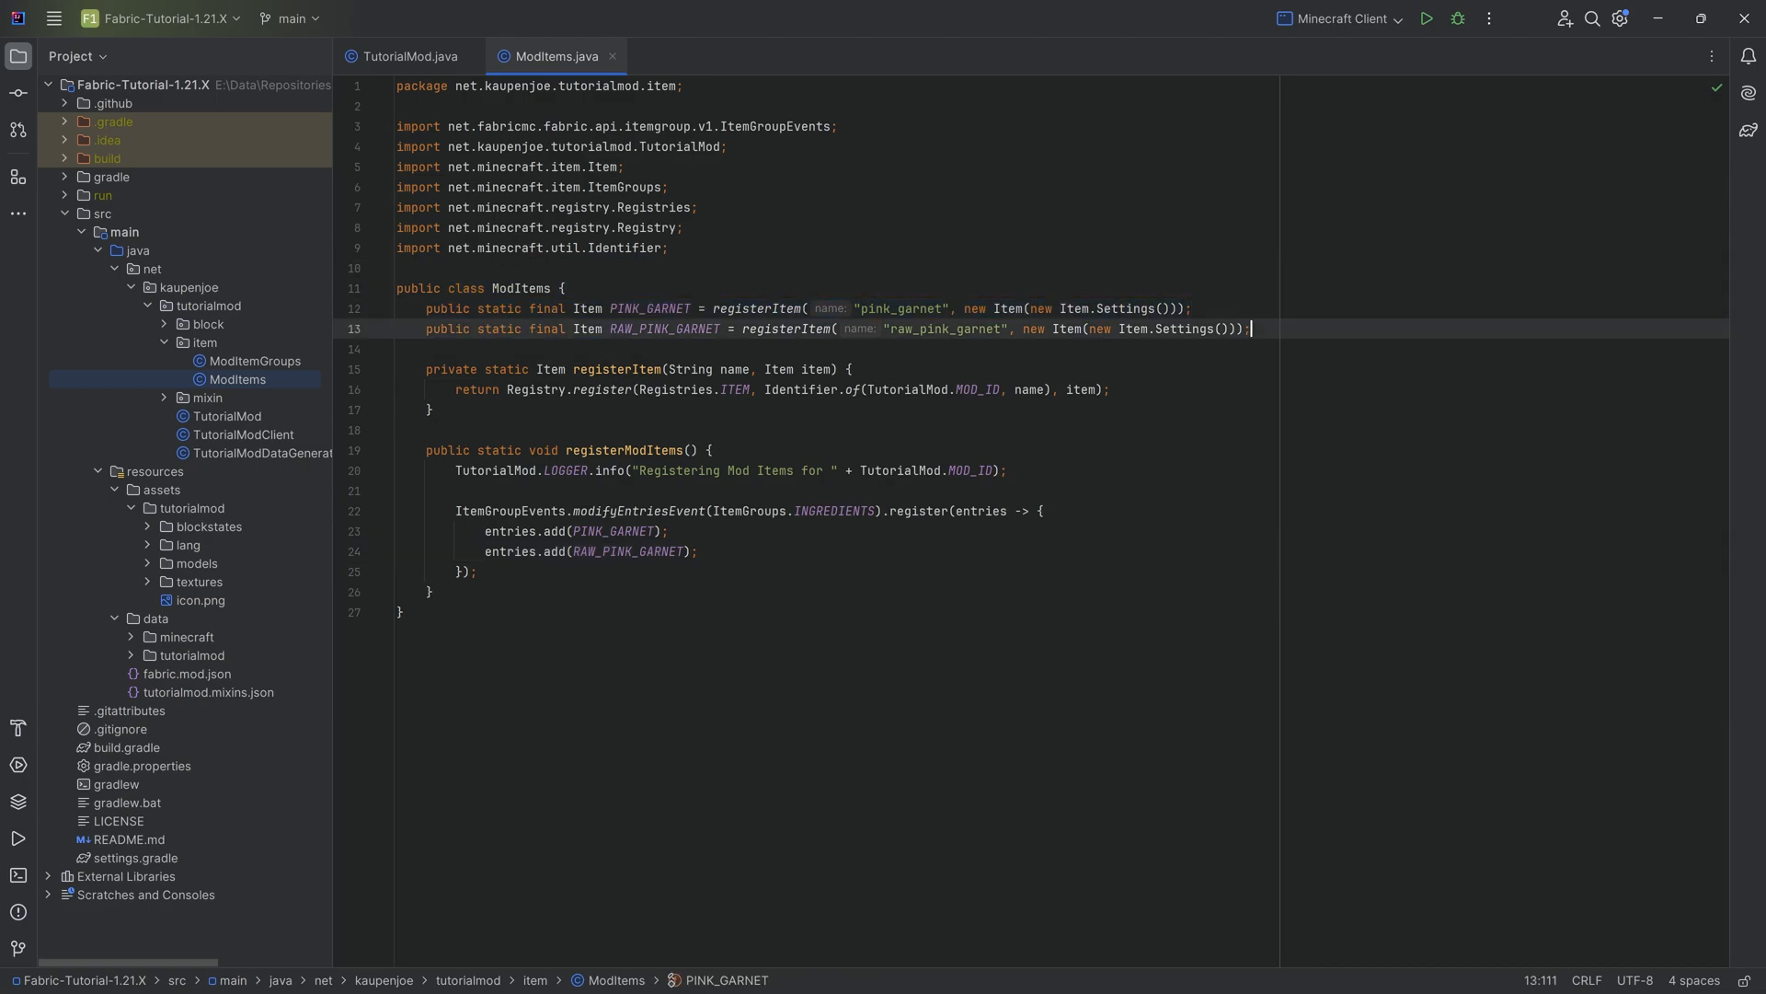
pyautogui.click(997, 309)
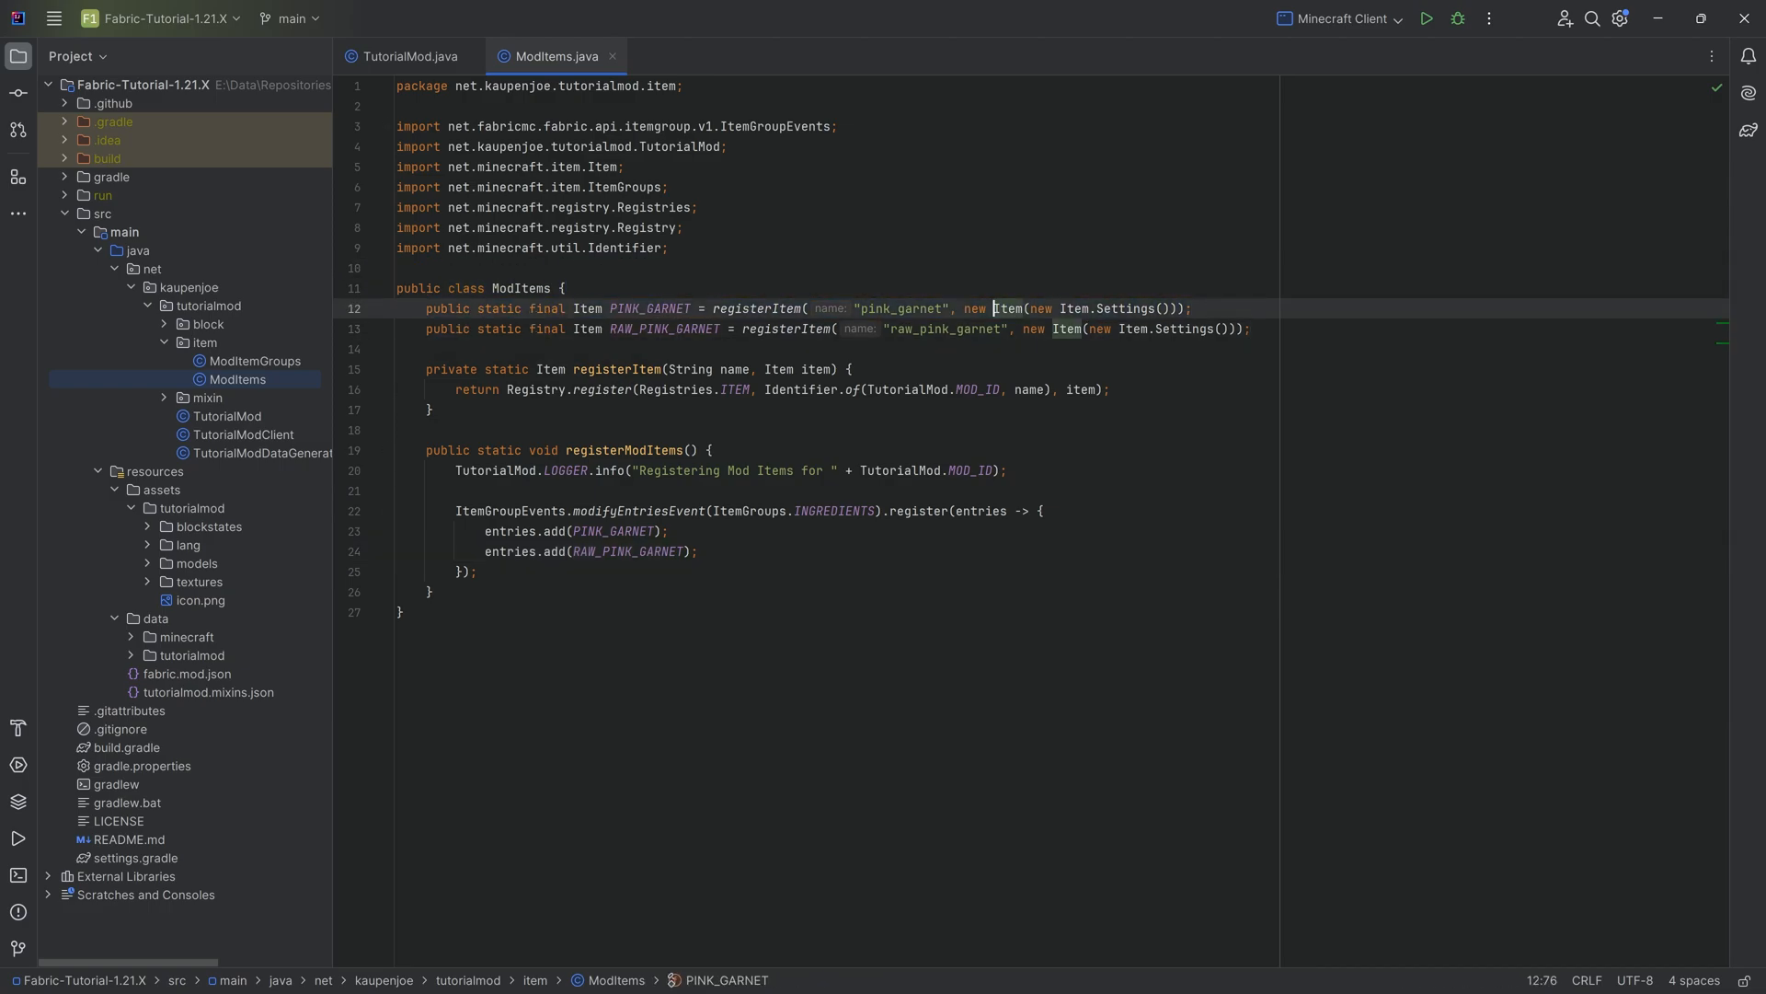
pyautogui.press('enter')
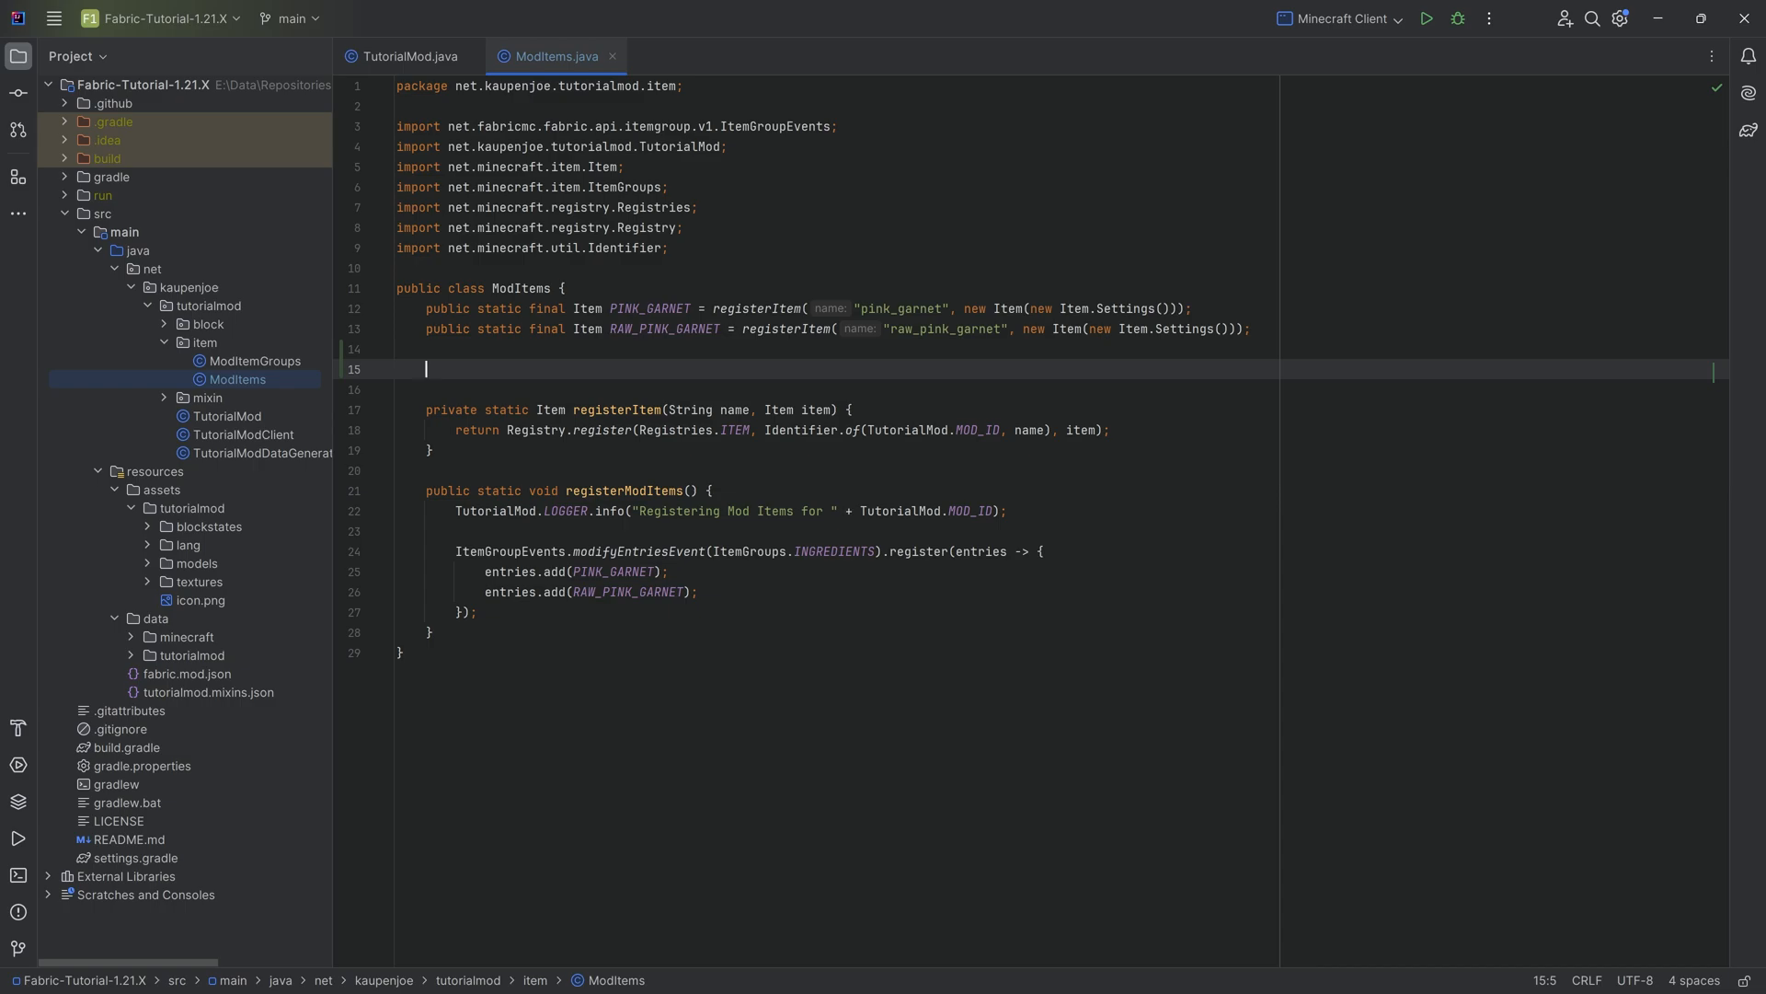
# Create a custom package under item and start a new ChiselItem Java class in it
pyautogui.click(206, 342)
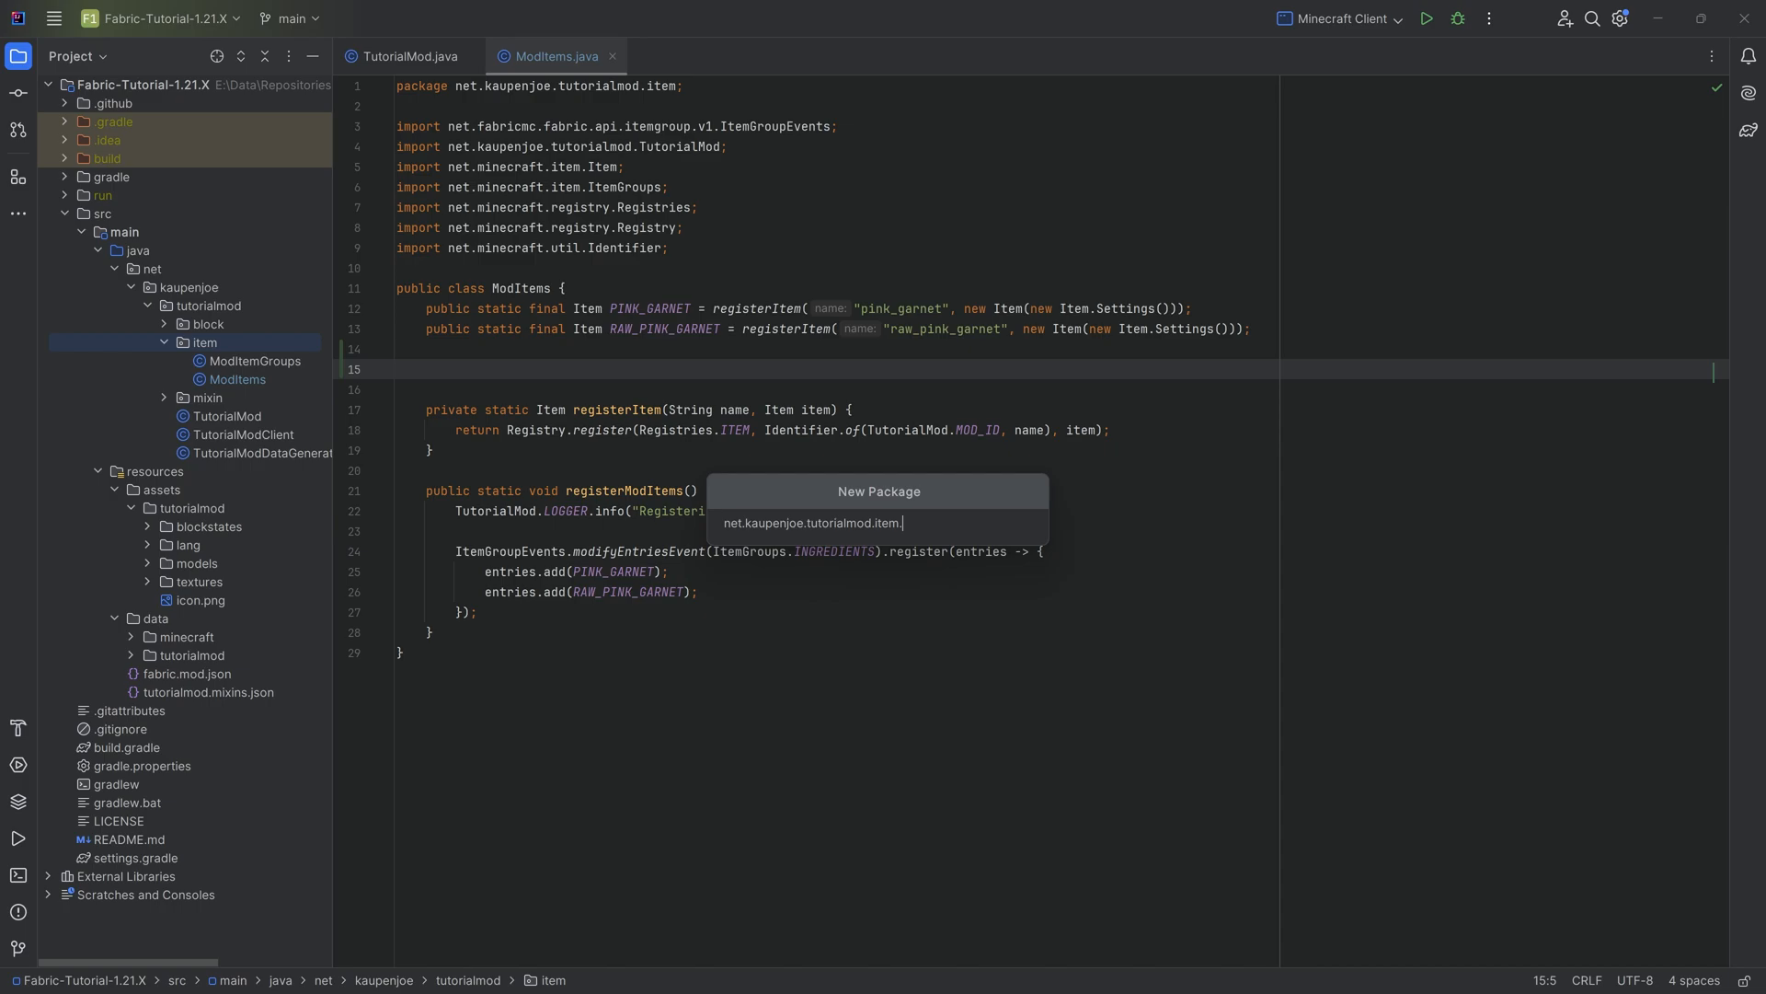
pyautogui.write('custom')
pyautogui.press('Enter')
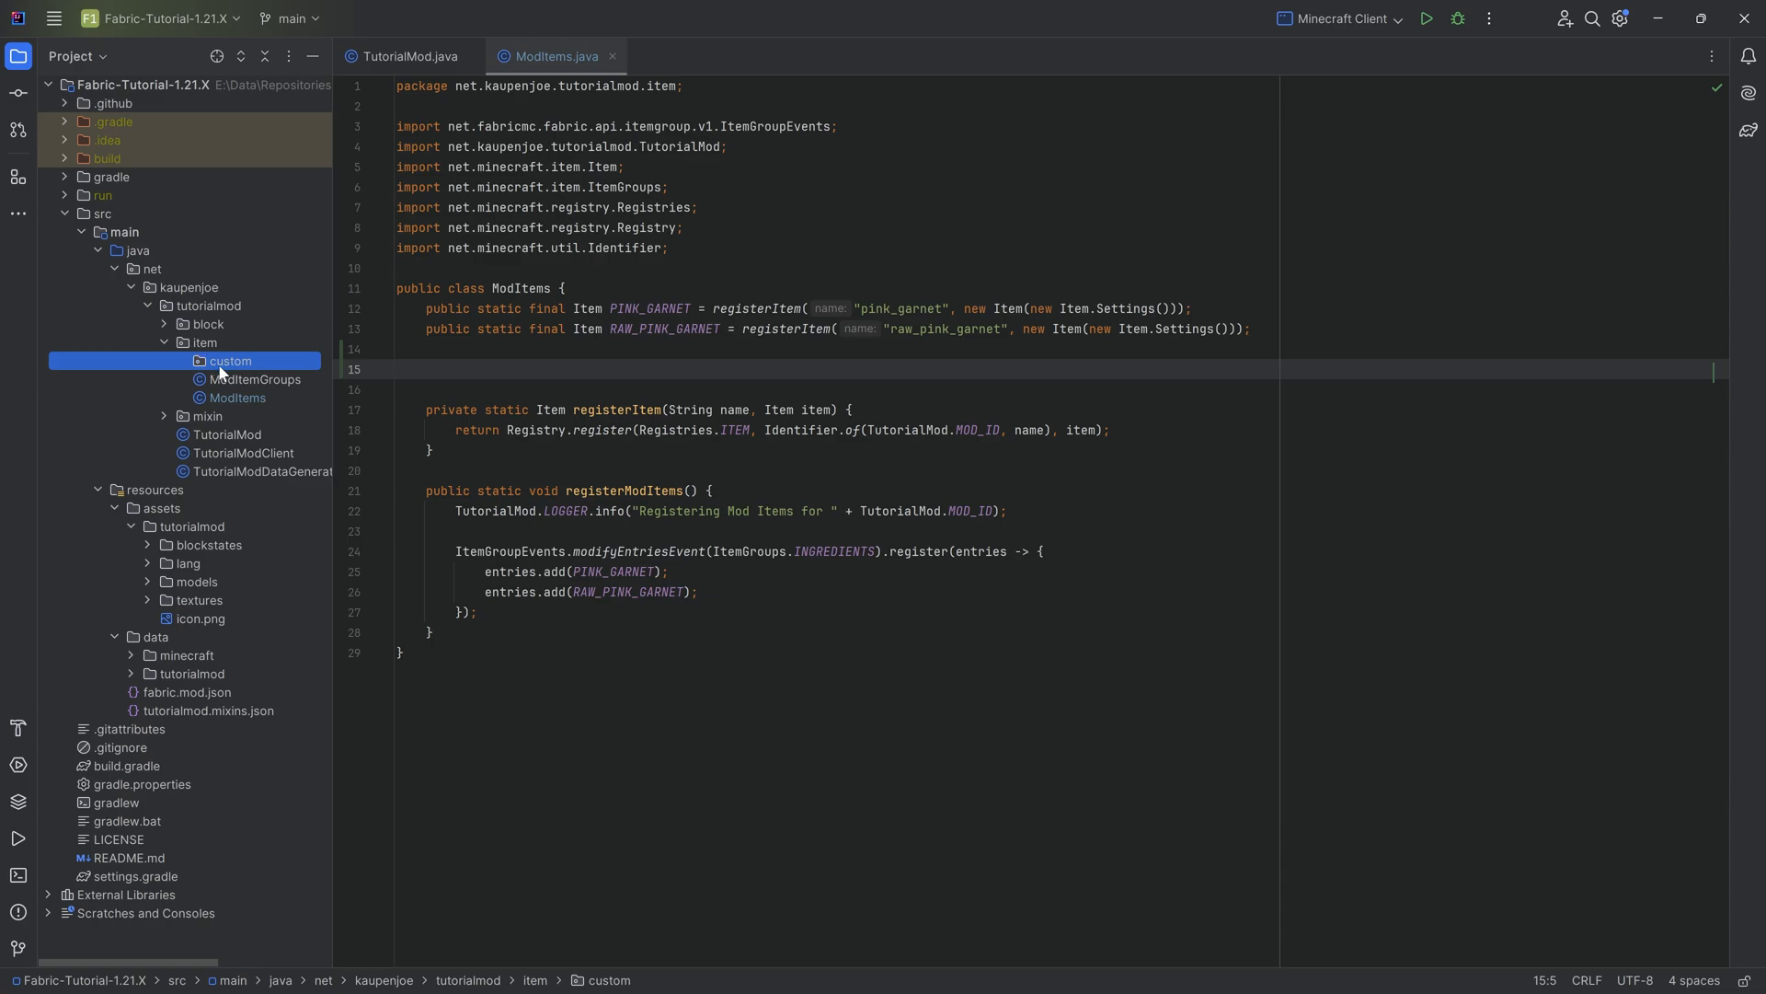
pyautogui.rightClick(230, 361)
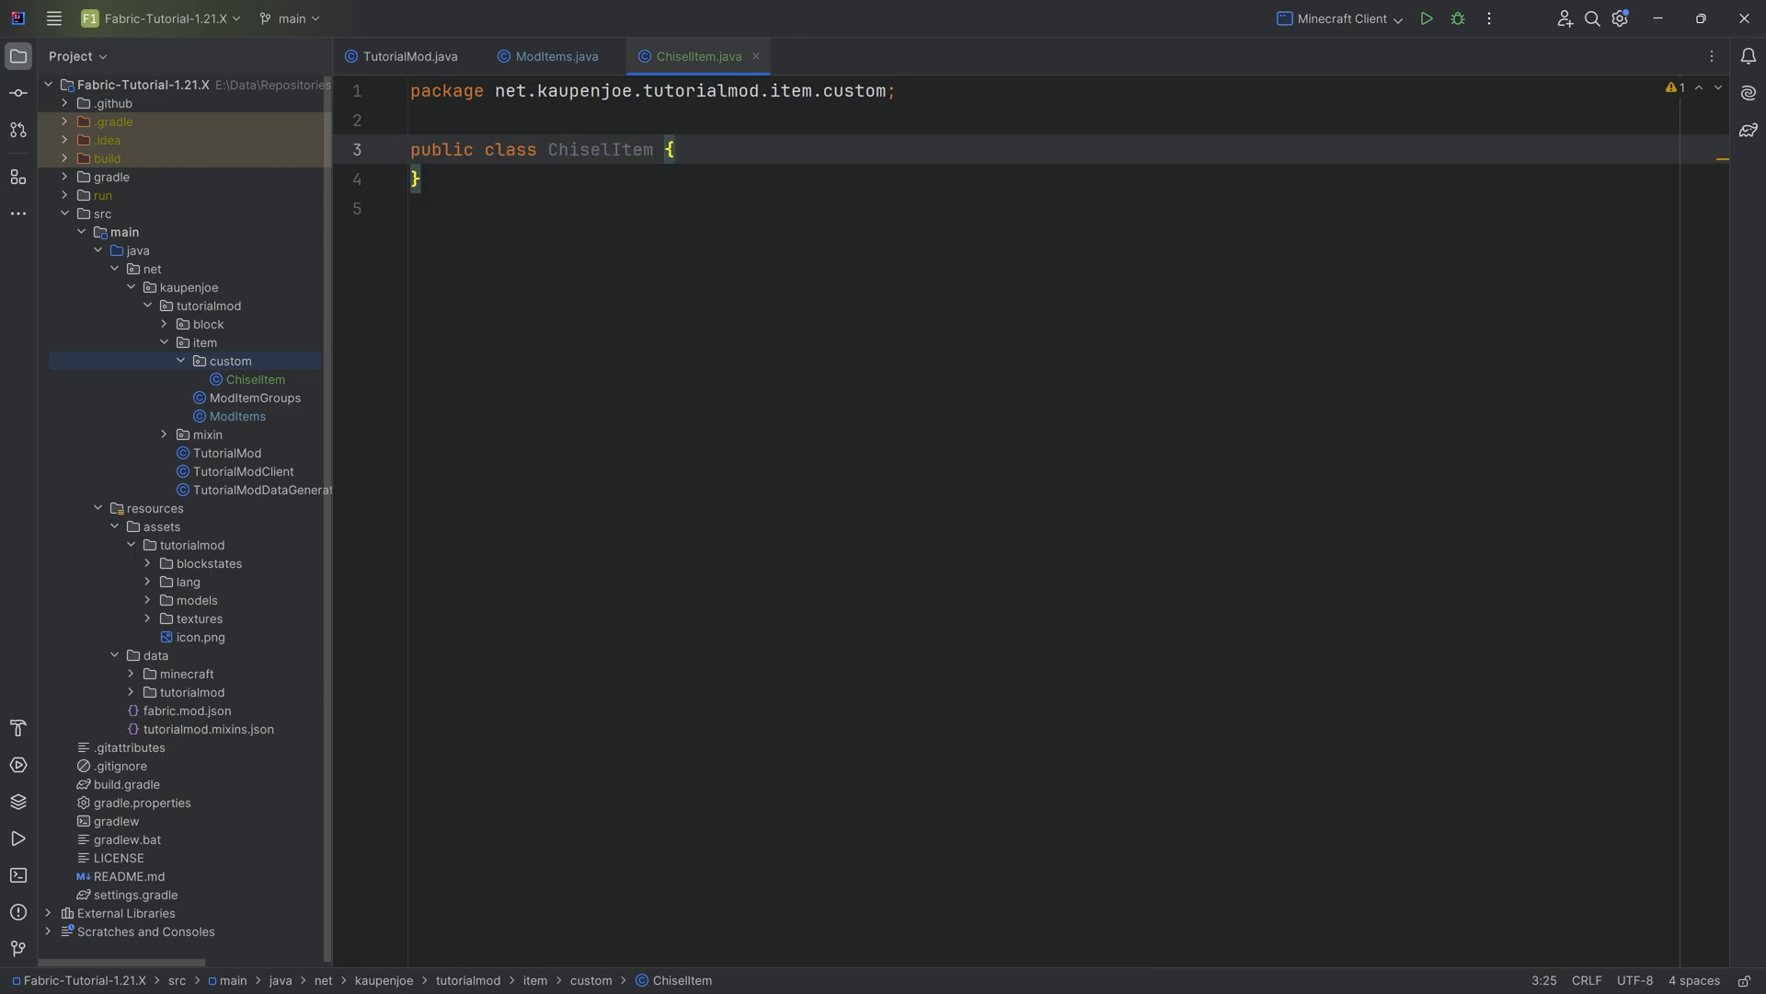
# Make the ChiselItem class declaration extend Item
pyautogui.doubleClick(600, 150)
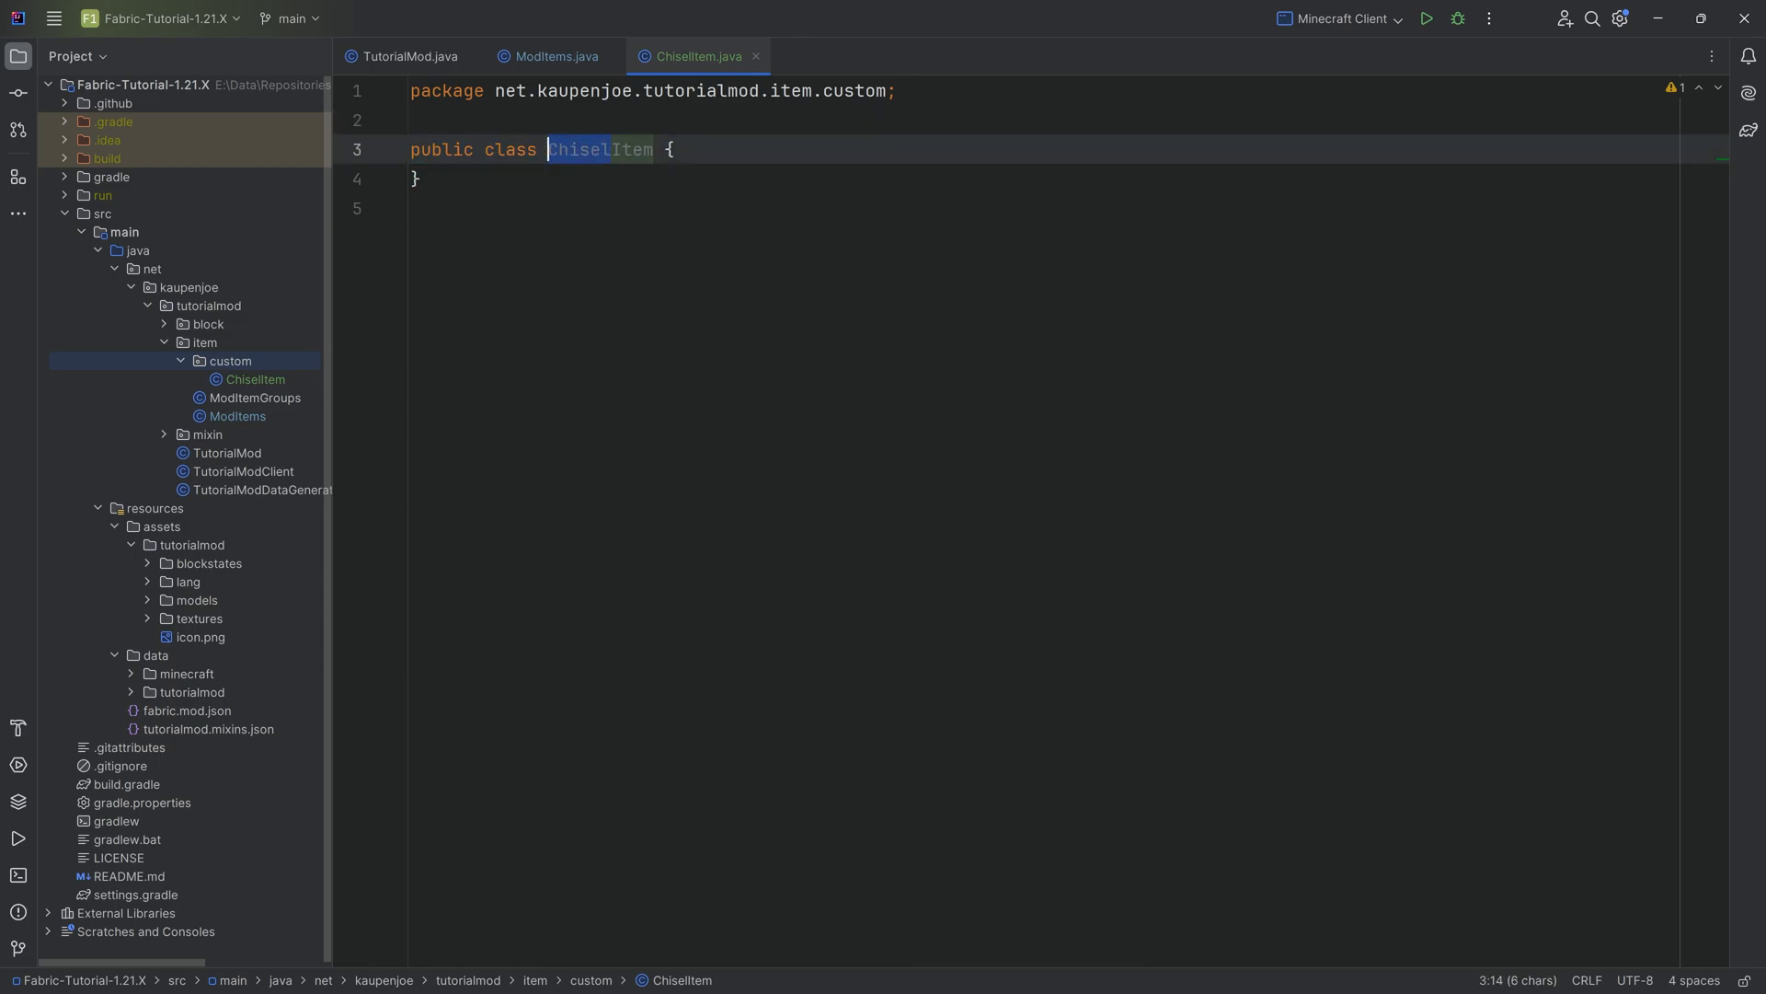
pyautogui.click(668, 149)
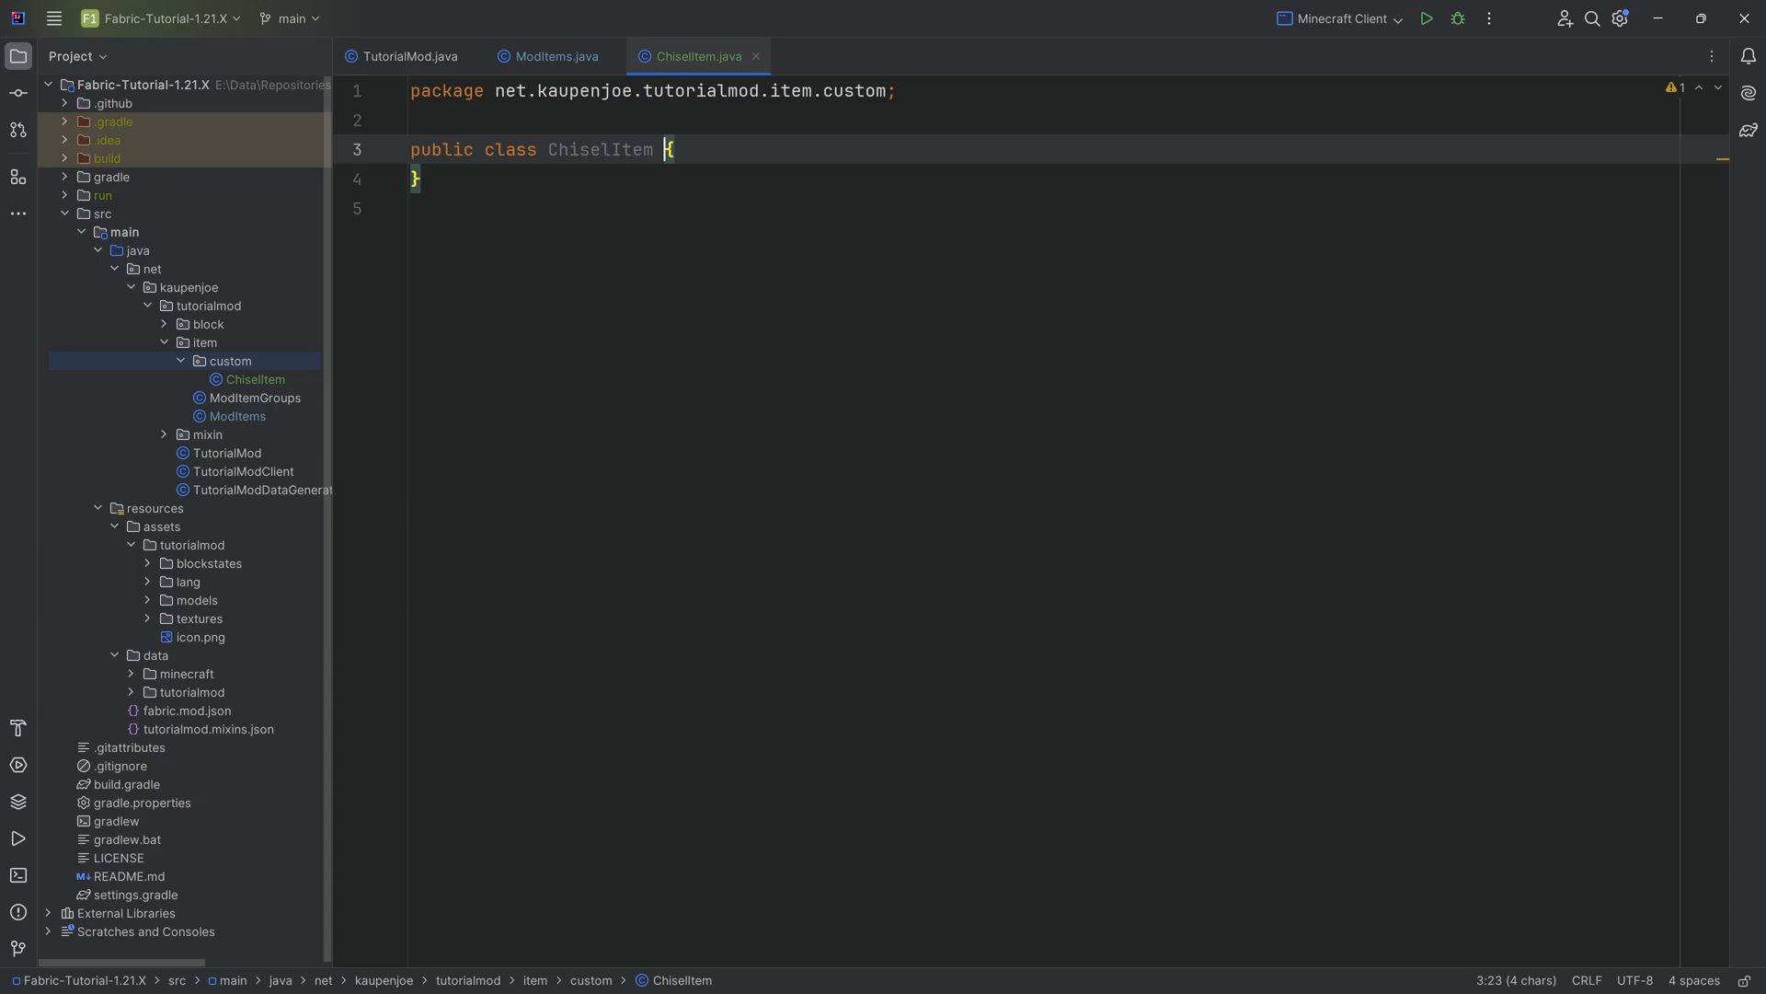
pyautogui.click(611, 149)
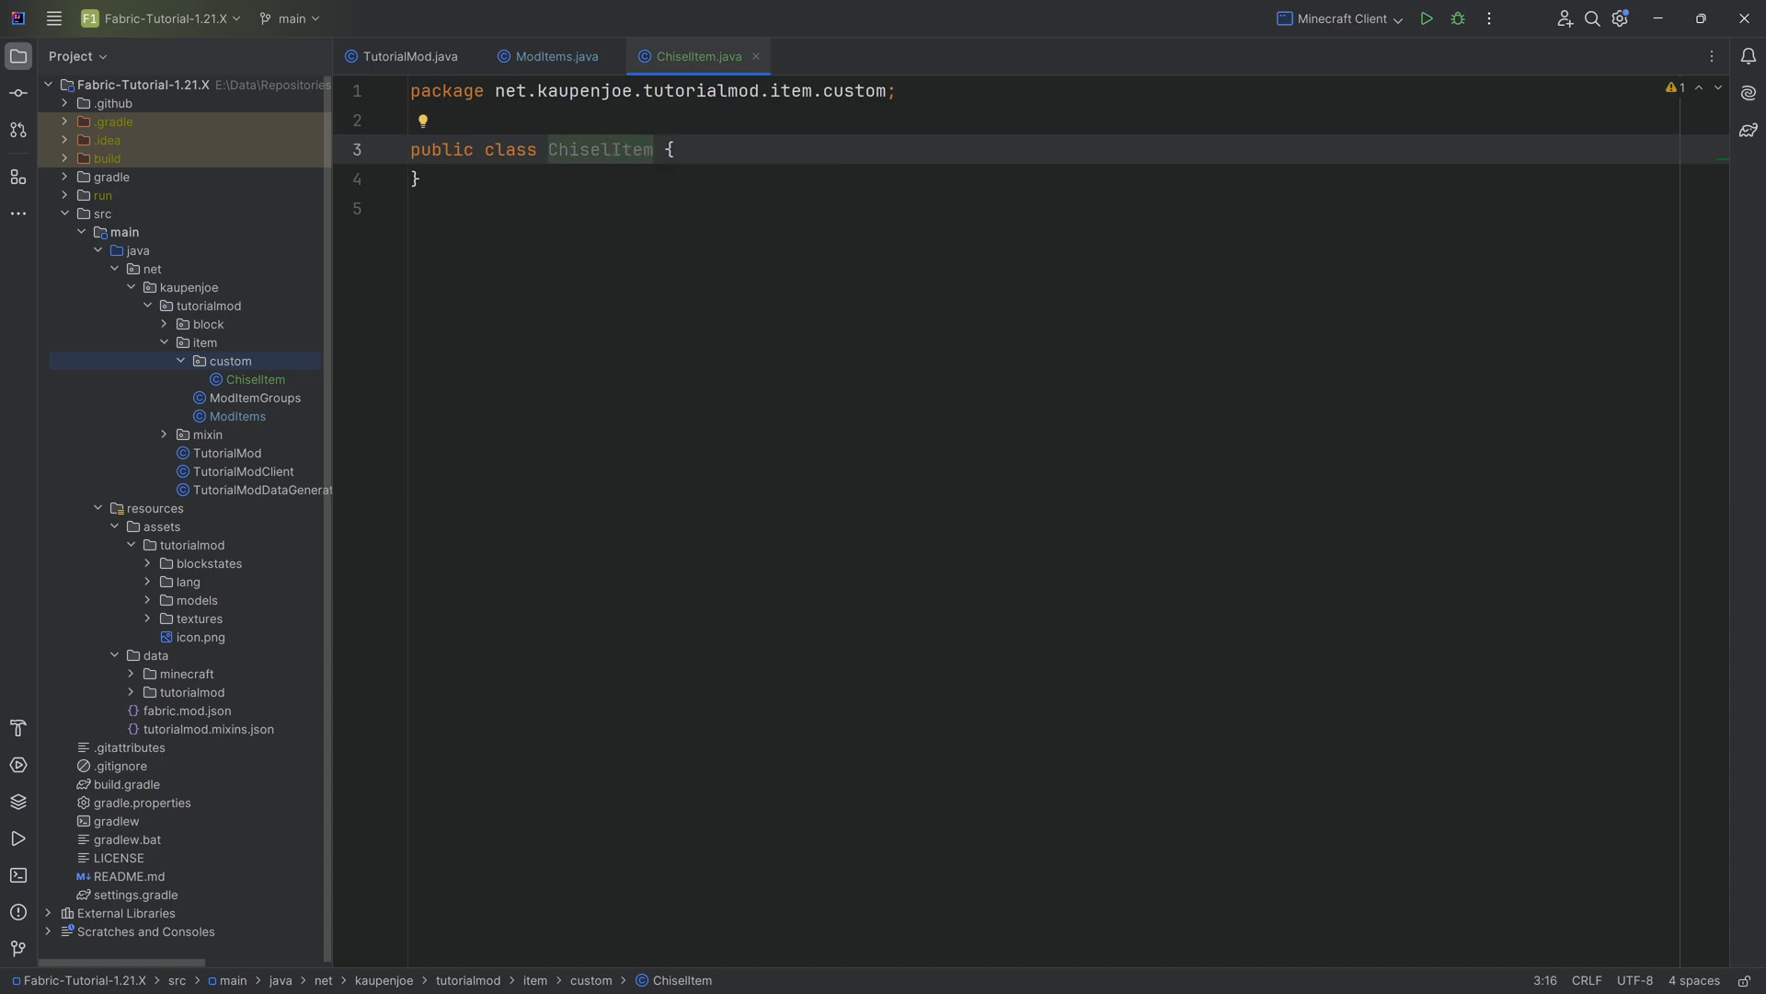
pyautogui.write('e')
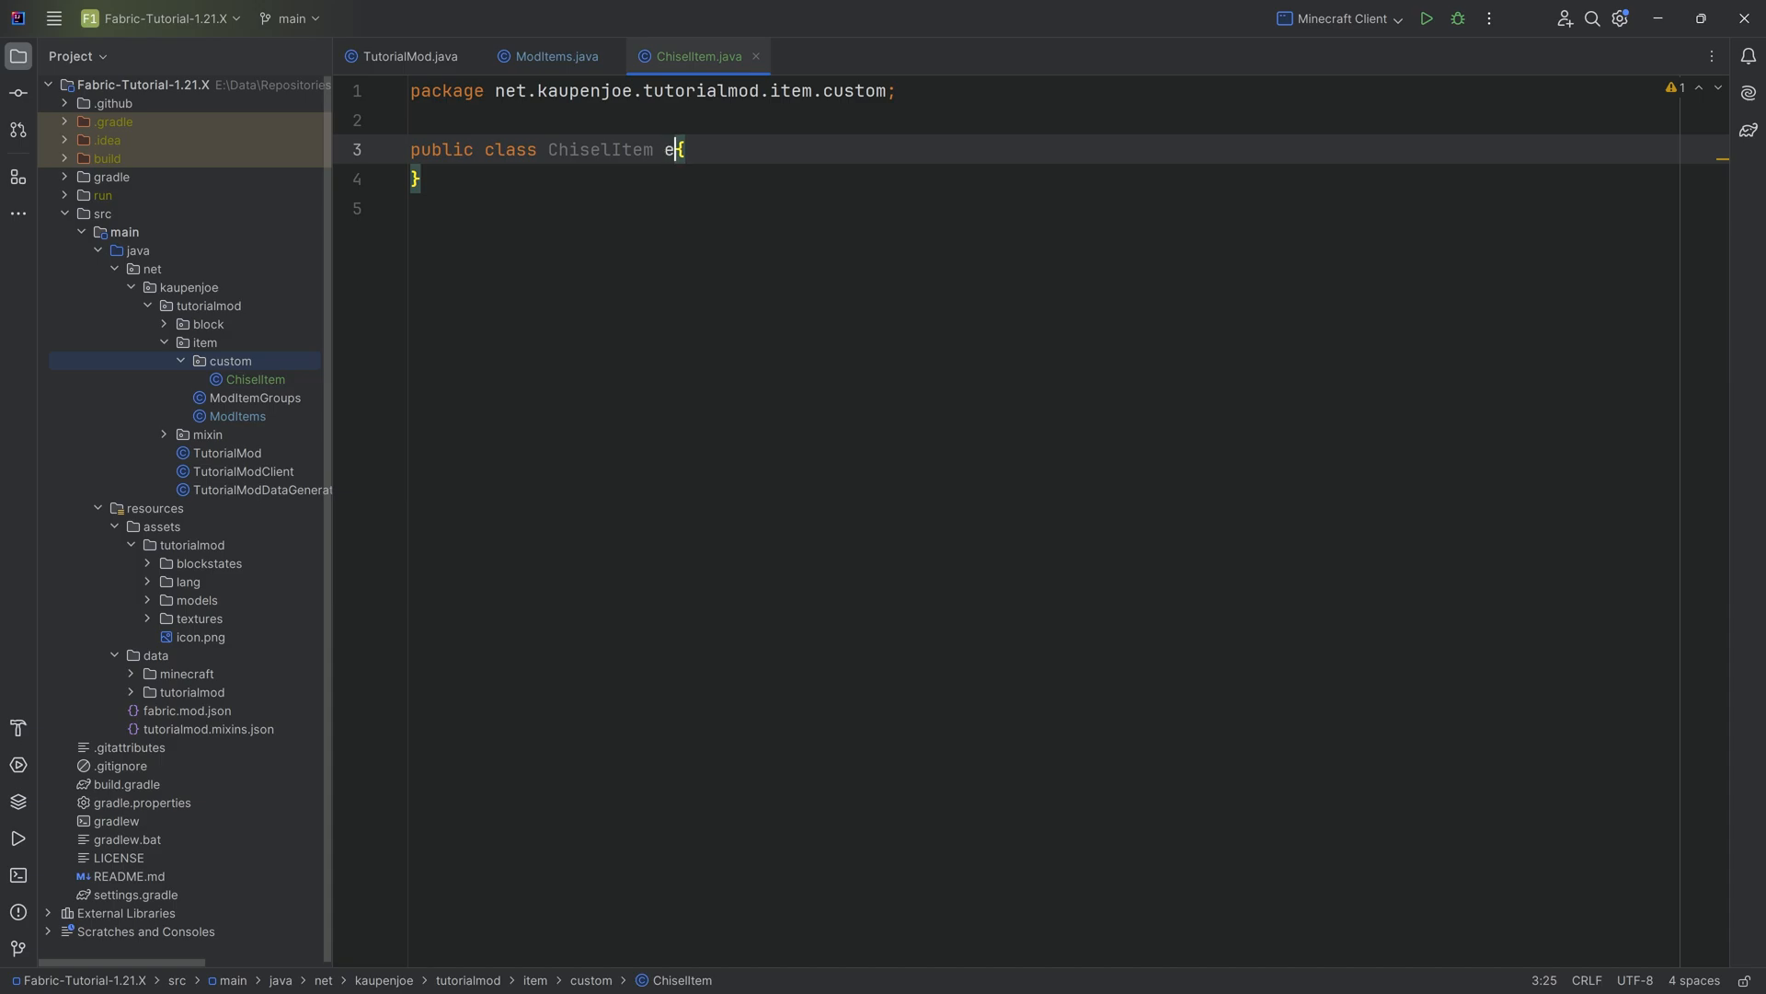
pyautogui.write('xtends Item')
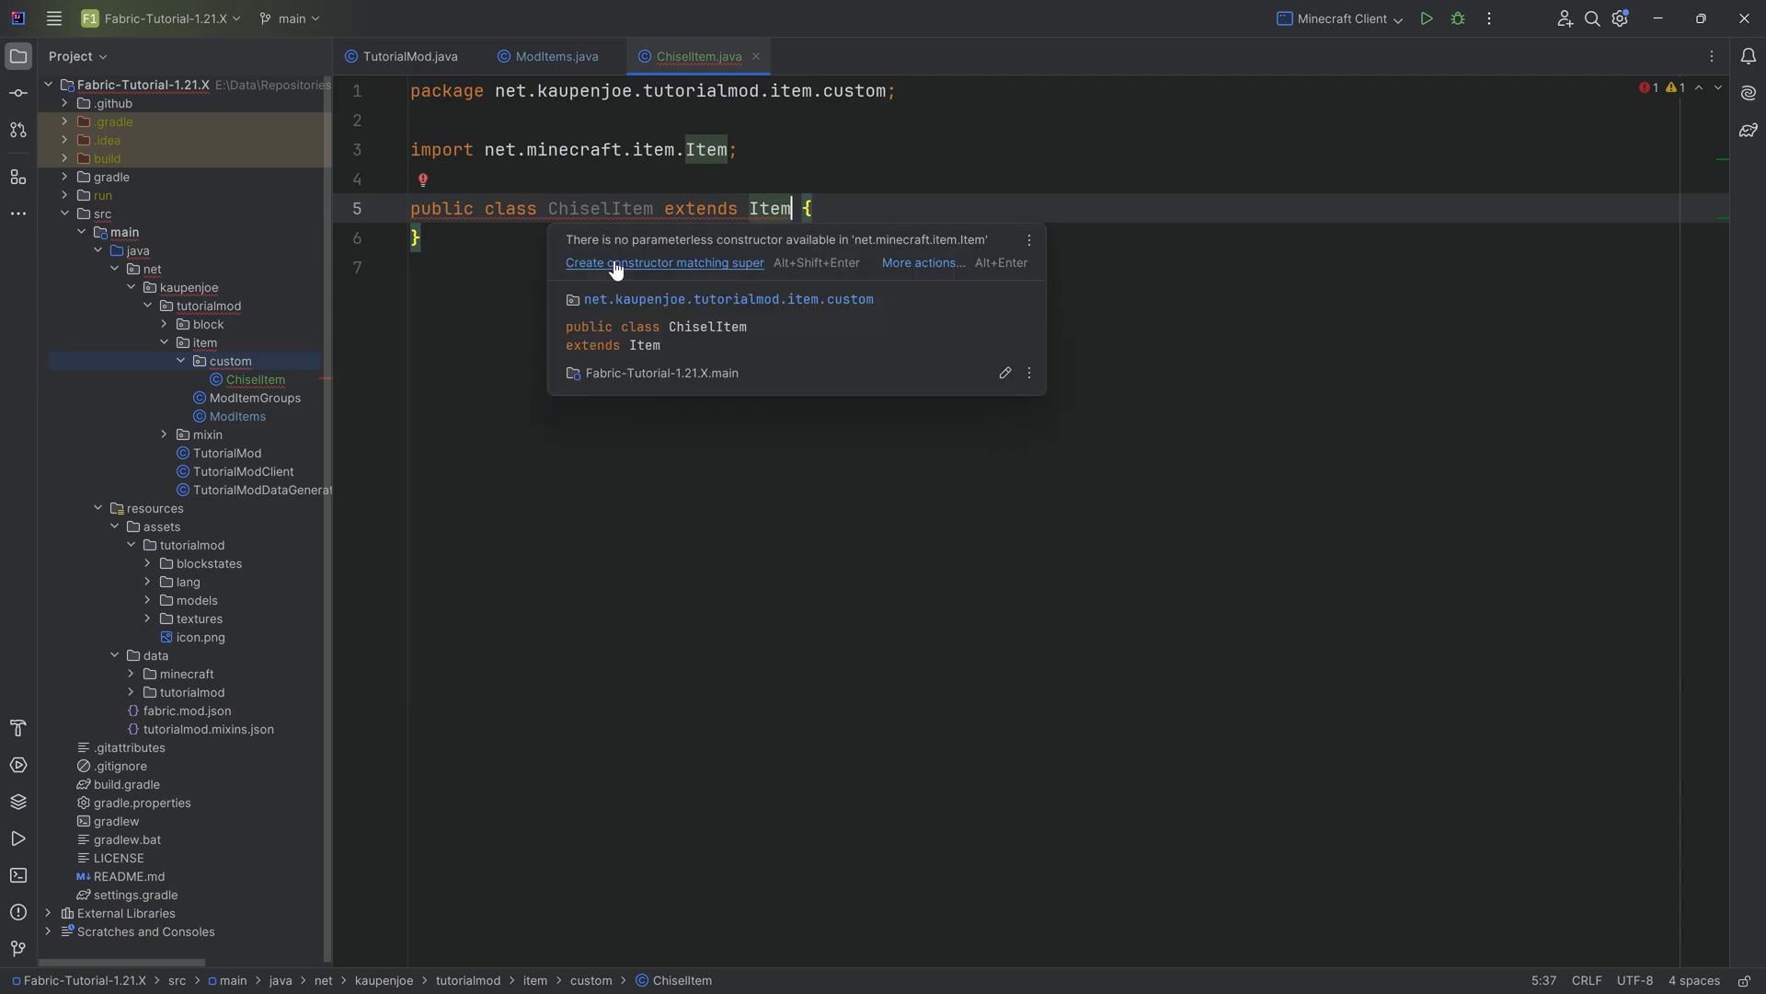
# Generate the constructor matching Item that passes settings to super
pyautogui.click(664, 263)
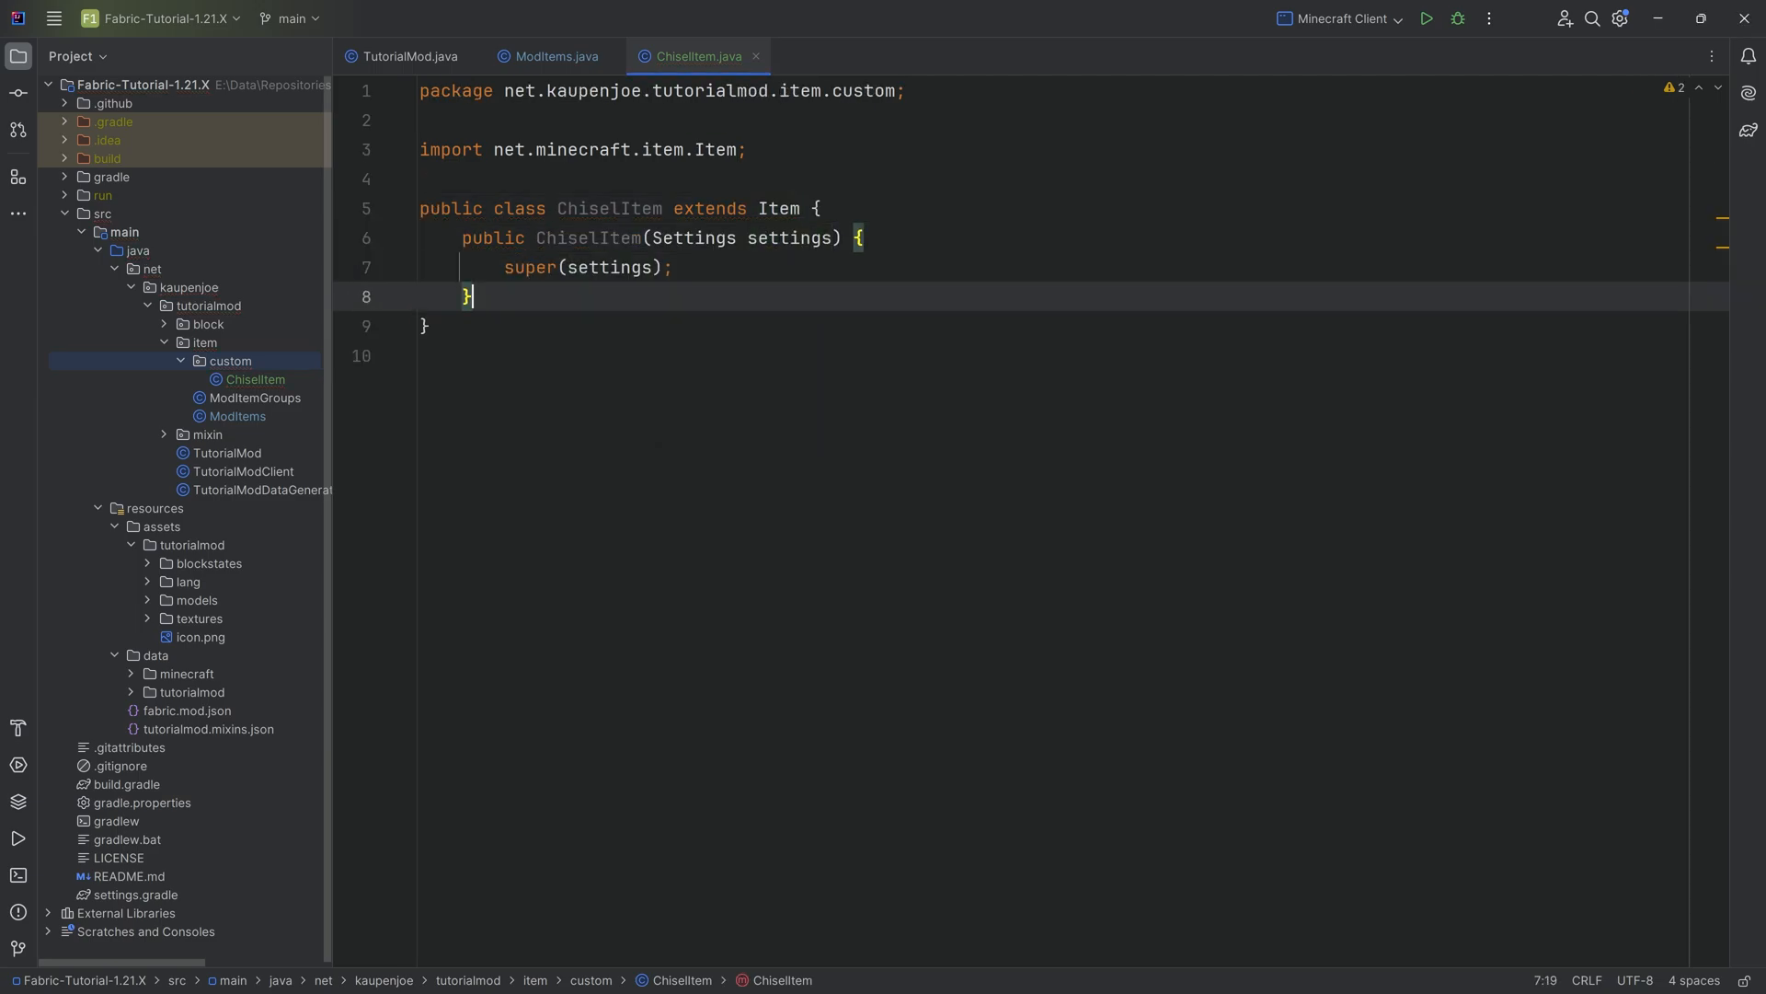
pyautogui.press('enter')
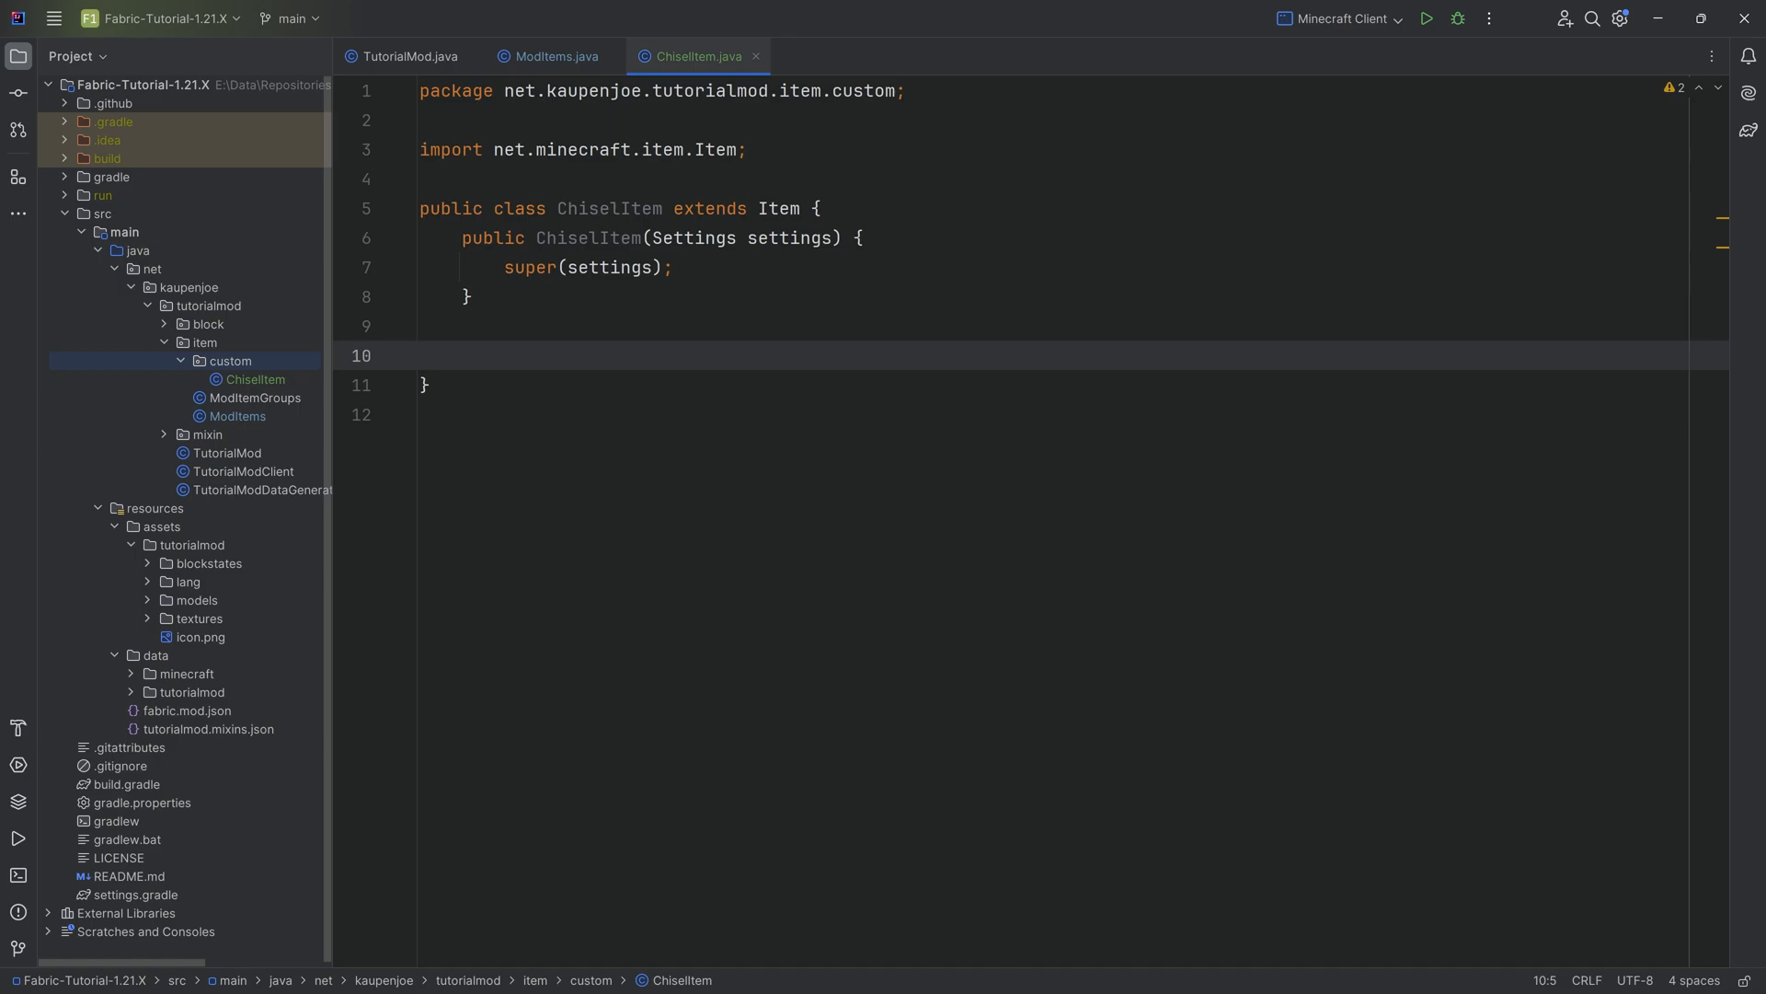
pyautogui.write('override')
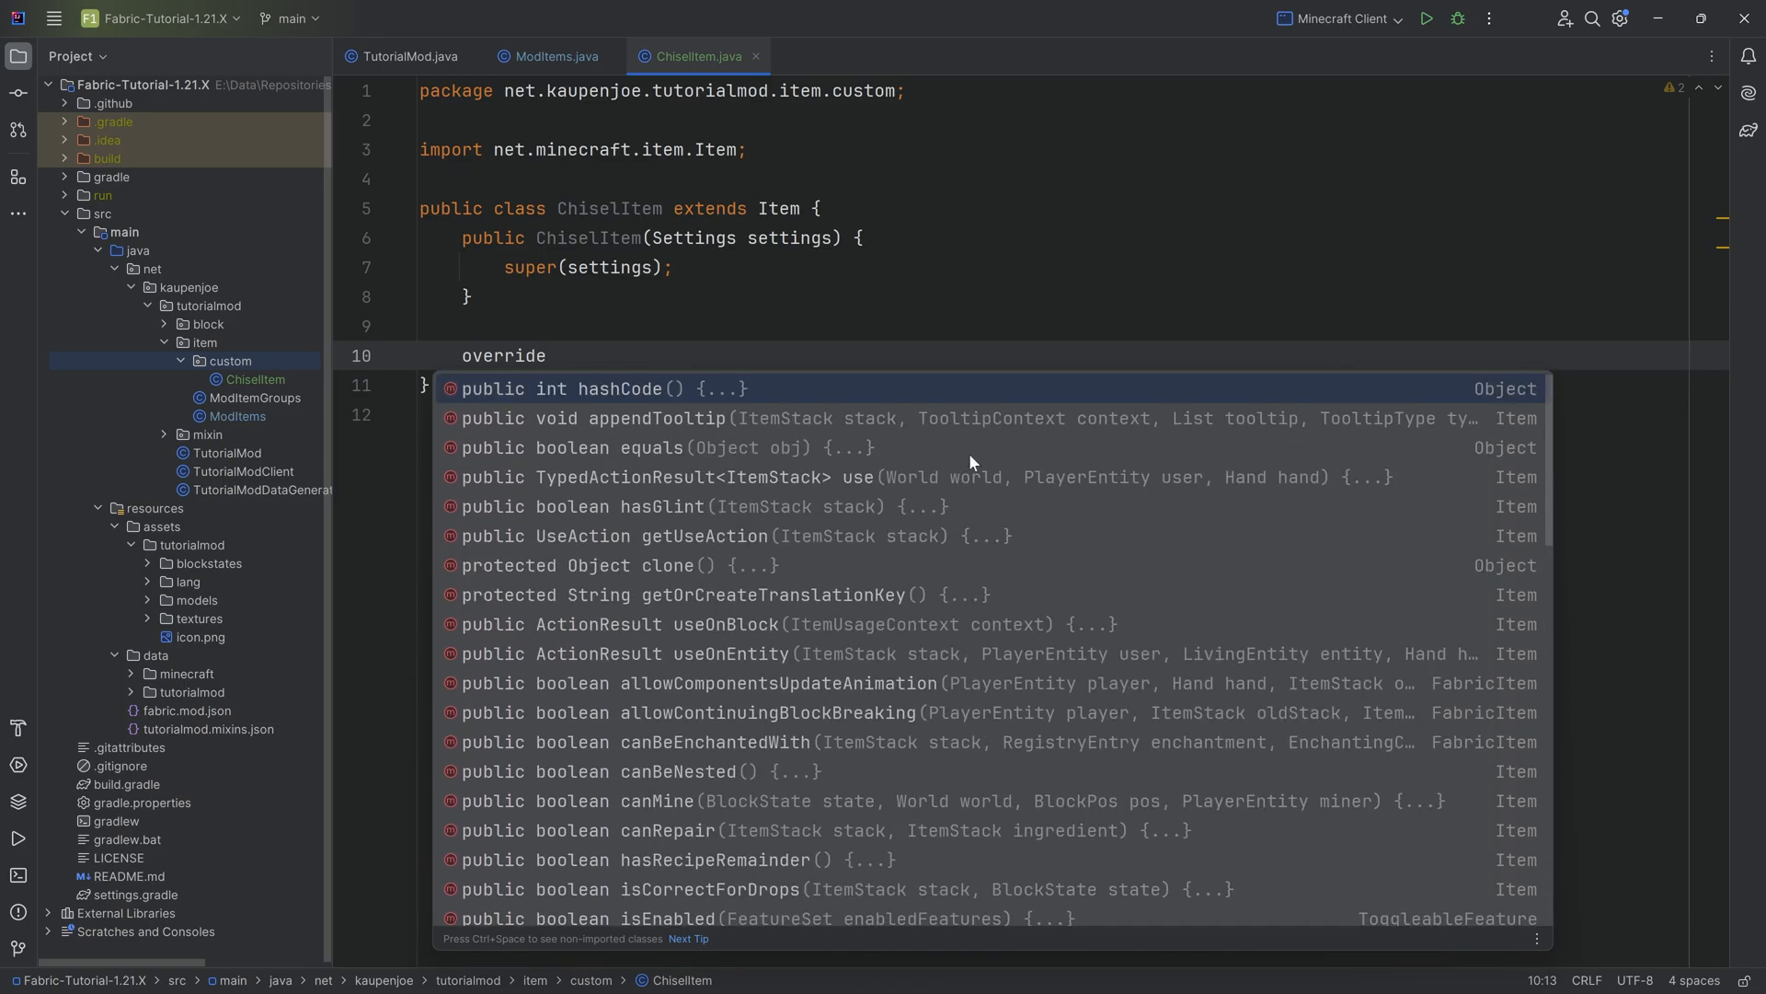
pyautogui.scroll(-3)
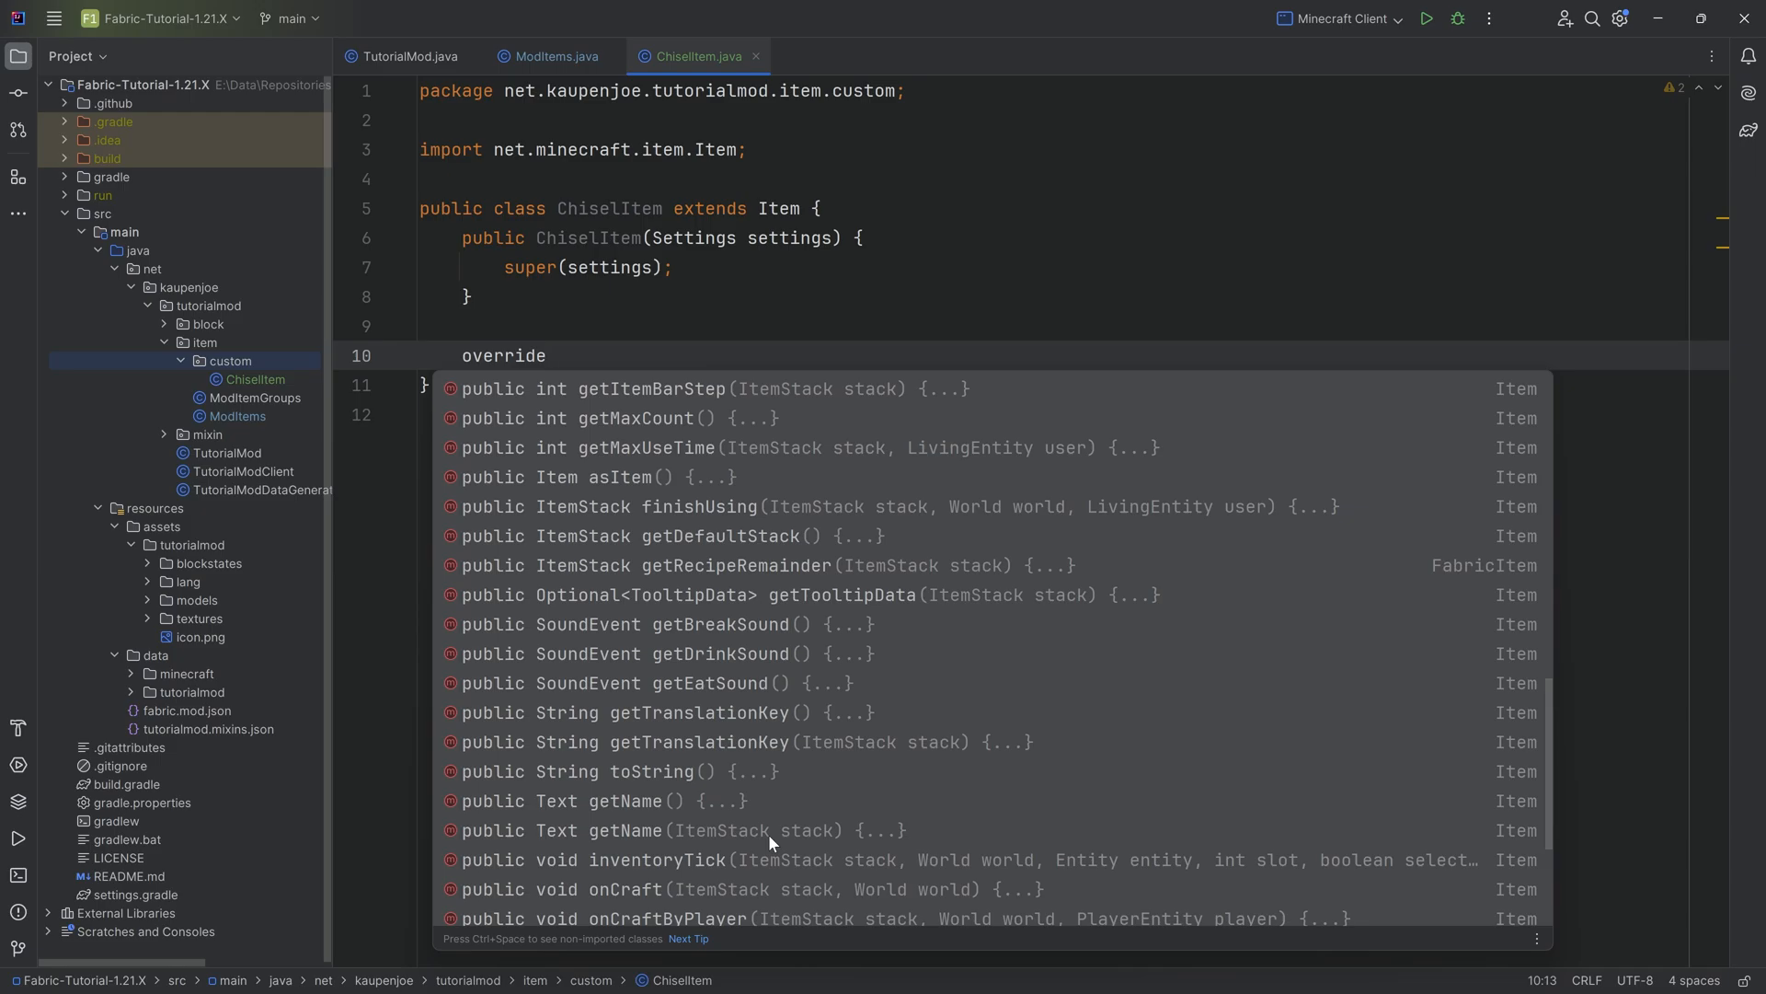
pyautogui.scroll(3)
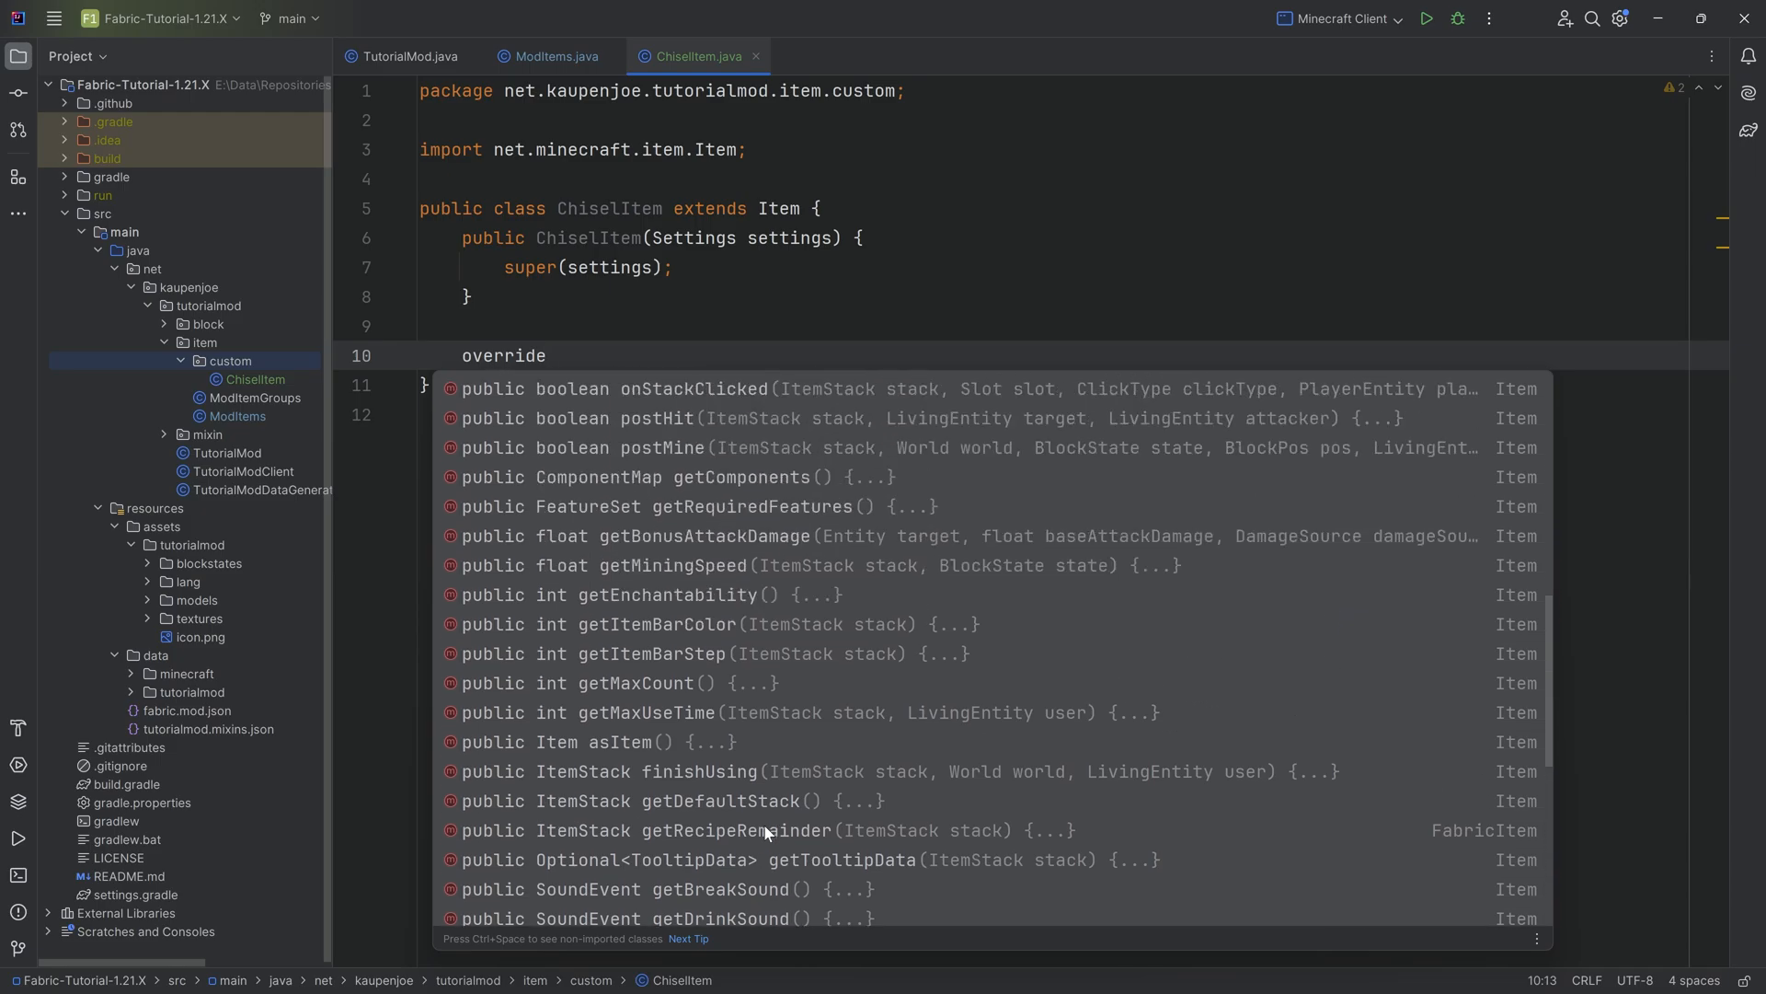
pyautogui.scroll(3)
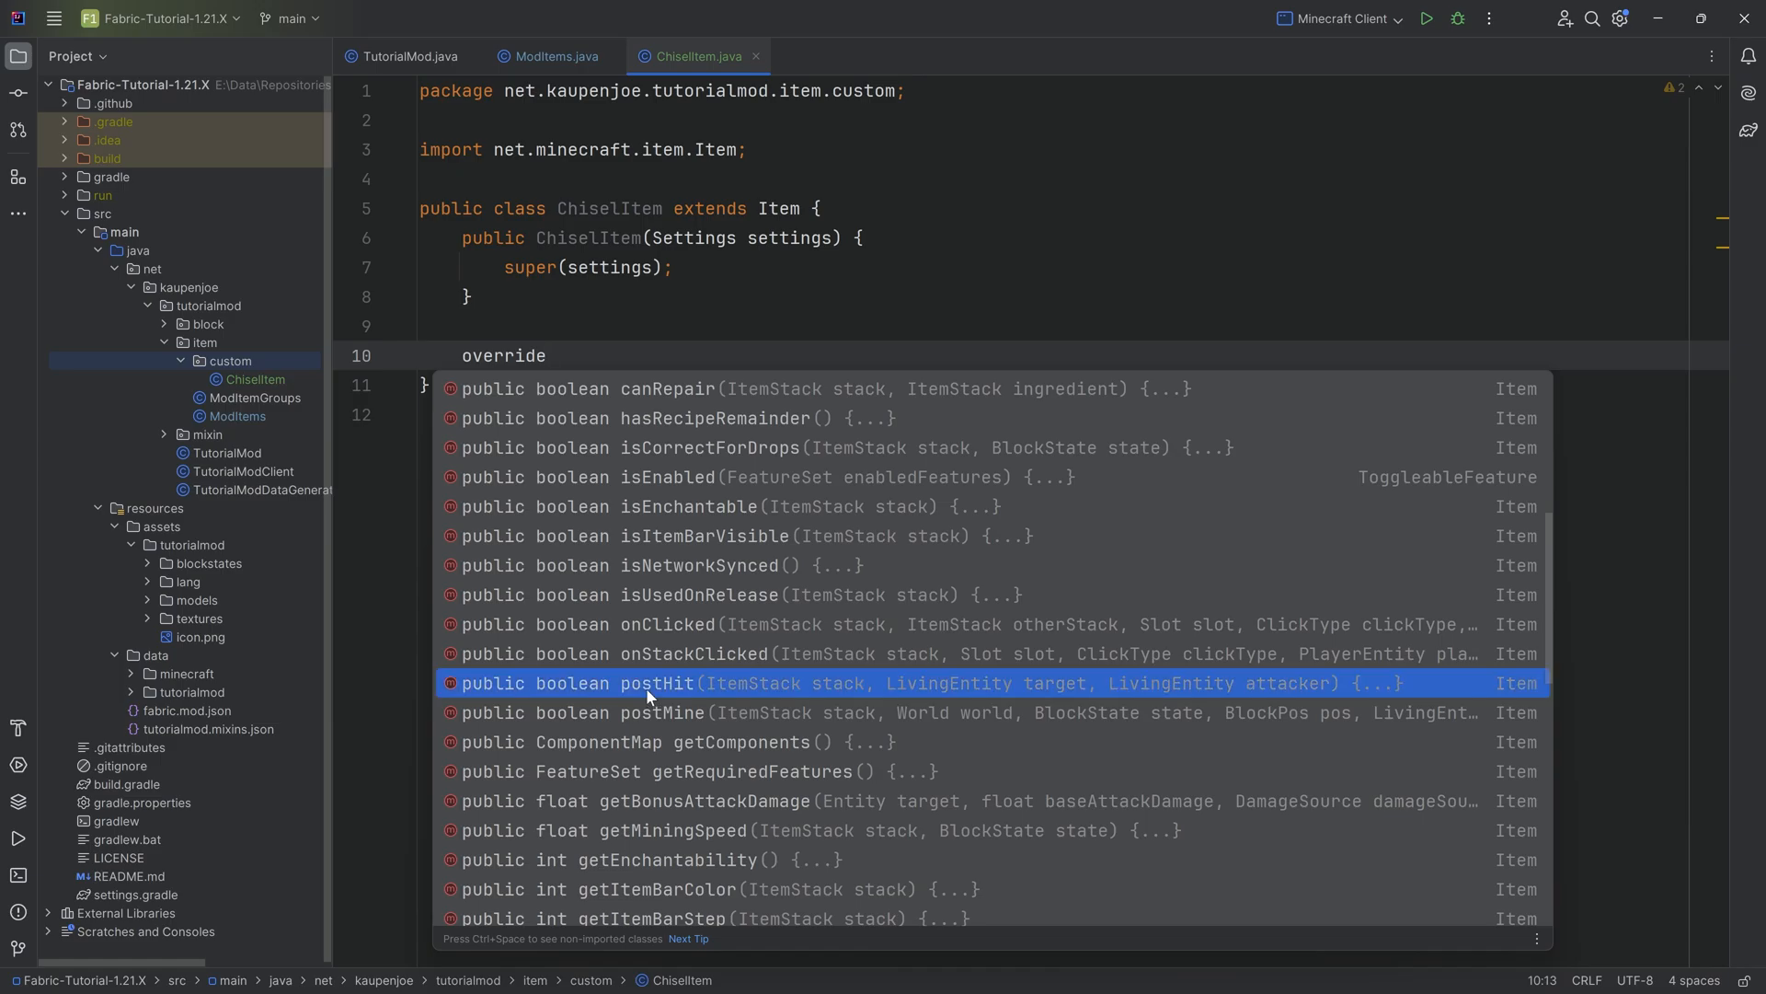
pyautogui.moveTo(633, 655)
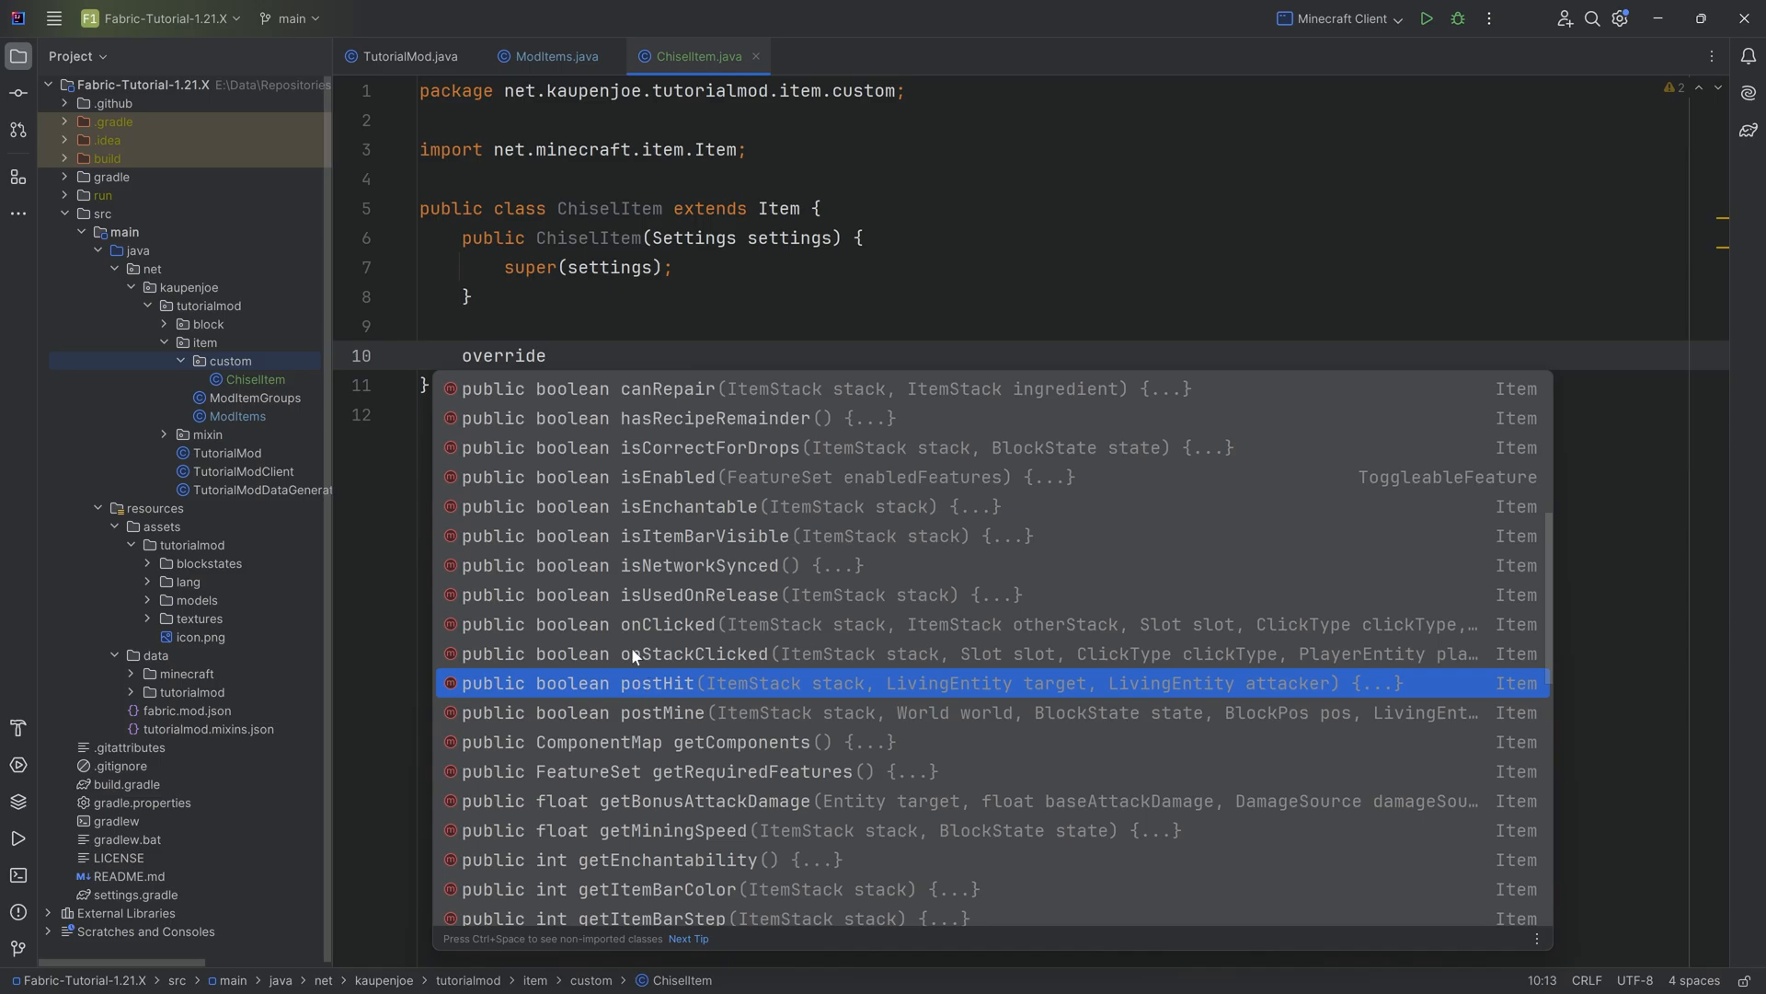
pyautogui.scroll(3)
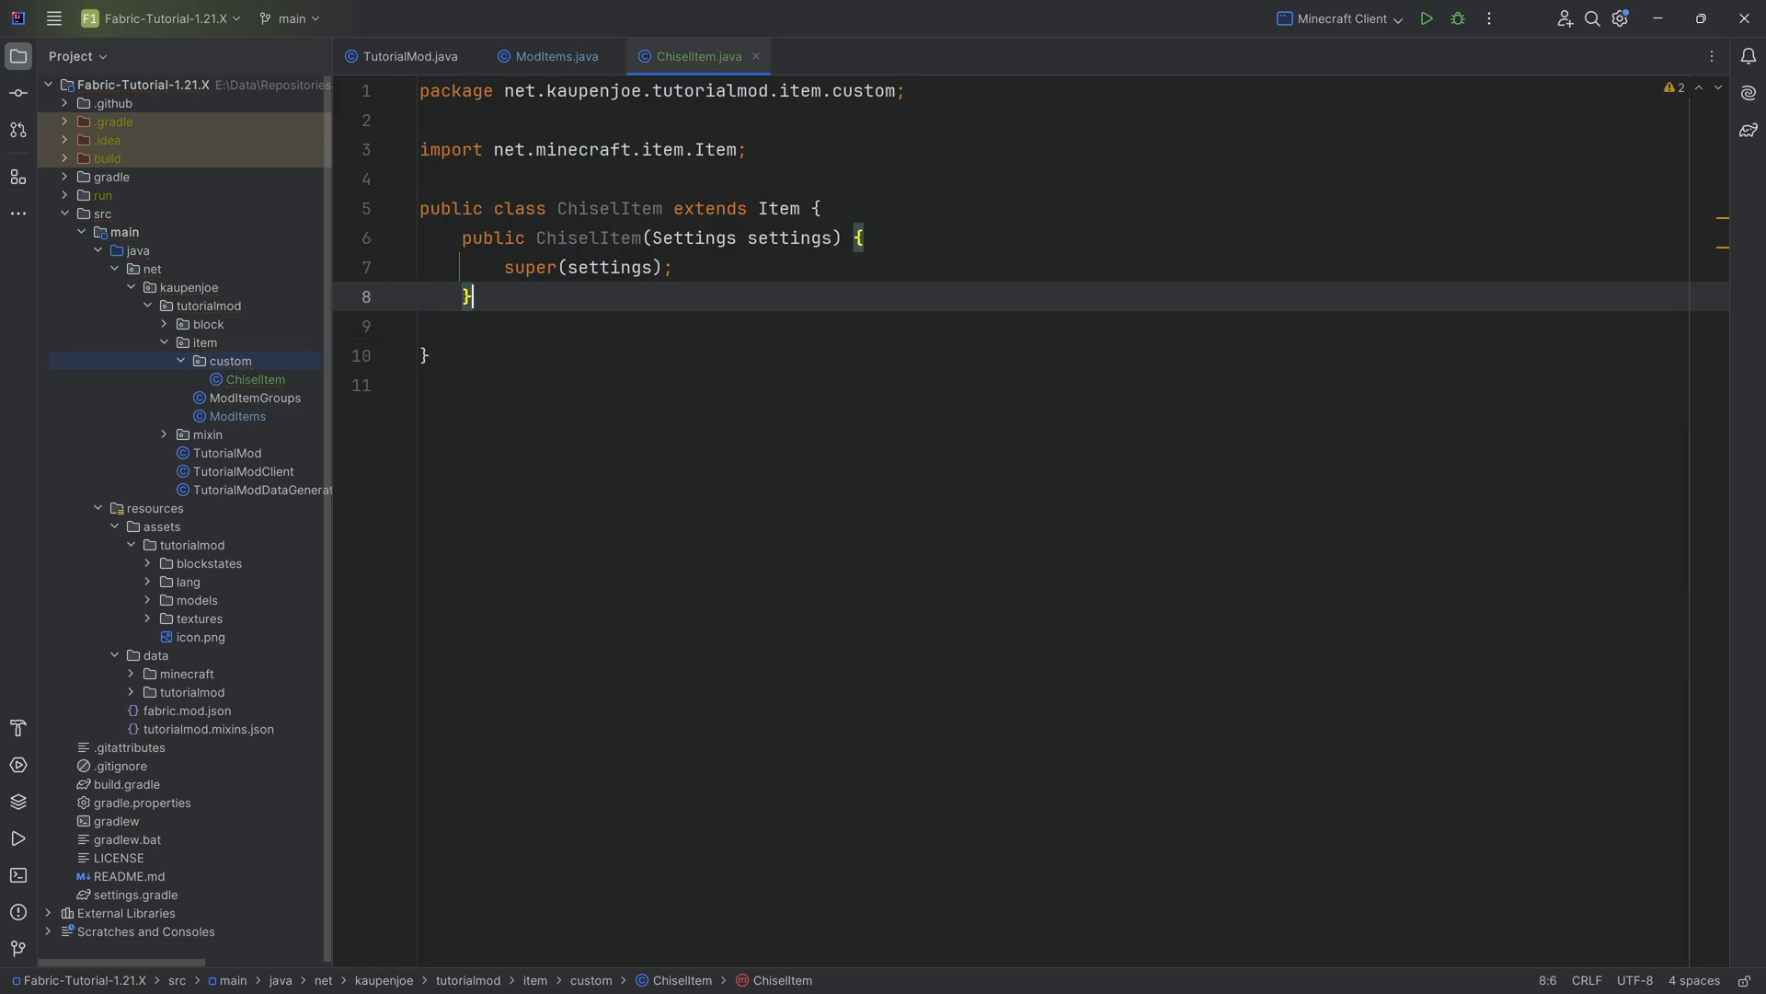
# Browse the CompassItem source as a reference for the Item superclass
pyautogui.click(775, 208)
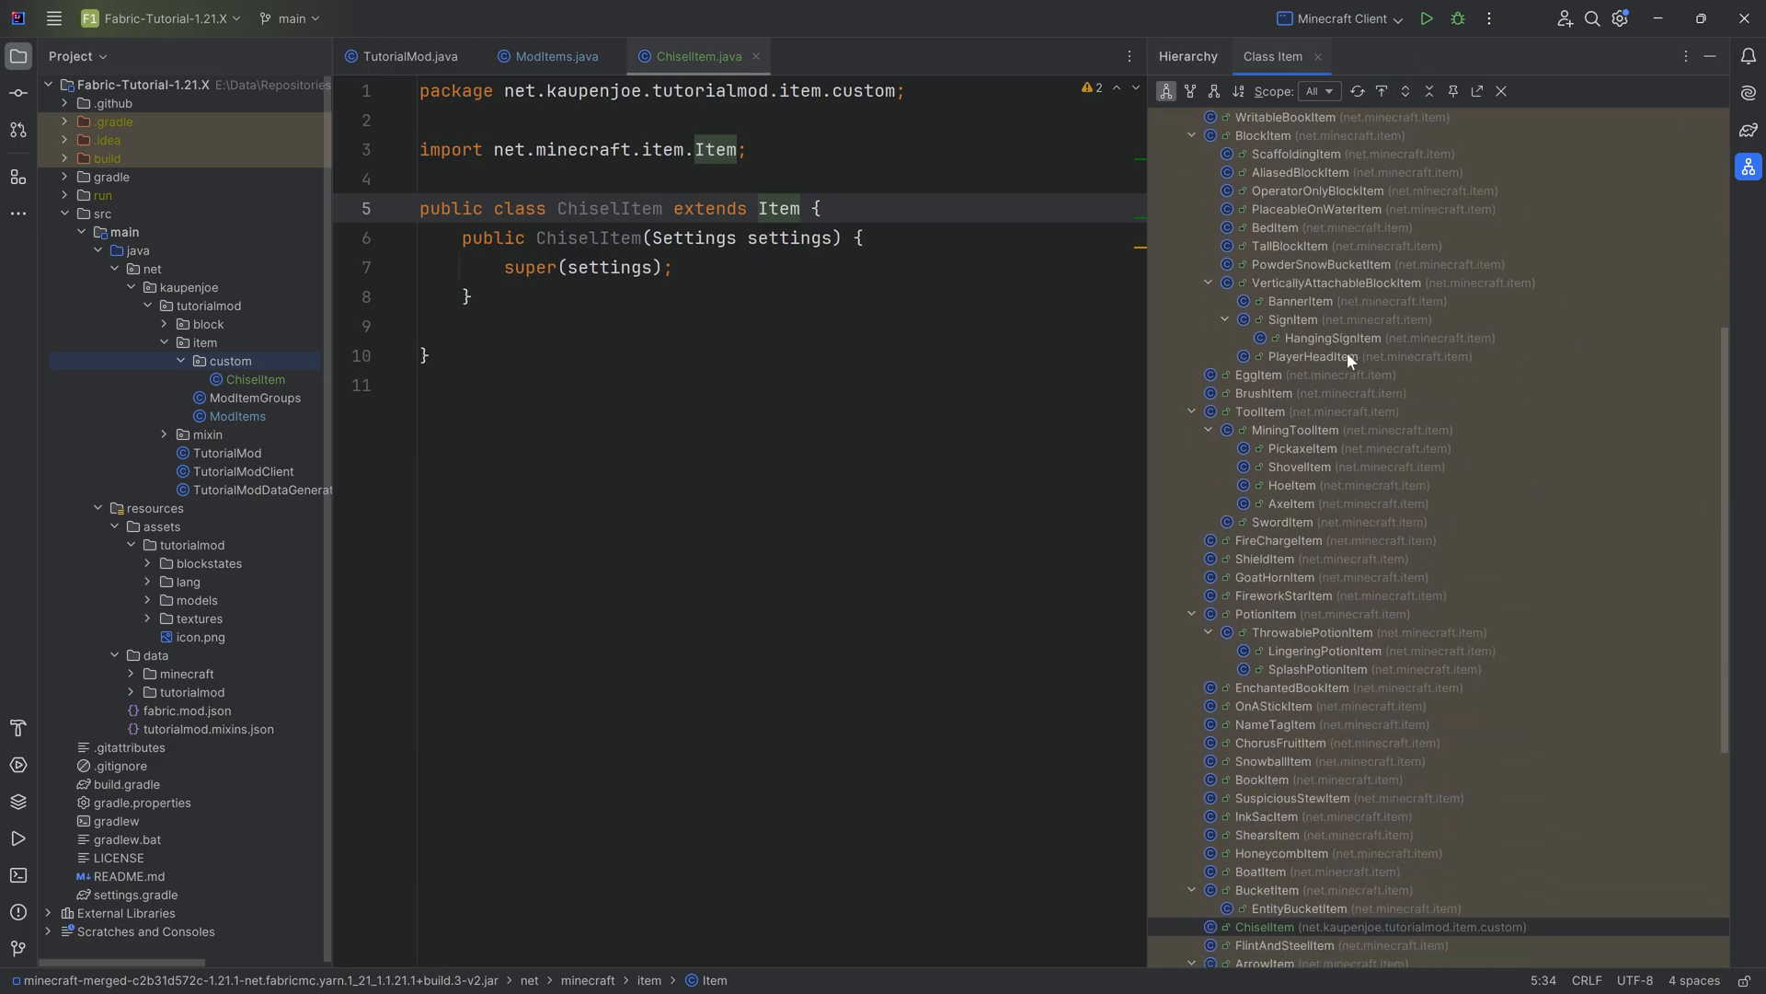
pyautogui.scroll(-3)
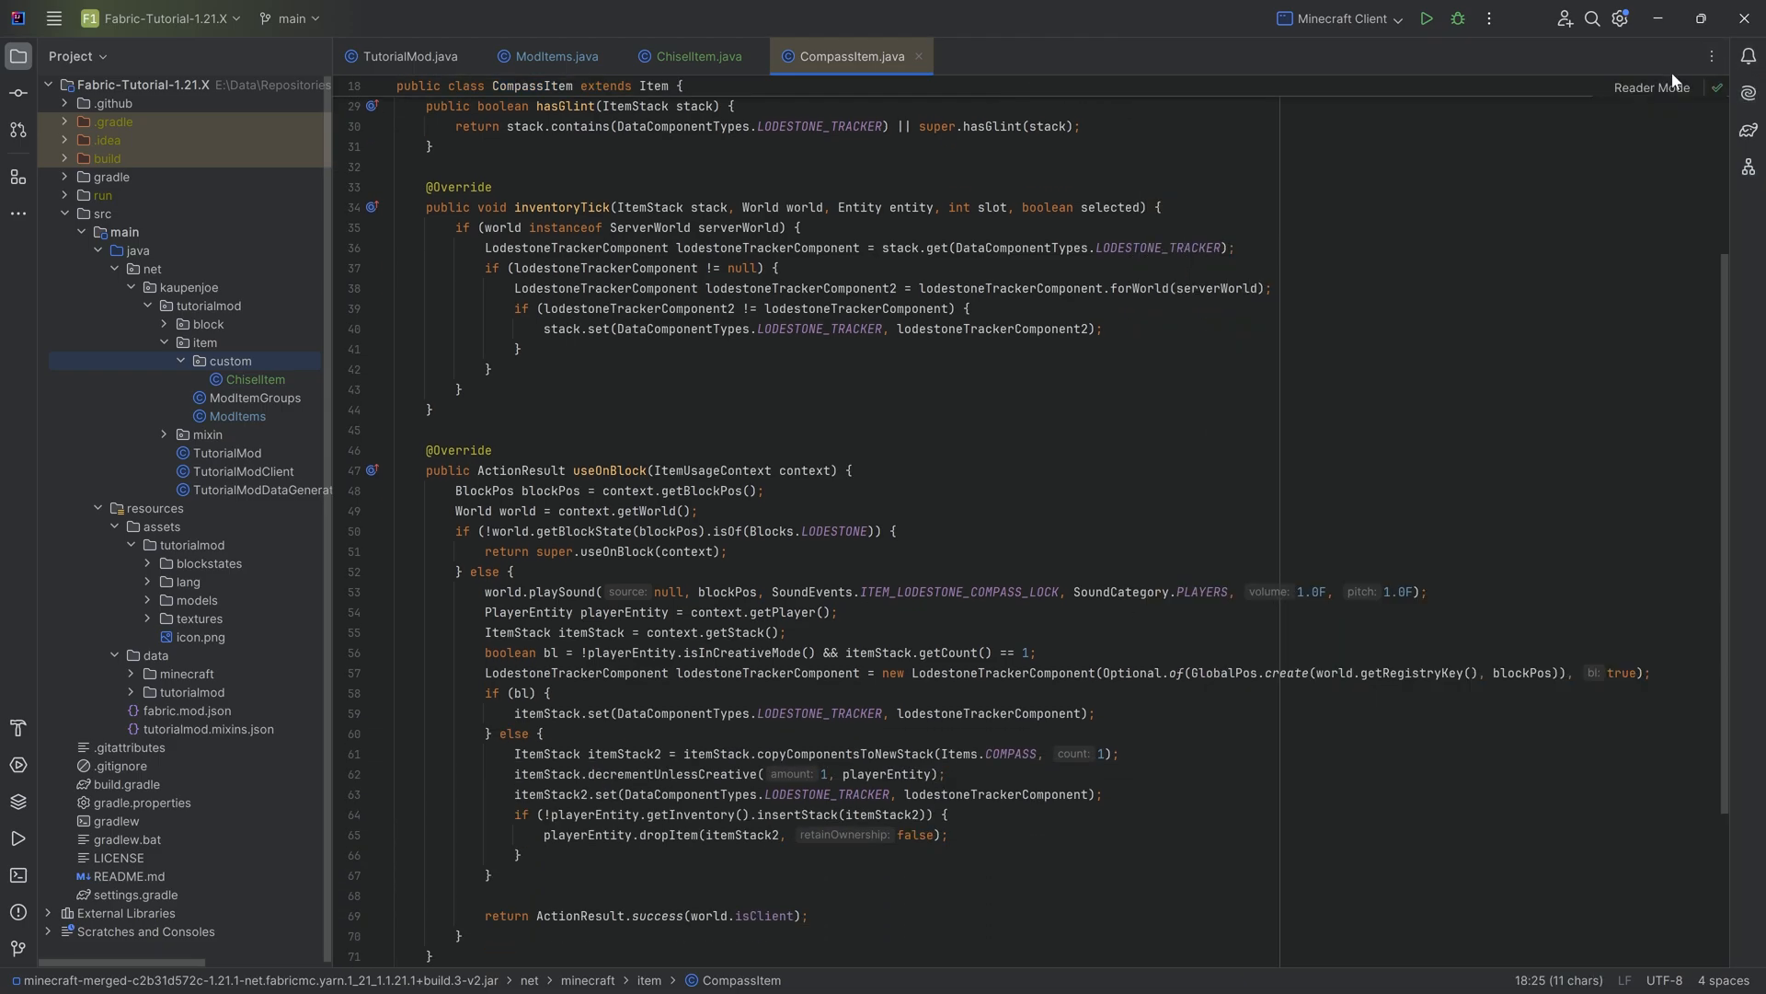
pyautogui.scroll(-3)
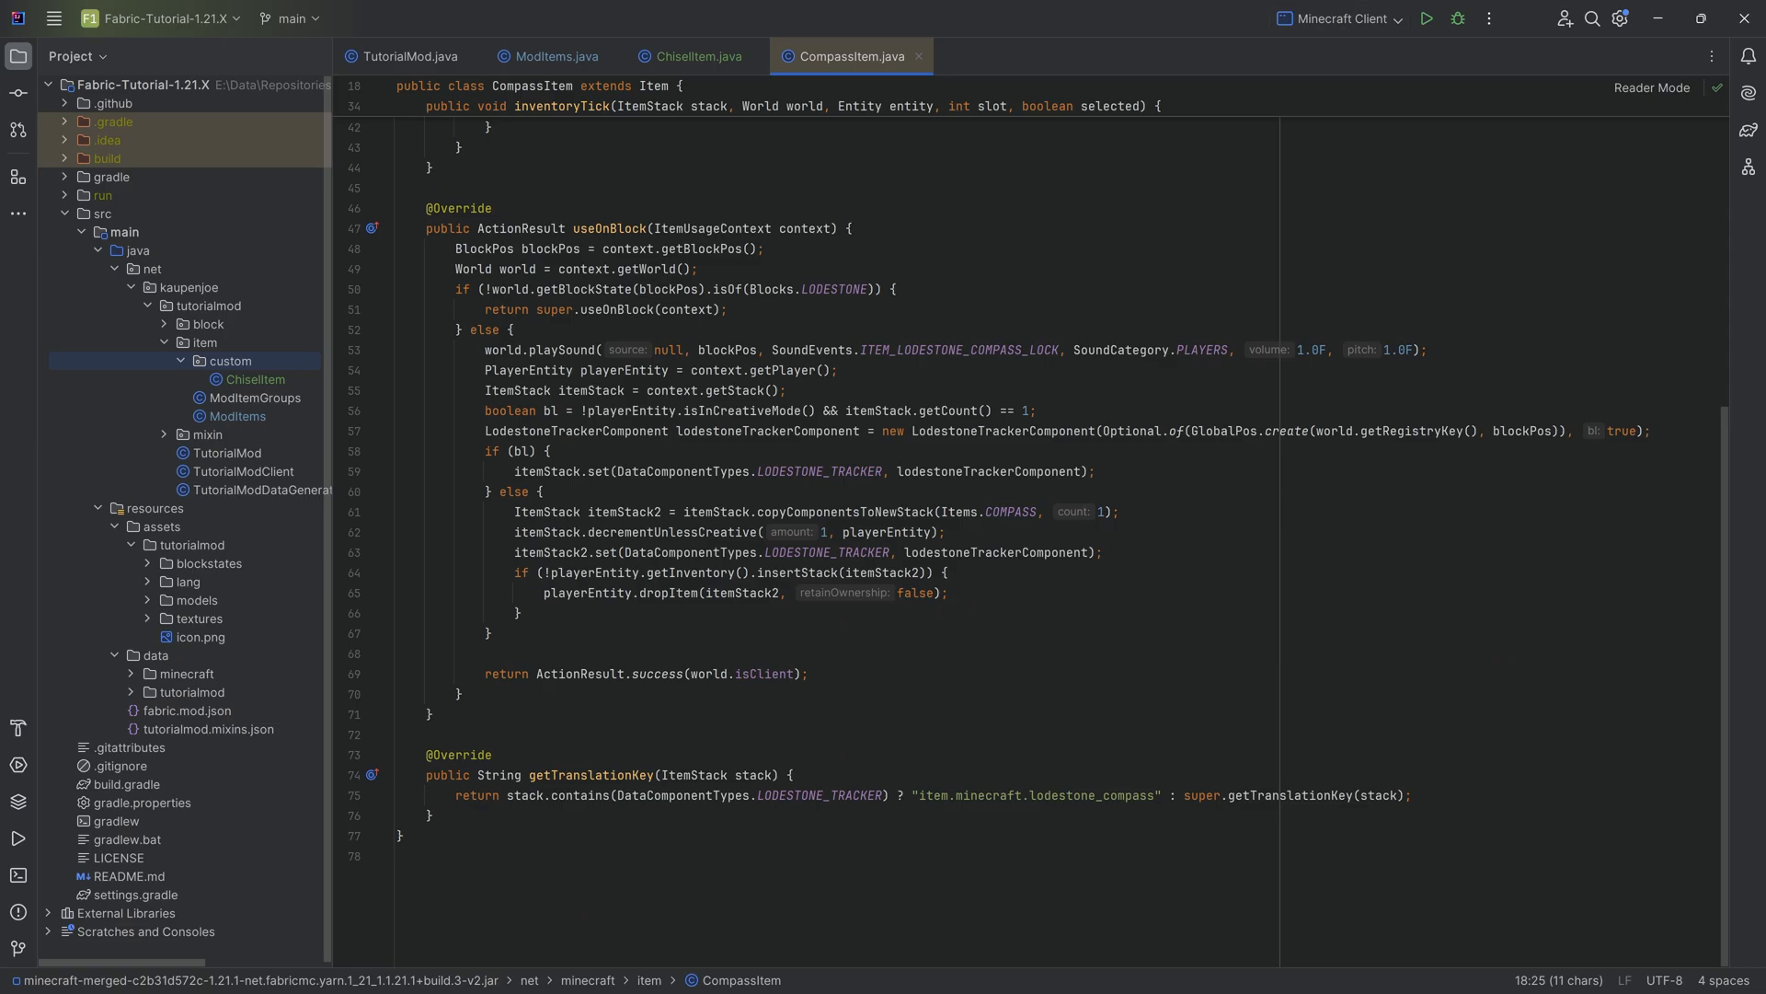
pyautogui.scroll(3)
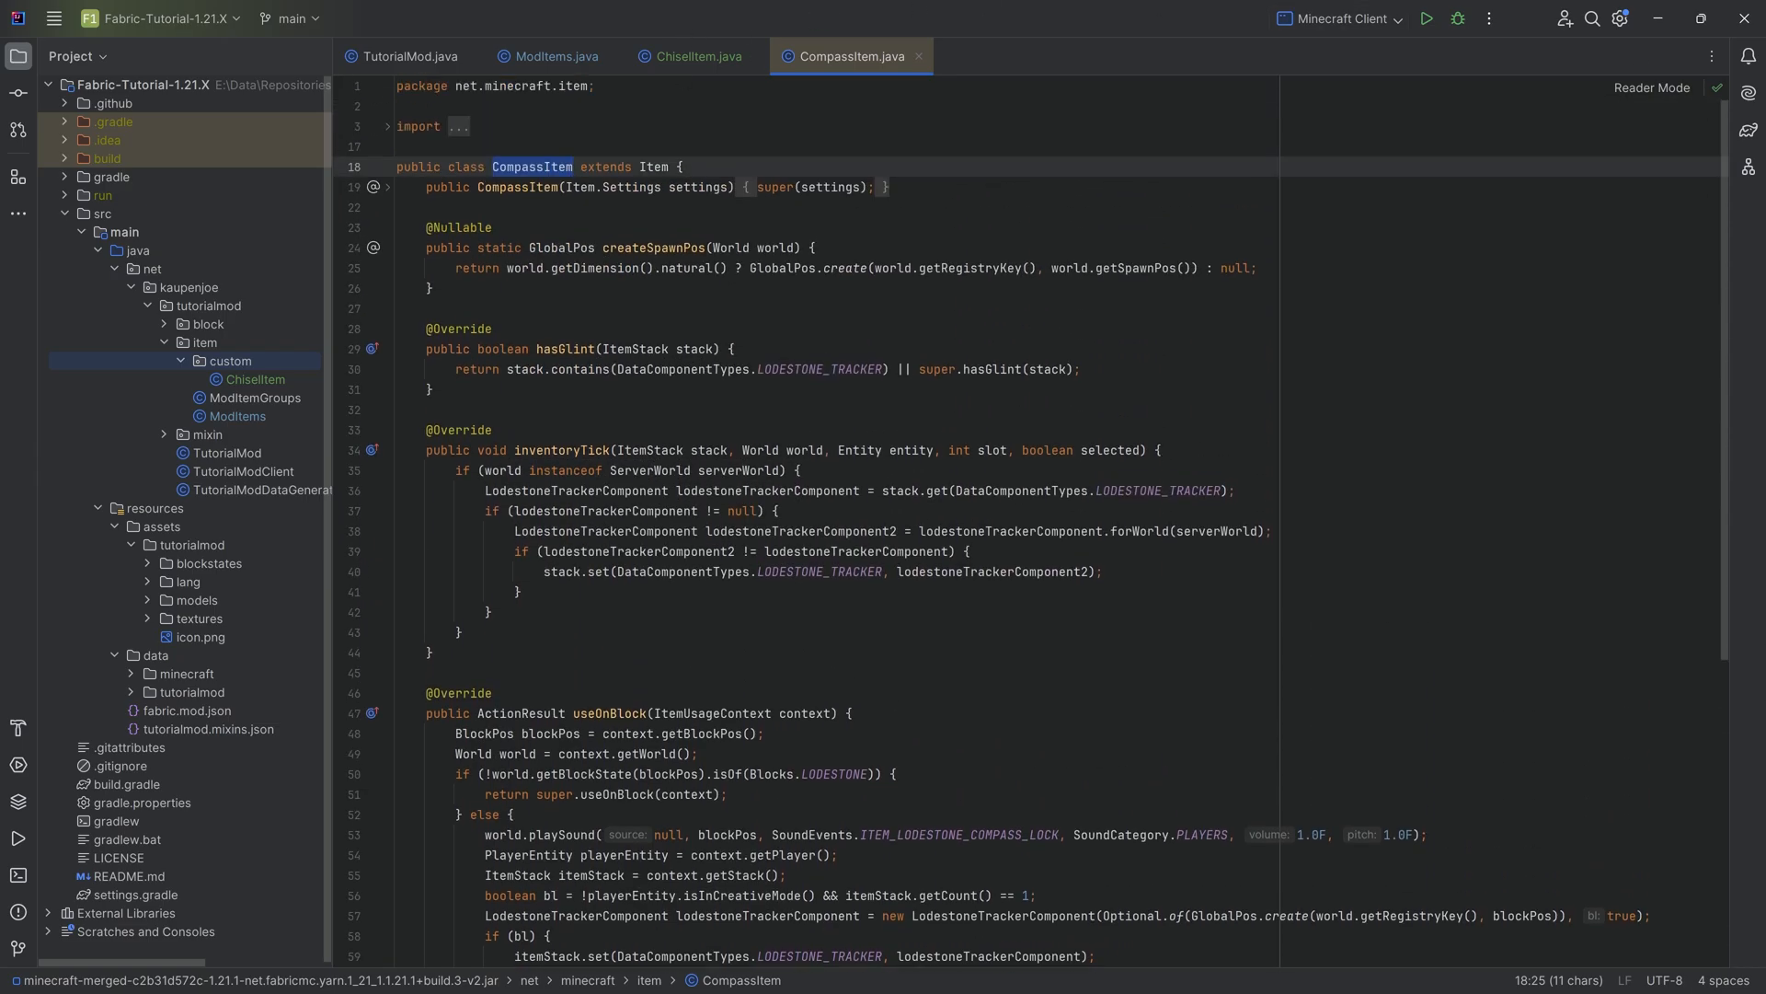
# Bring back the Item class hierarchy and scroll through its subclasses
pyautogui.click(574, 167)
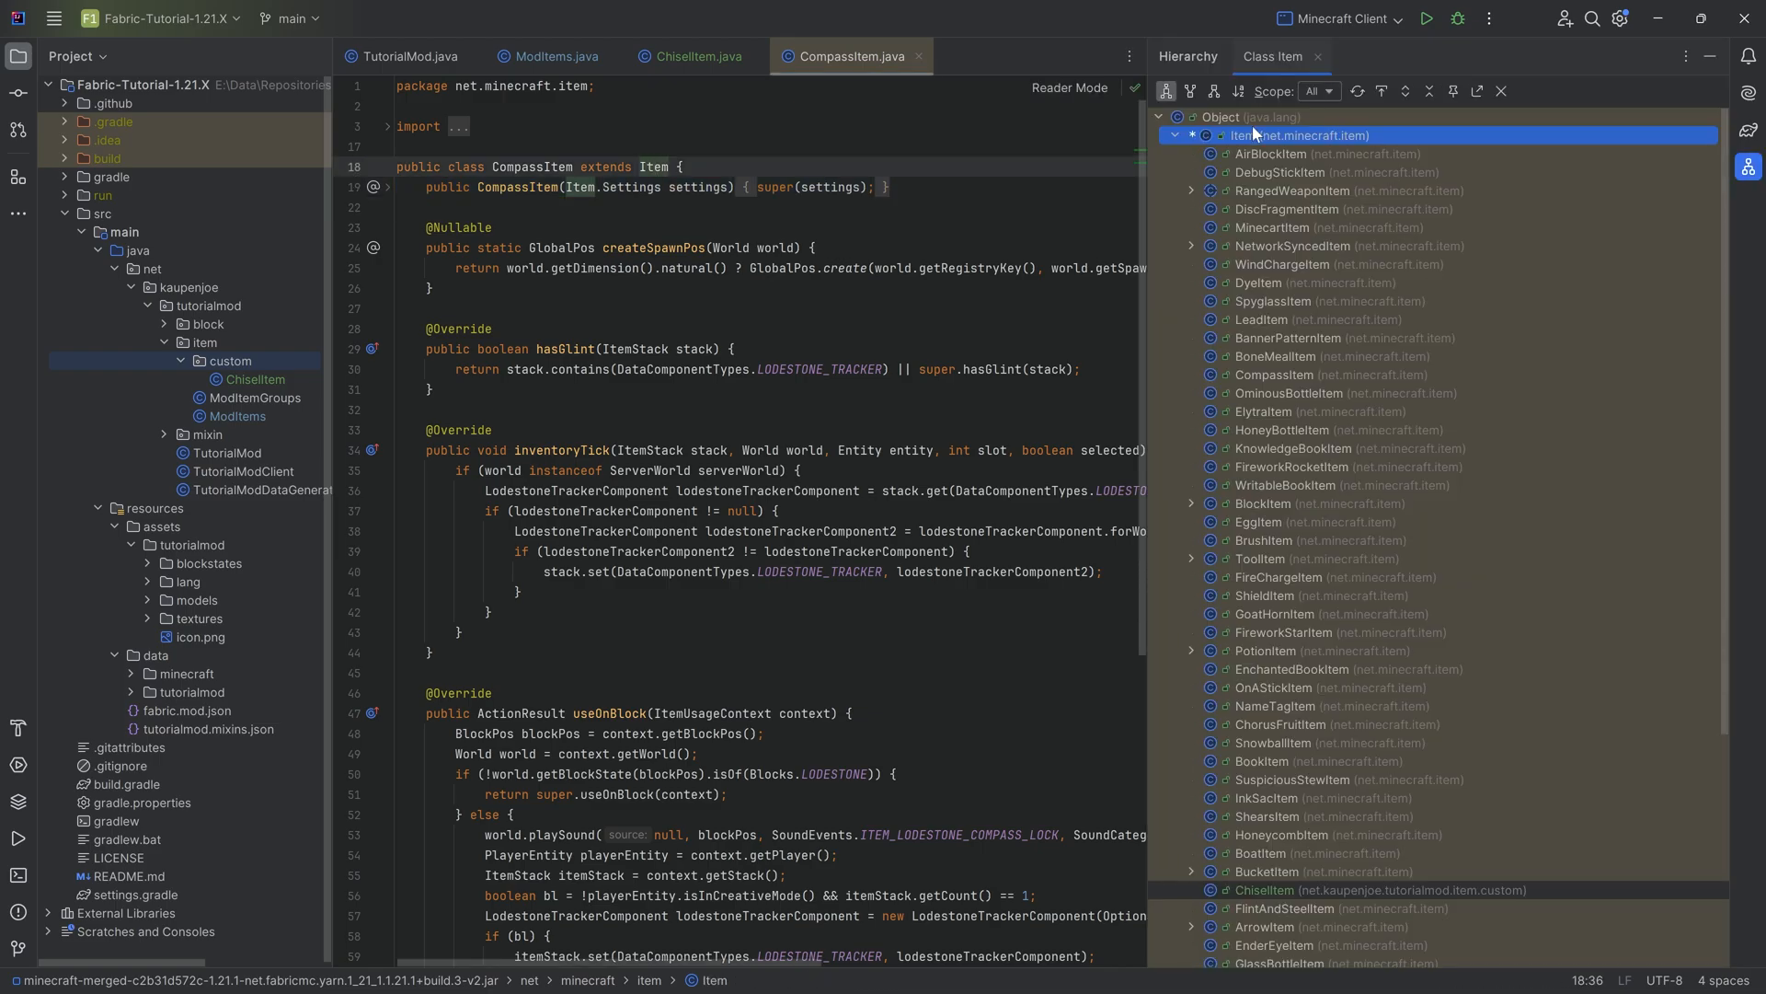
pyautogui.moveTo(1279, 234)
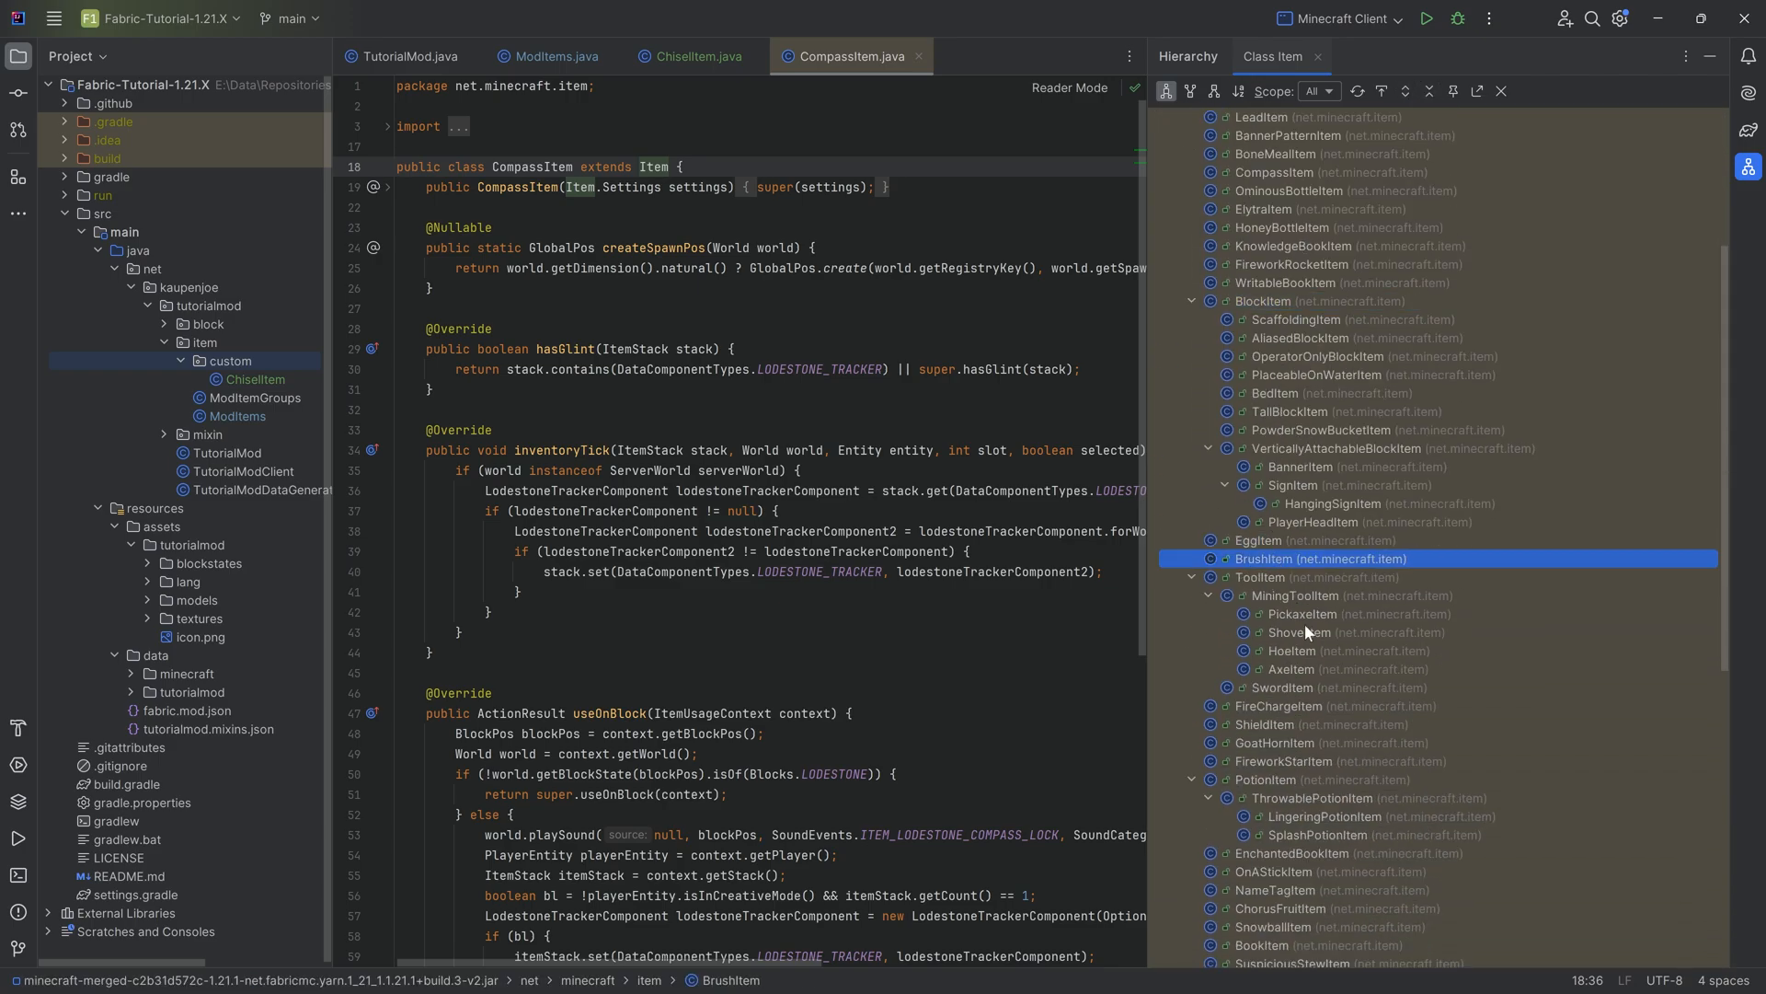
pyautogui.scroll(-3)
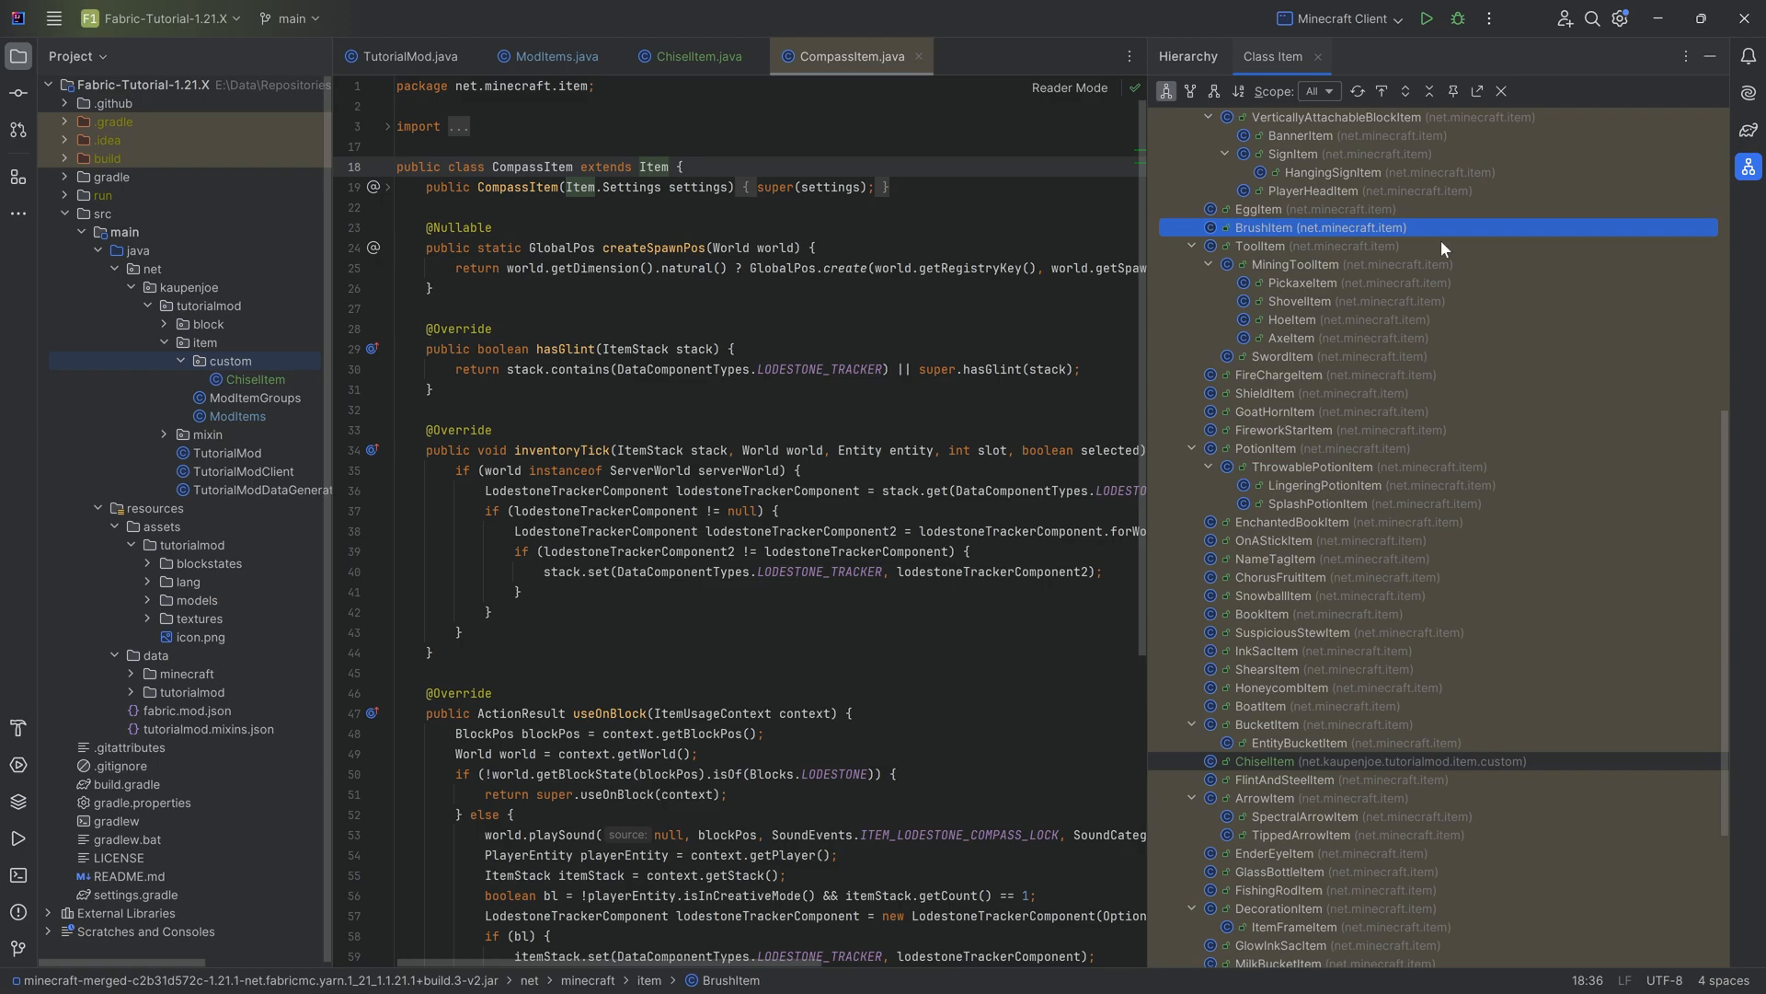
pyautogui.scroll(-3)
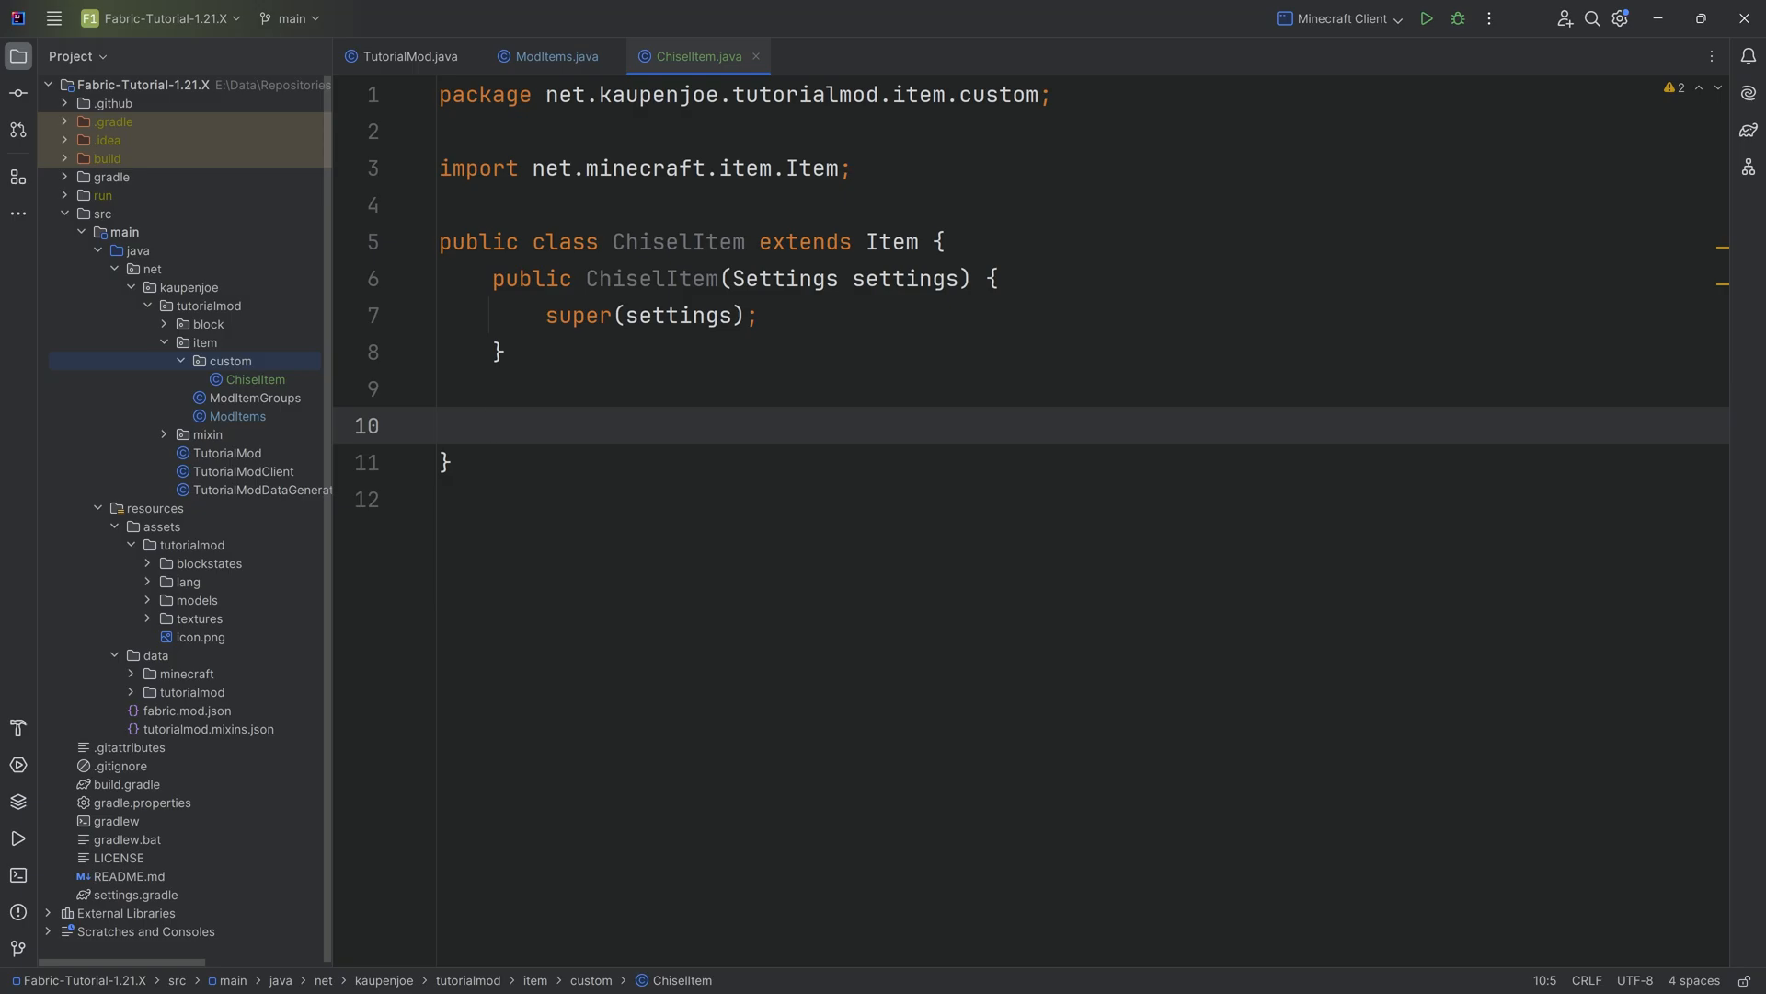
# Insert the useOnBlock override into ChiselItem via completion
pyautogui.write('useOn')
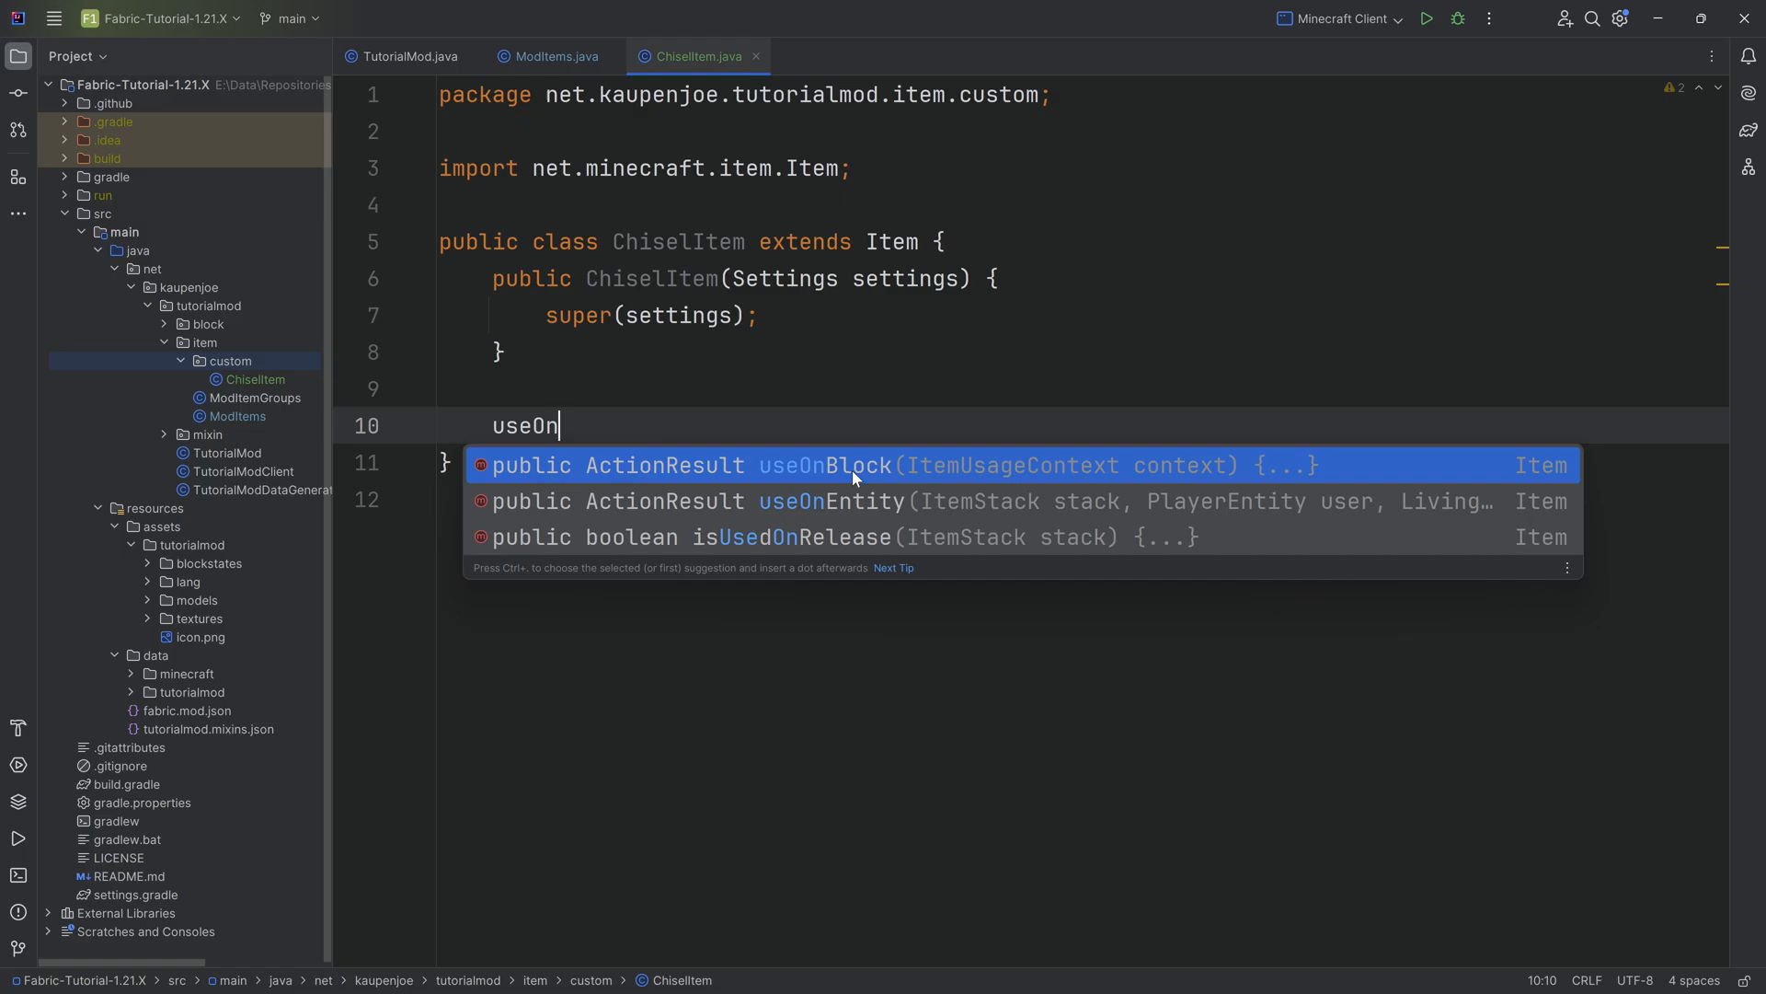
pyautogui.click(902, 464)
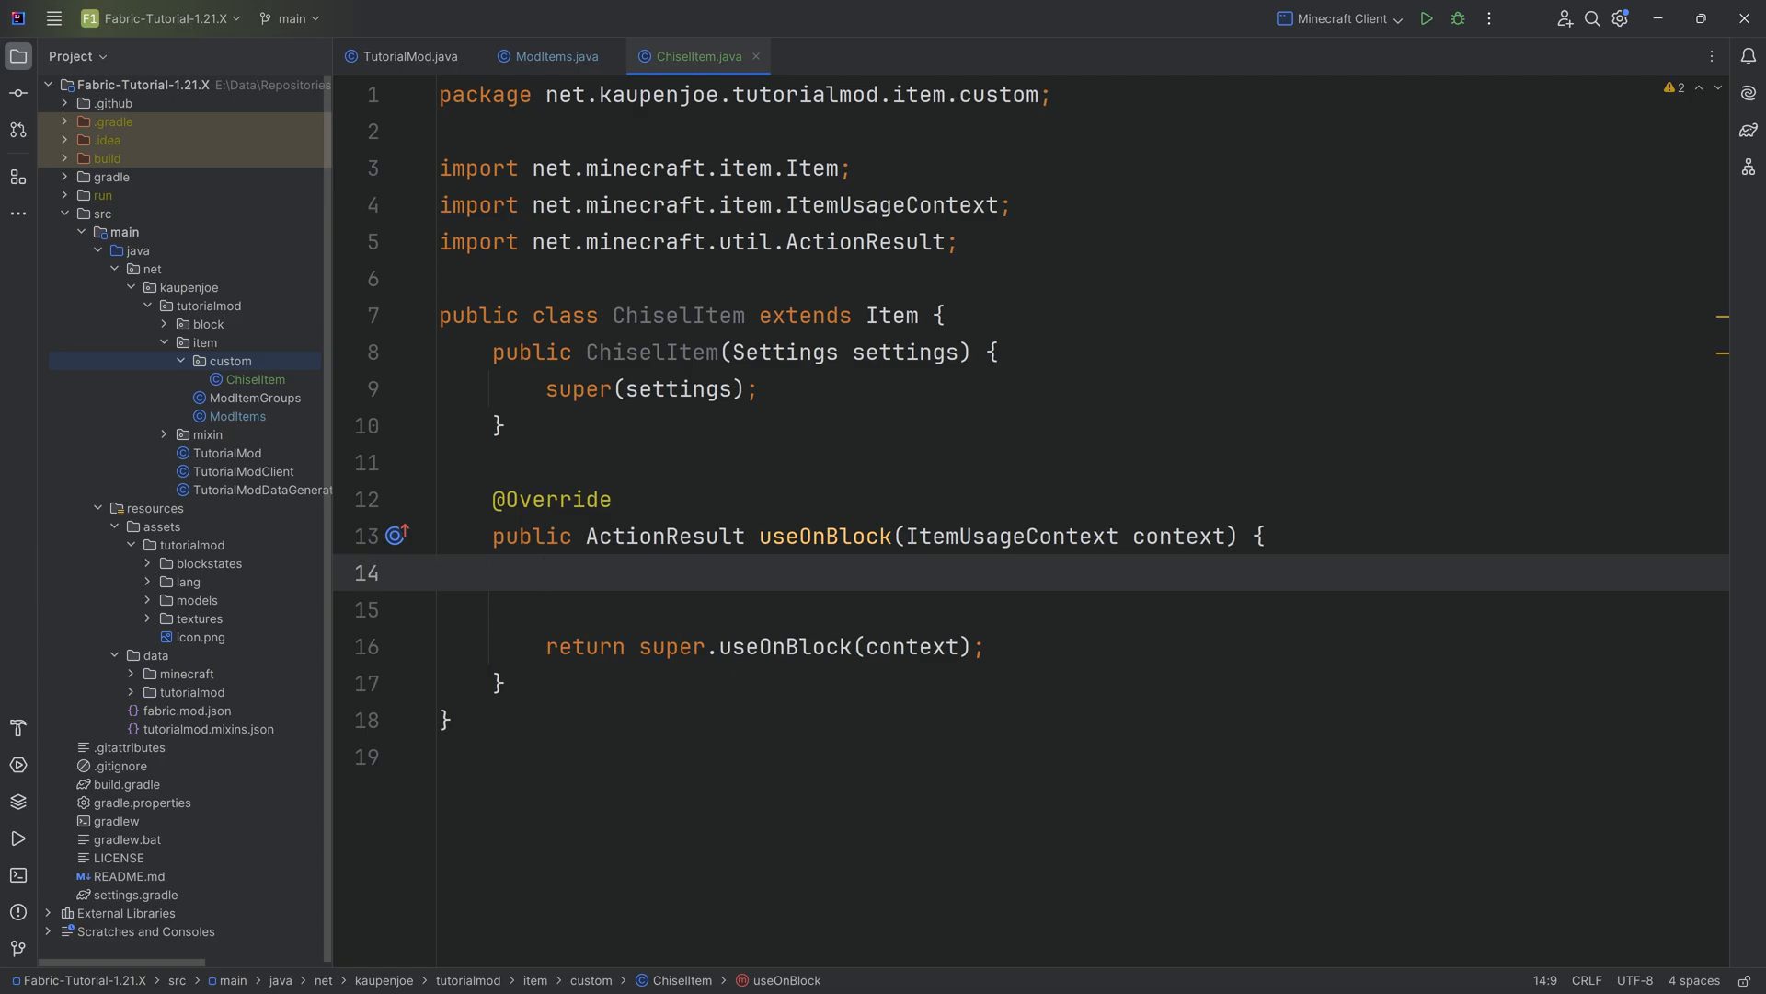
# Declare World world = context.getWorld() inside useOnBlock
pyautogui.click(545, 572)
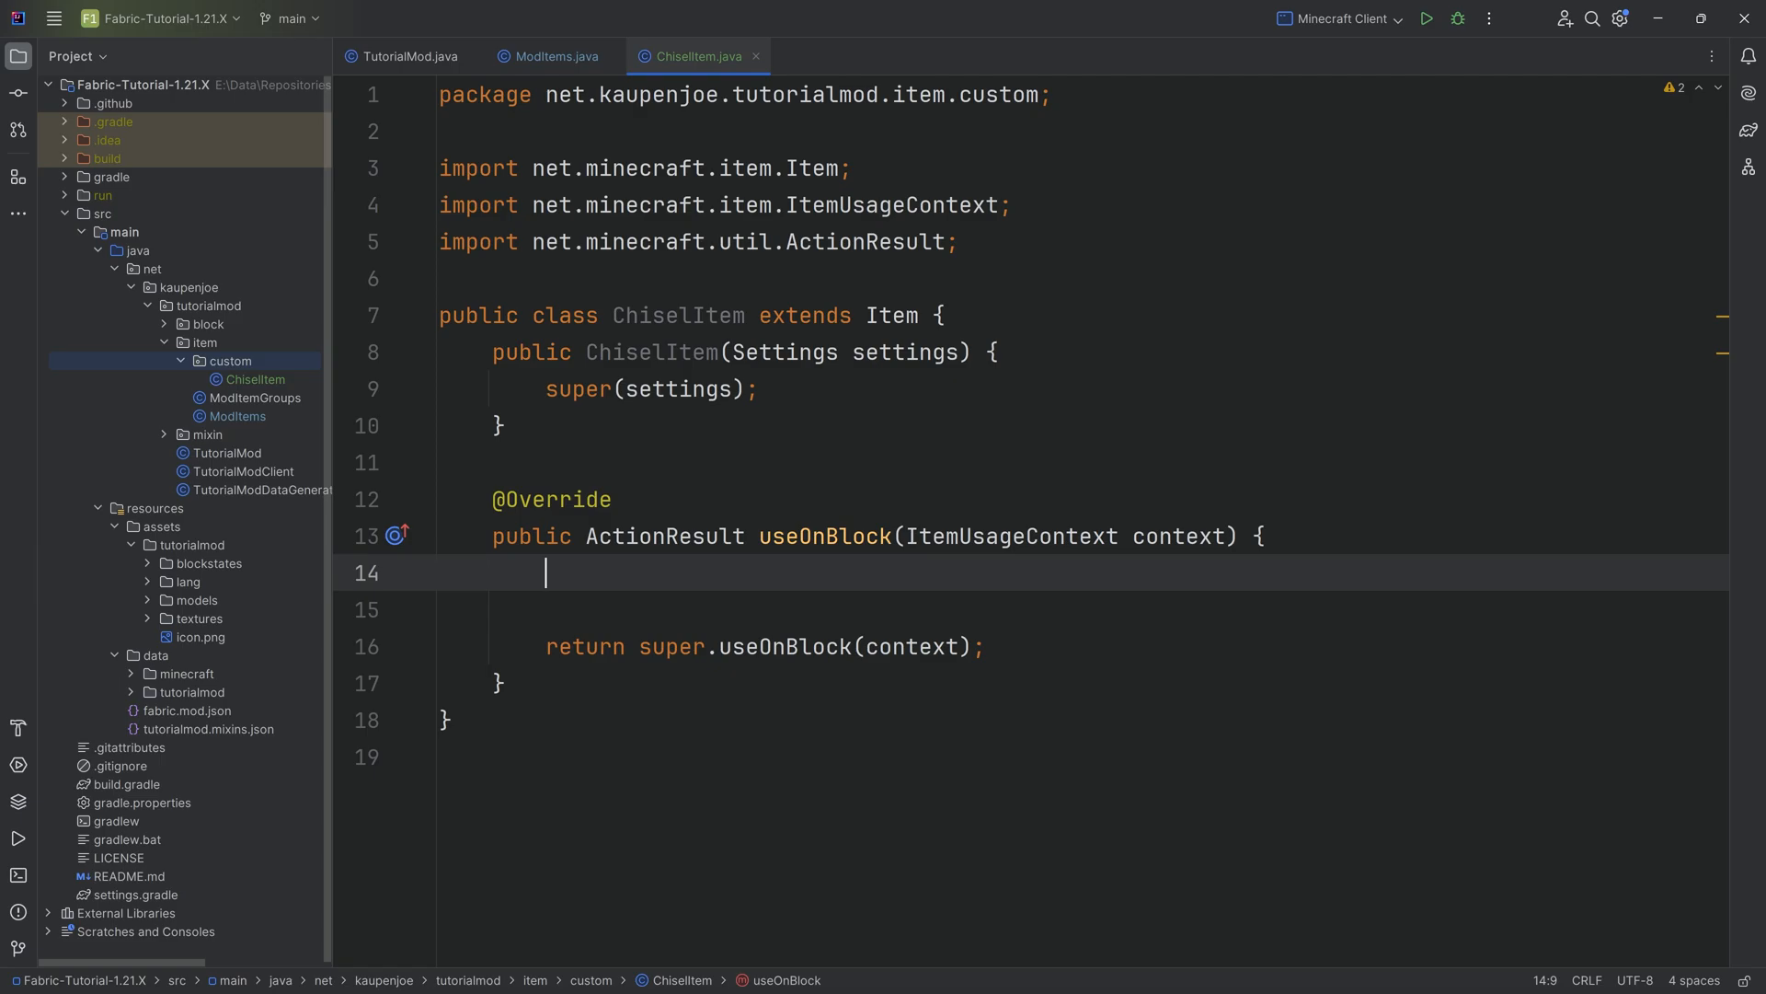
pyautogui.write('W')
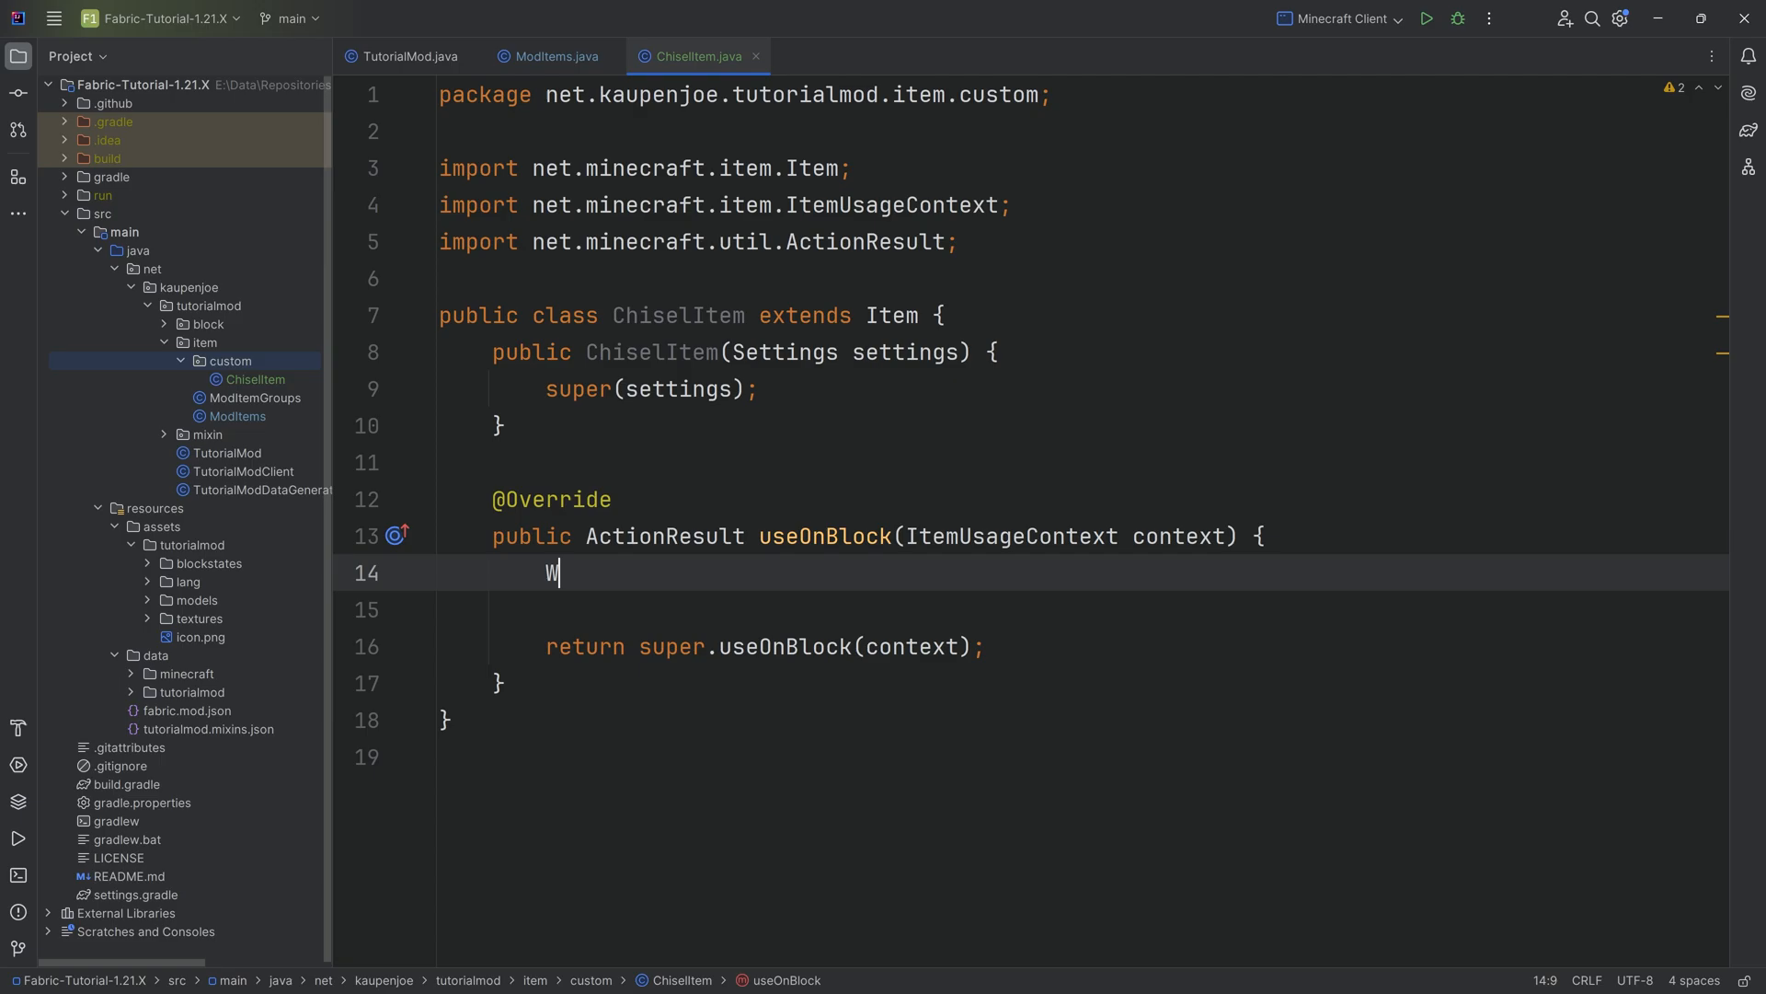
pyautogui.write('orld world')
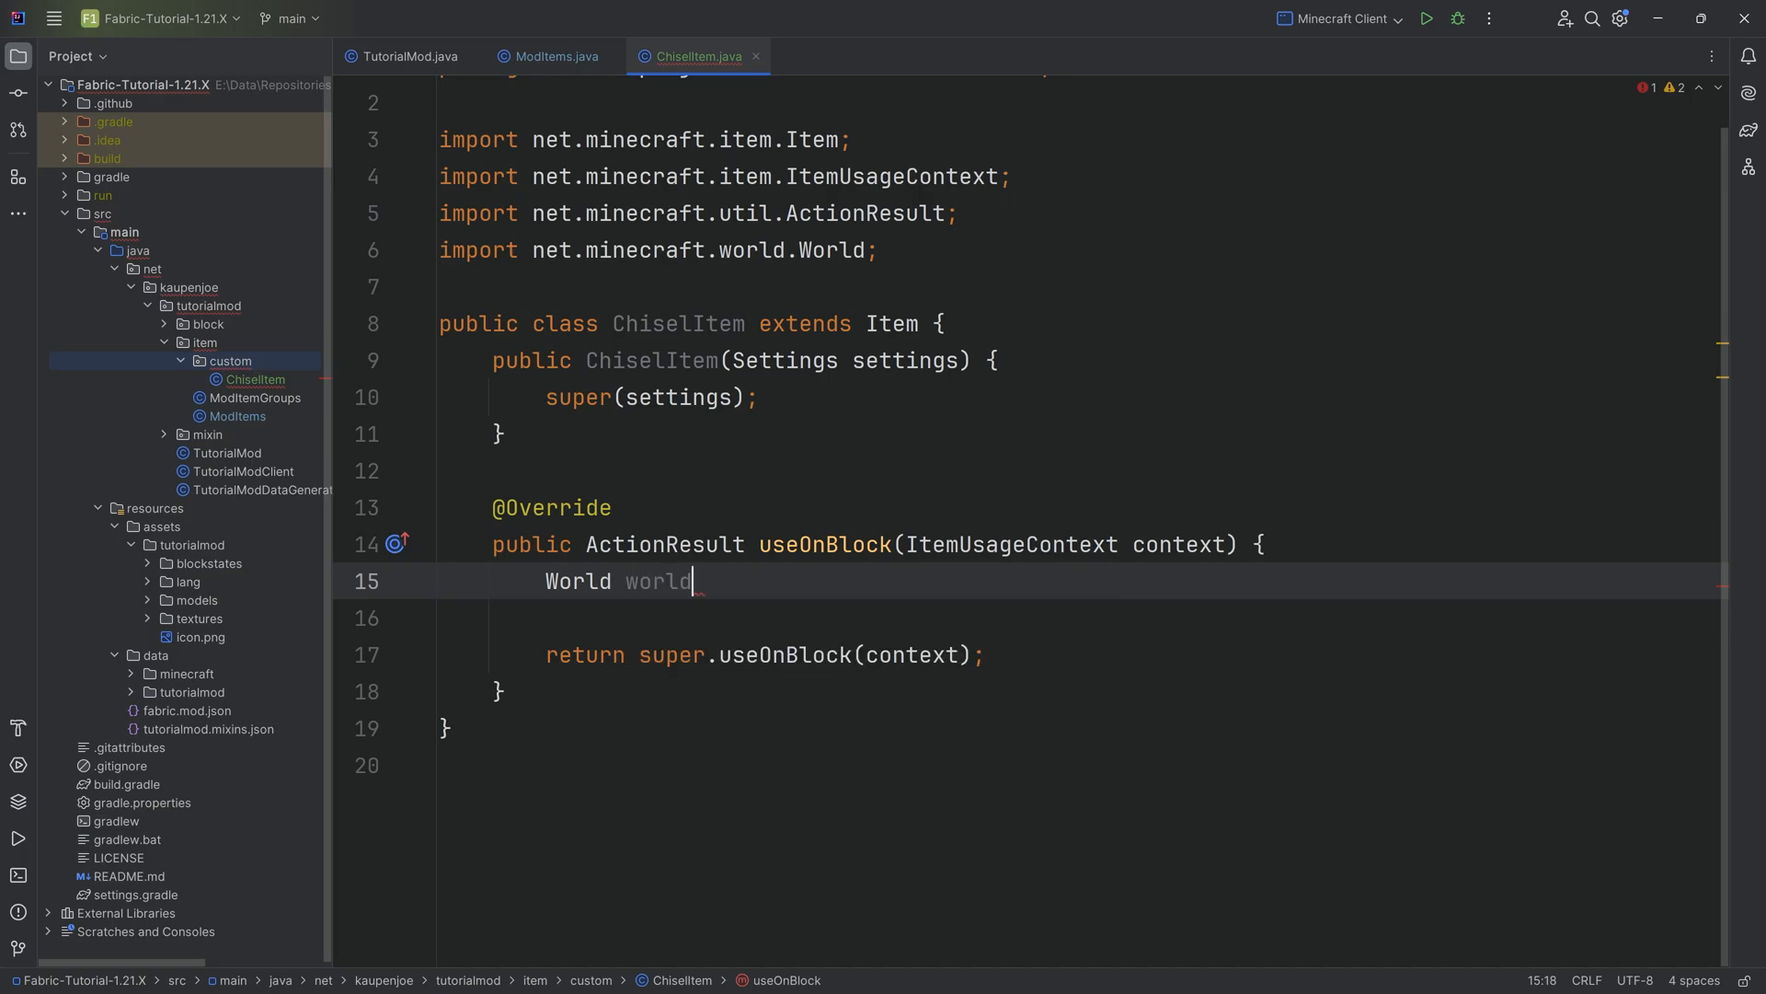
pyautogui.write('= context.')
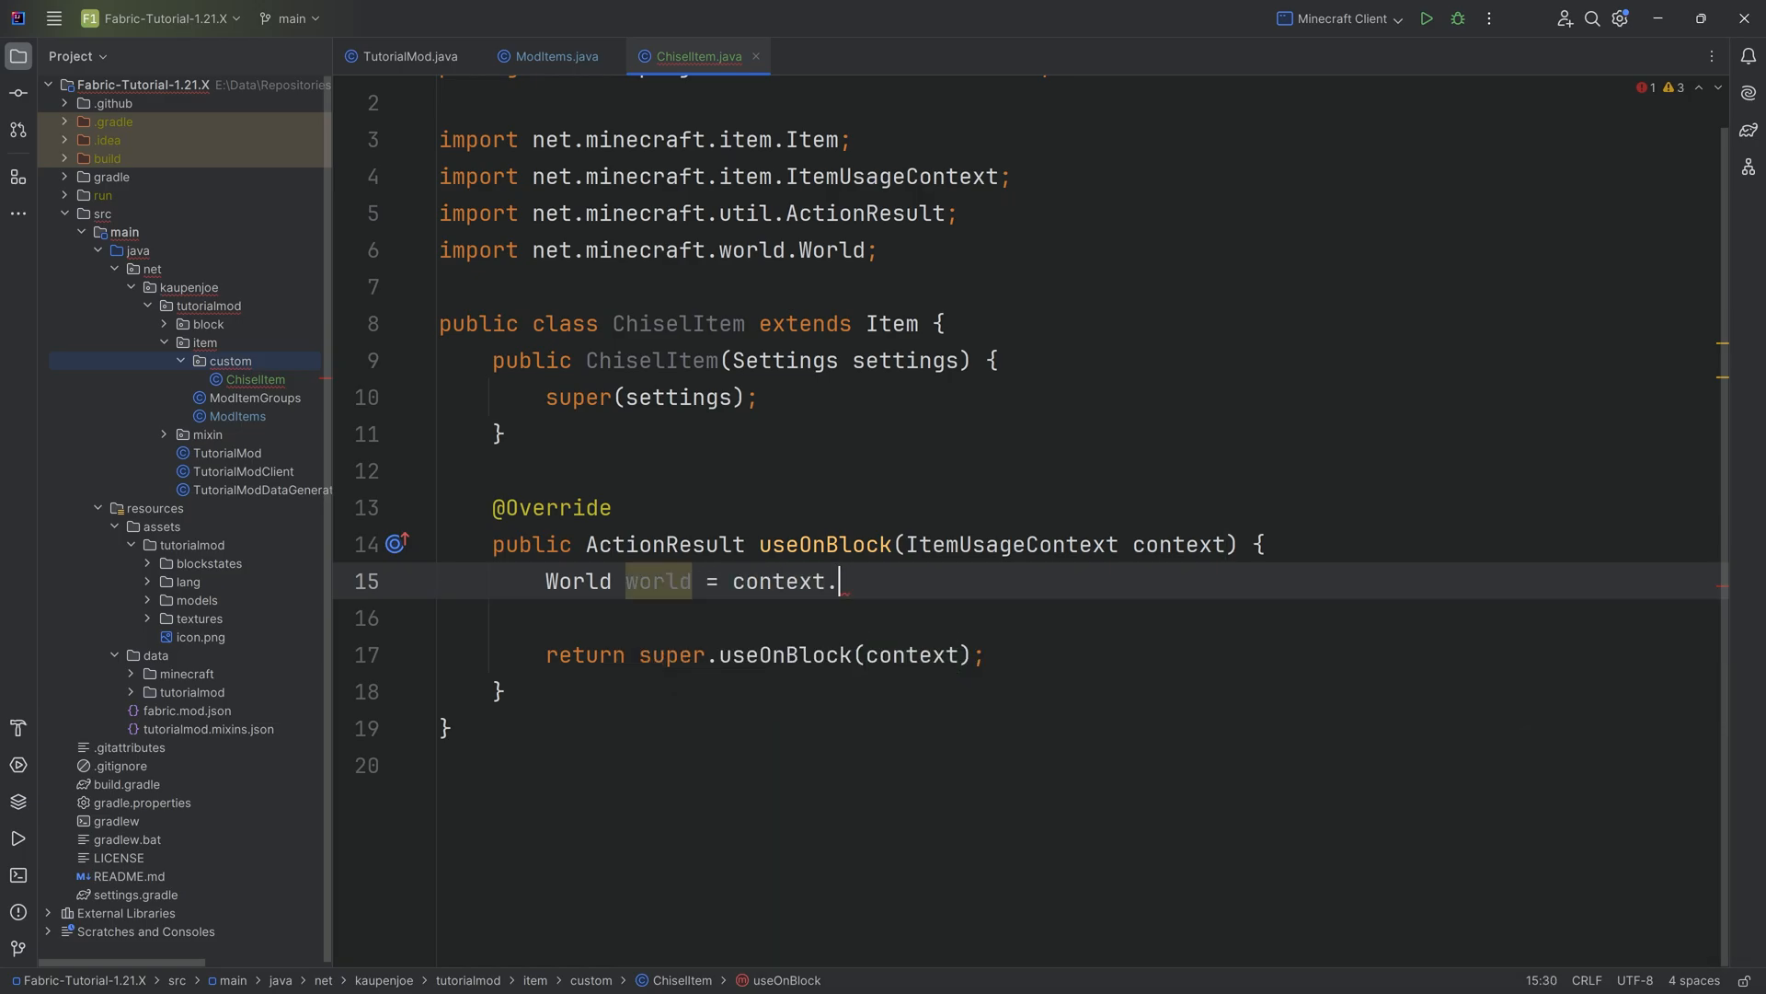
pyautogui.write('getWorld();')
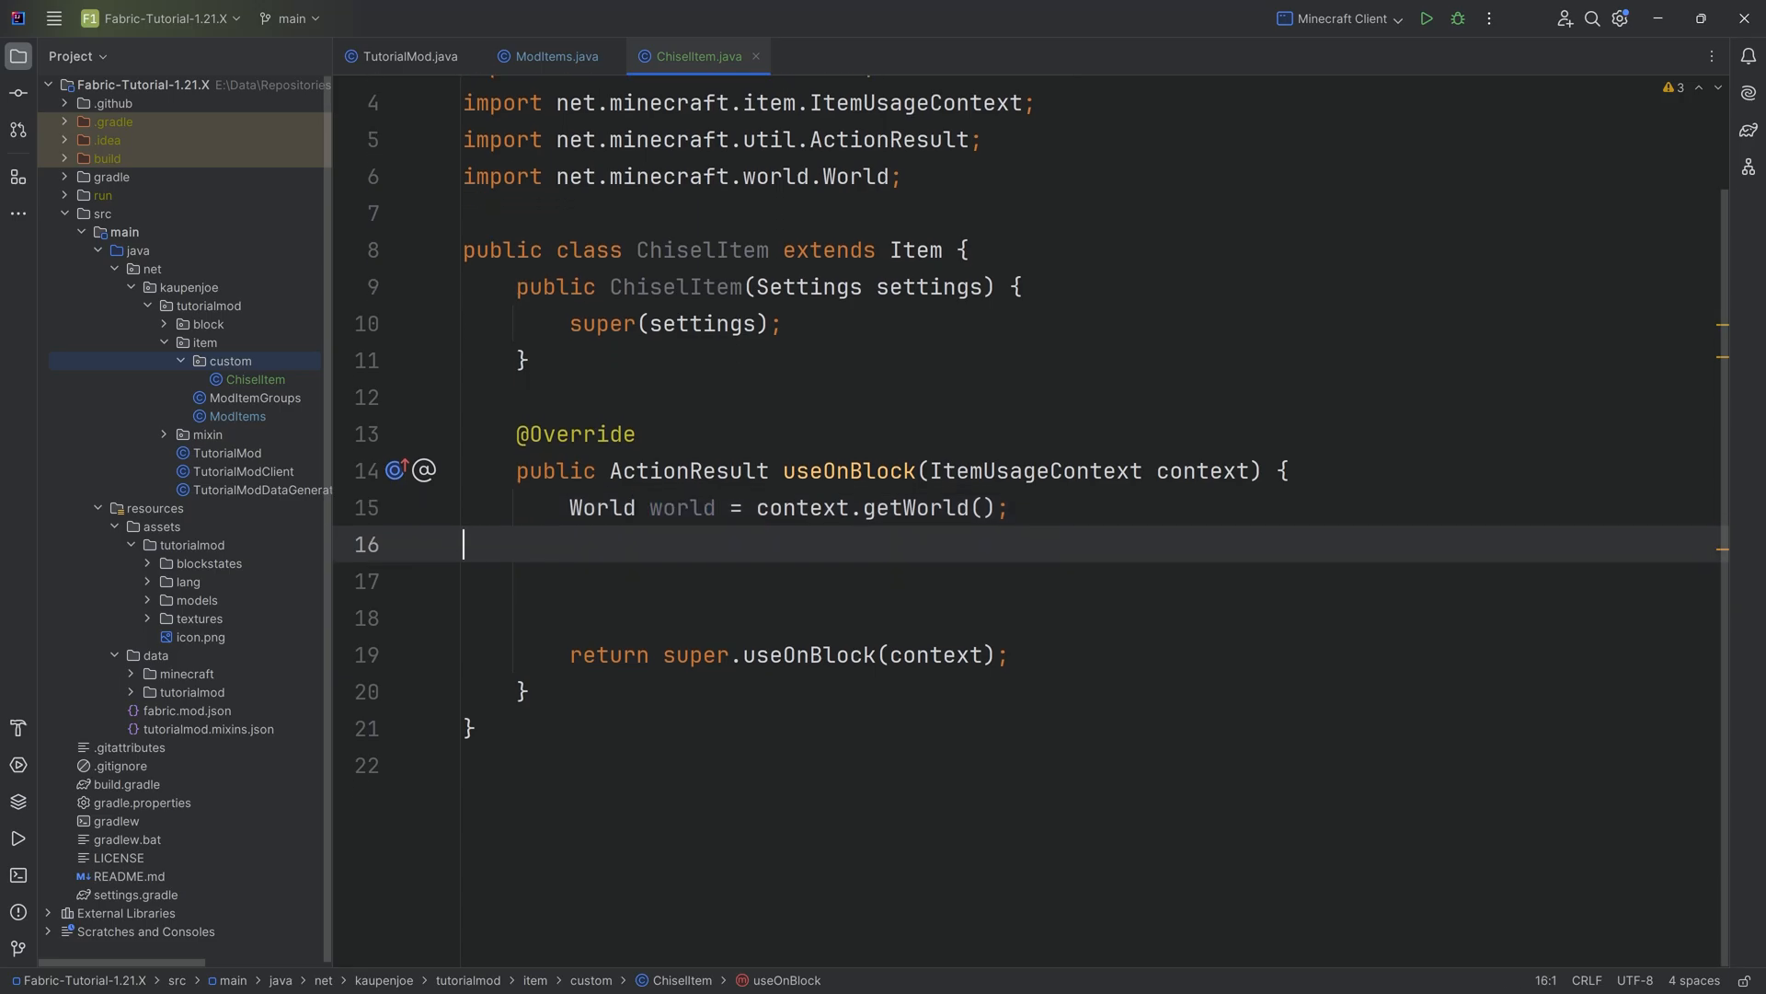
# Declare Block clickedBlock from world.getBlockState(context.getBlockPos()).getBlock()
pyautogui.click(568, 545)
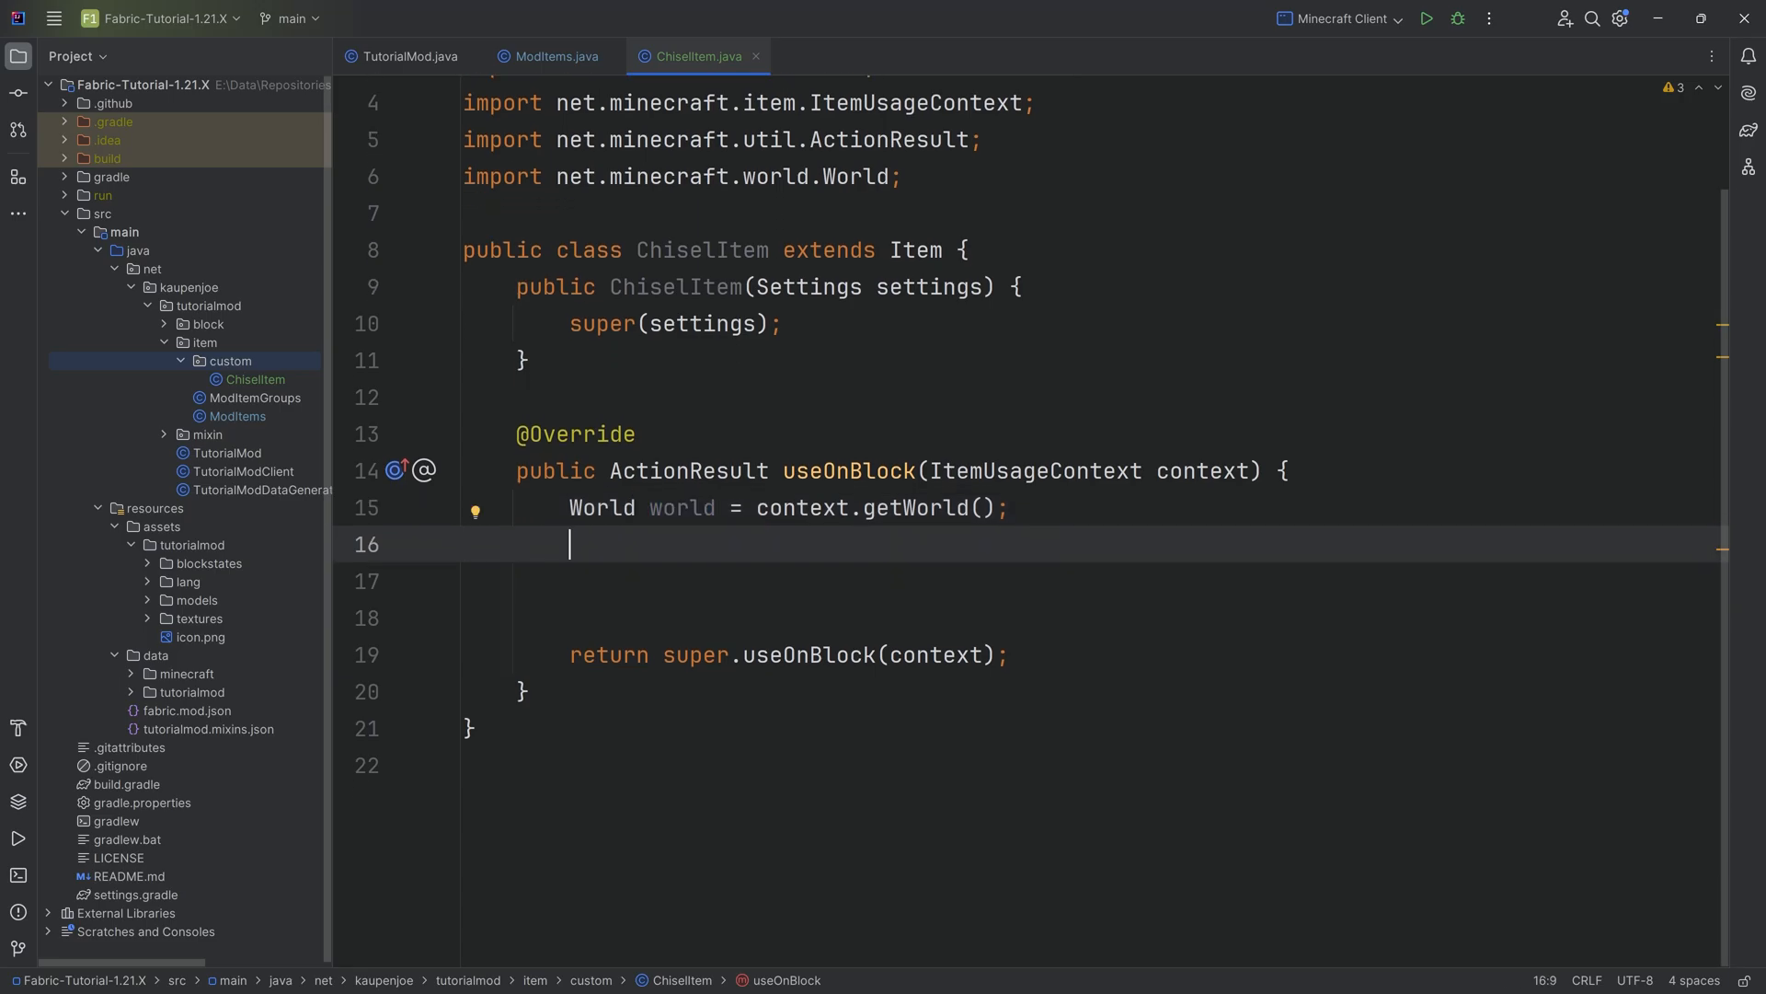
pyautogui.write('Block')
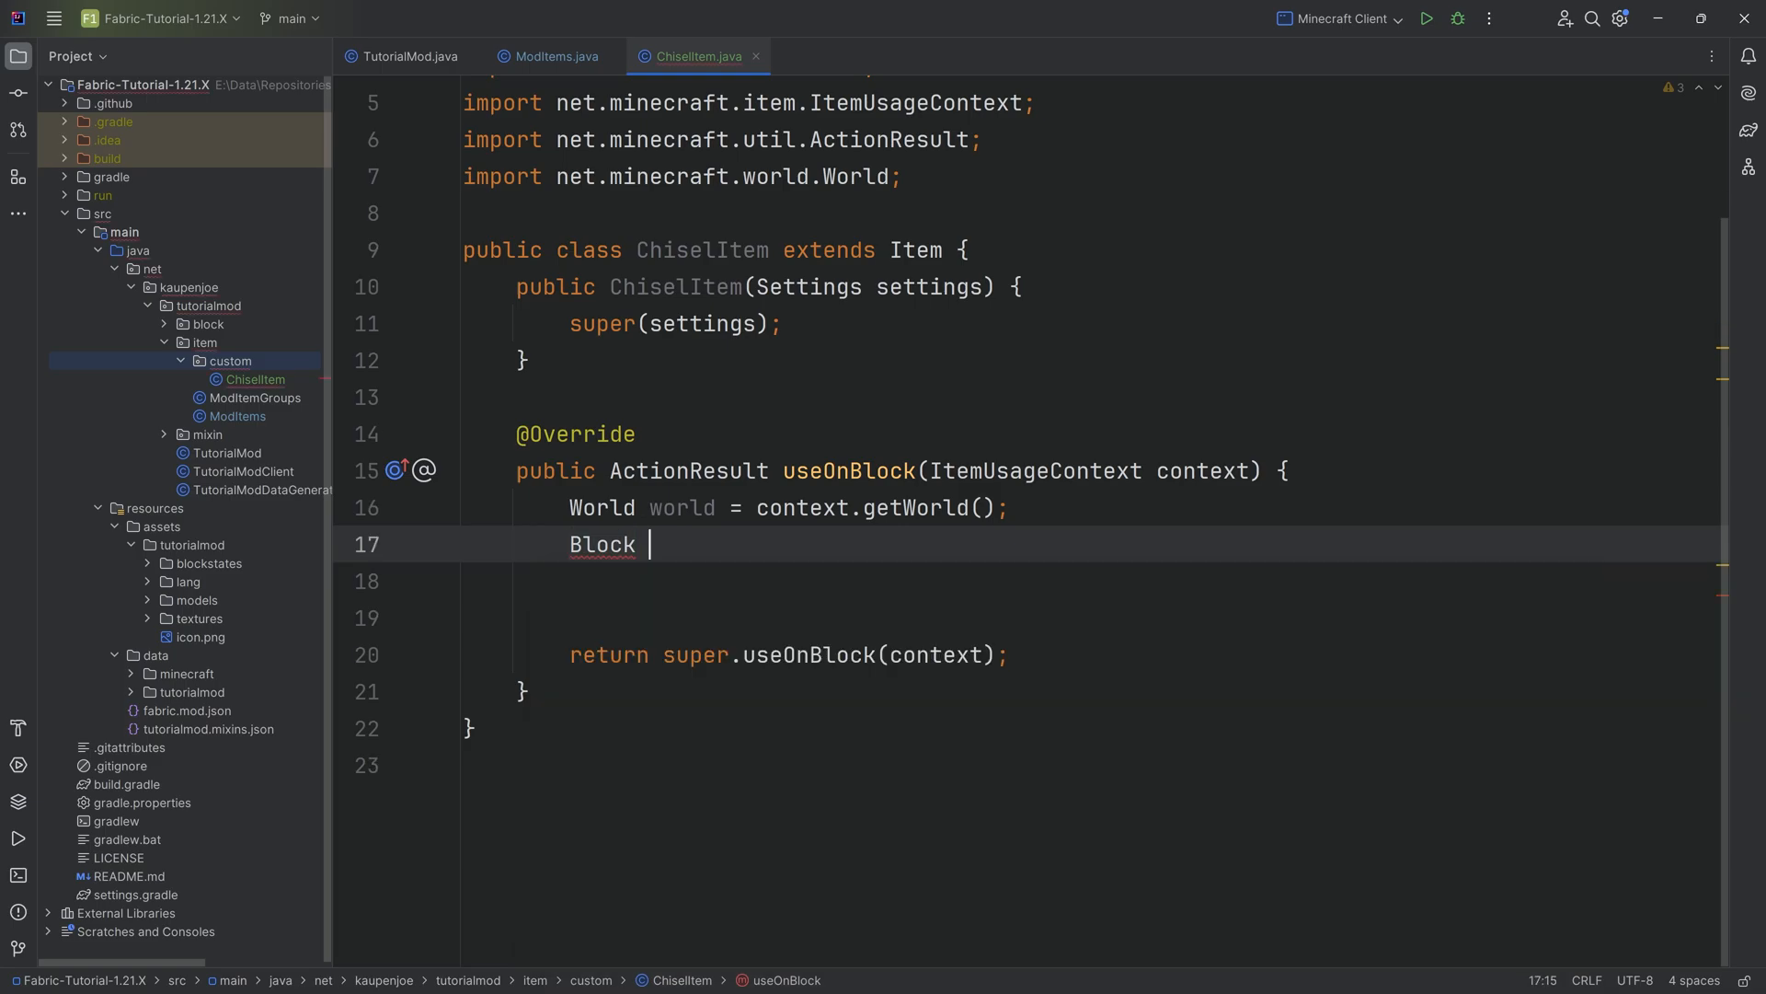
pyautogui.write('clickedBlock = w')
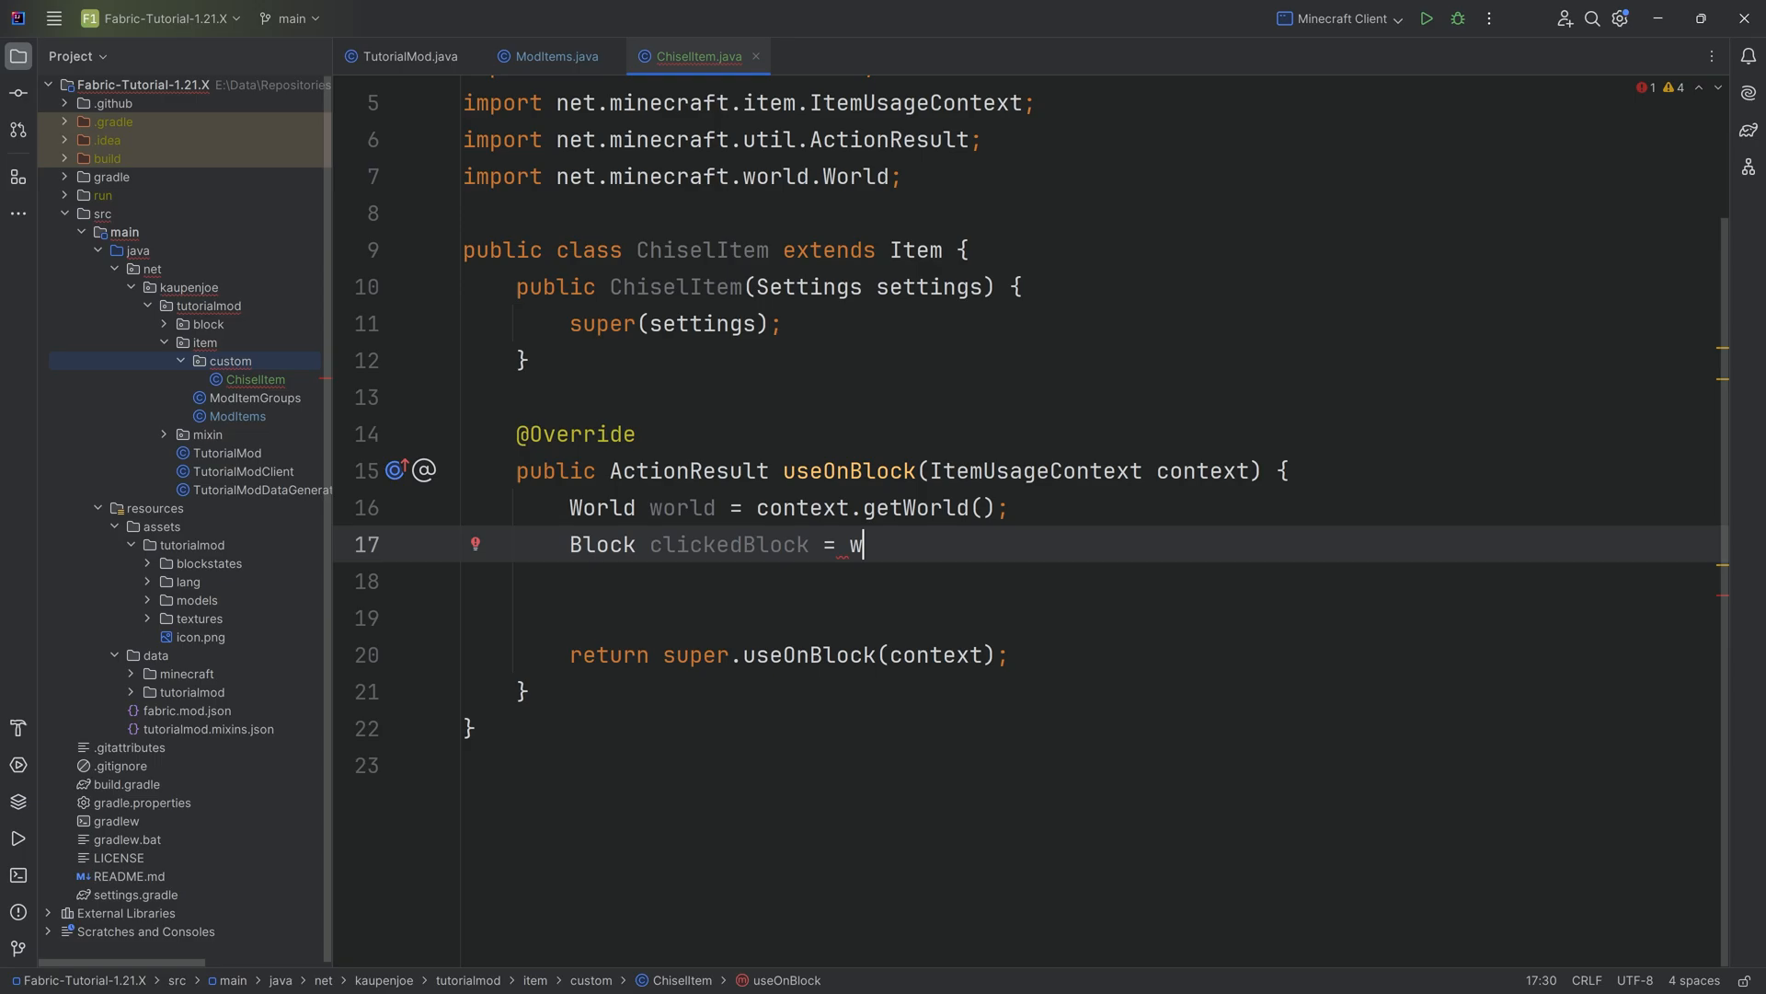
pyautogui.write('orld.getBlockState')
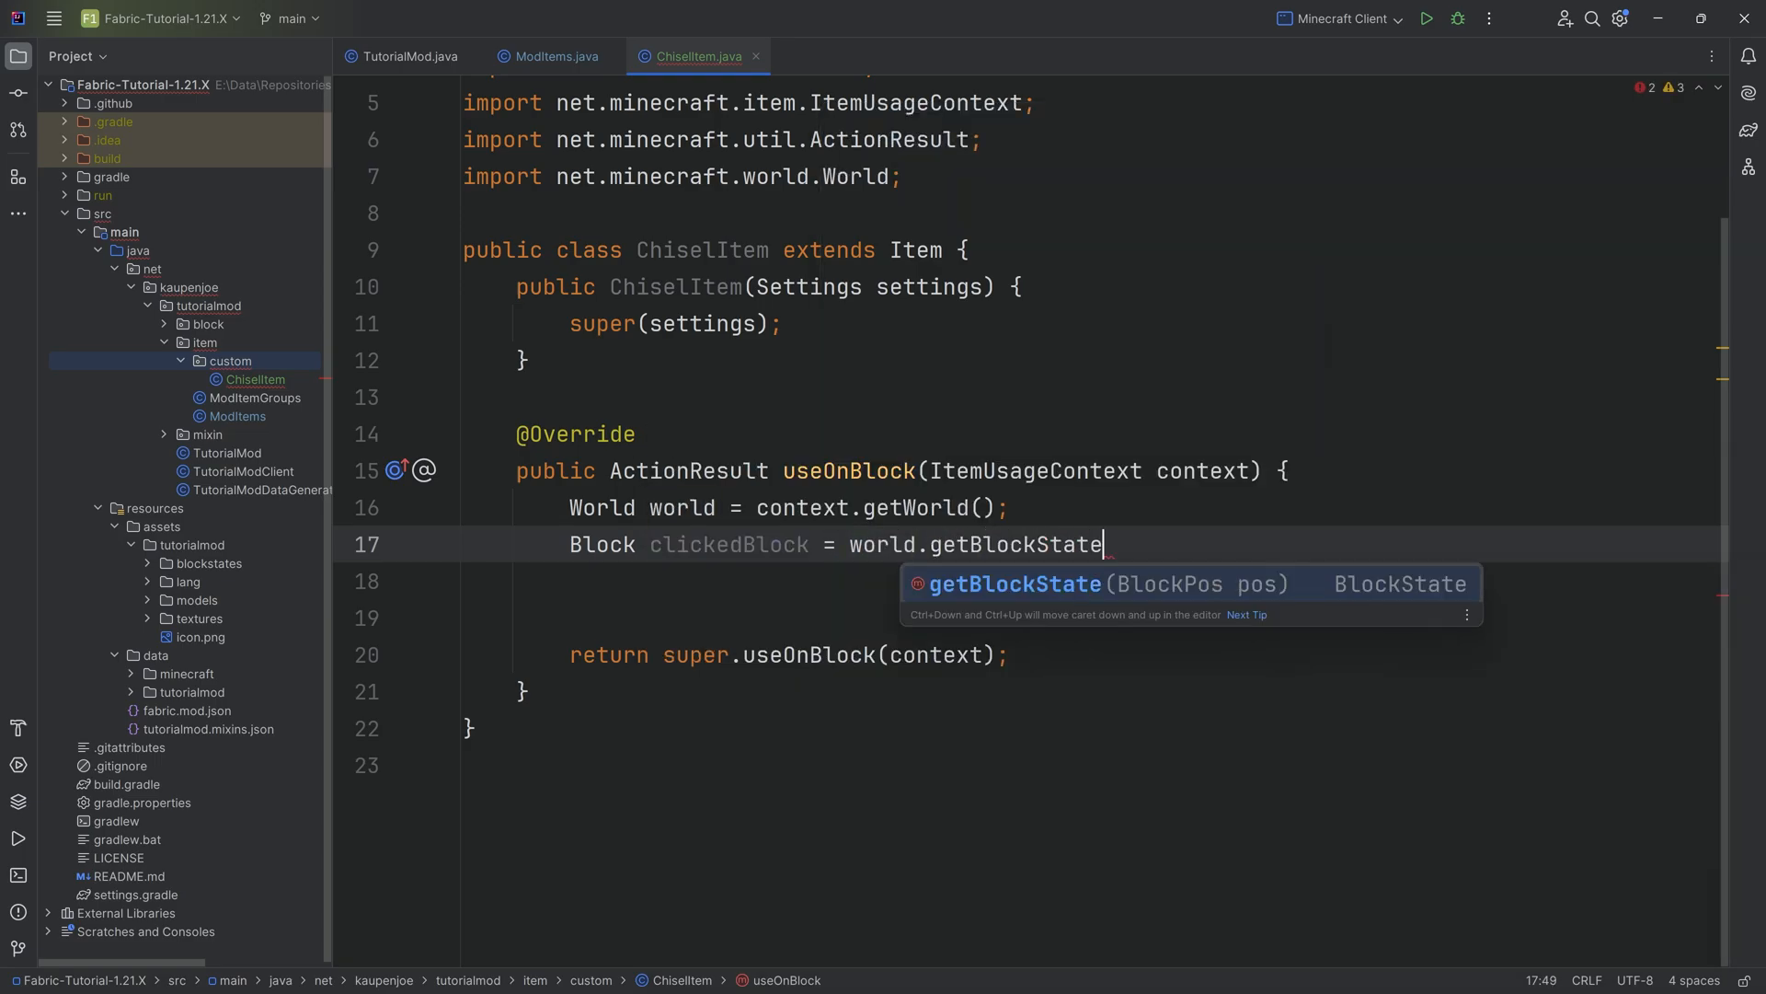
pyautogui.write('(cp')
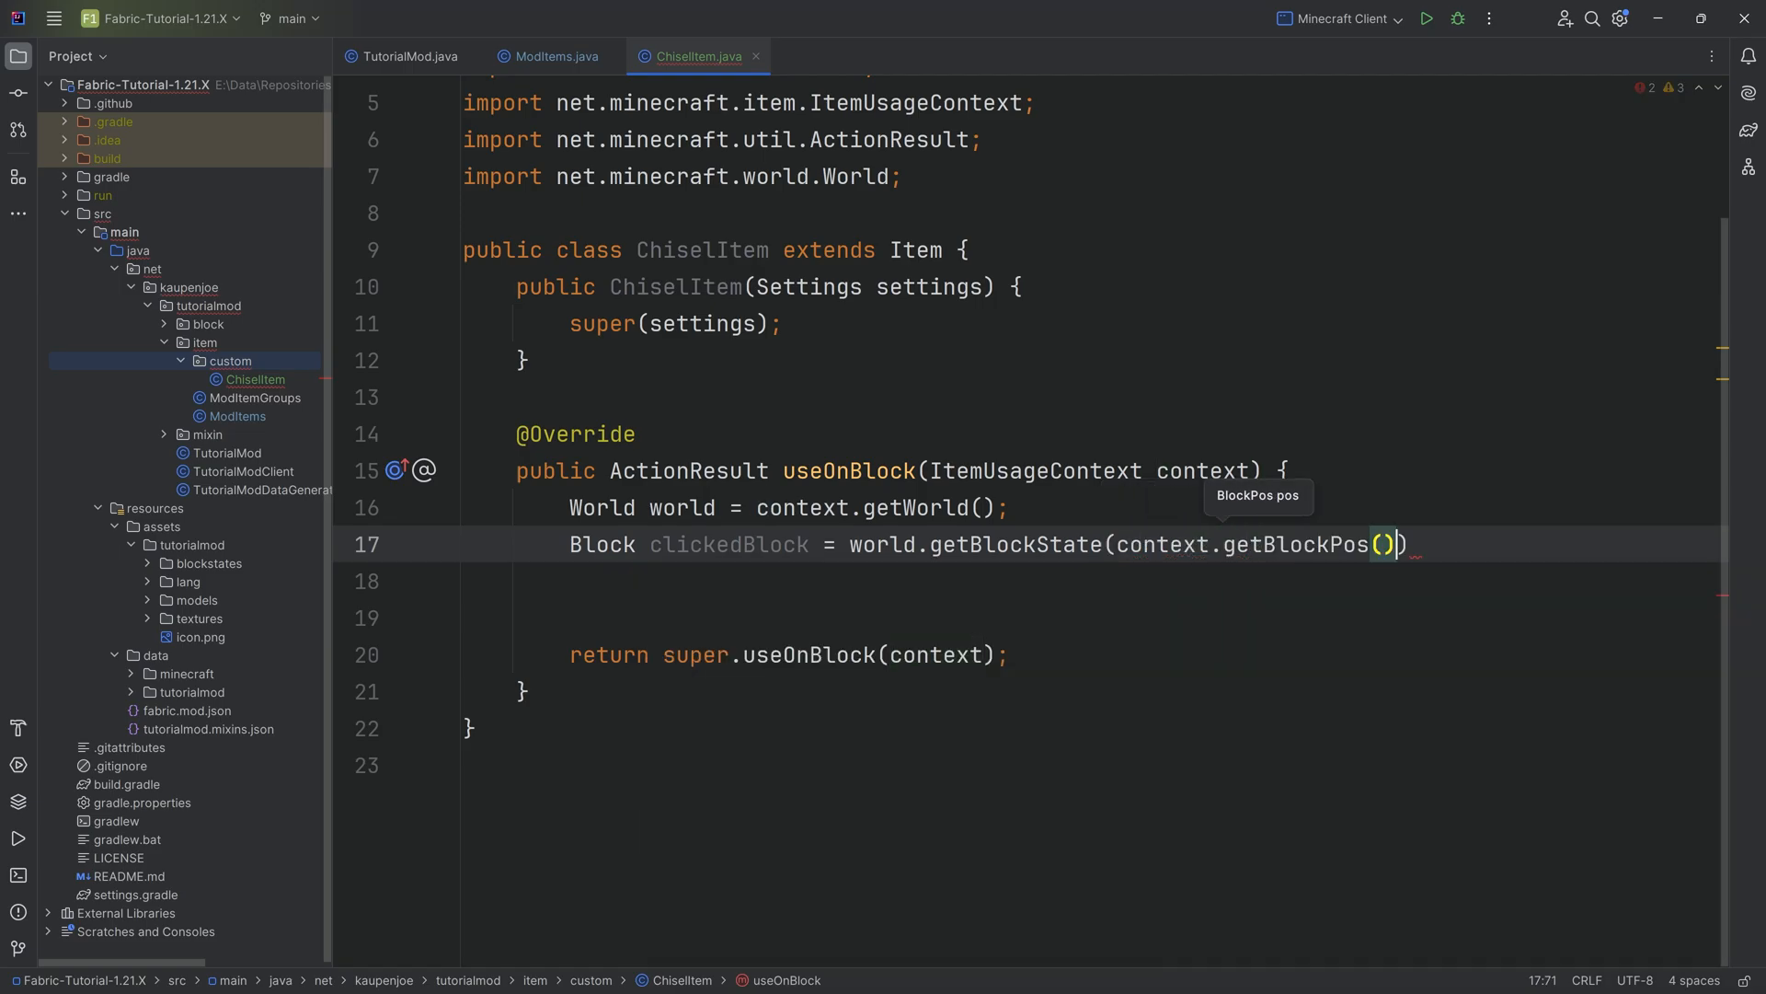
pyautogui.write('.getBlock();')
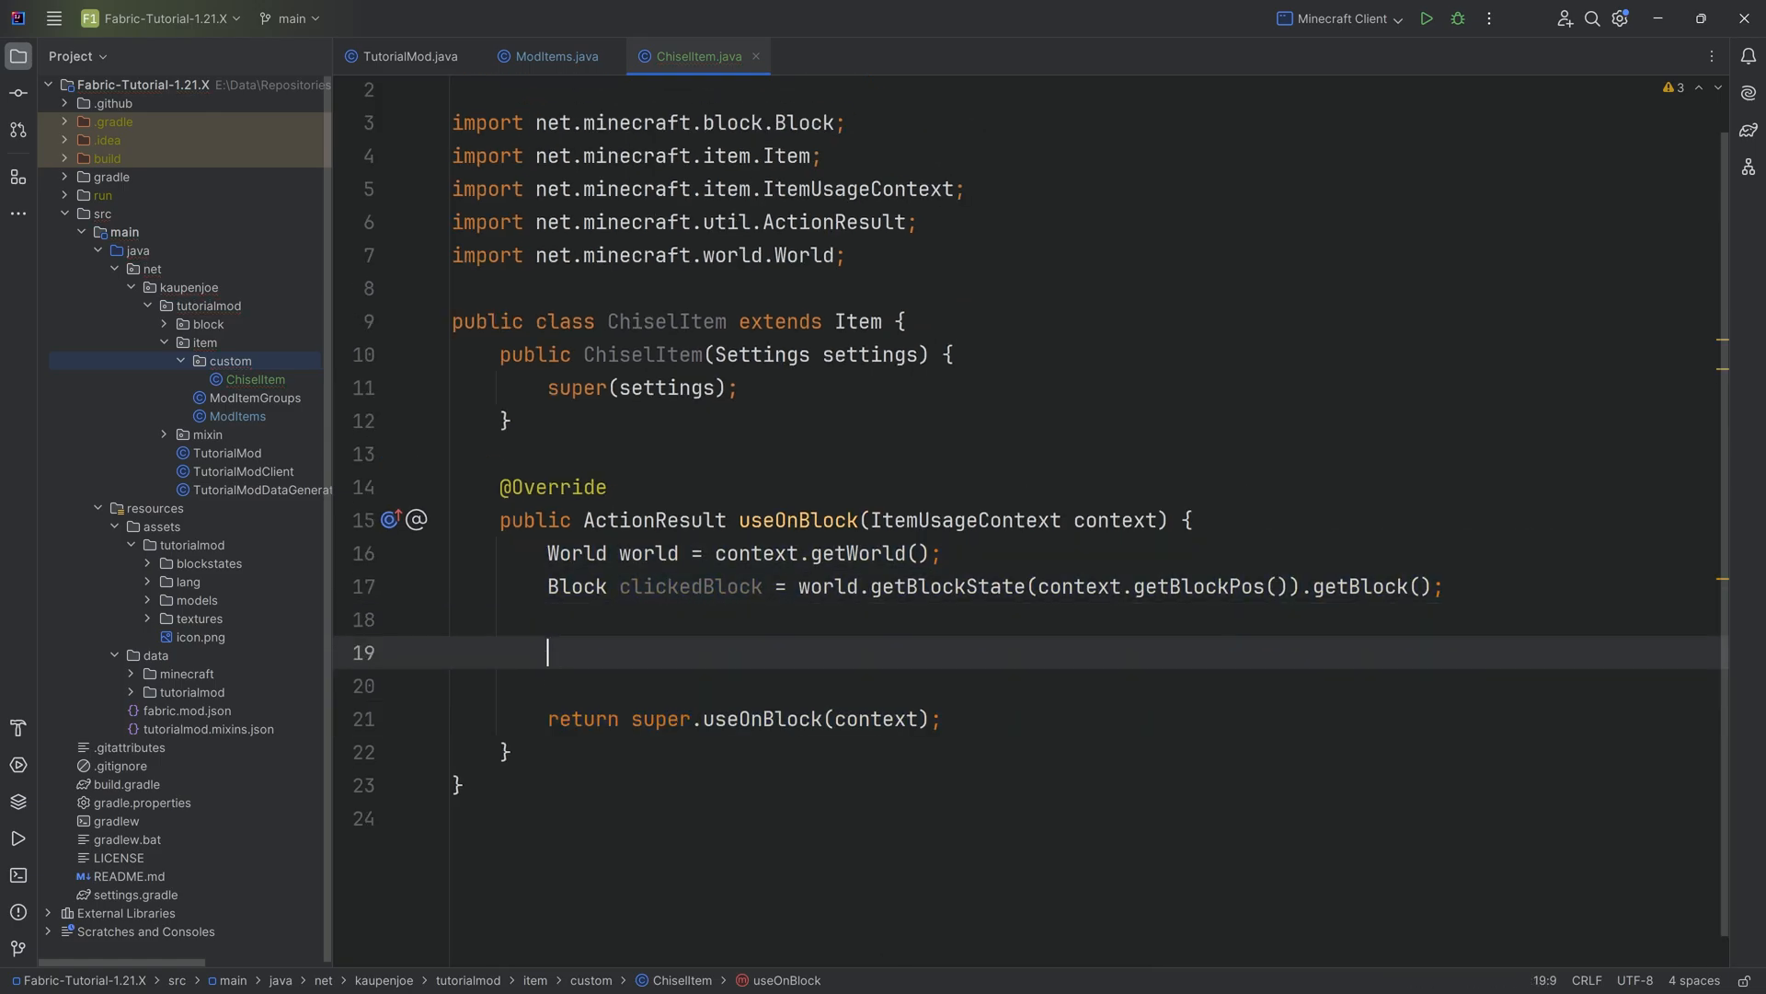
pyautogui.doubleClick(686, 585)
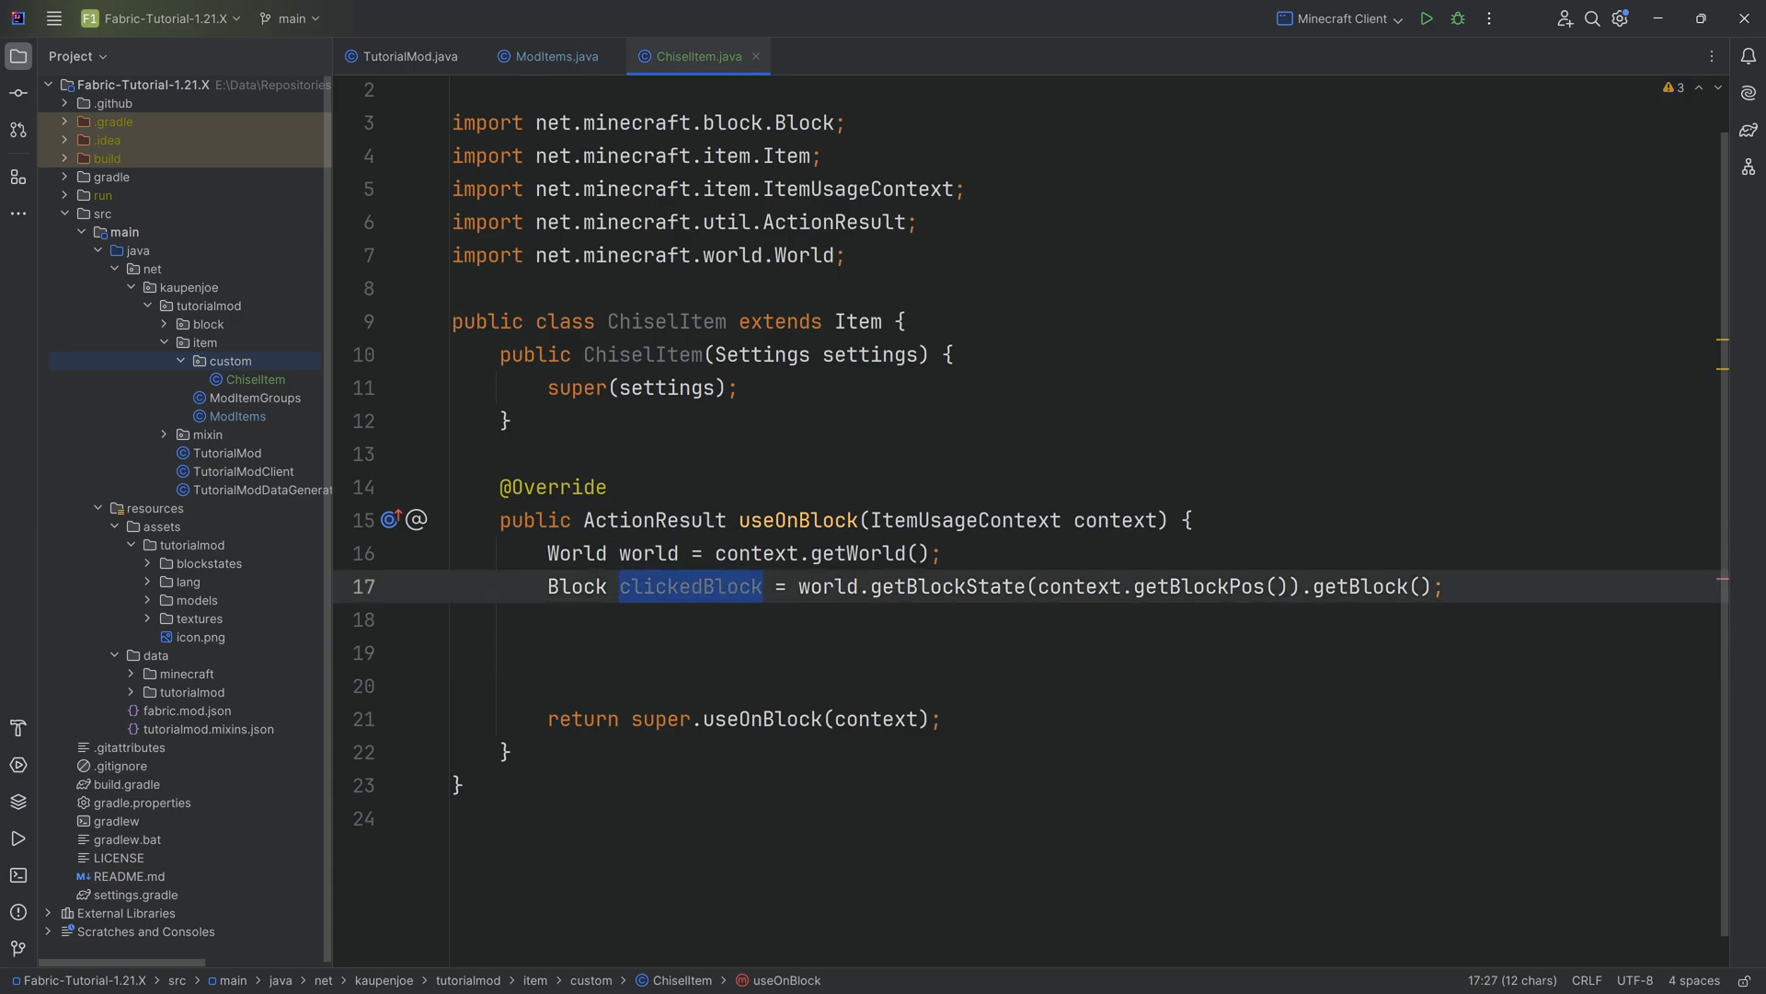
pyautogui.click(546, 651)
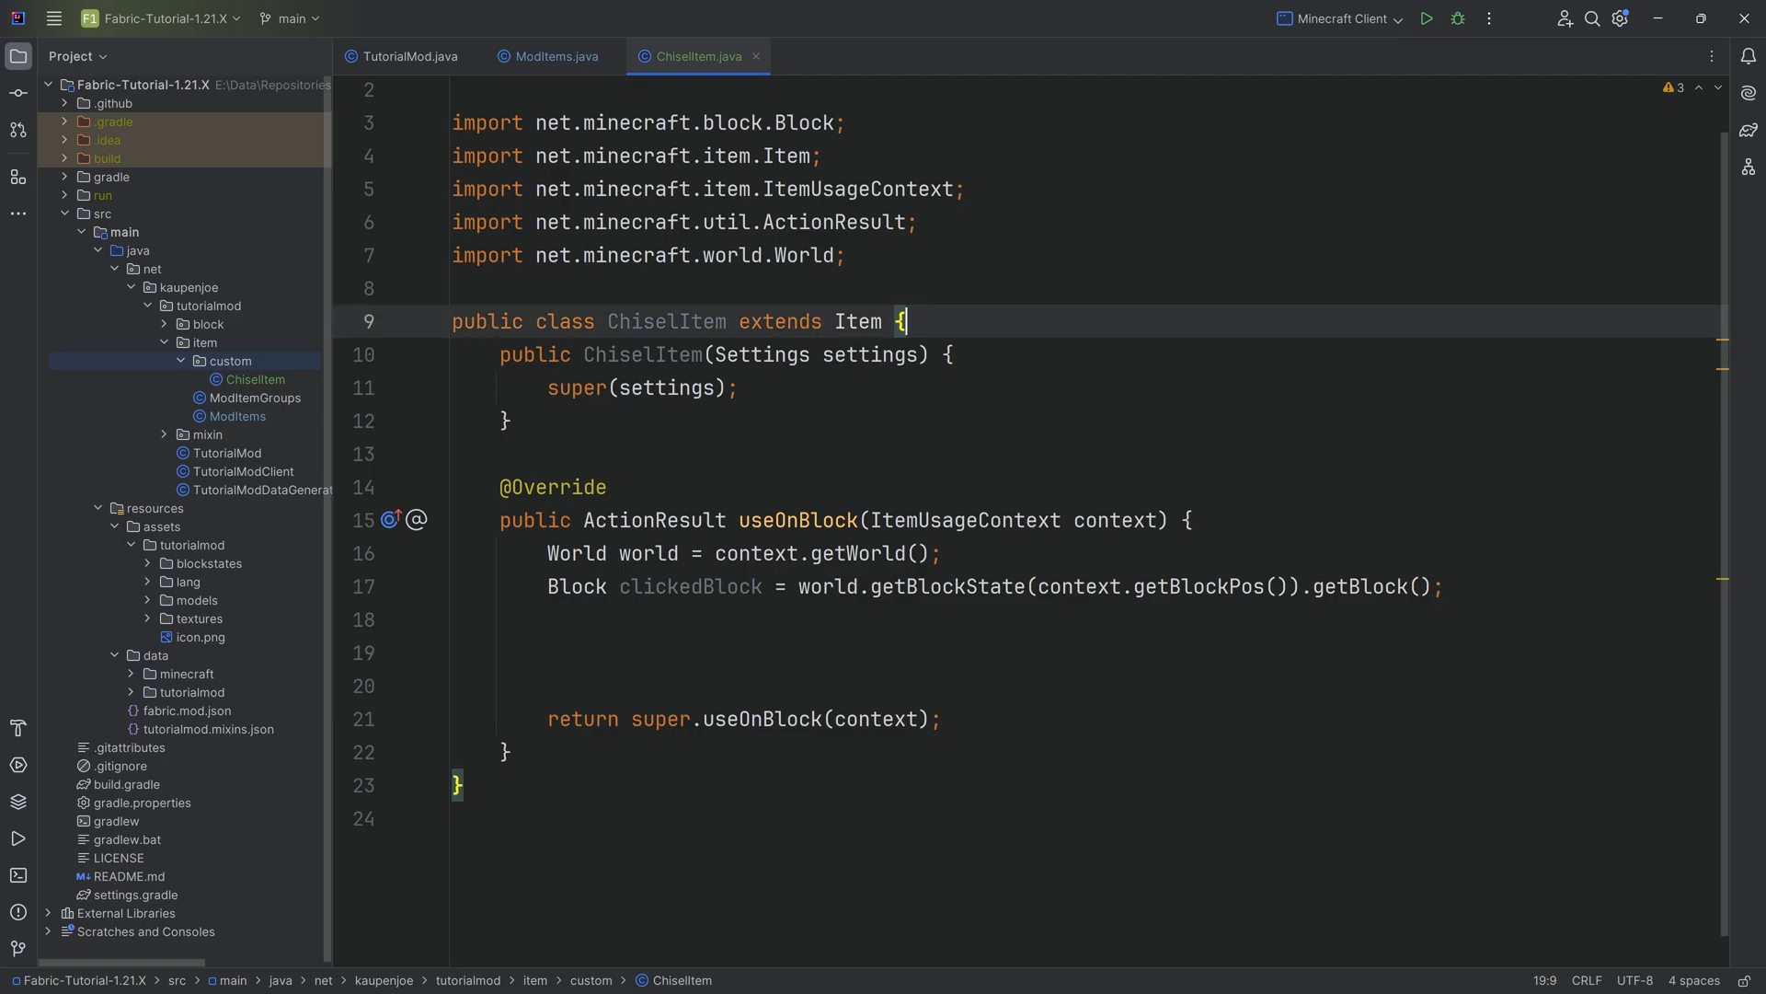
# Declare private static Map<Block, Block> CHISEL_MAP starting with STONE → STONE_BRICKS
pyautogui.press('Enter')
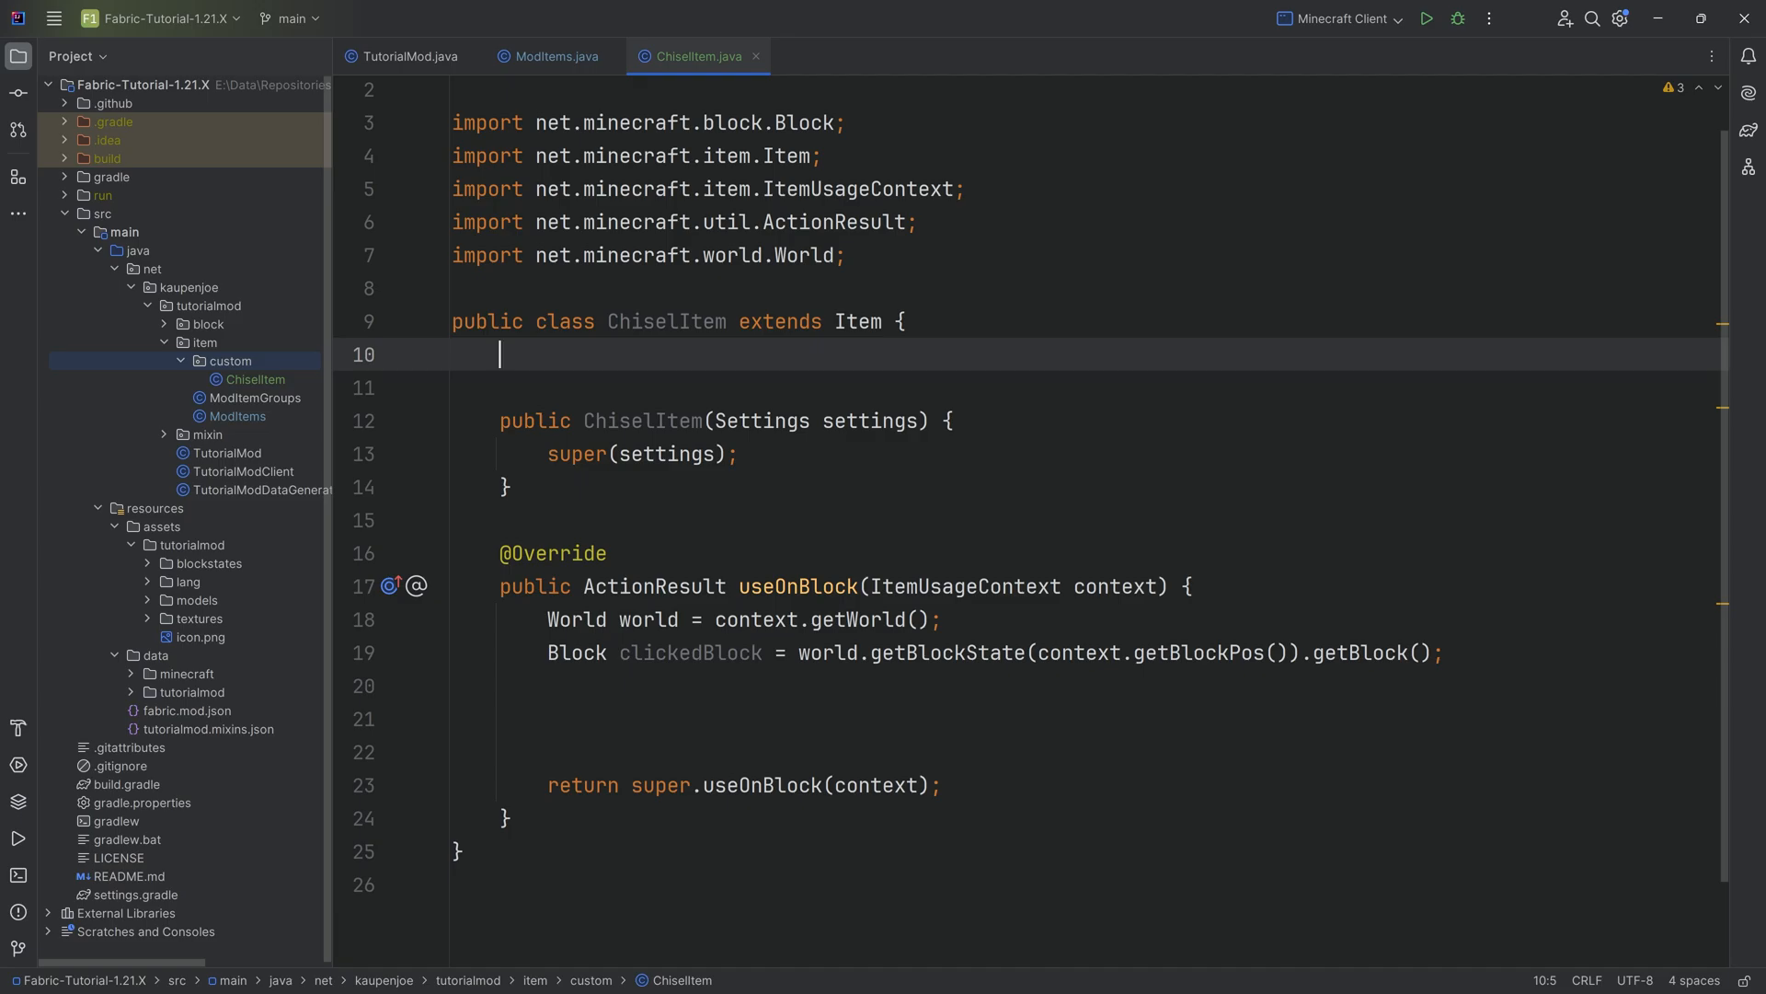
pyautogui.write('private static final Map<>')
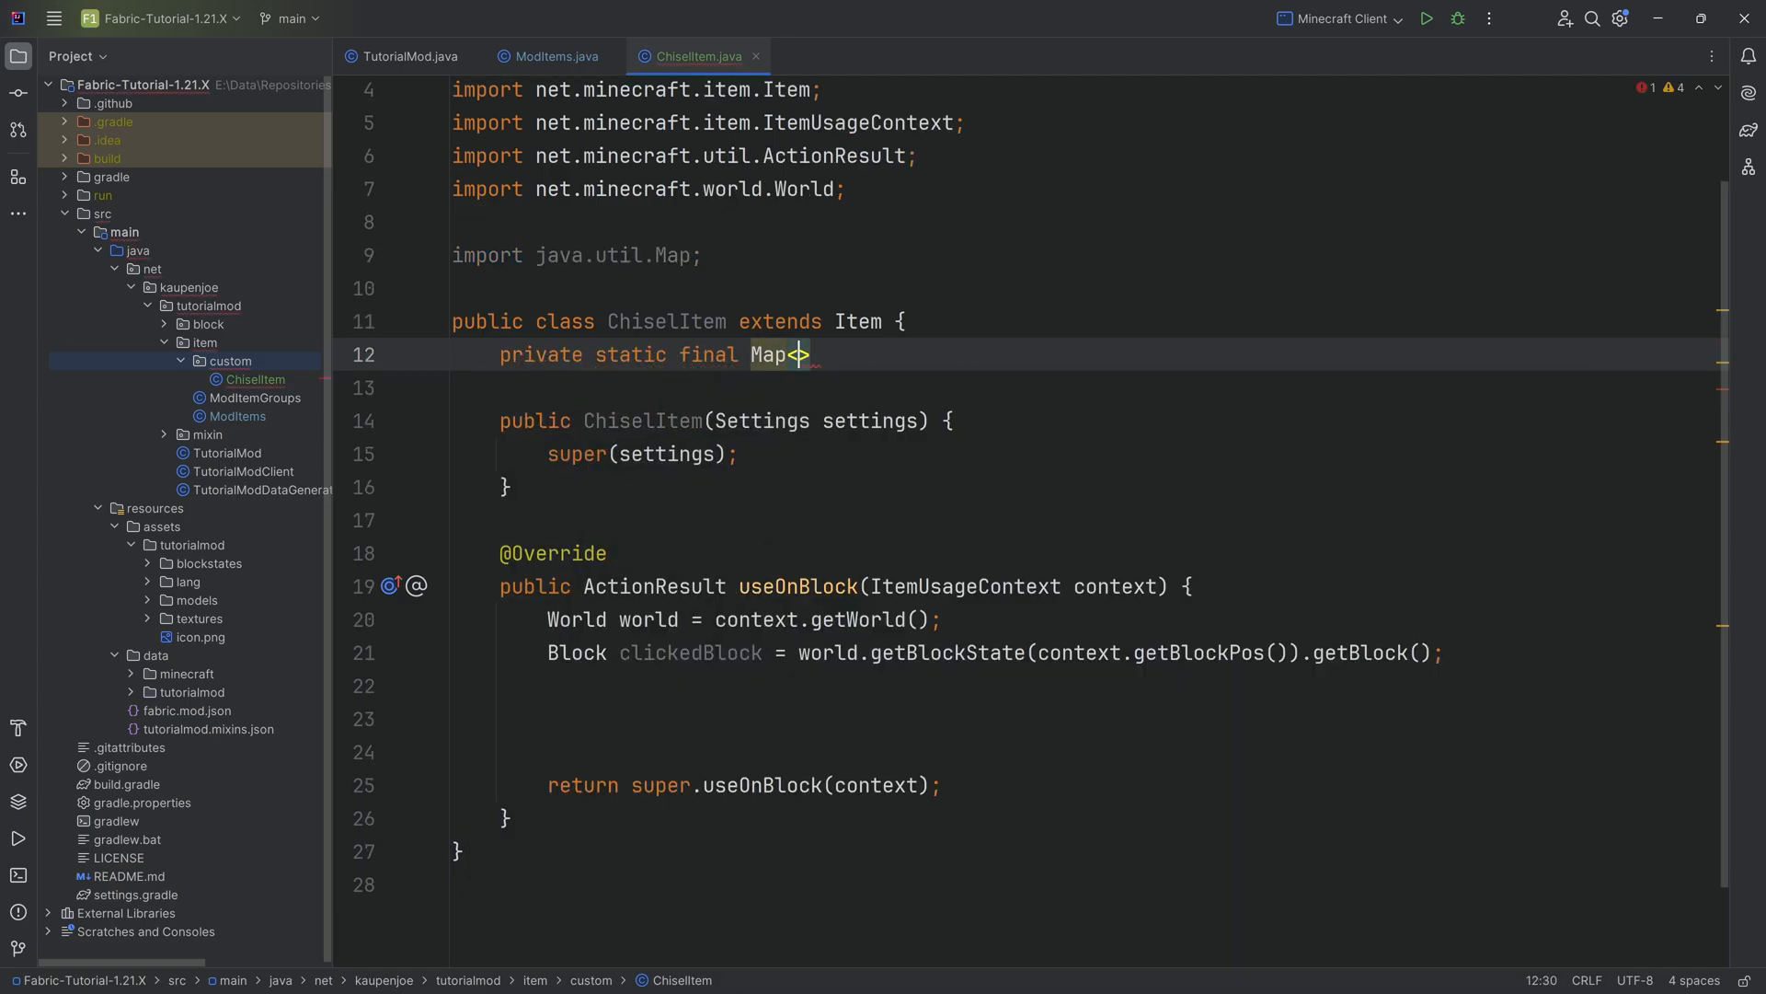
pyautogui.write('Block, Block')
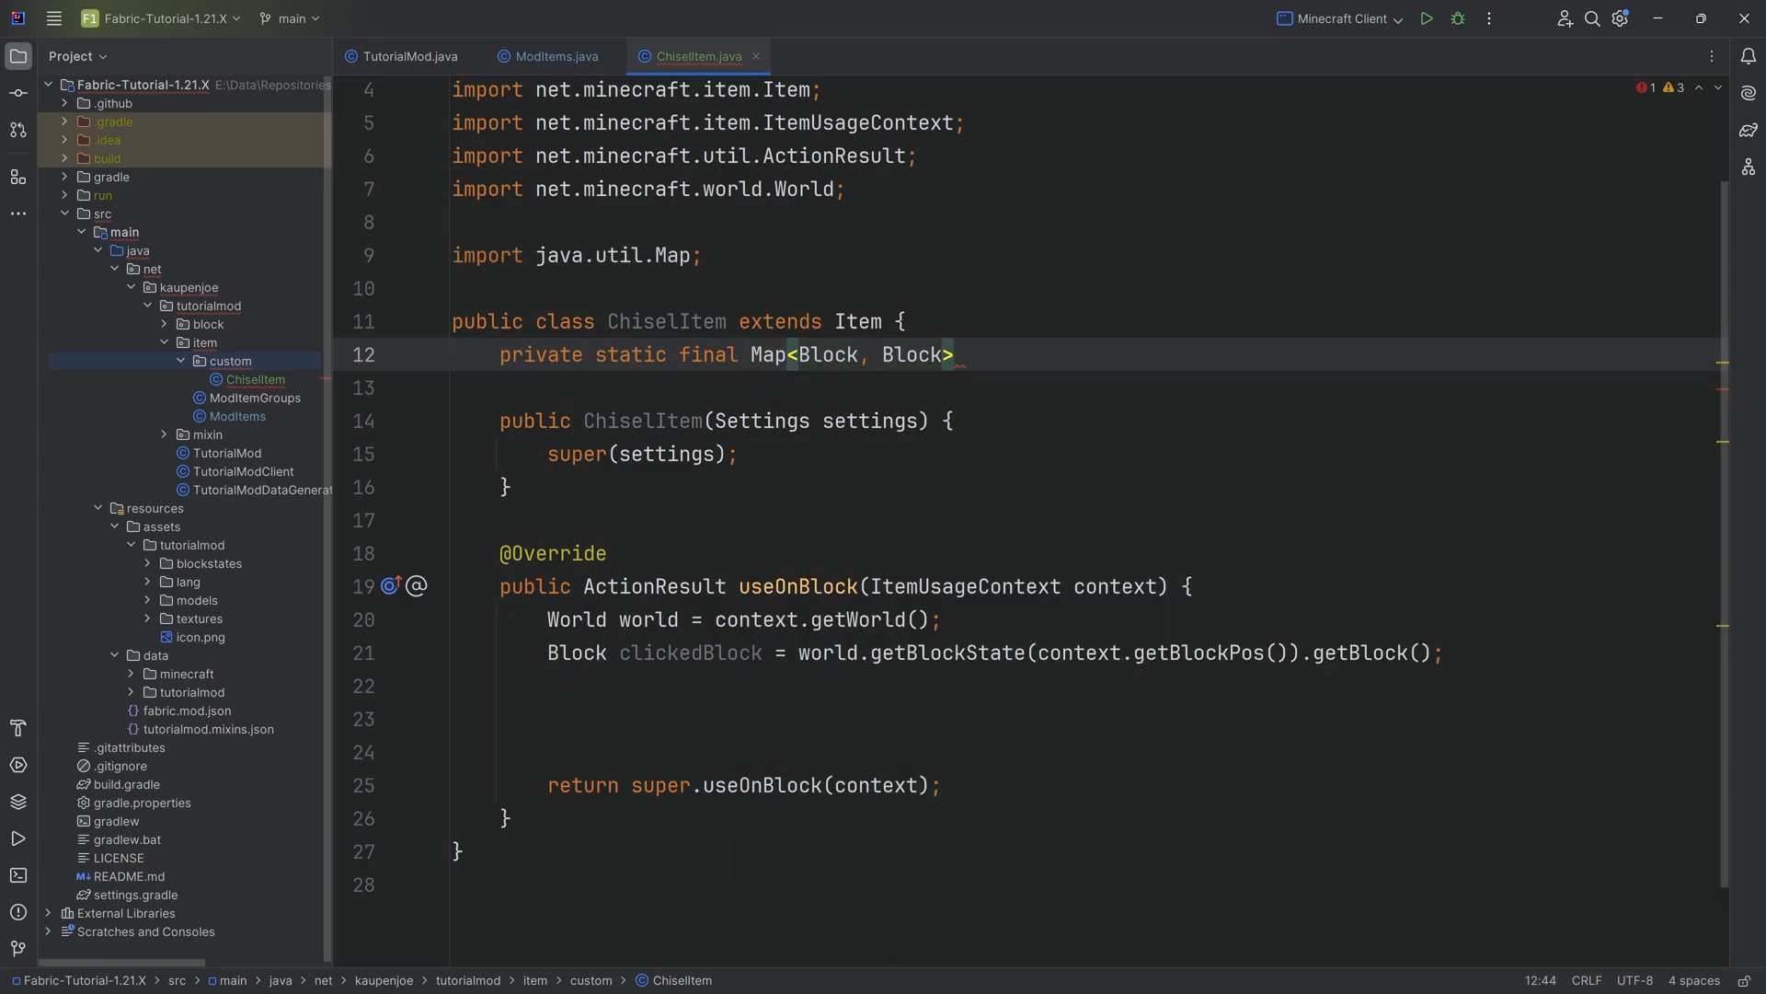
pyautogui.write('CHISEL_MAP =')
pyautogui.write('Blocks.STONE,')
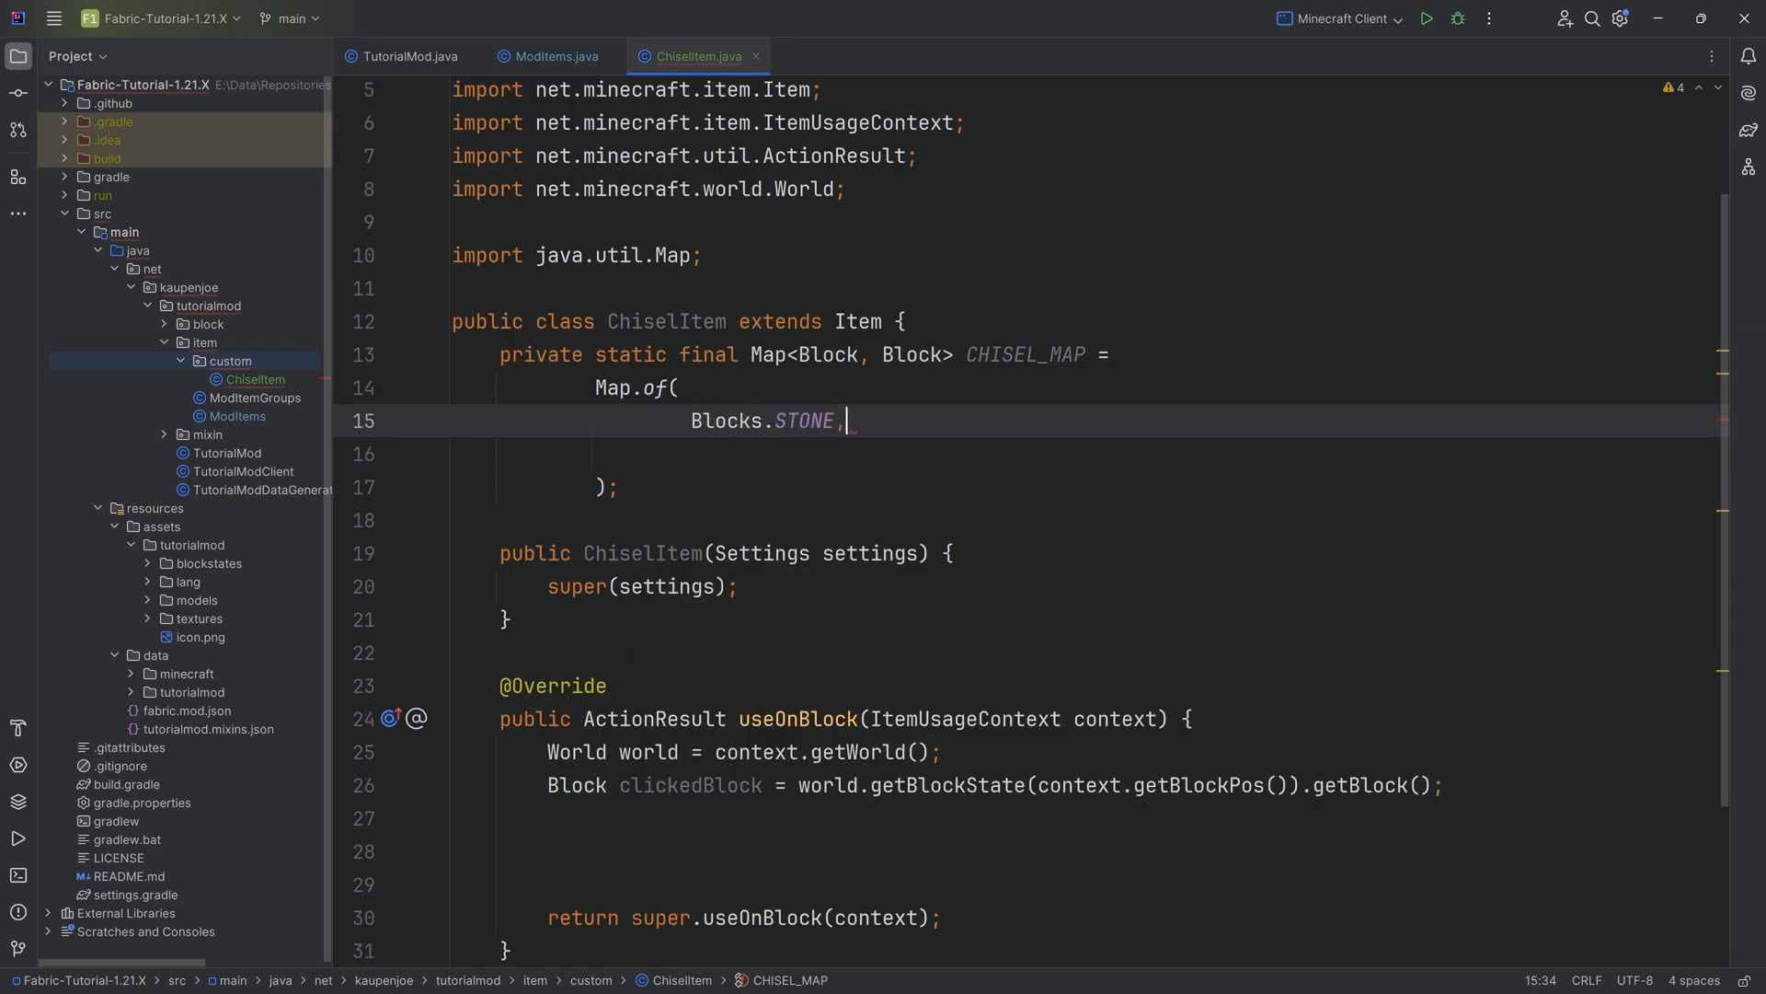
pyautogui.write('B')
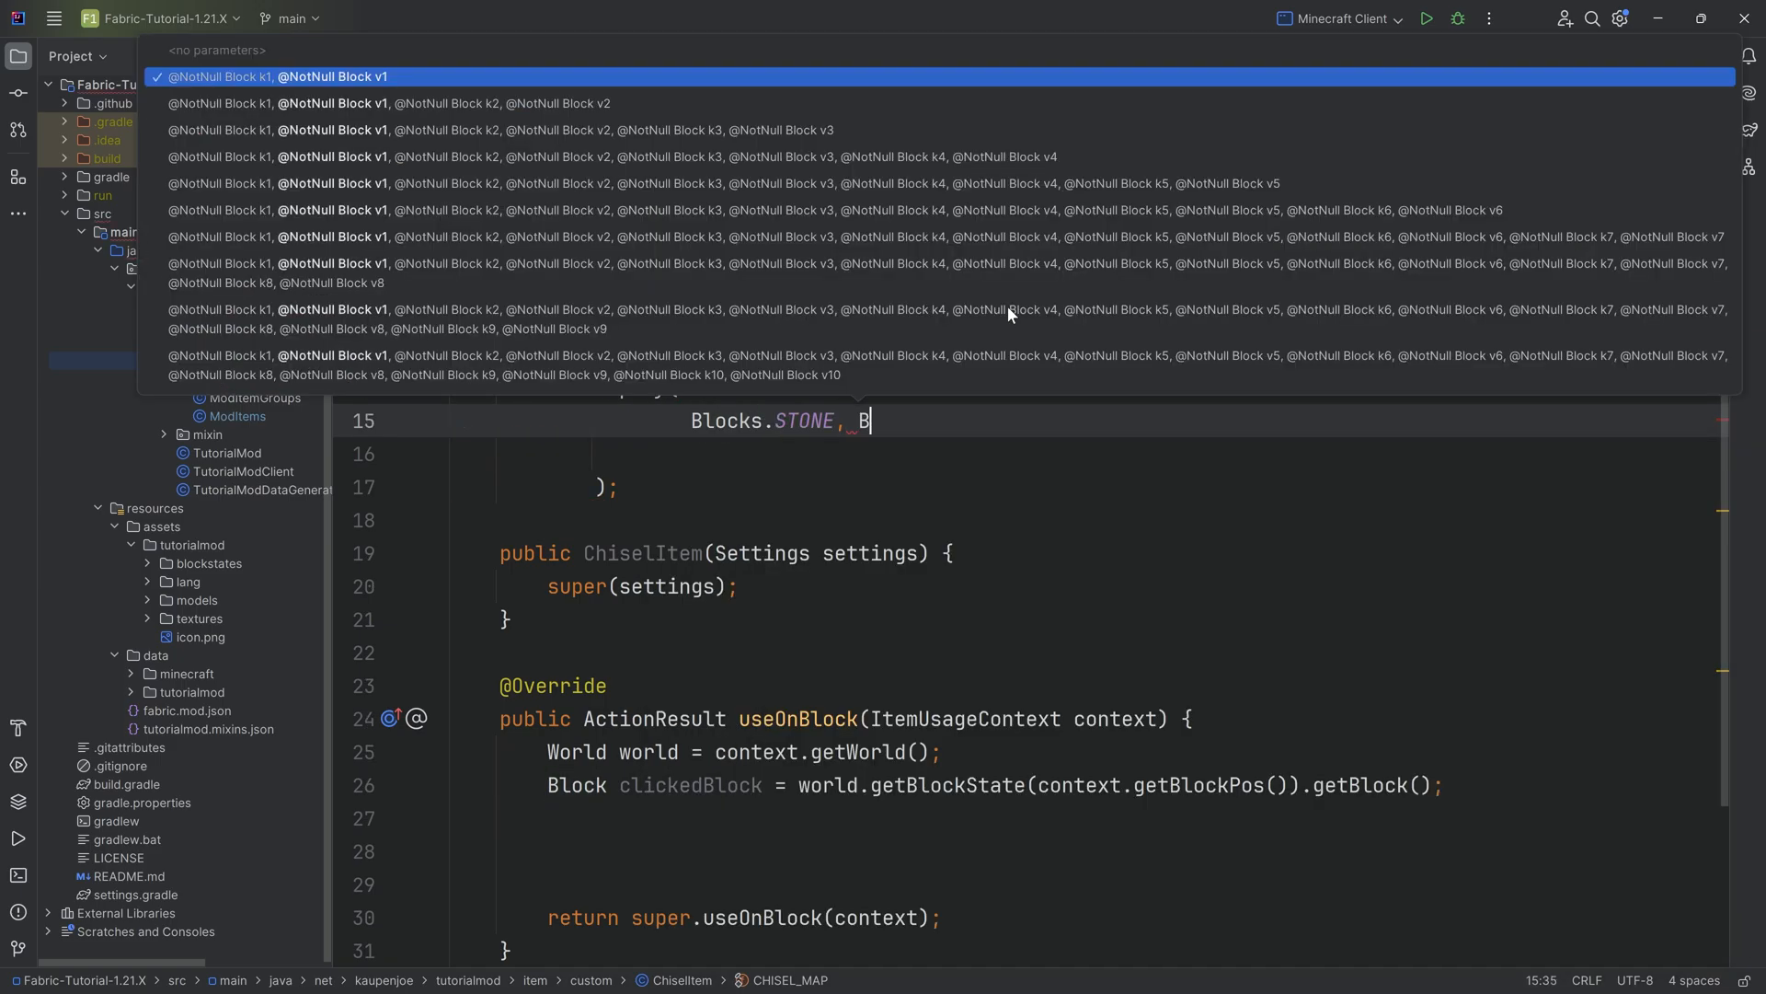
pyautogui.write('locks.STONE_BRICKS,')
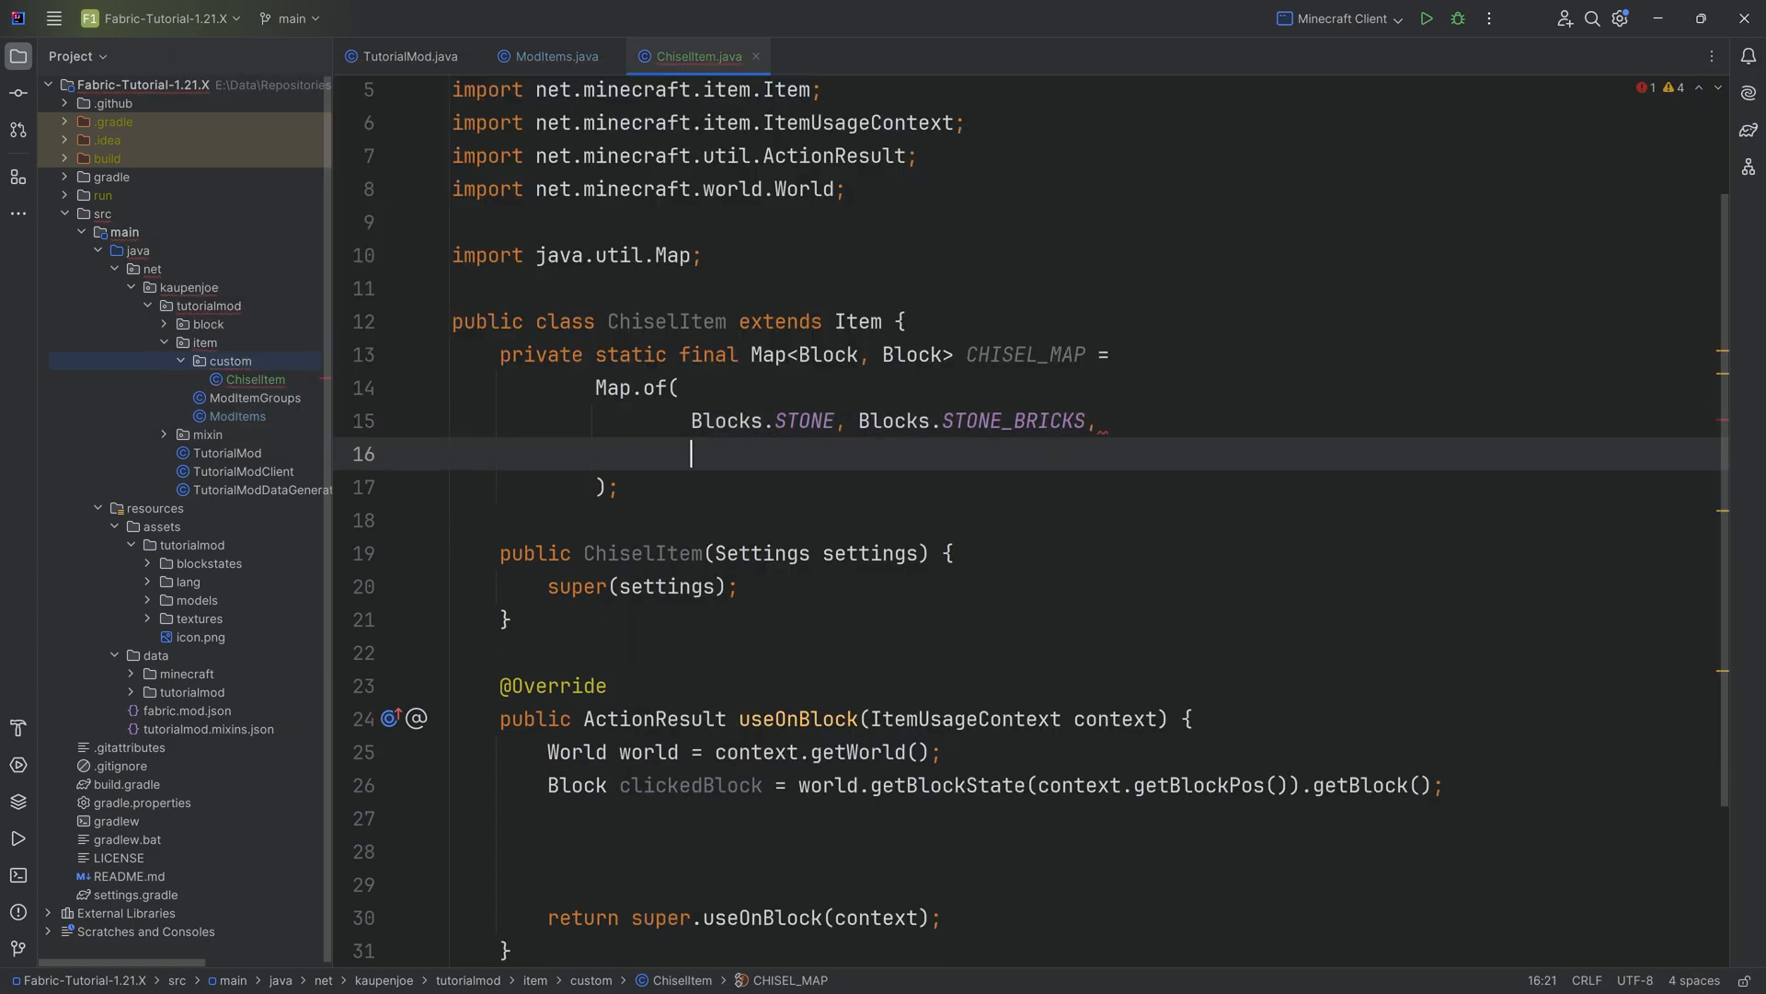
pyautogui.write('Blocks.END_STONE, Blocks.END_STONE_BRICKS,')
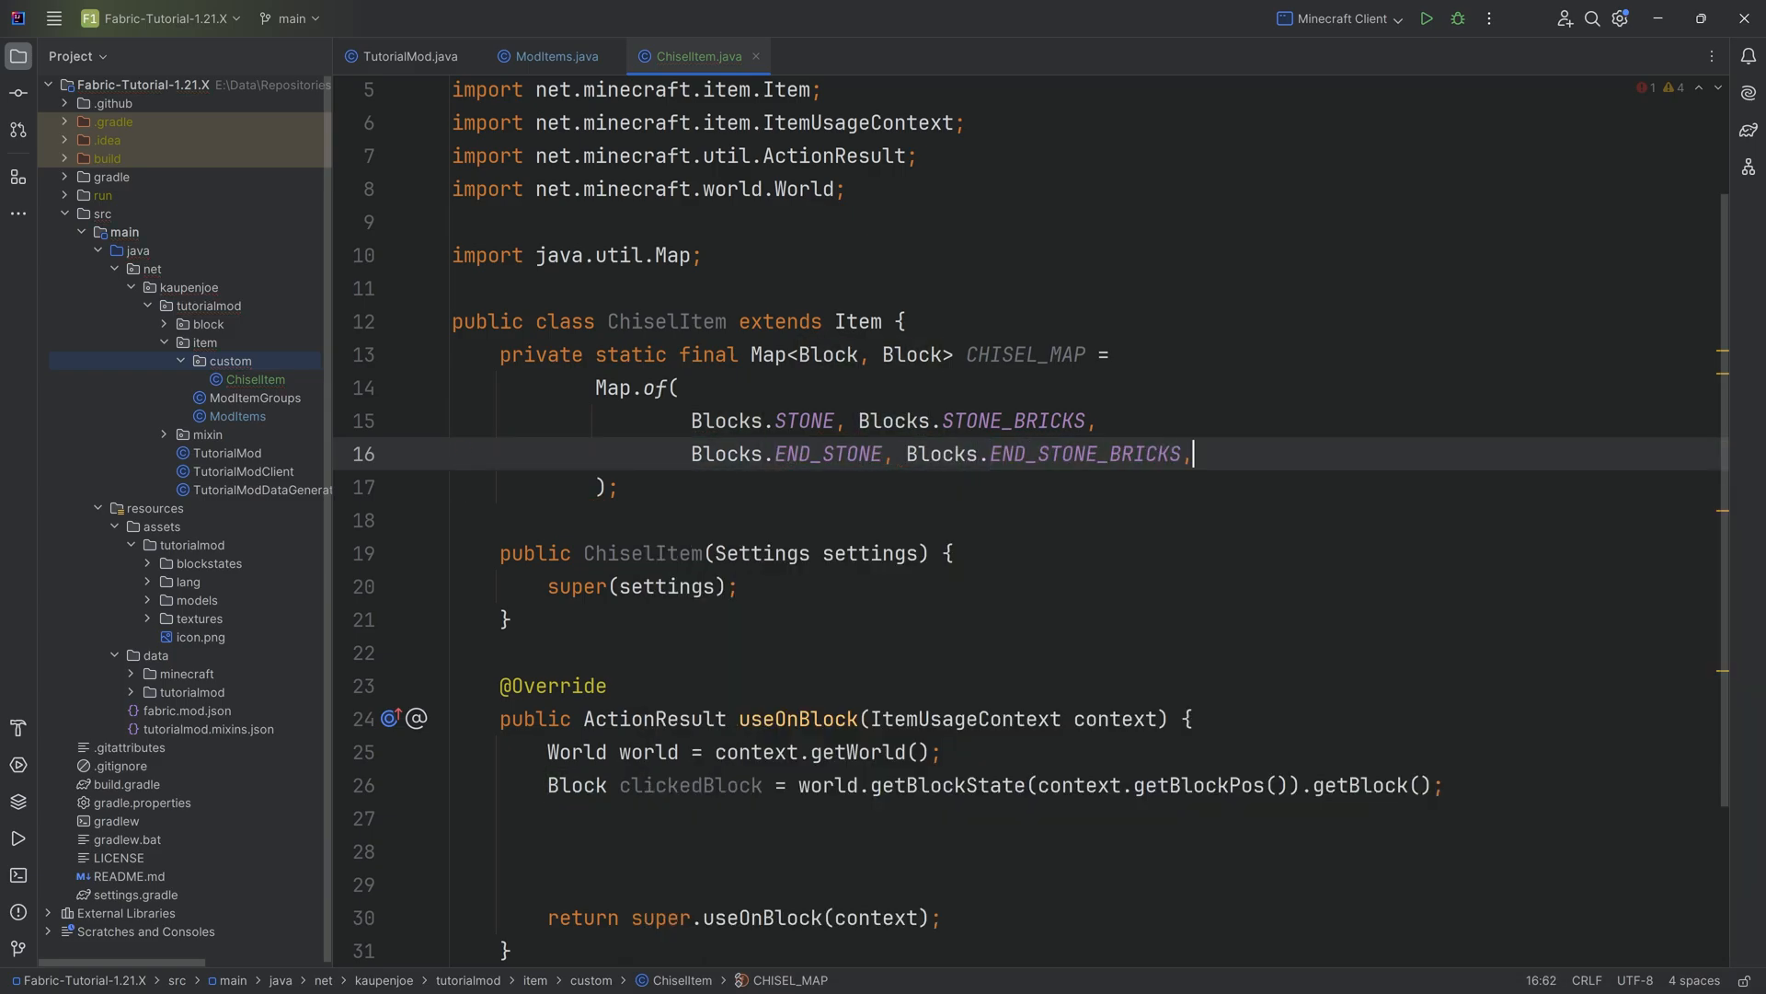
# Add END_STONE → END_STONE_BRICKS and OAK_LOG → ModBlocks.PINK_GARNET_BLOCK entries
pyautogui.press('enter')
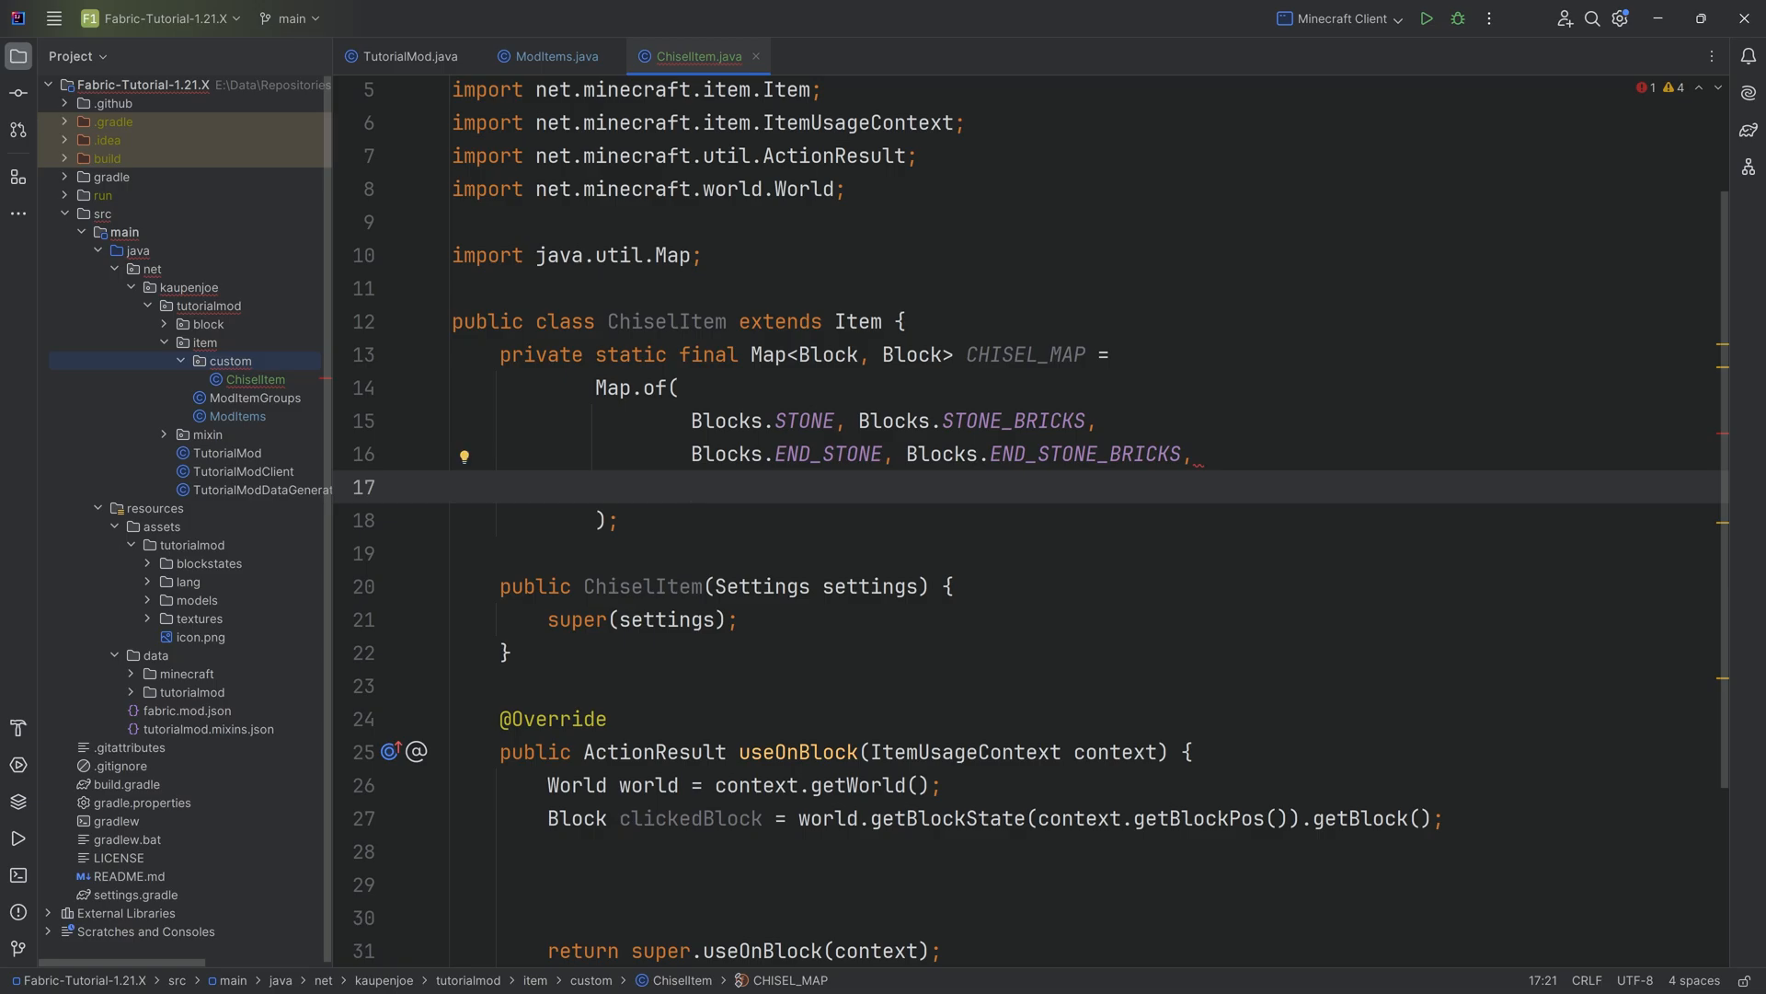
pyautogui.write('Blocs')
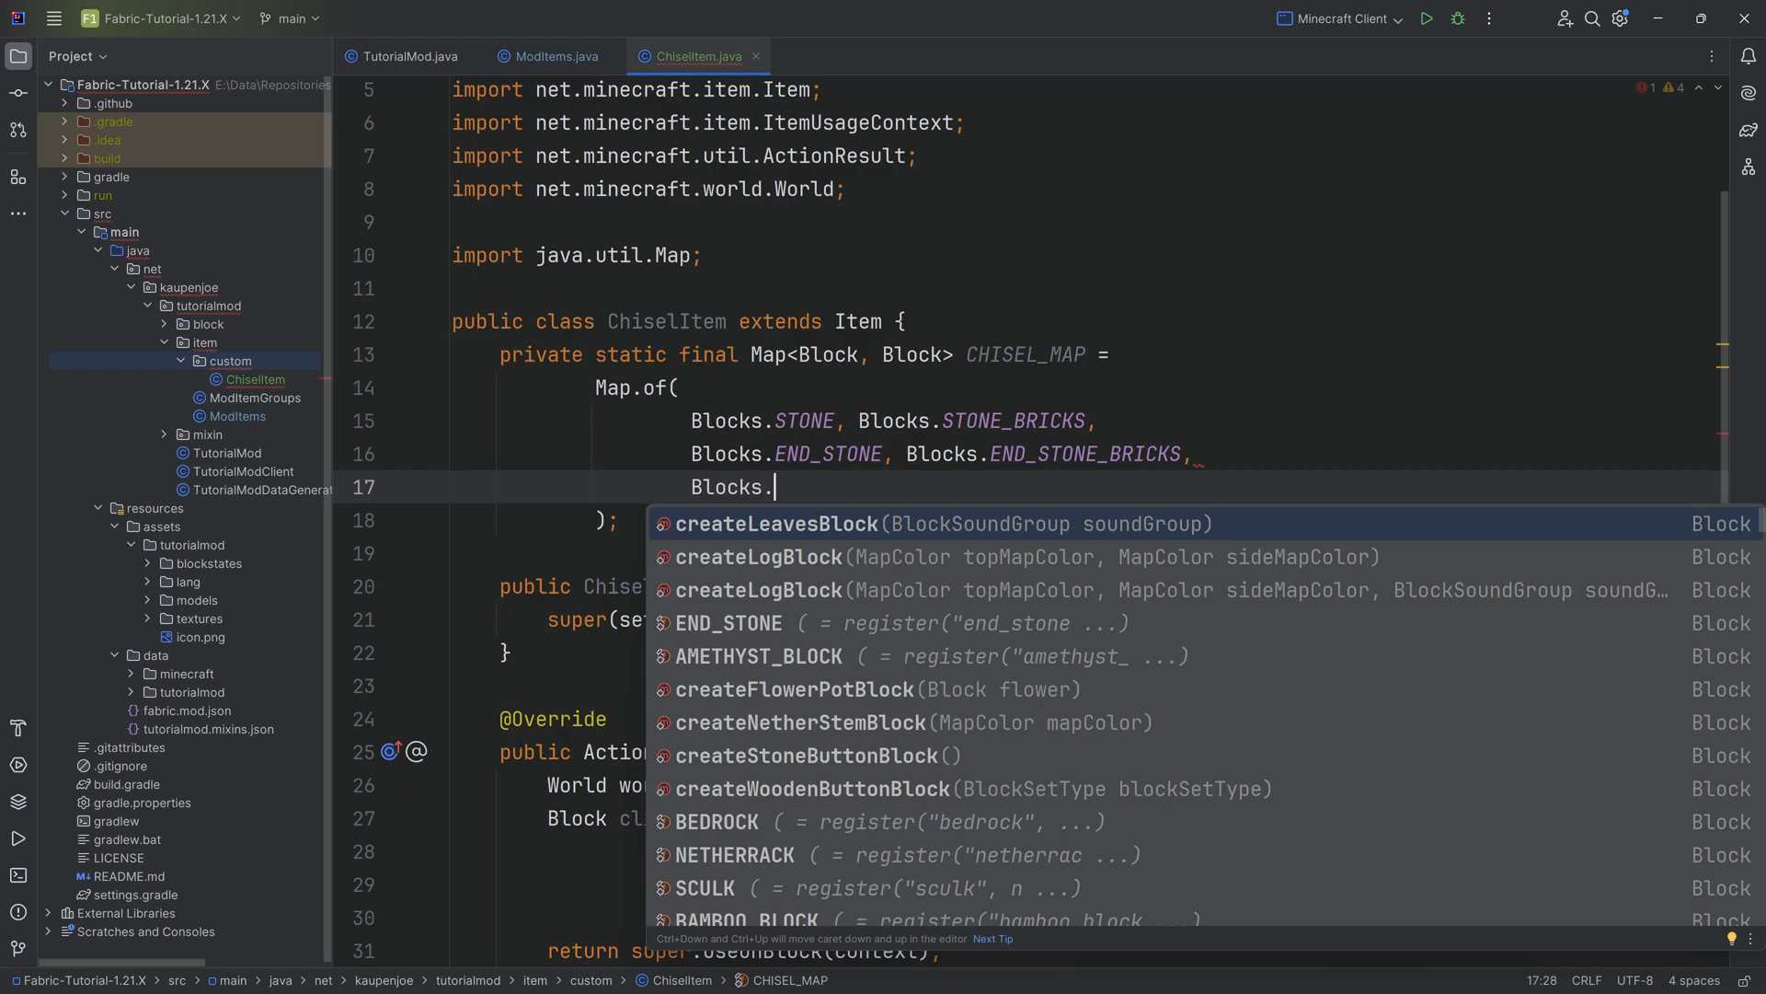
pyautogui.write('LOG, Blocks.')
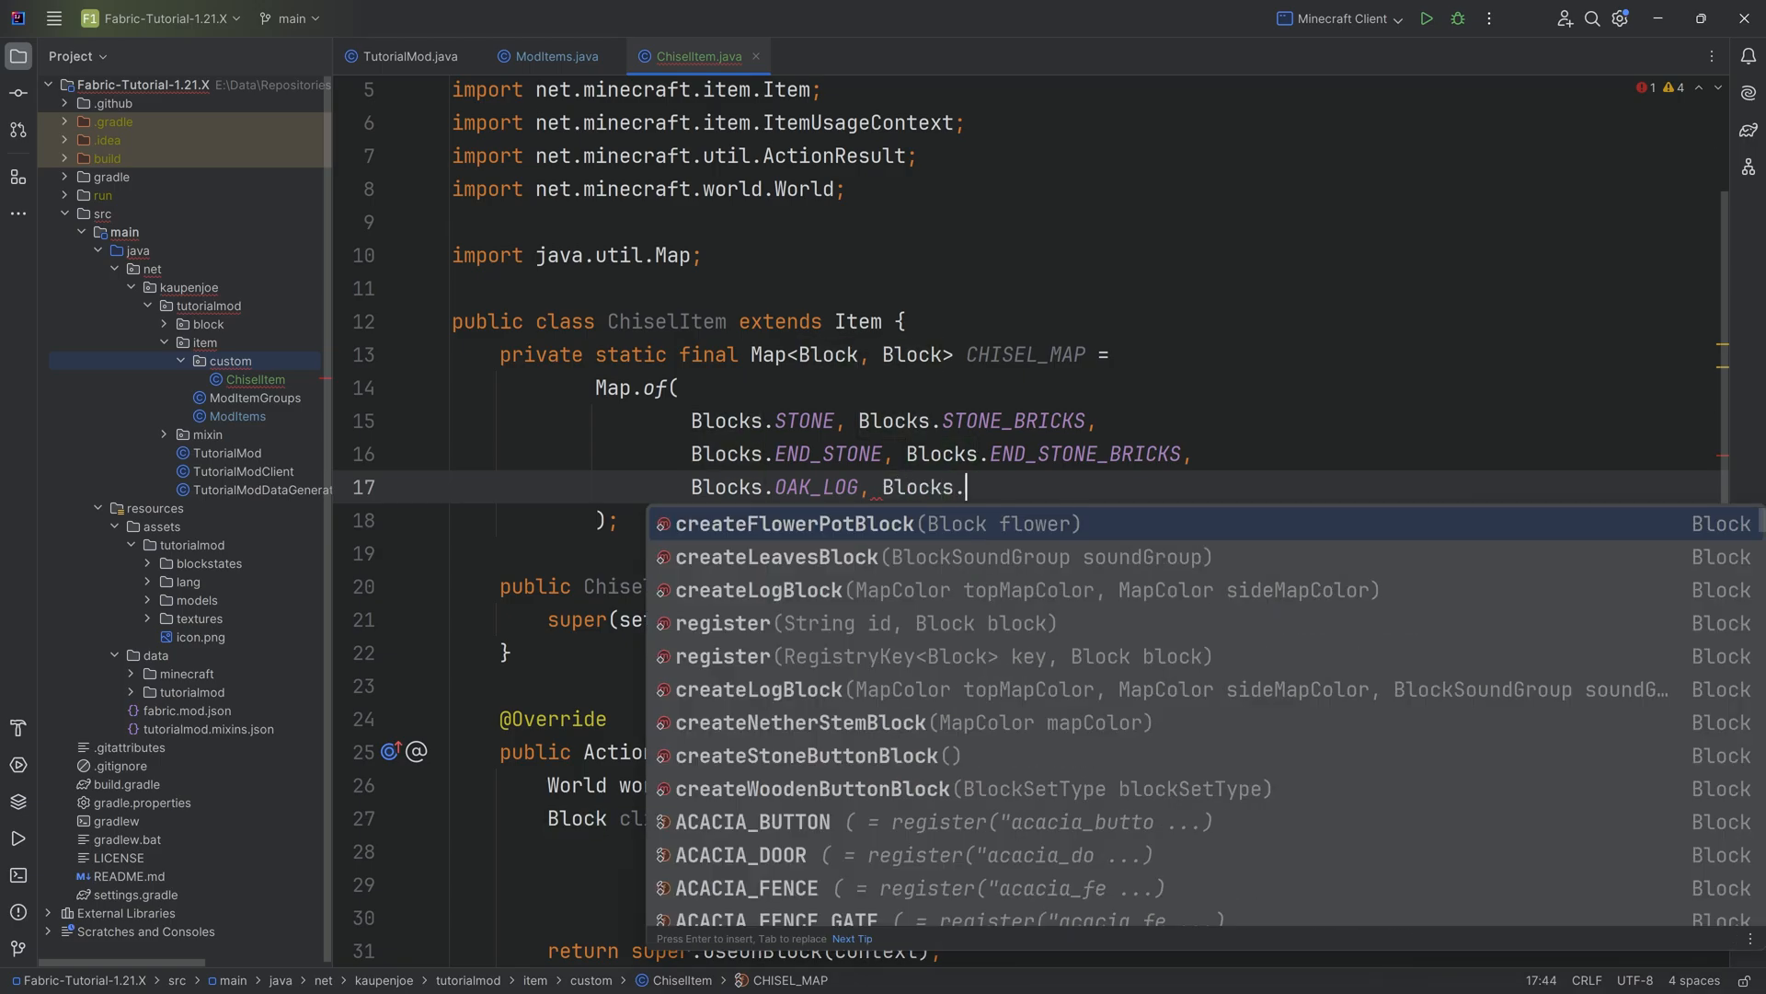
pyautogui.write('Mod')
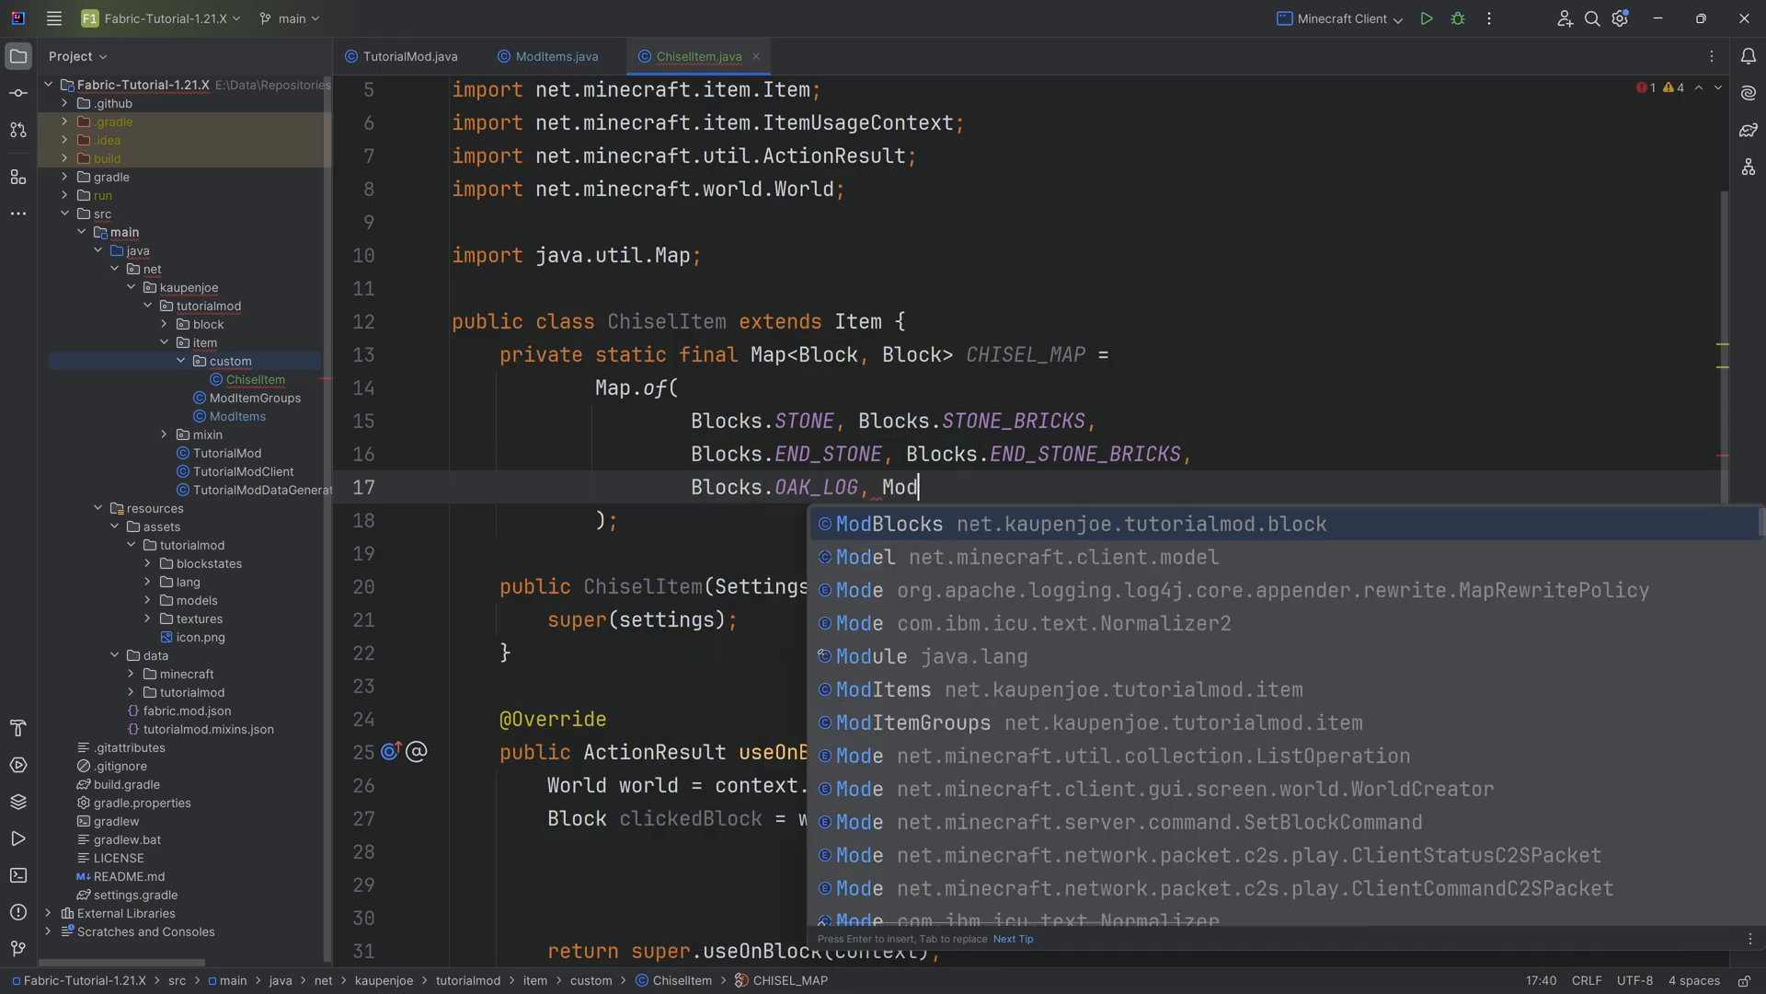
pyautogui.click(885, 523)
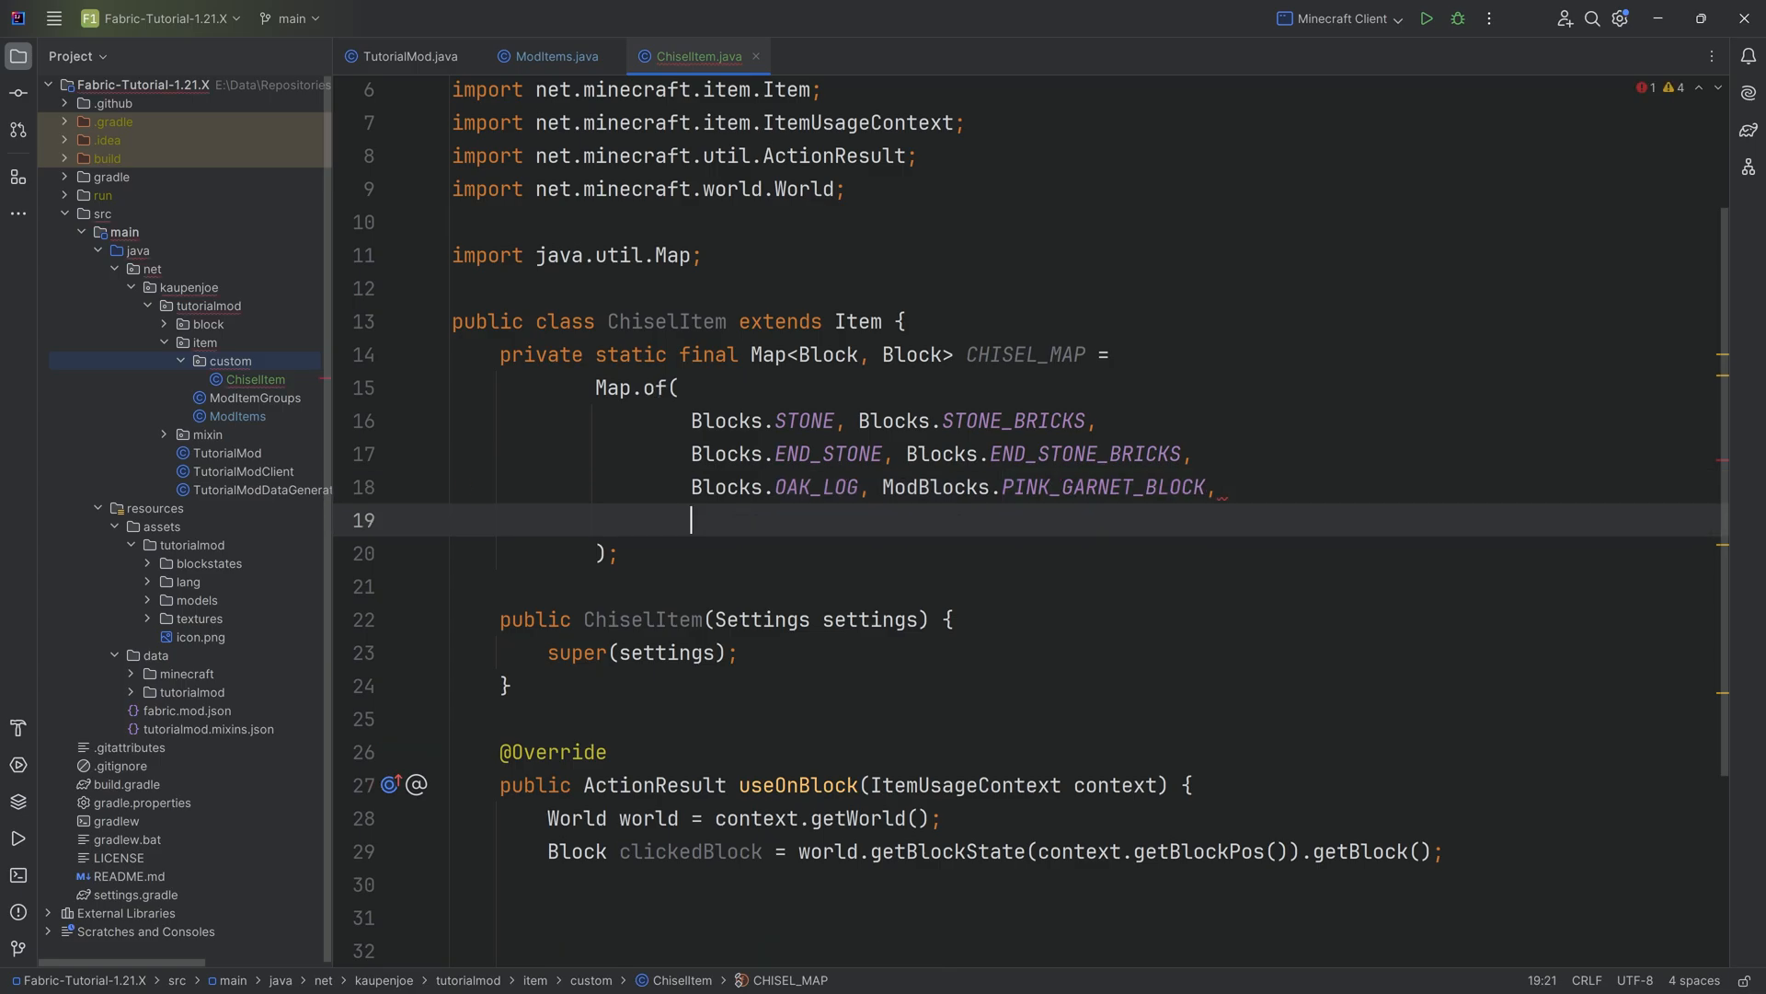
# Add the GOLD_BLOCK → NETHERITE_BLOCK entry to complete the map
pyautogui.write('Blocks.')
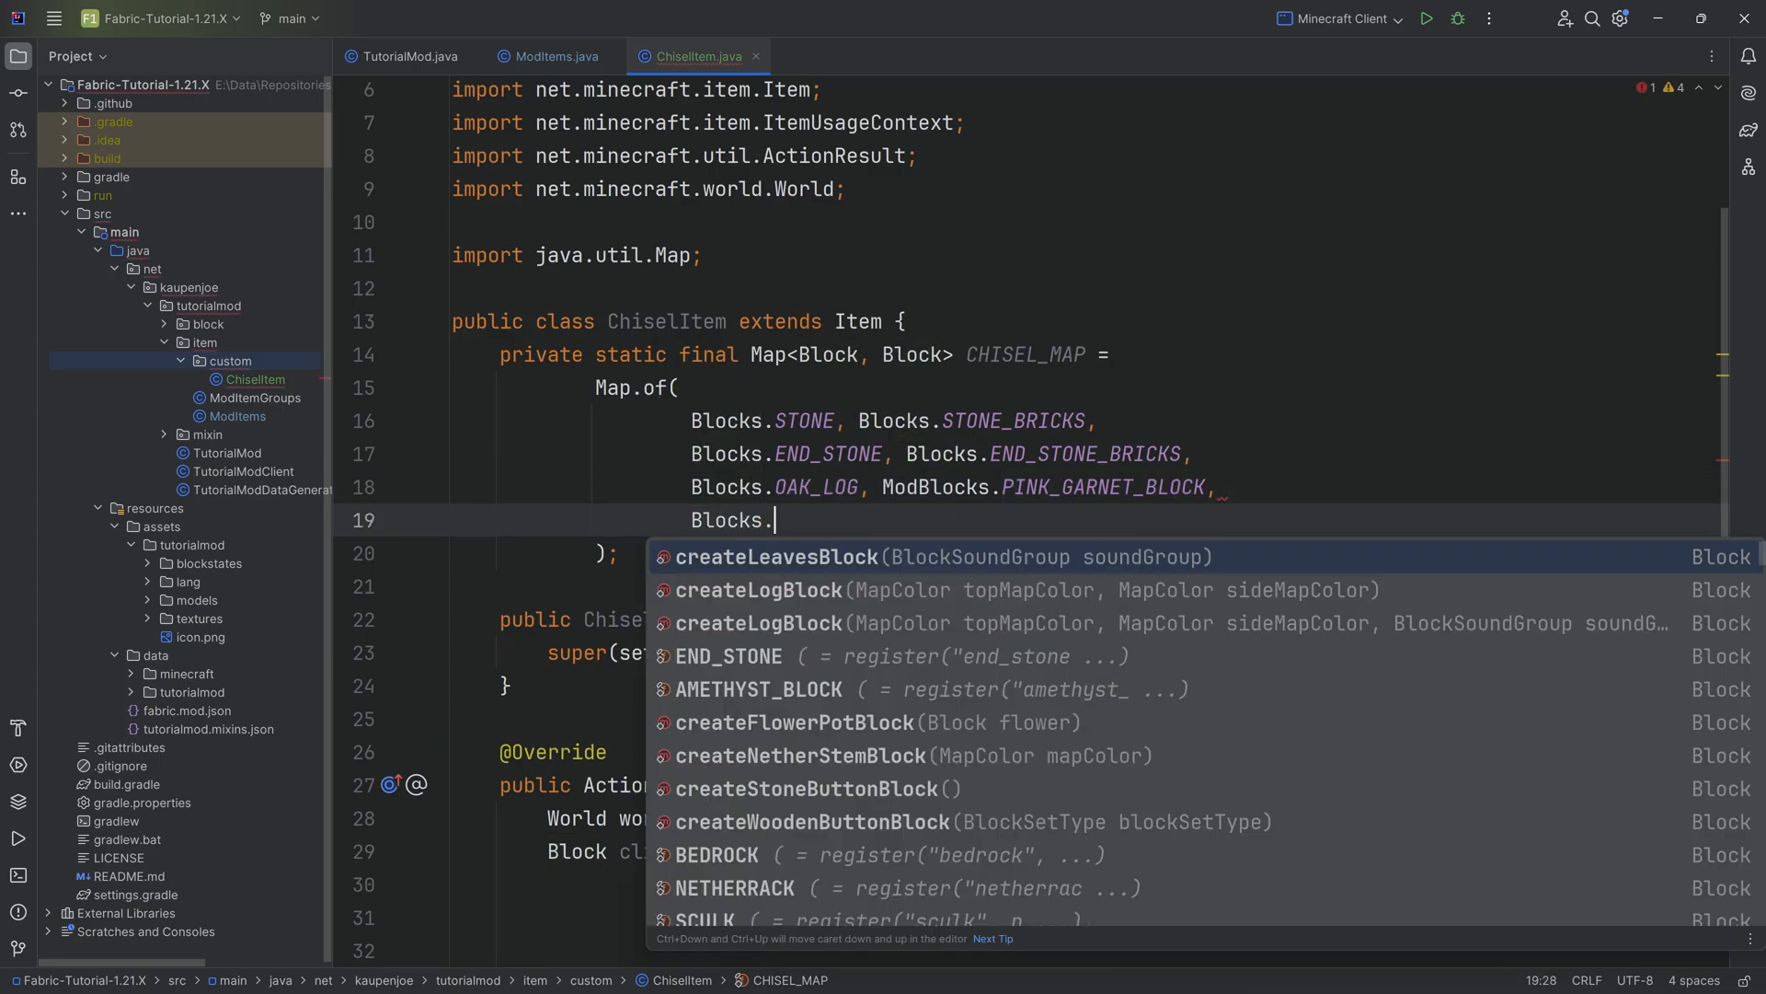
pyautogui.write('DIAM')
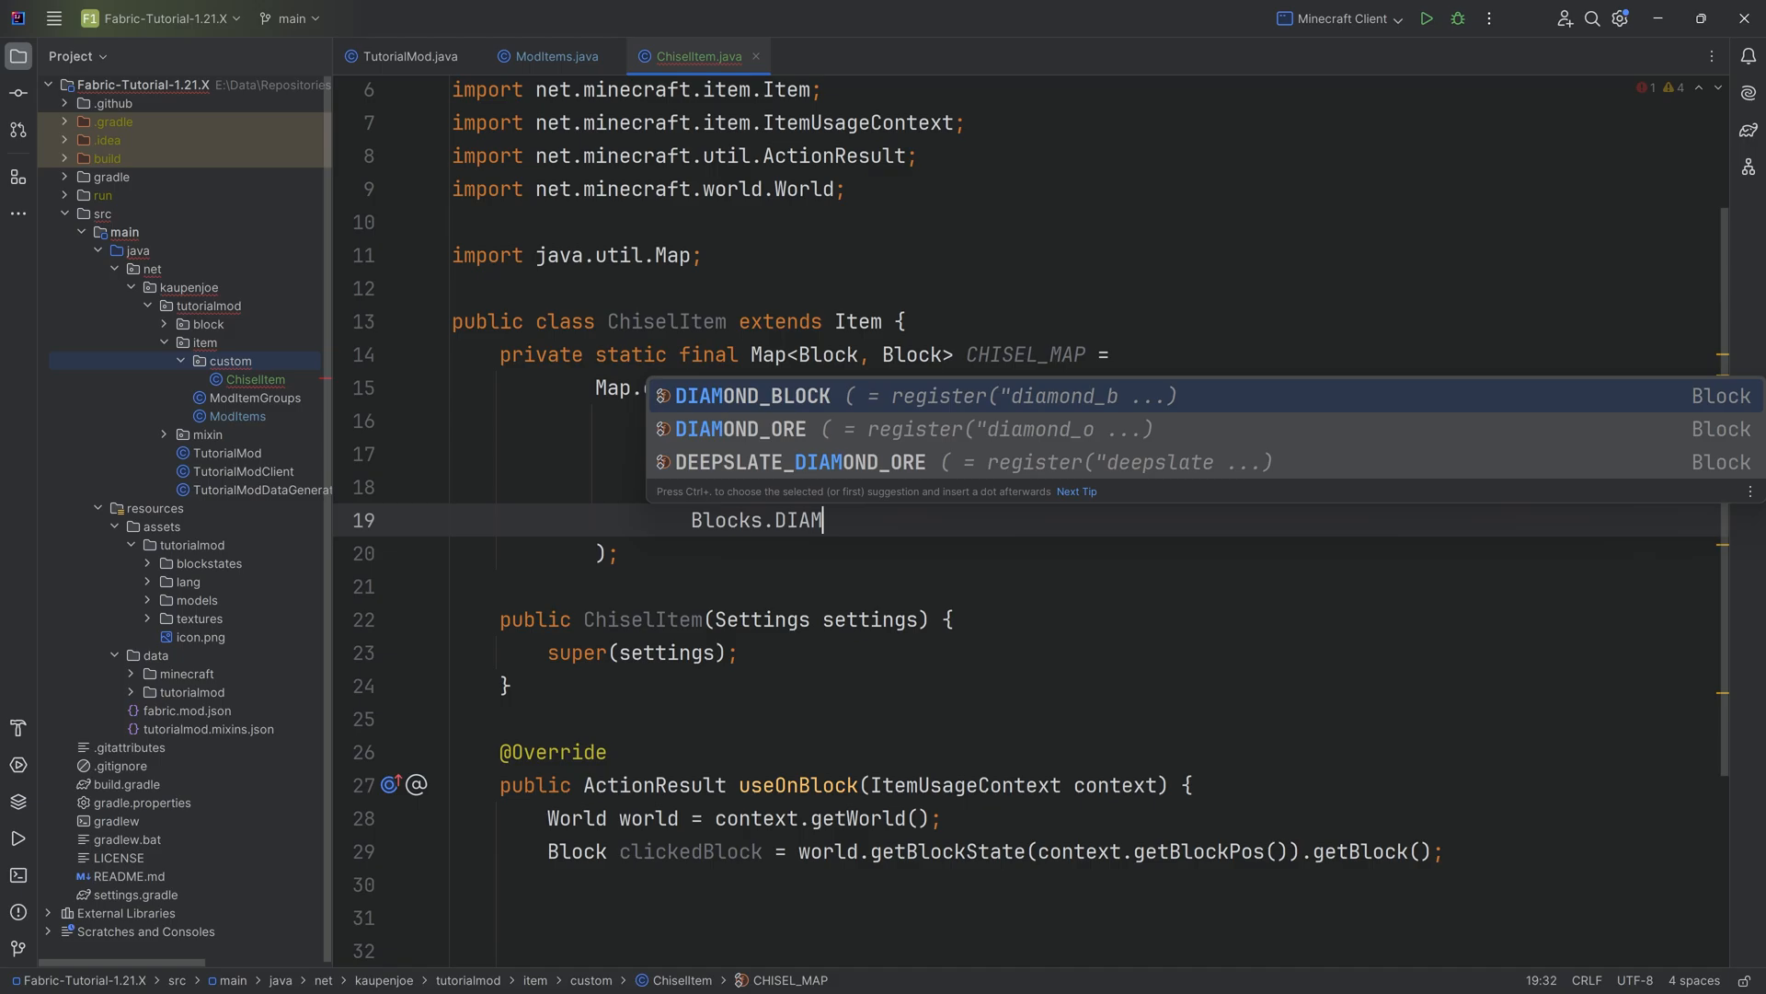
pyautogui.press('Backspace')
pyautogui.write('GOLD_BLOCK,')
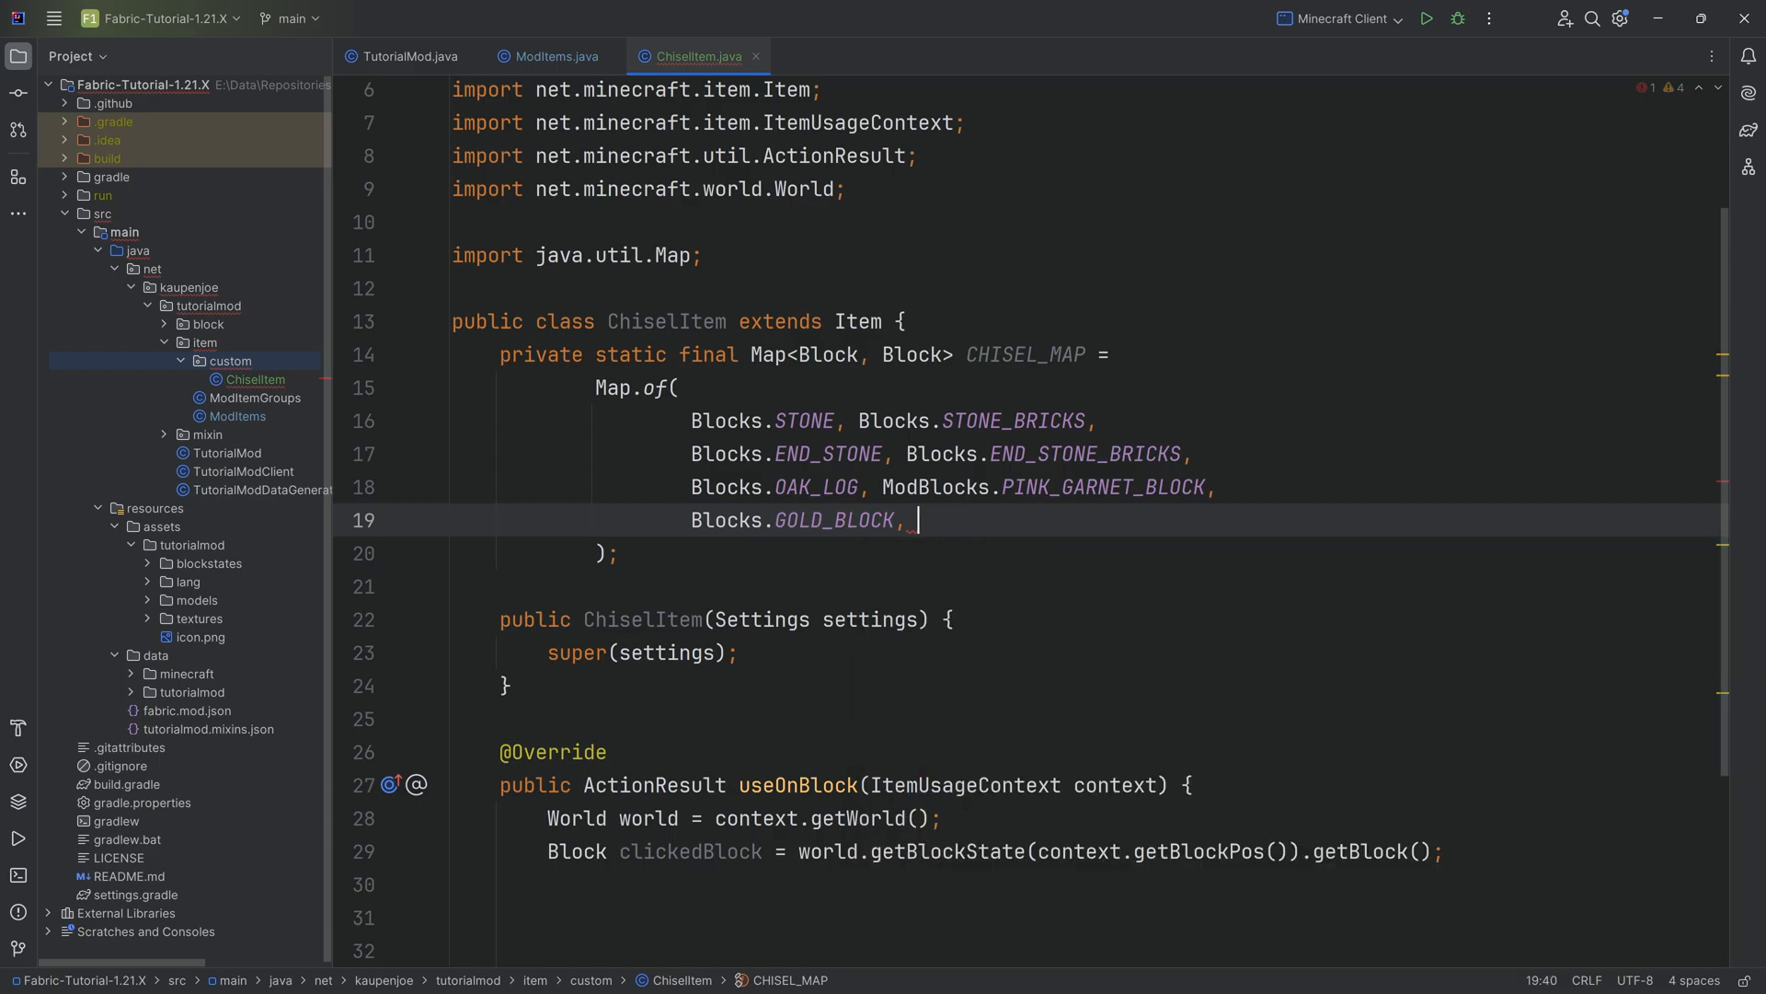
pyautogui.write('BLocks.')
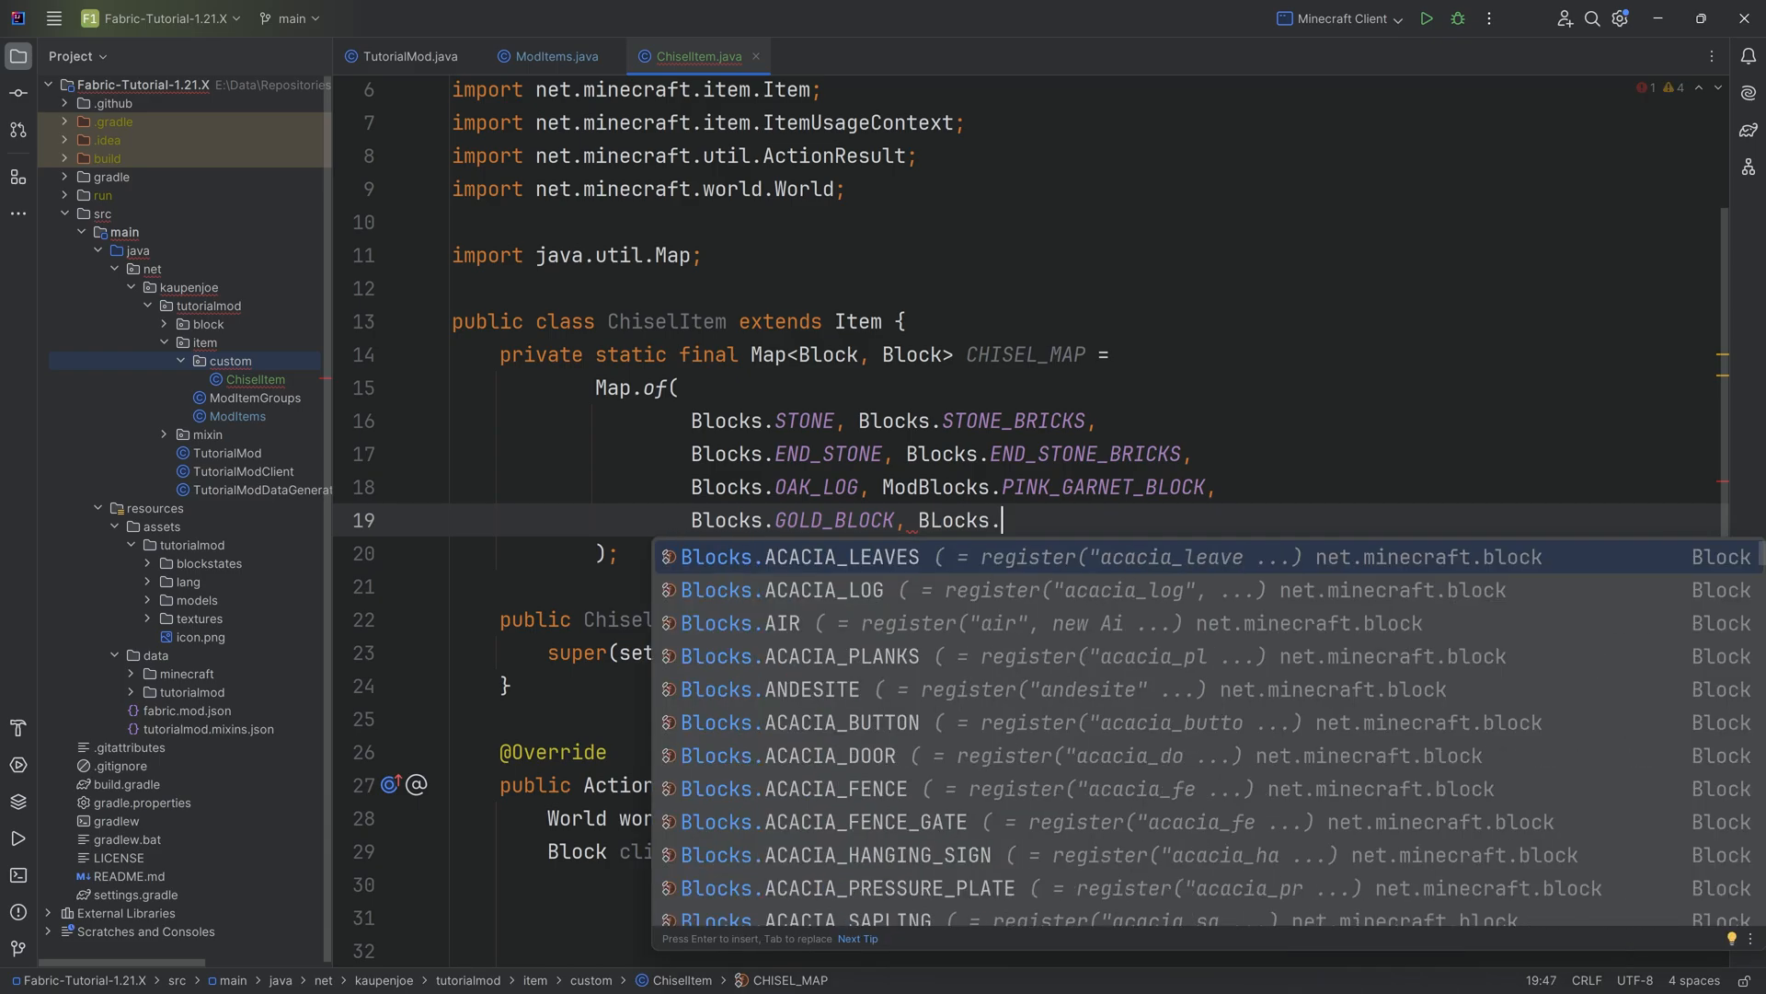
pyautogui.write('NETHERITE_BLOCK')
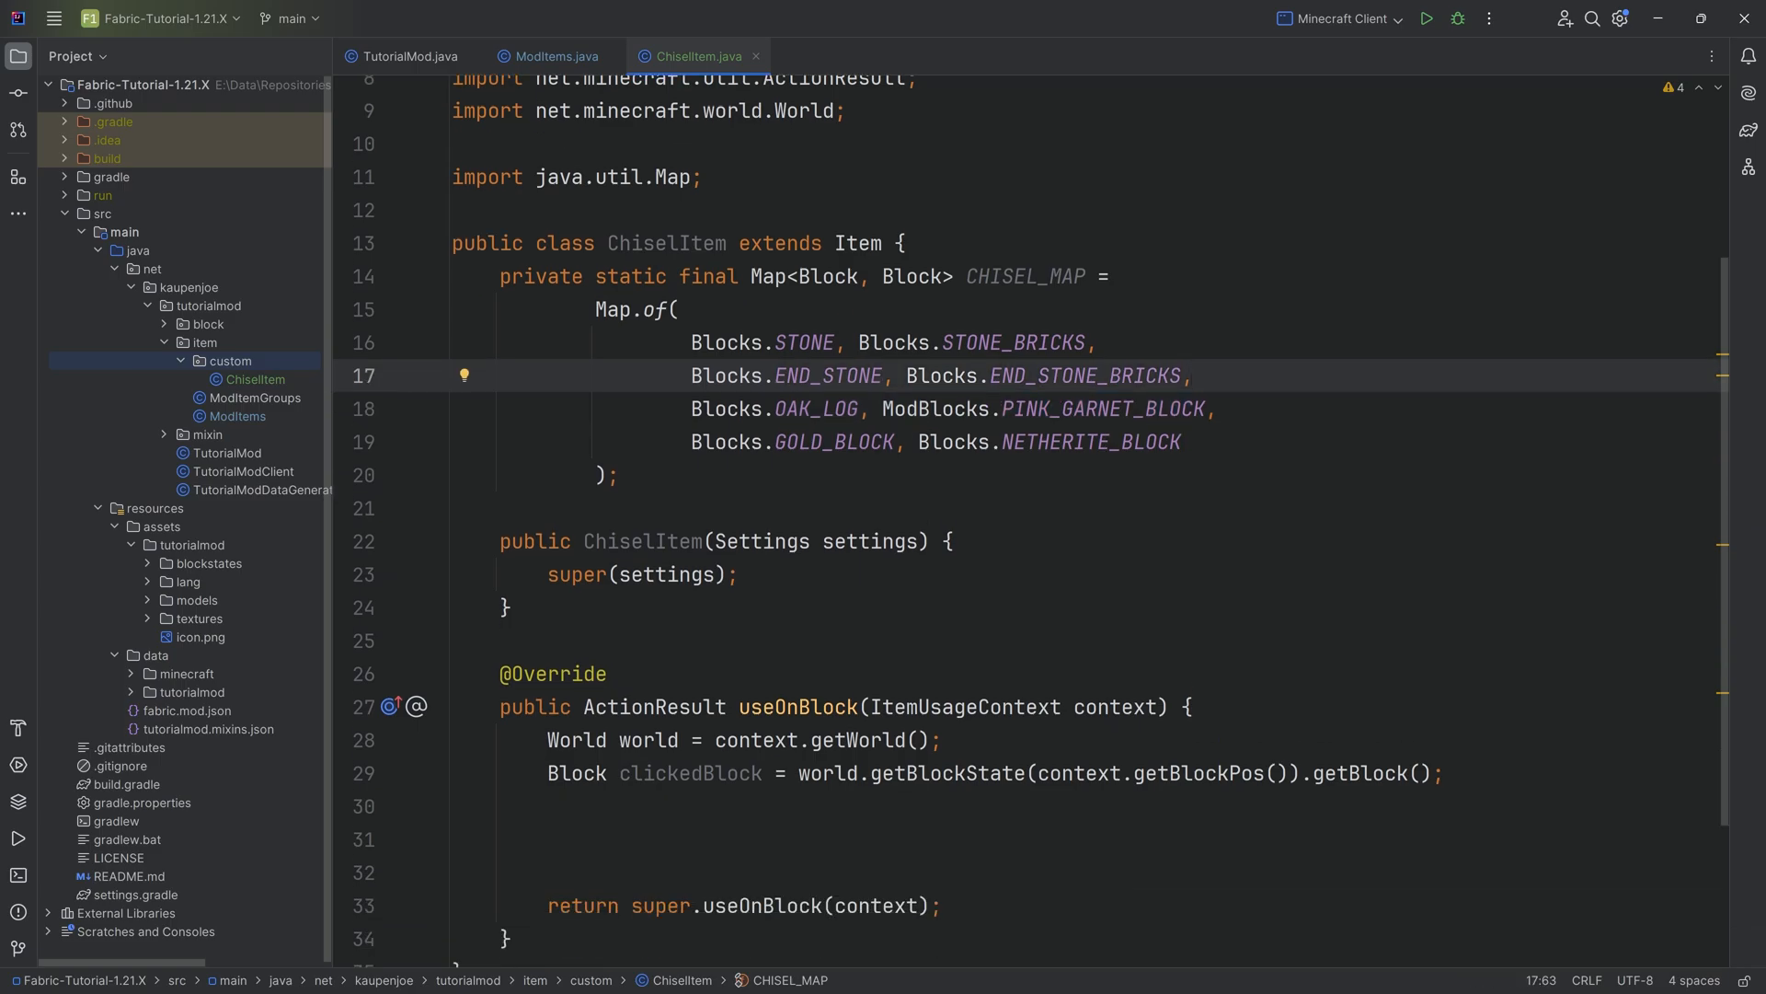
pyautogui.scroll(-3)
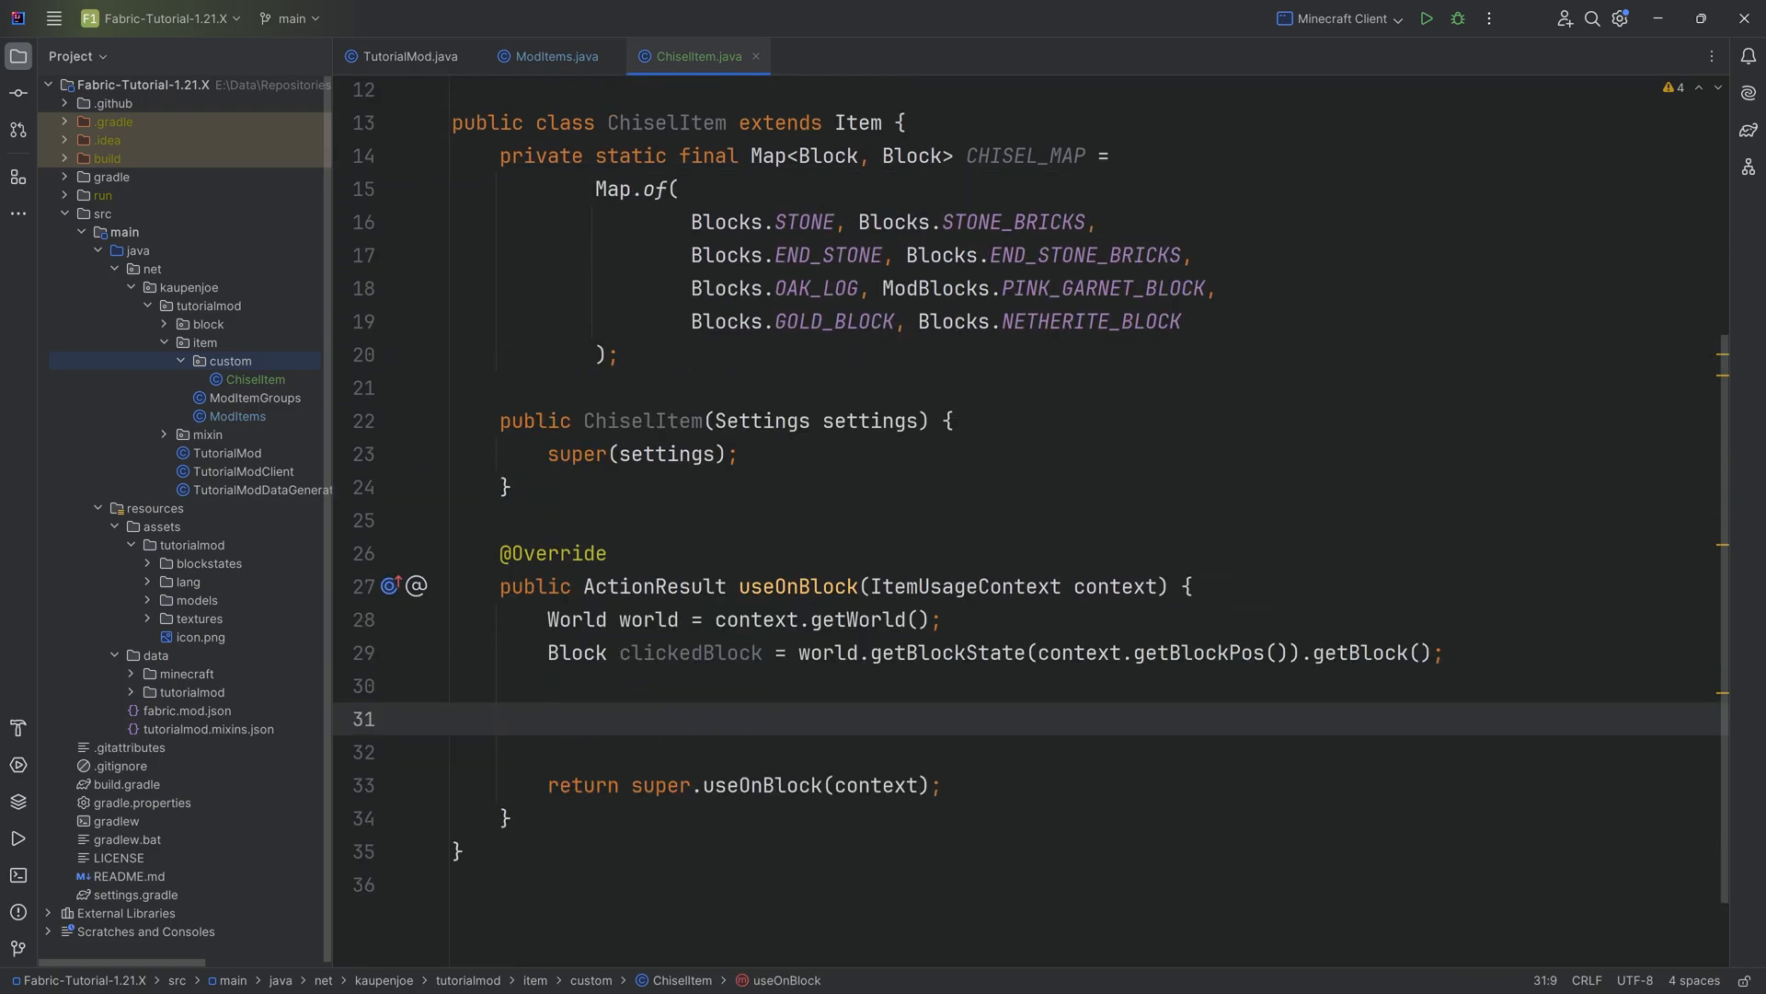
# Wrap useOnBlock logic in if(CHISEL_MAP.containsKey(clickedBlock))
pyautogui.doubleClick(689, 664)
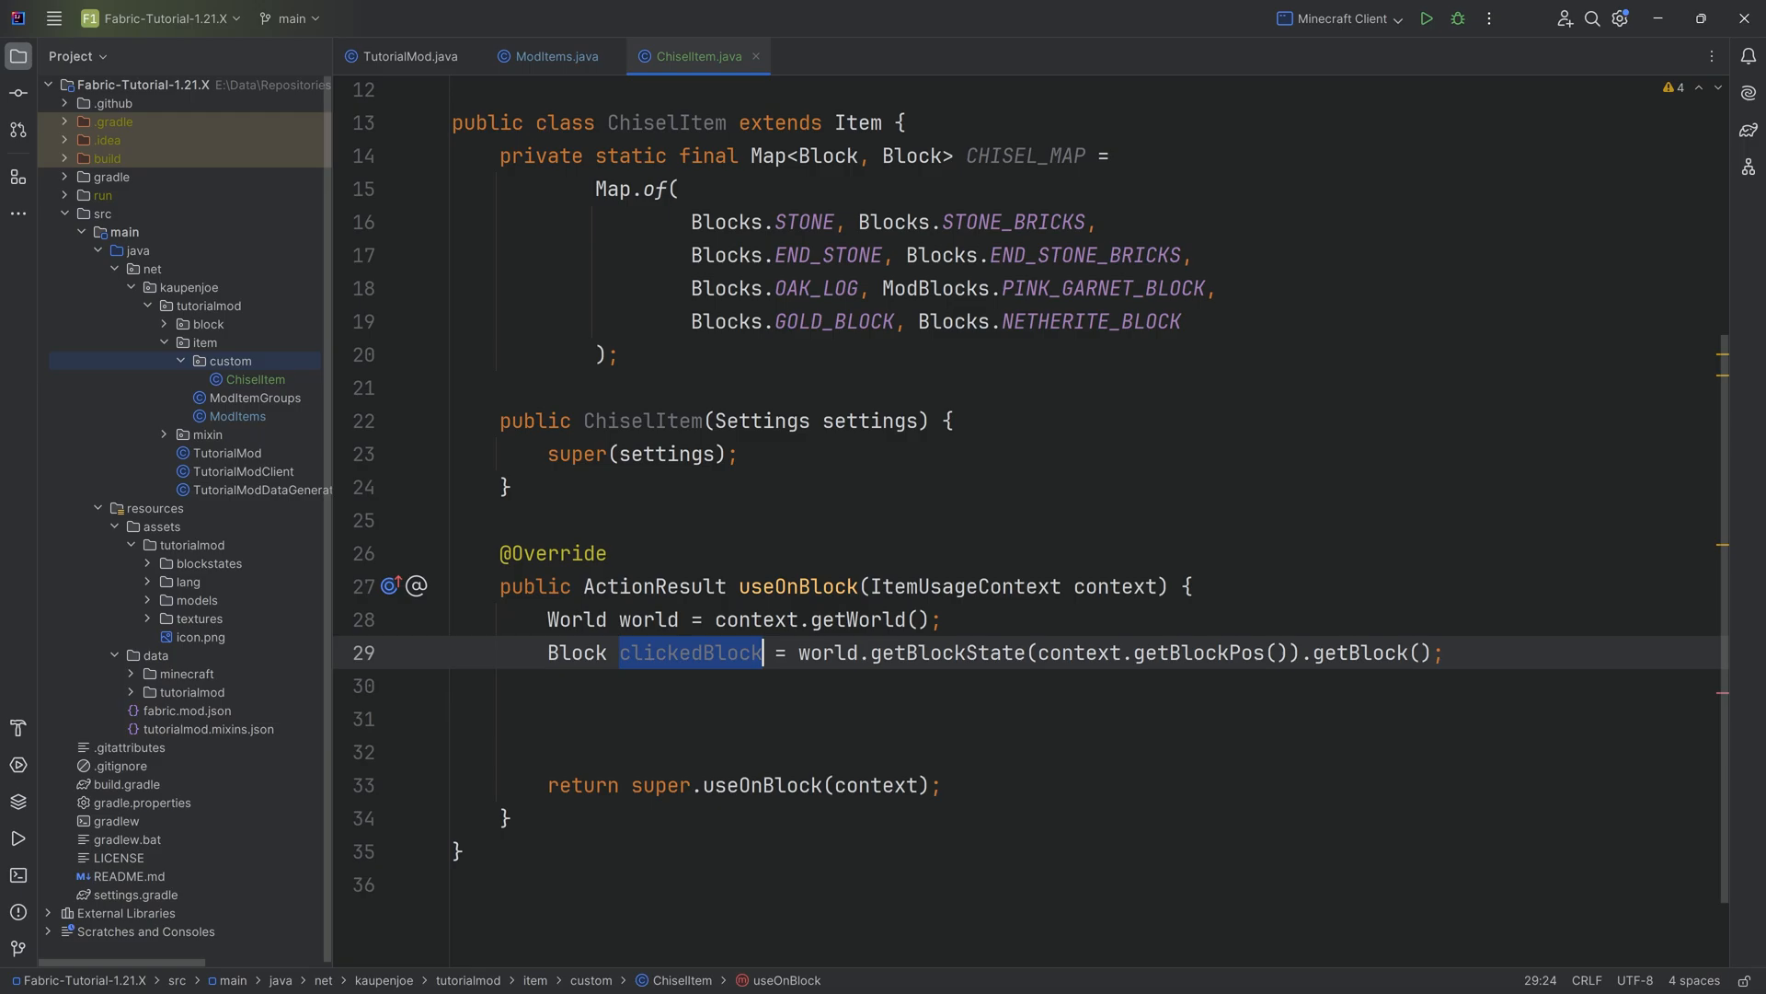
pyautogui.click(549, 732)
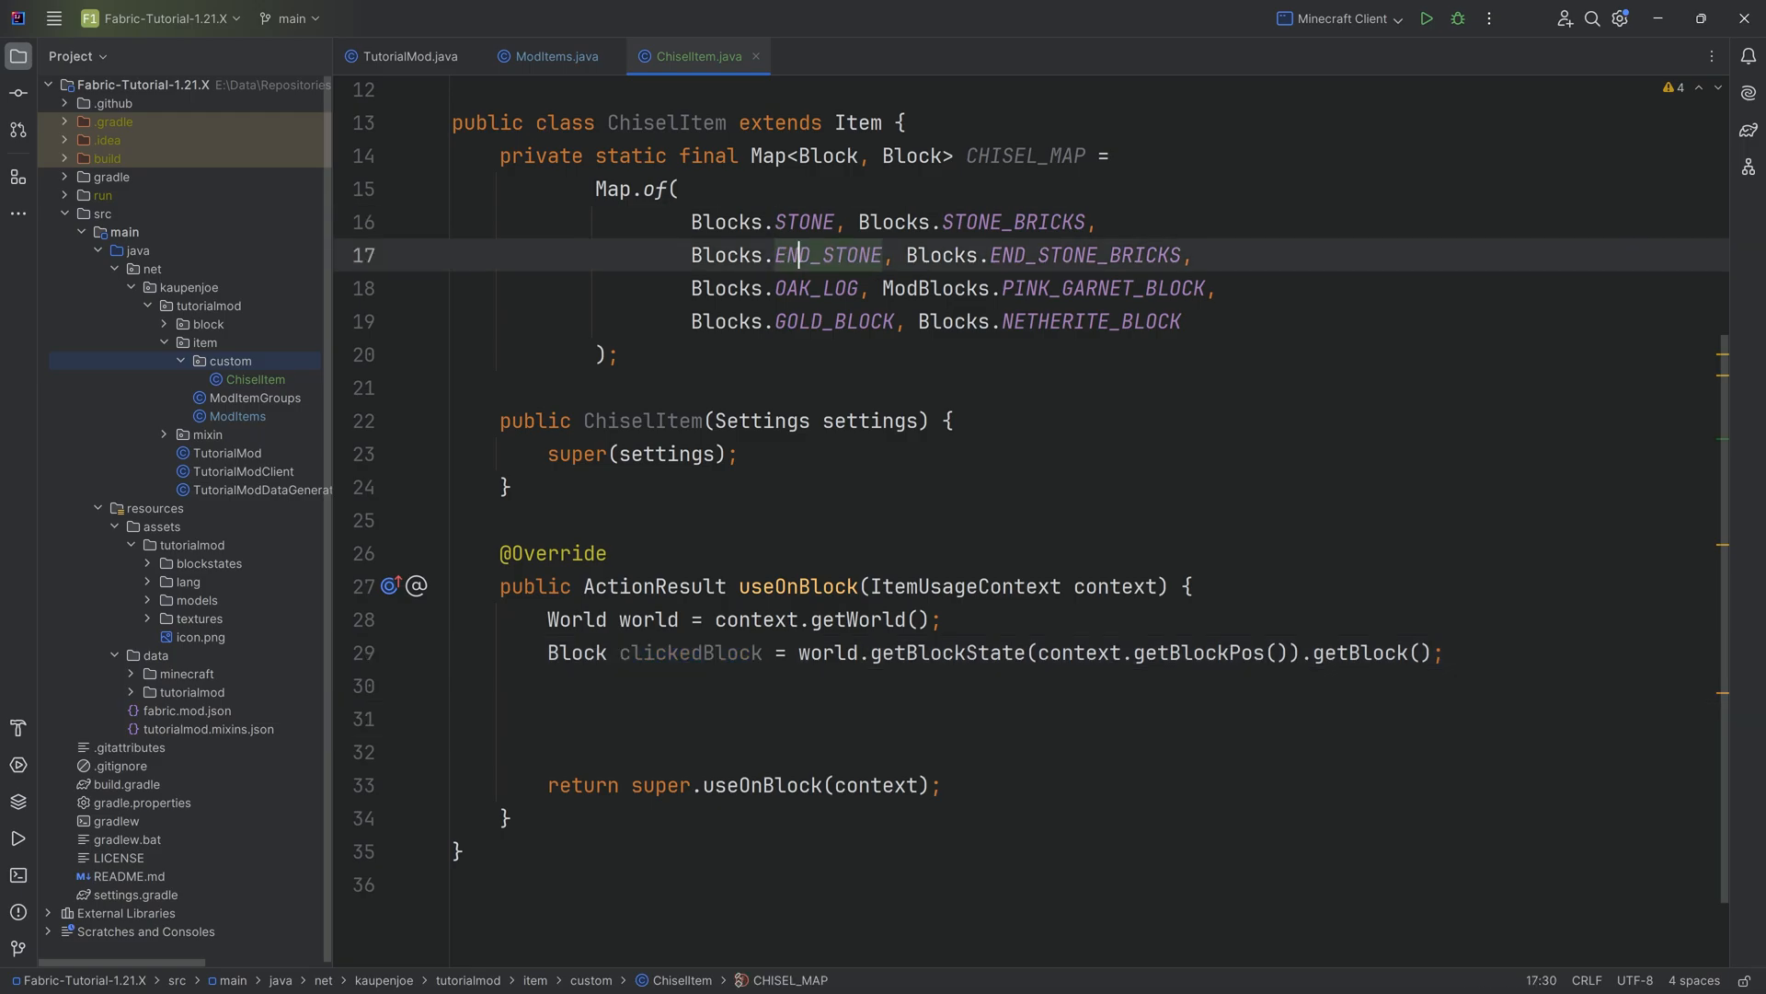
pyautogui.click(800, 322)
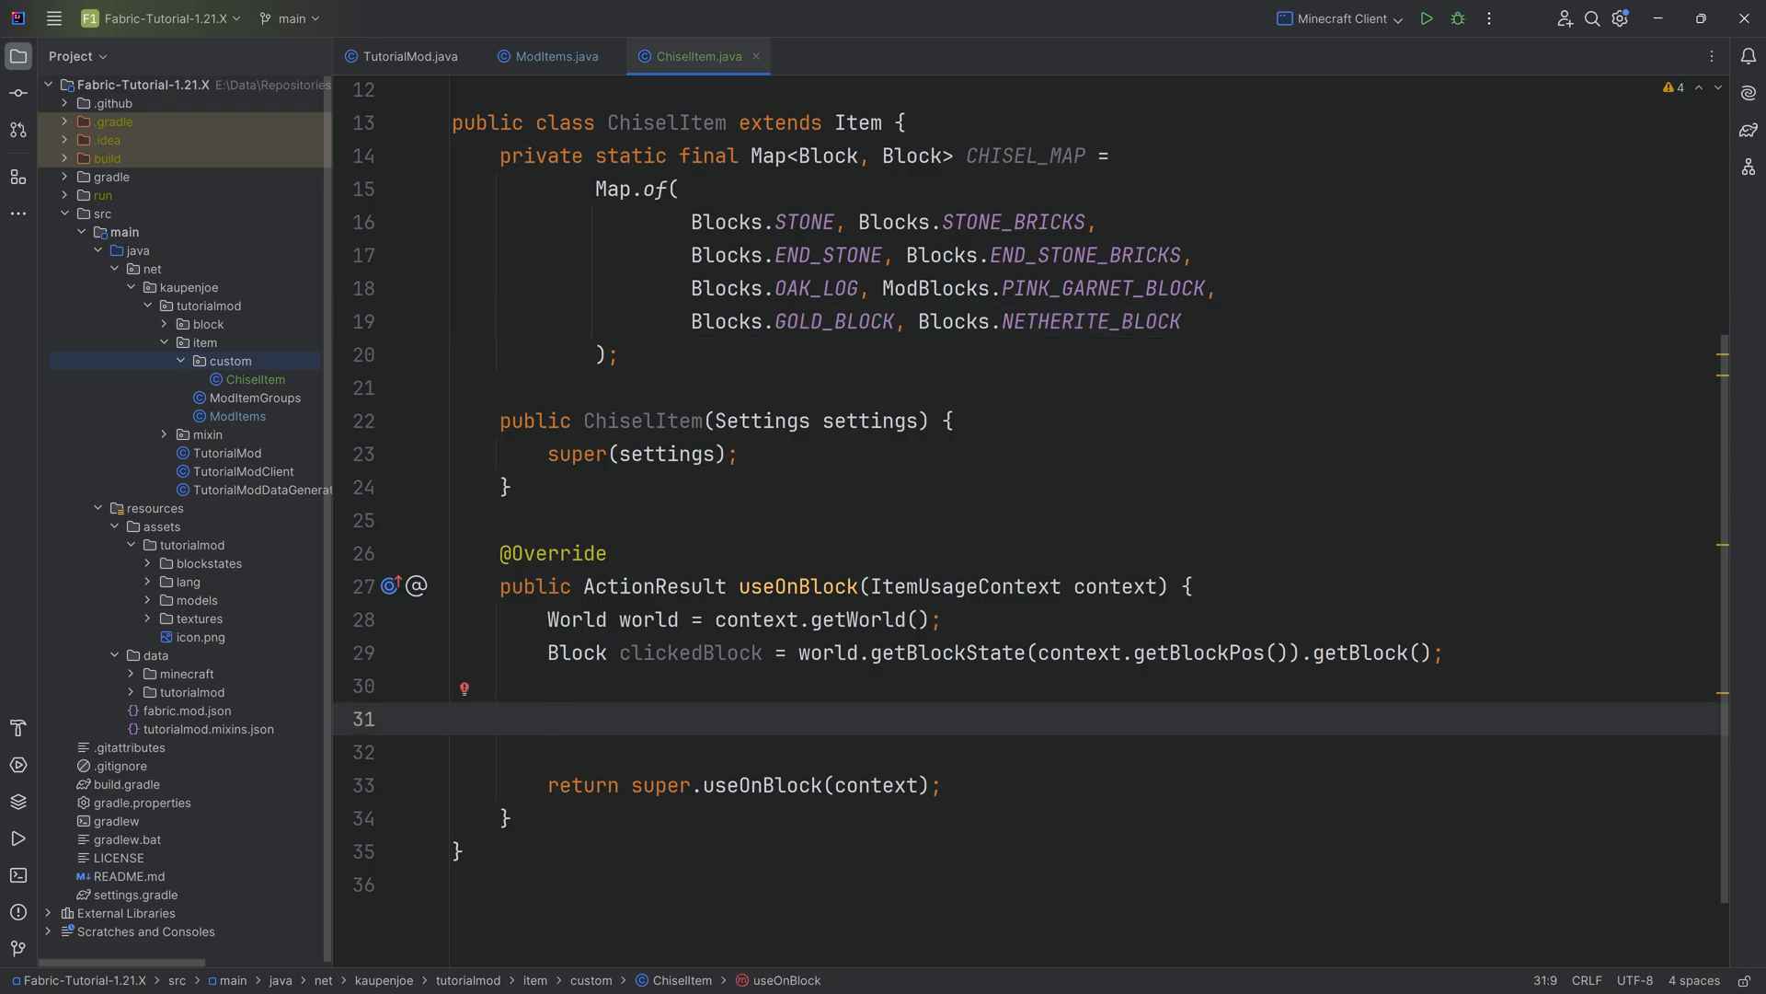
pyautogui.write('if(C')
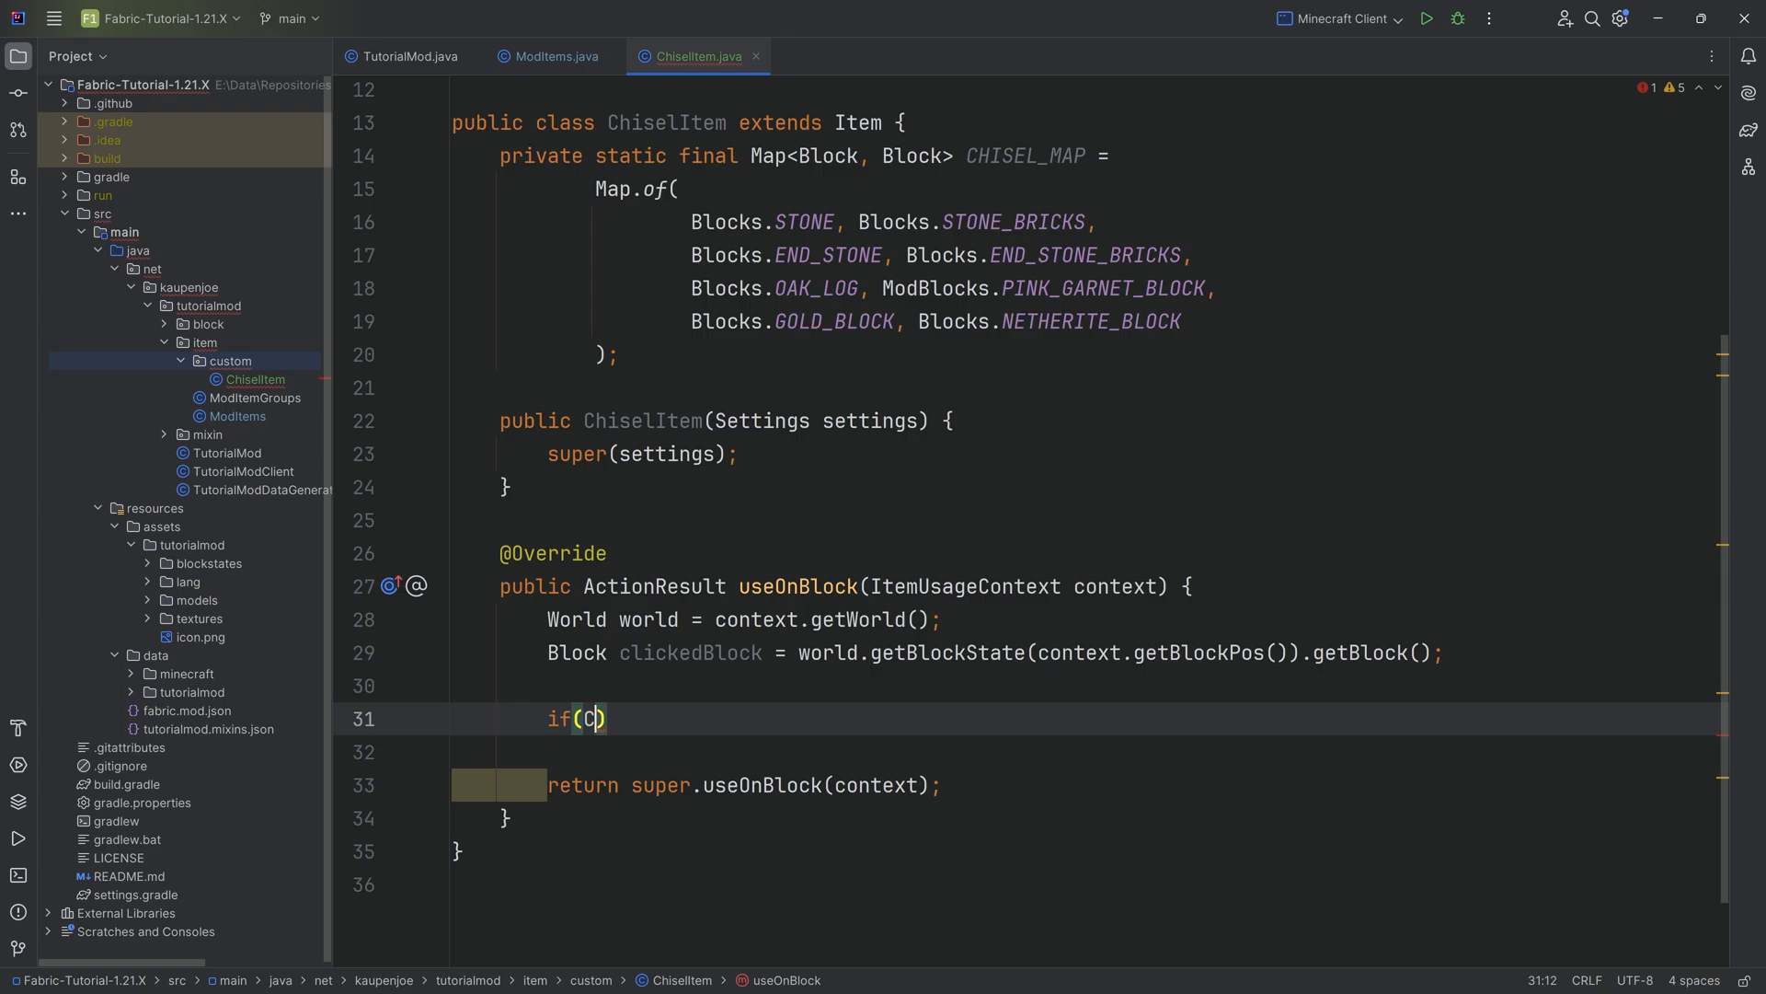
pyautogui.write('HISEL_MAP.containsKey(clickedBlock')
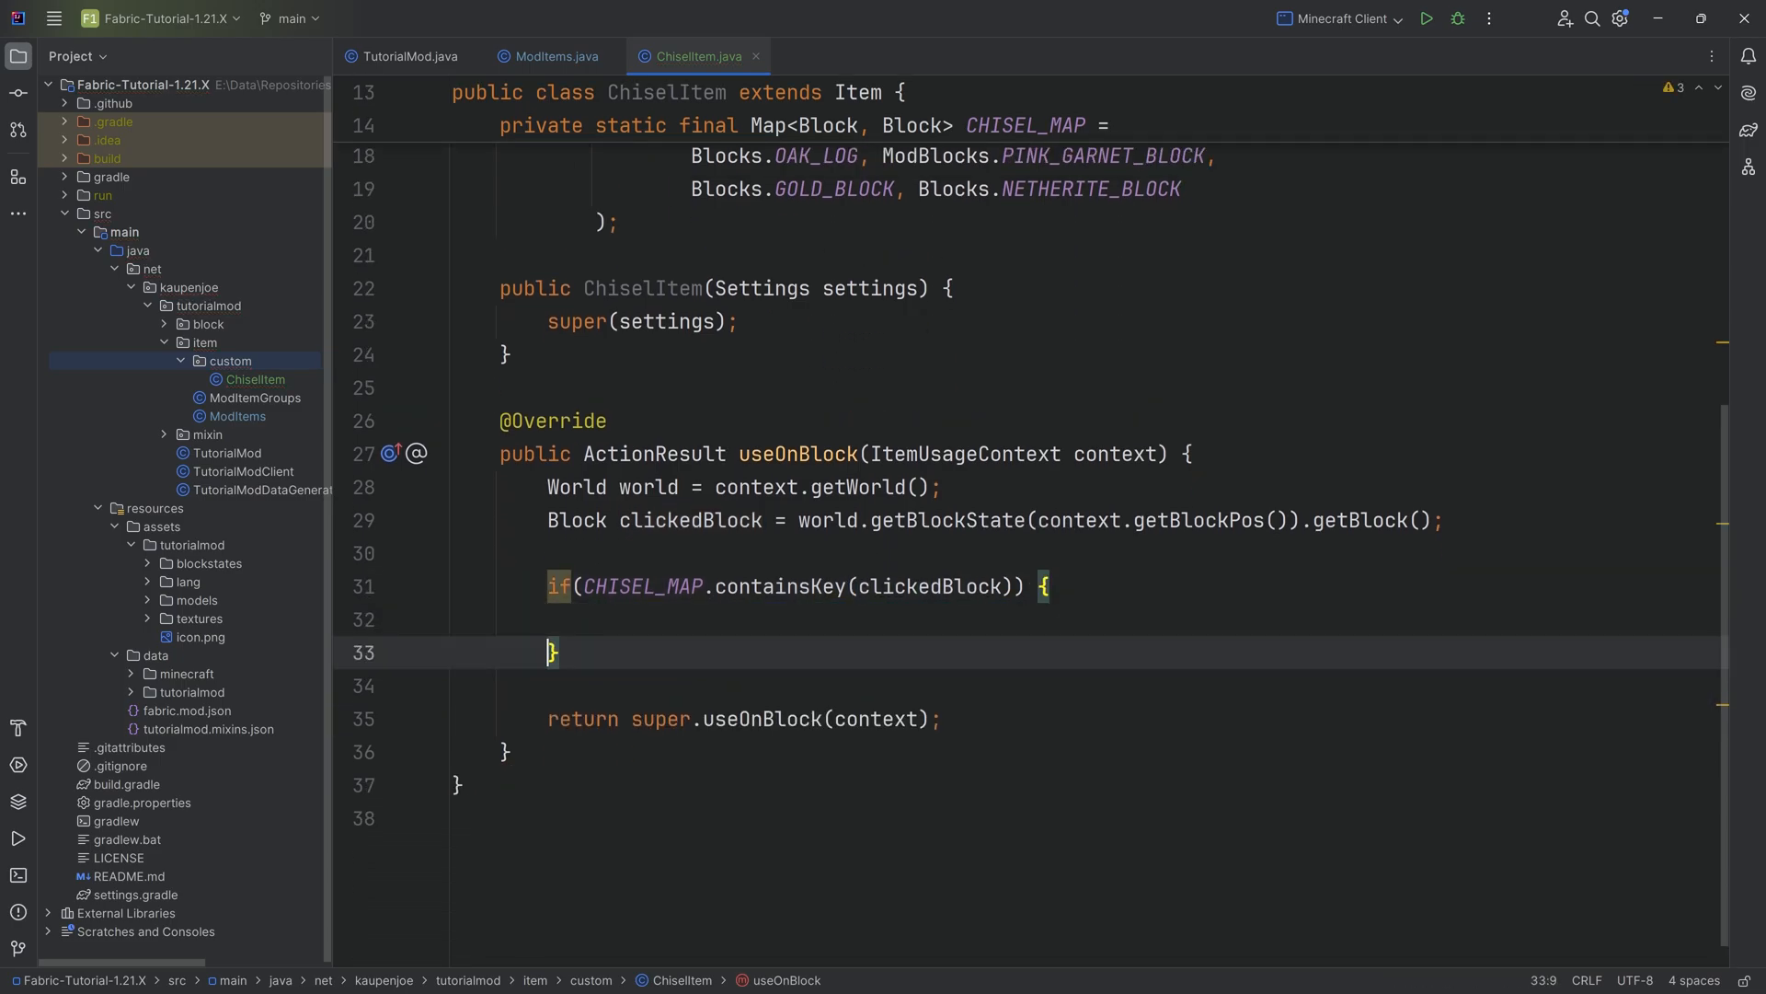
pyautogui.press('Enter')
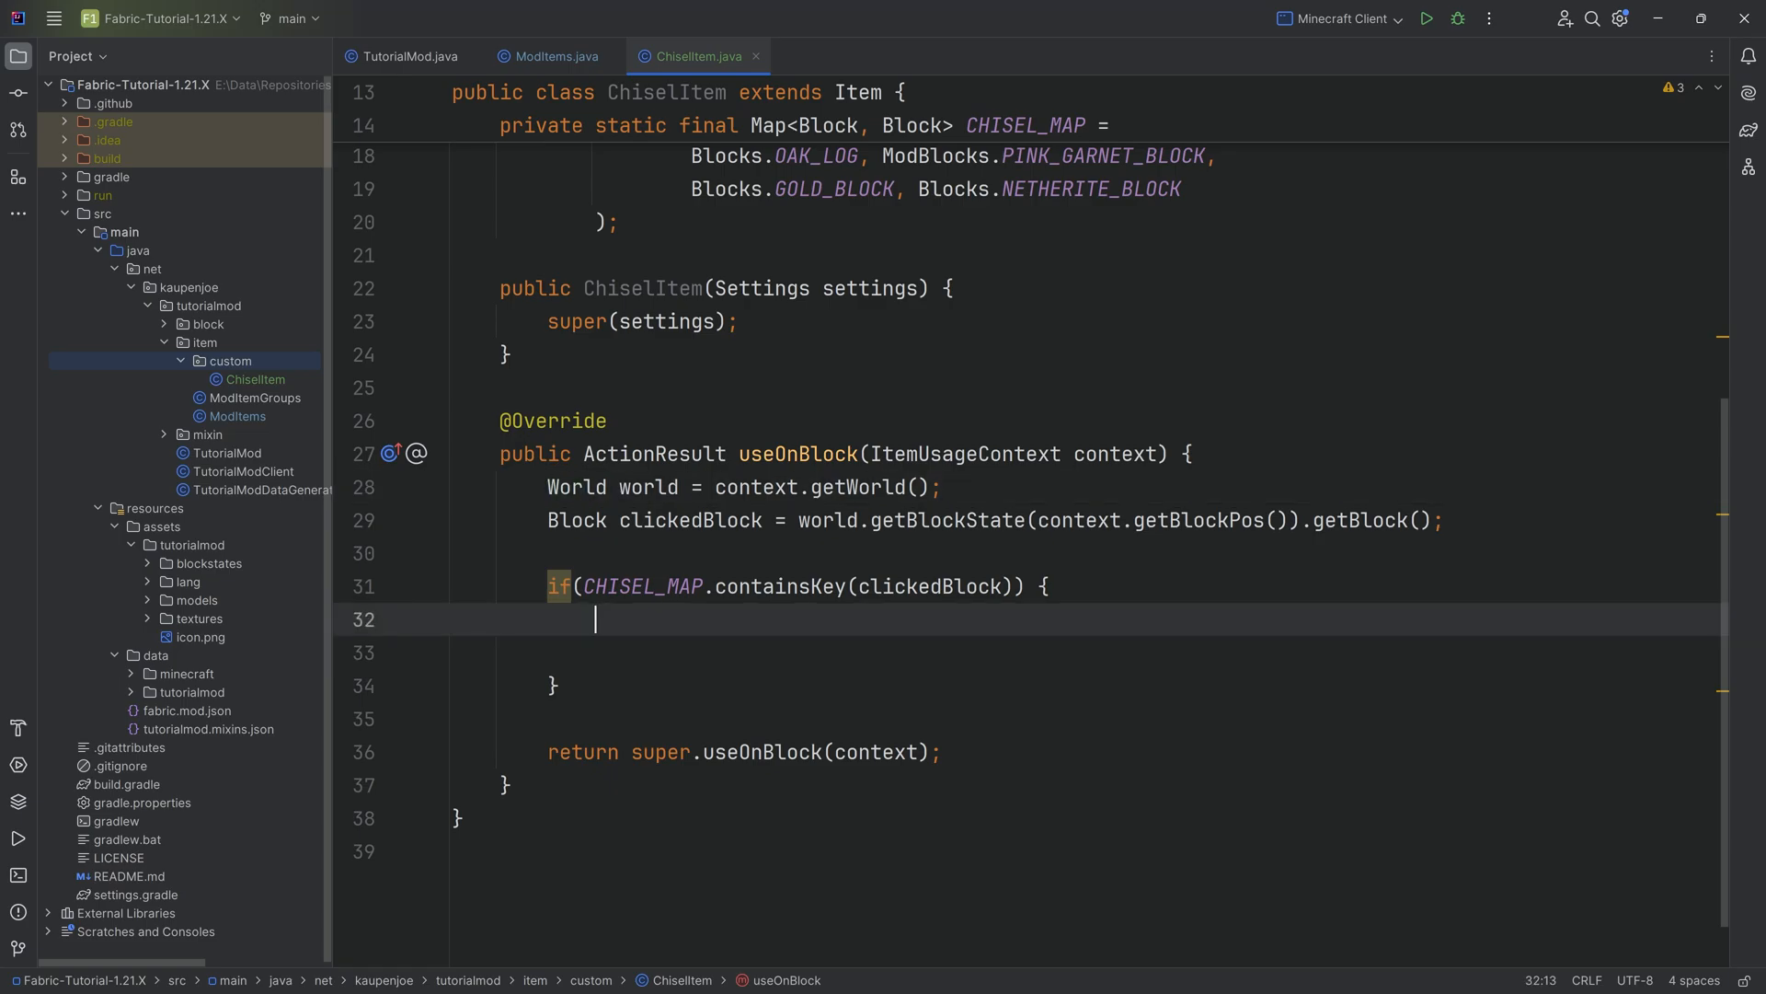
# Add the inner if(!world.isClient()) server-side-only branch
pyautogui.write('if(world.isClient(')
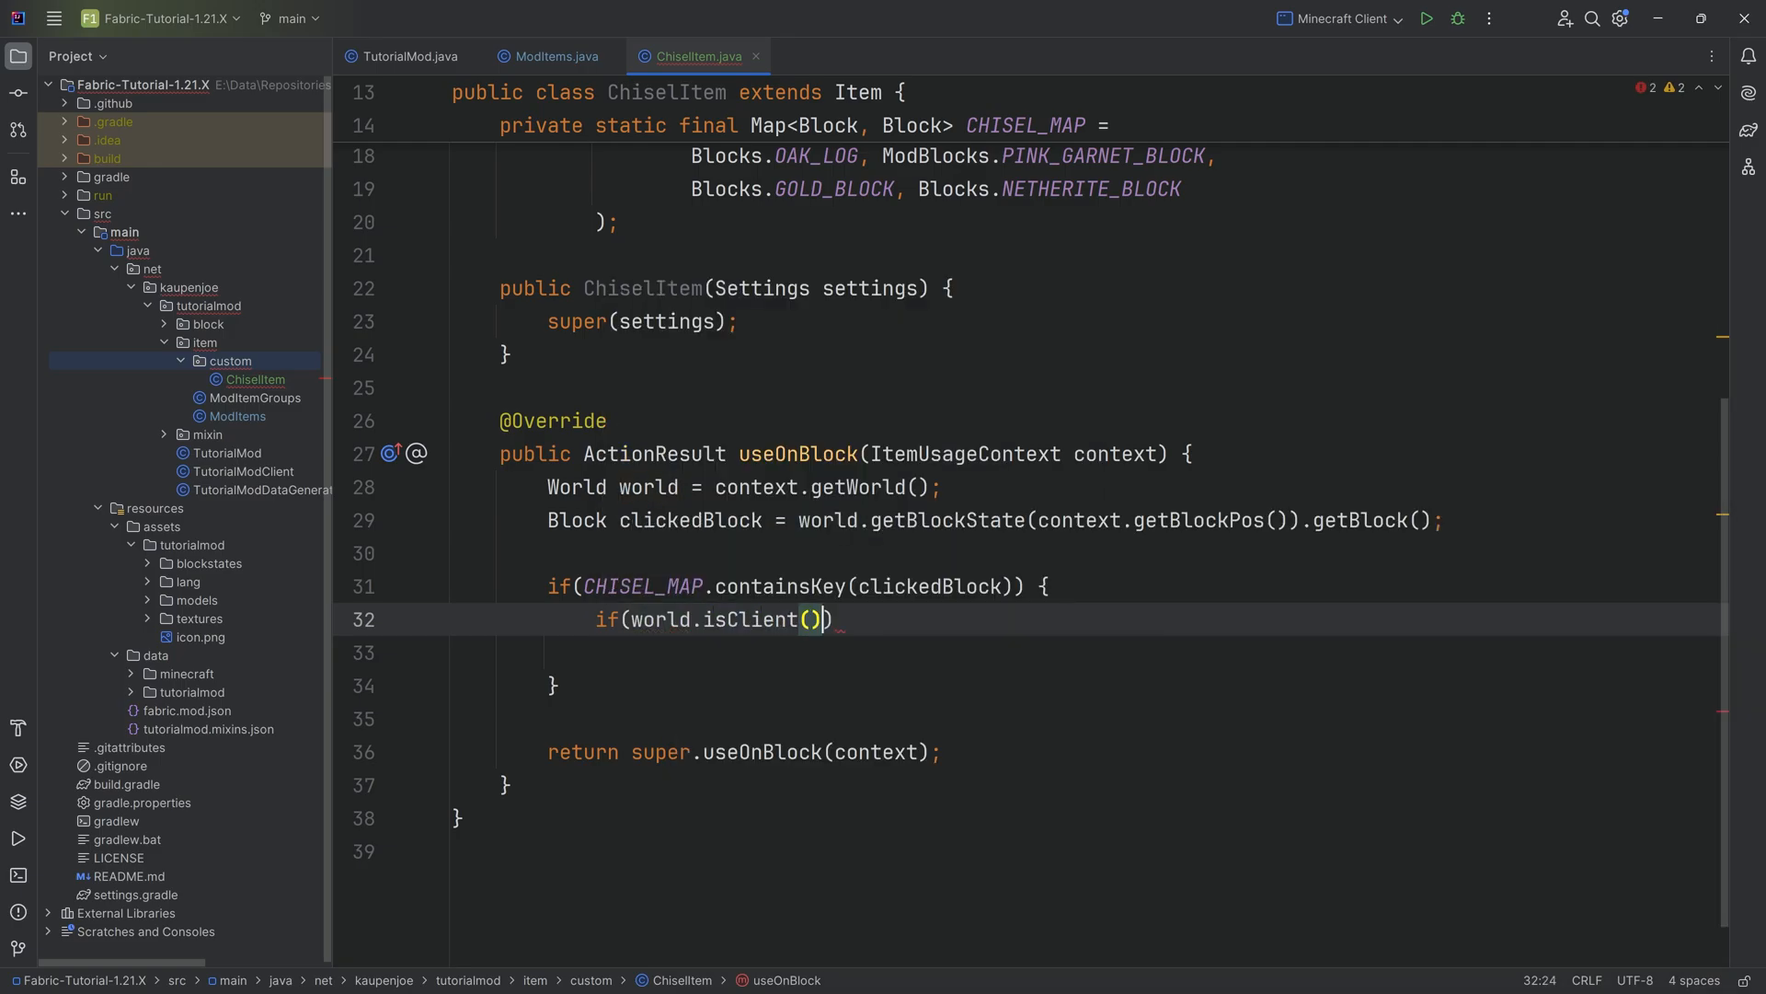
pyautogui.write('{')
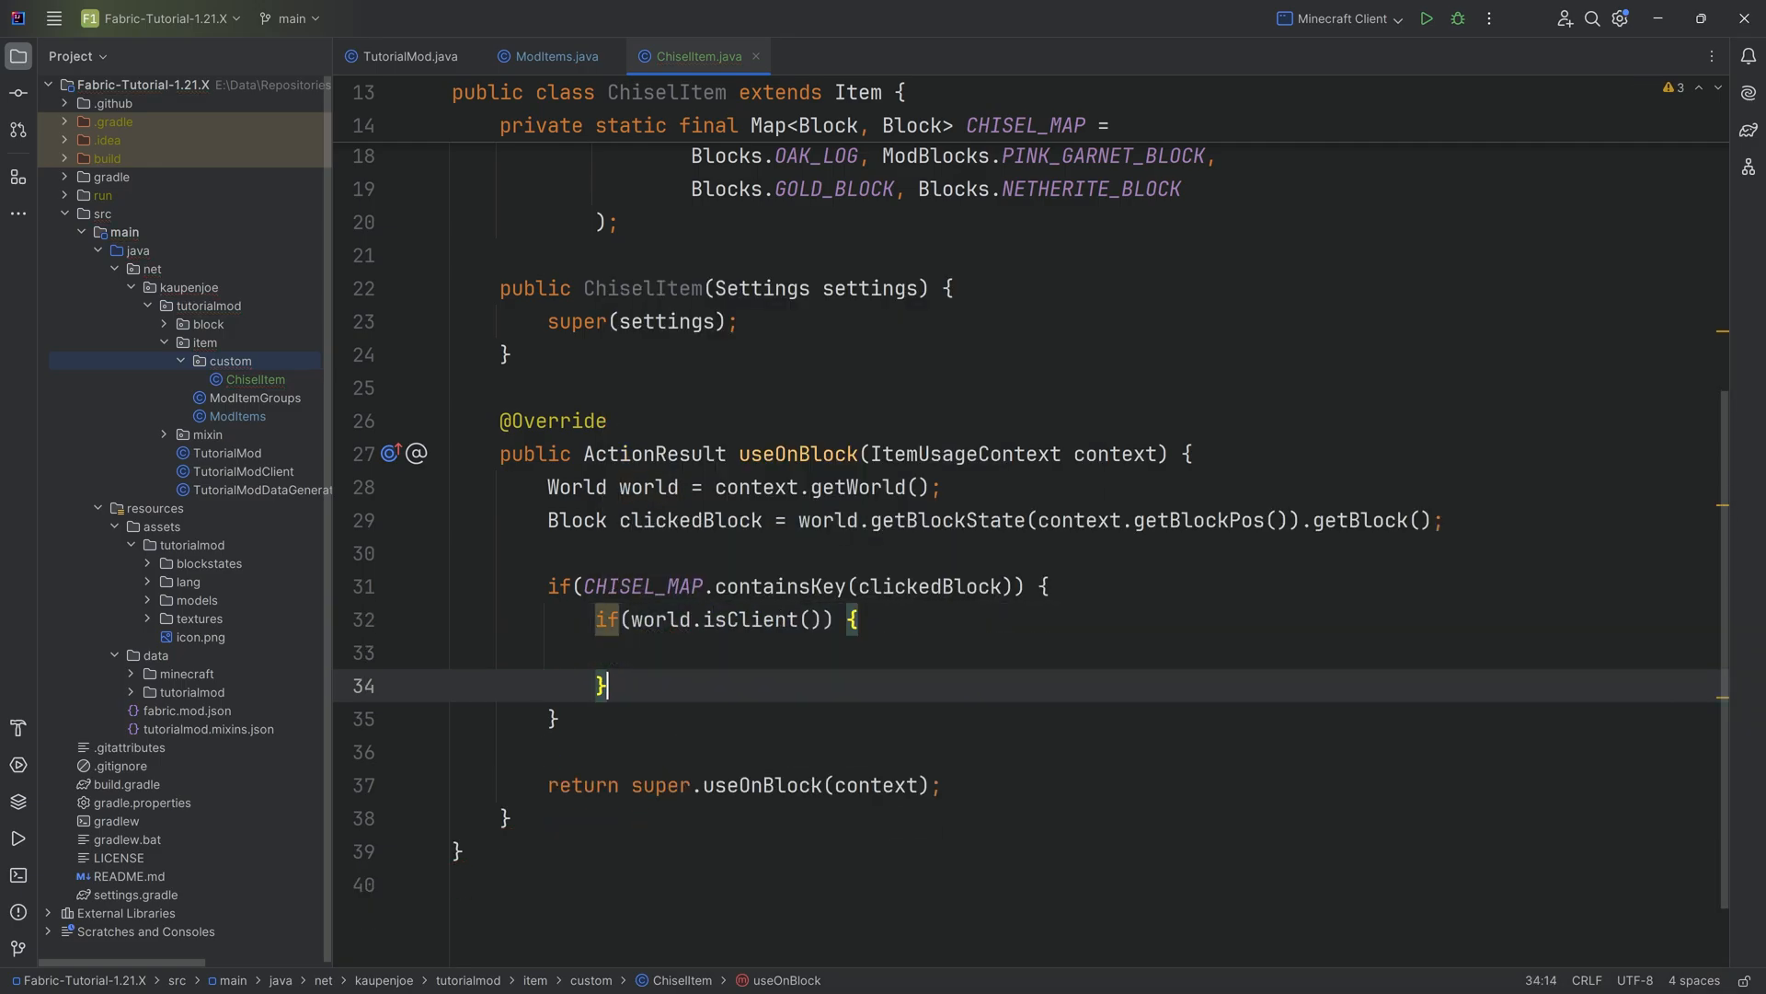
pyautogui.click(635, 618)
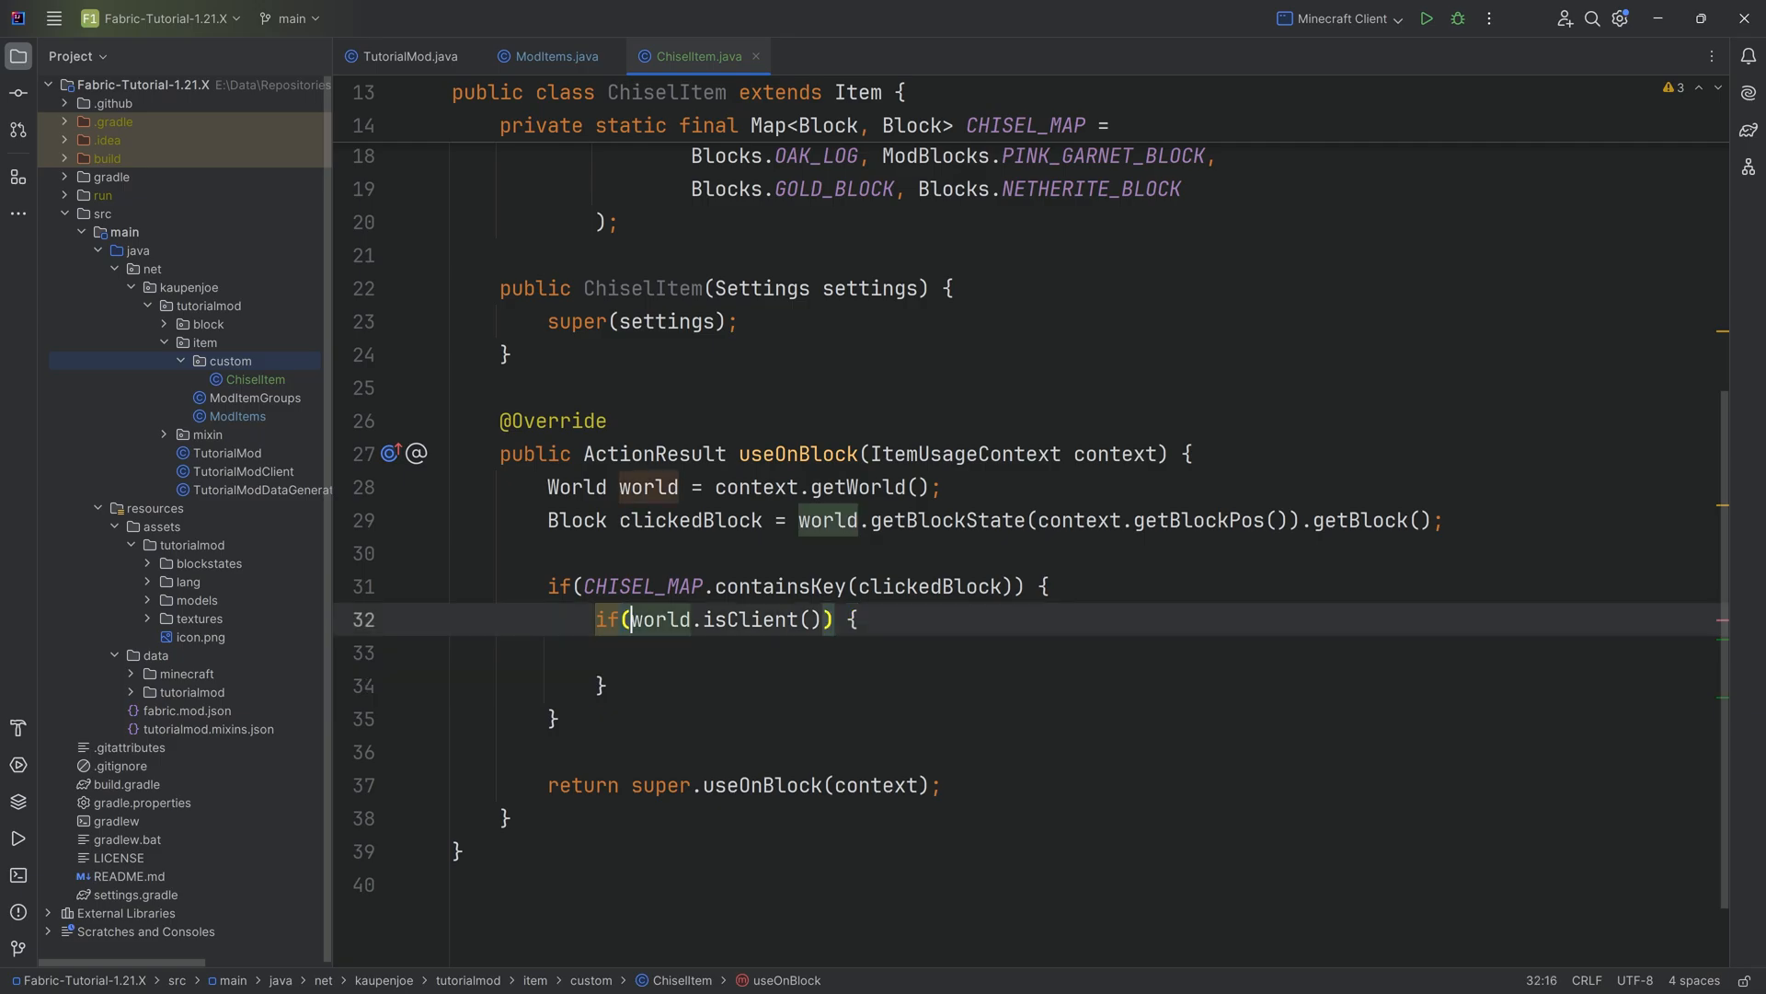
pyautogui.write('!')
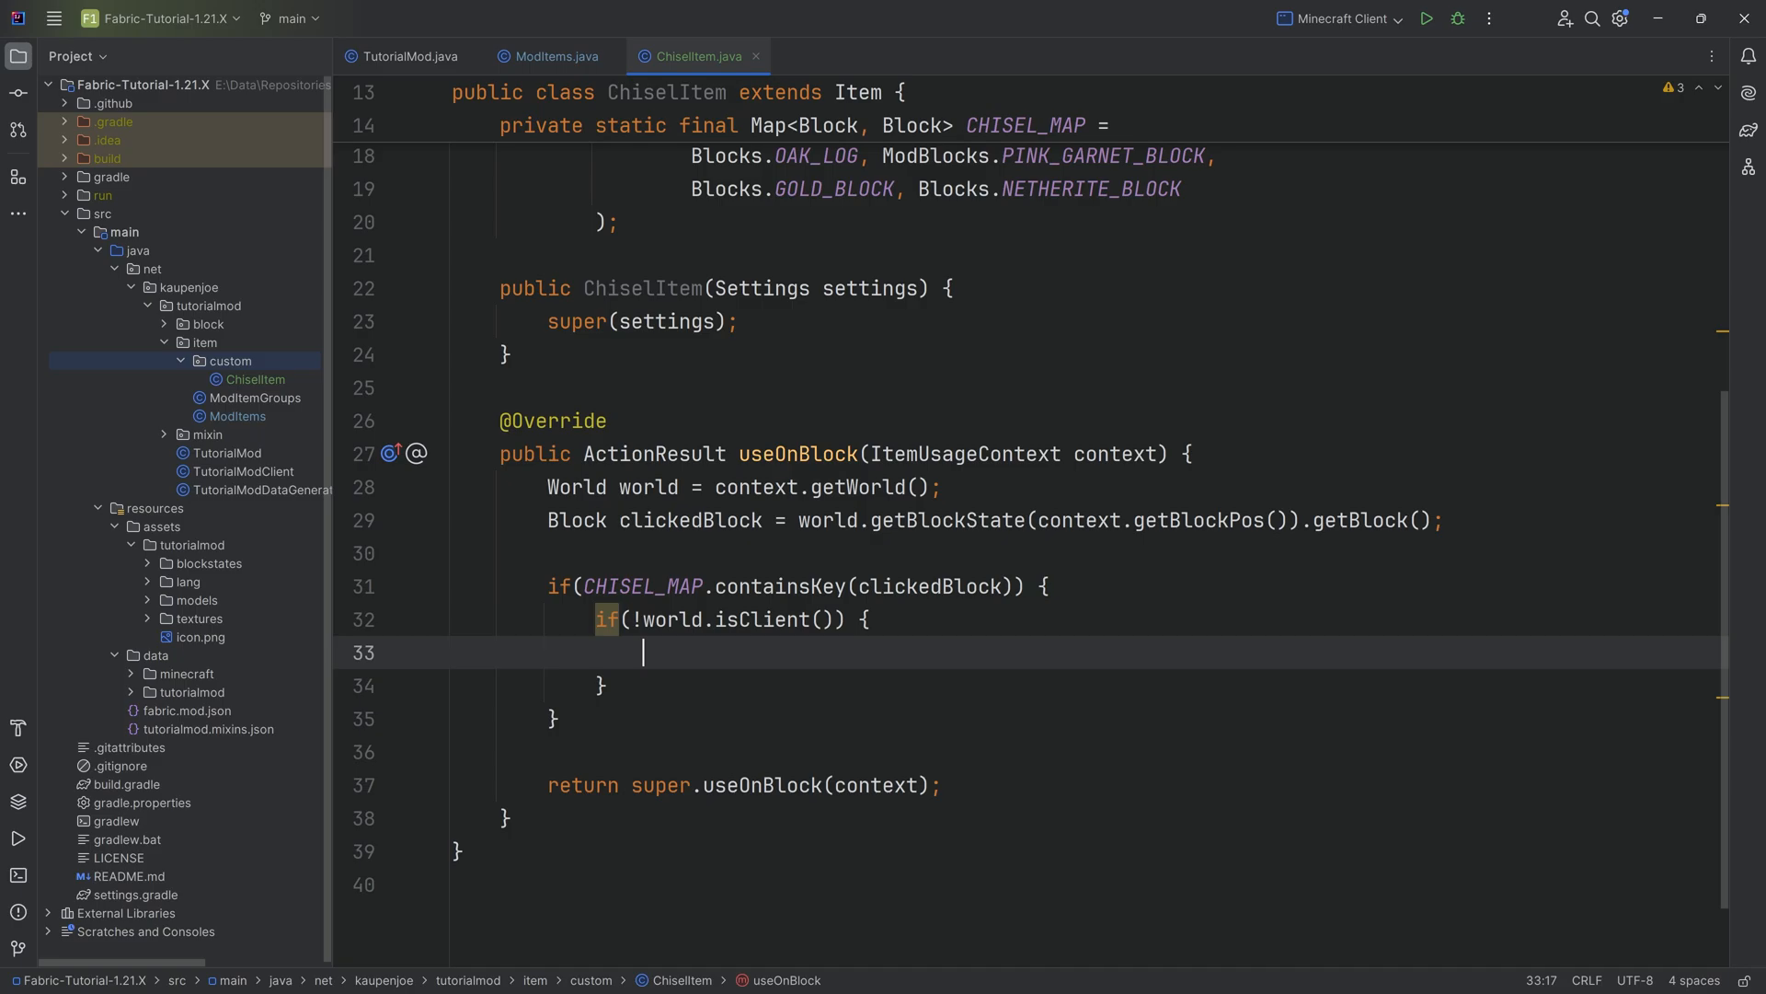
pyautogui.doubleClick(764, 618)
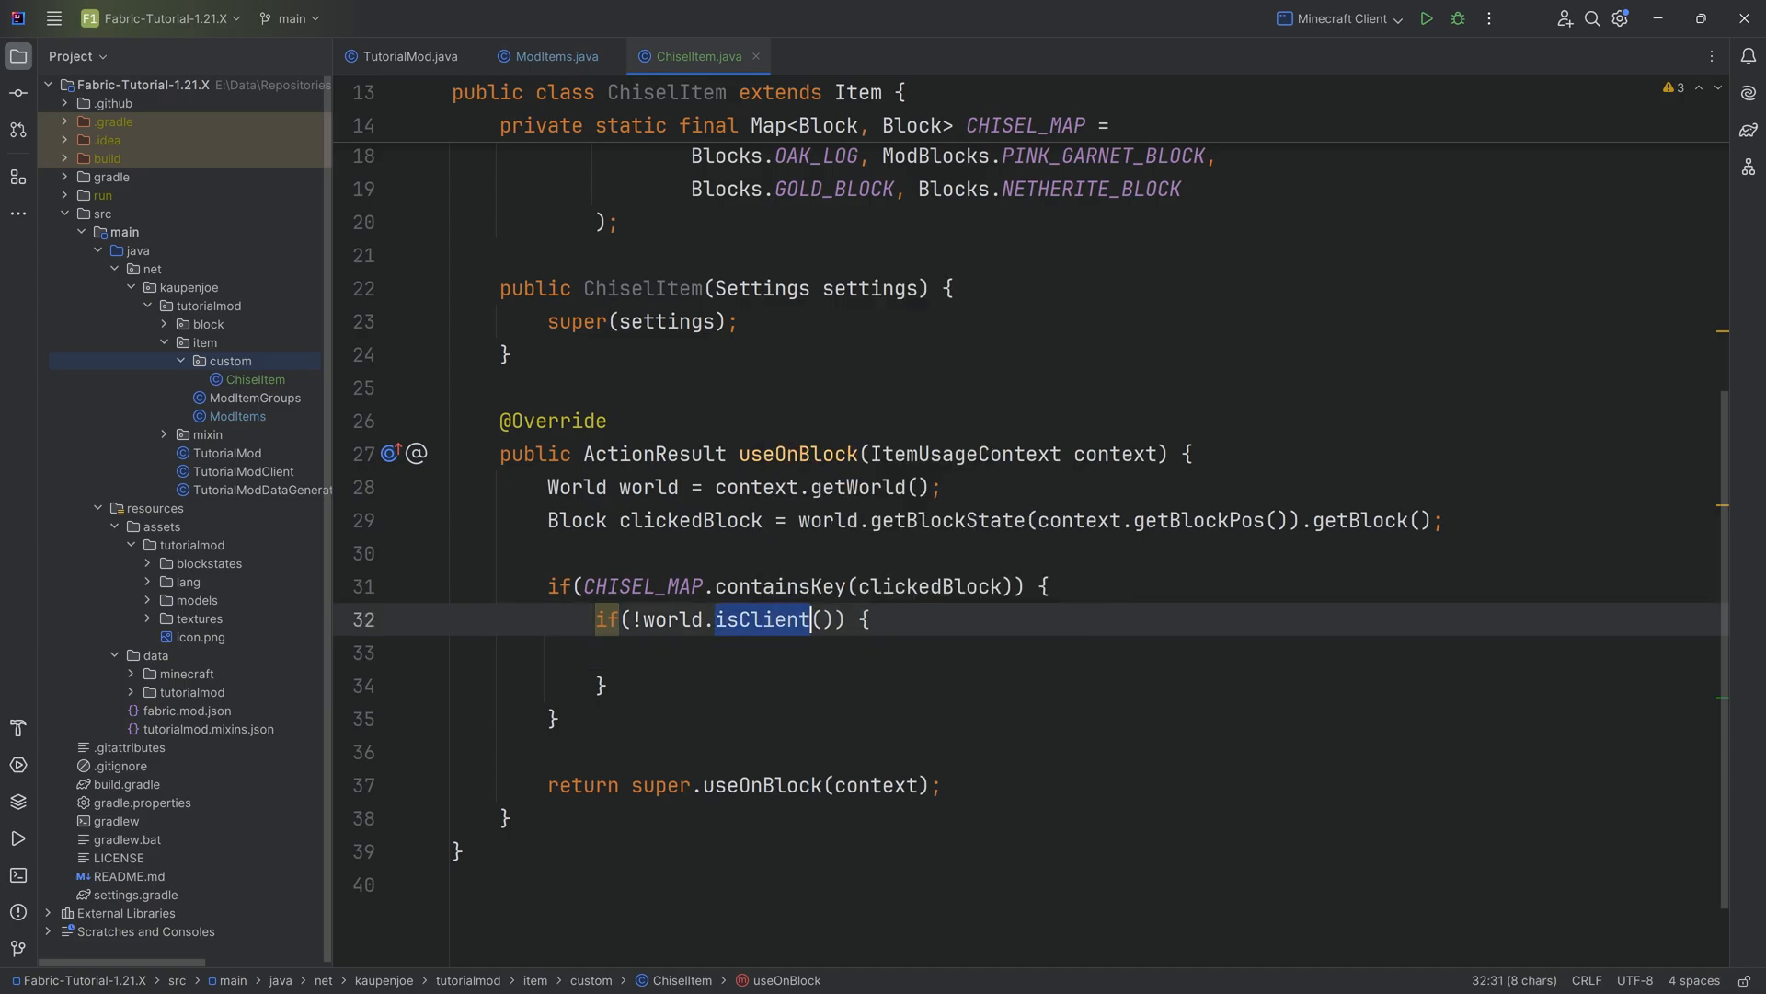
pyautogui.click(642, 651)
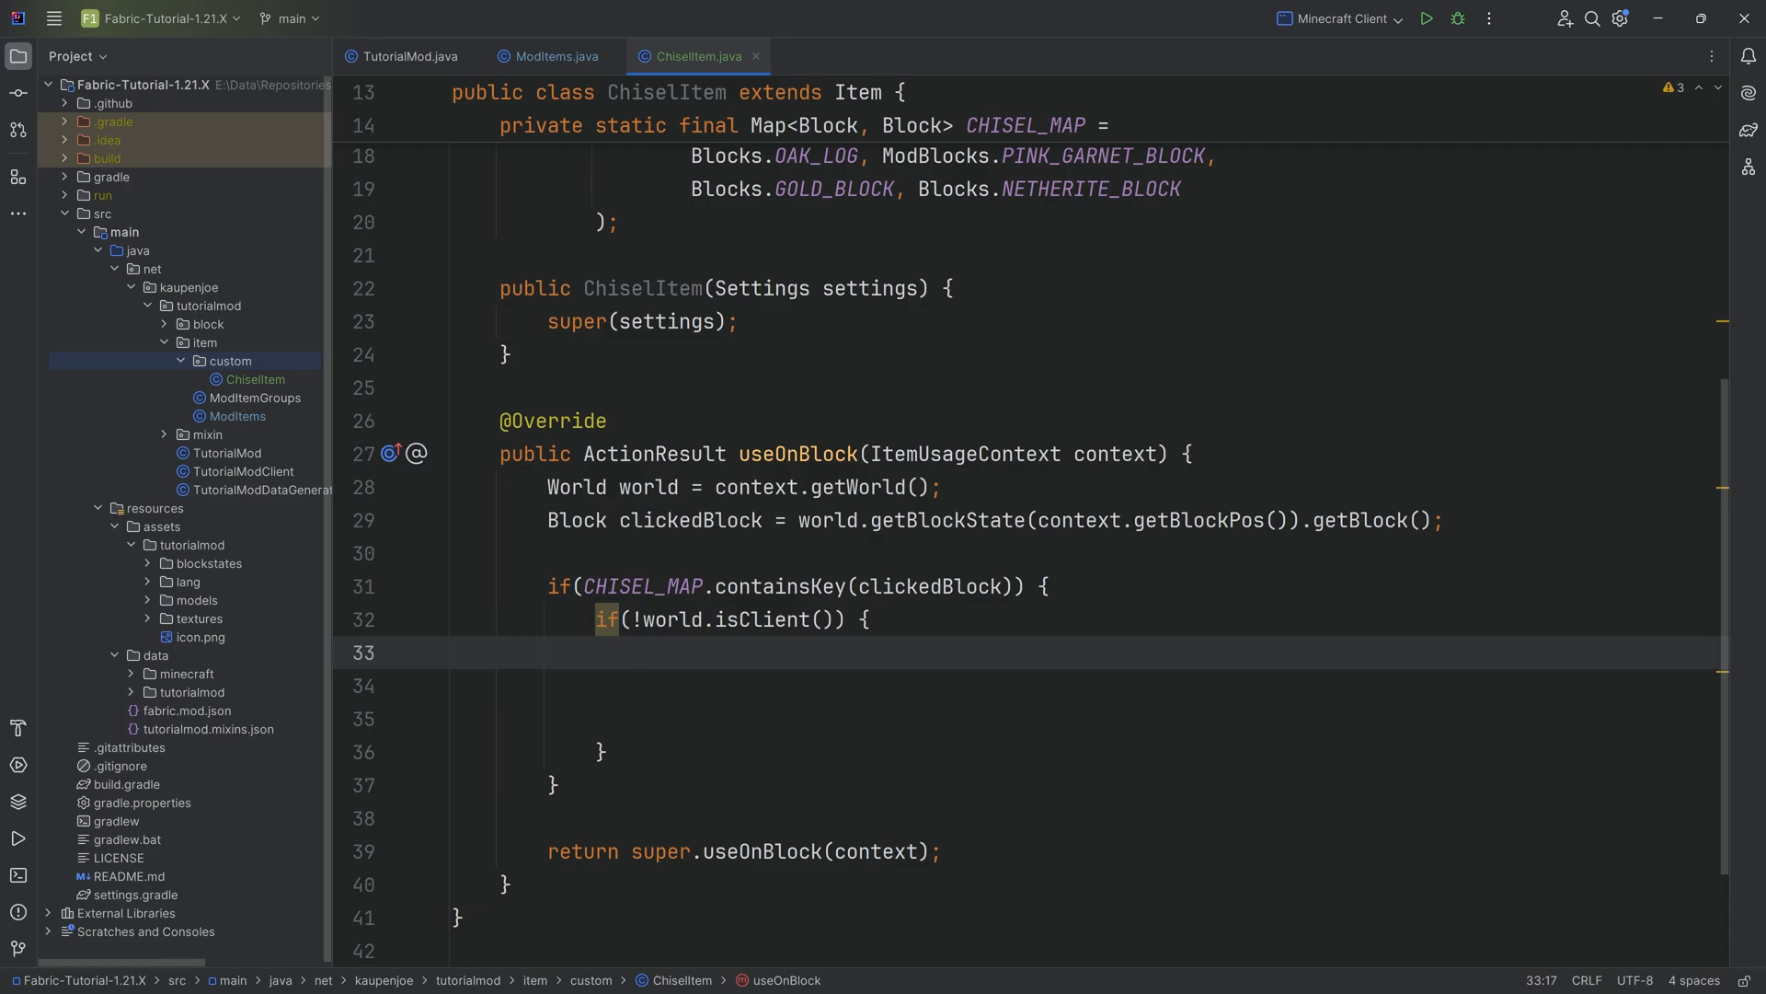
pyautogui.click(642, 652)
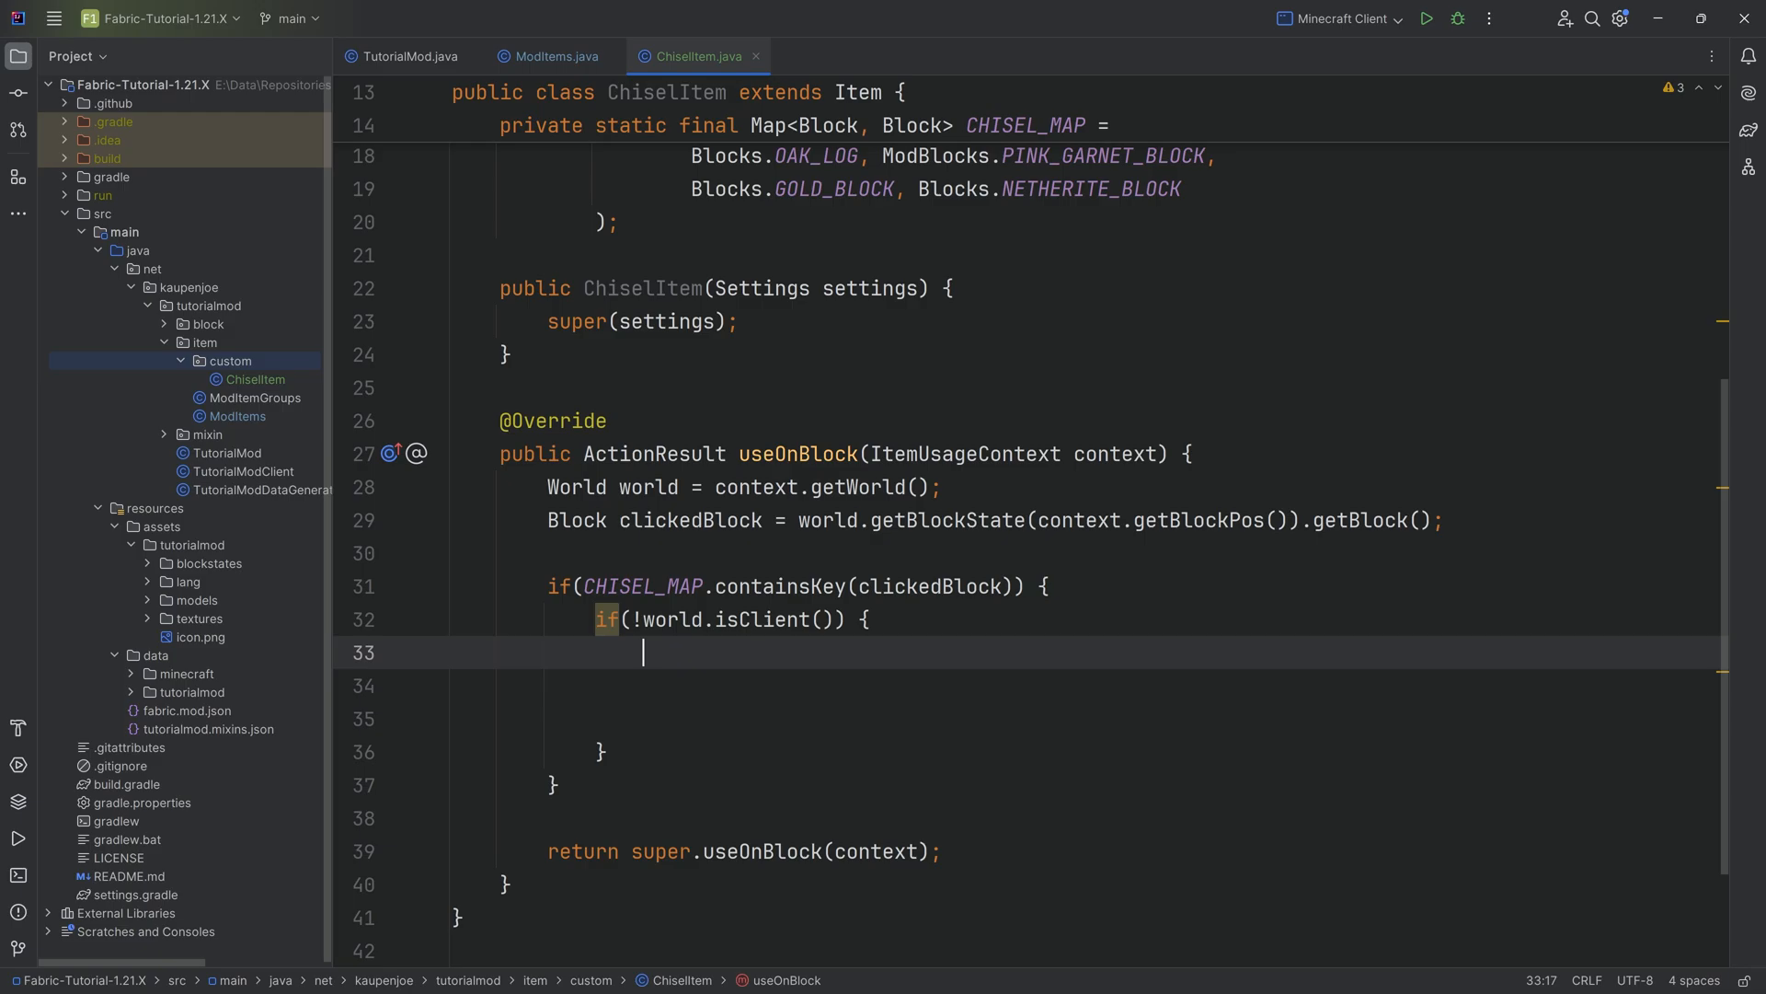
# Set the clicked position to CHISEL_MAP.get(clickedBlock).getDefaultState() via world.setBlockState
pyautogui.write('worl')
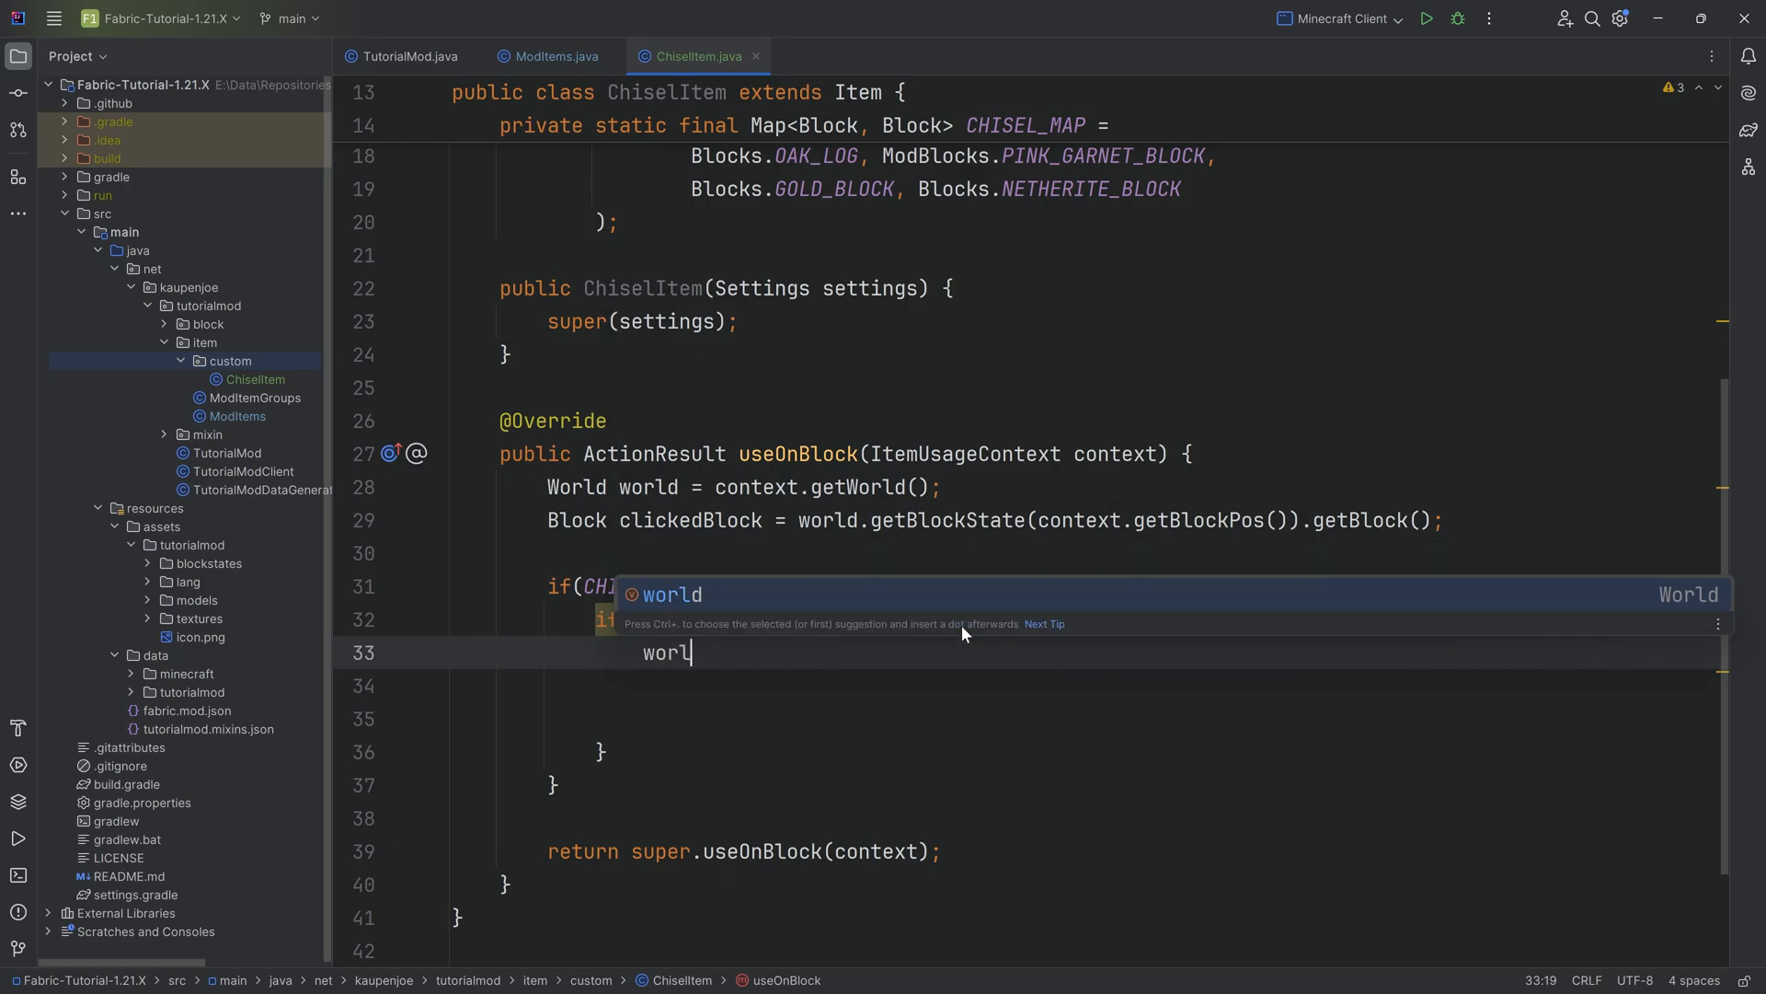
pyautogui.write('world.setBlockState()')
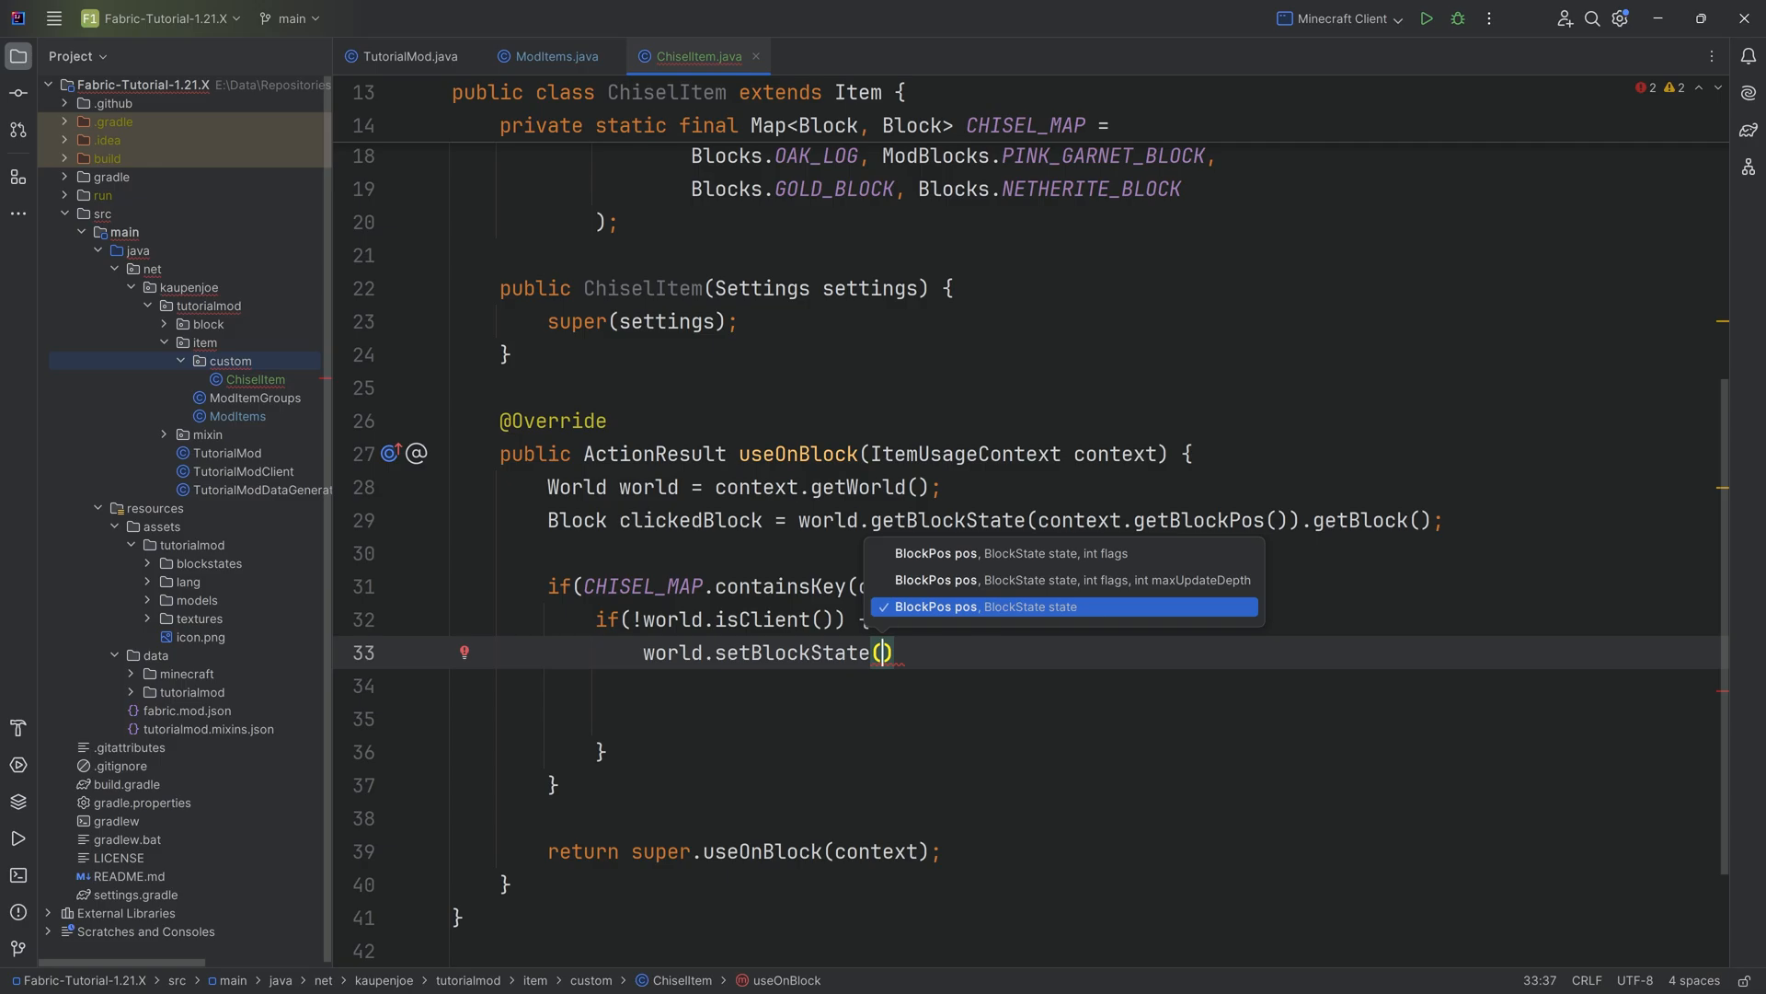
pyautogui.write('context.getBlockPos(')
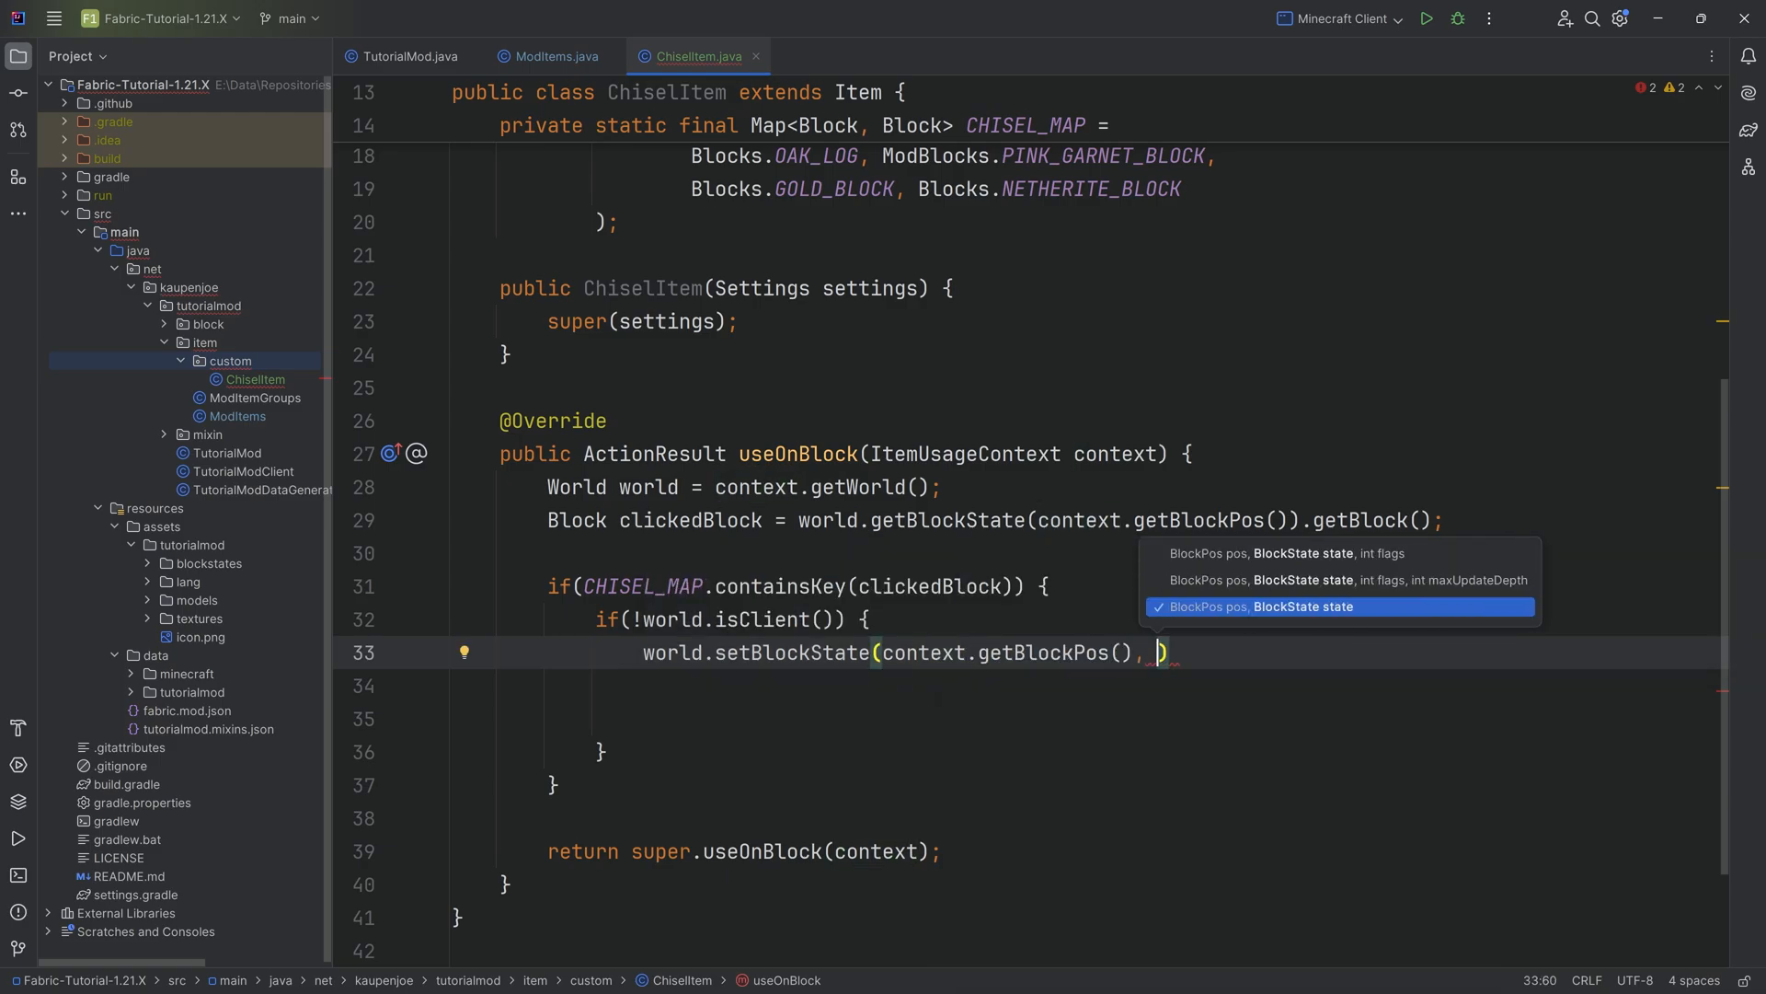
pyautogui.write('CHISEL_MAP.get(')
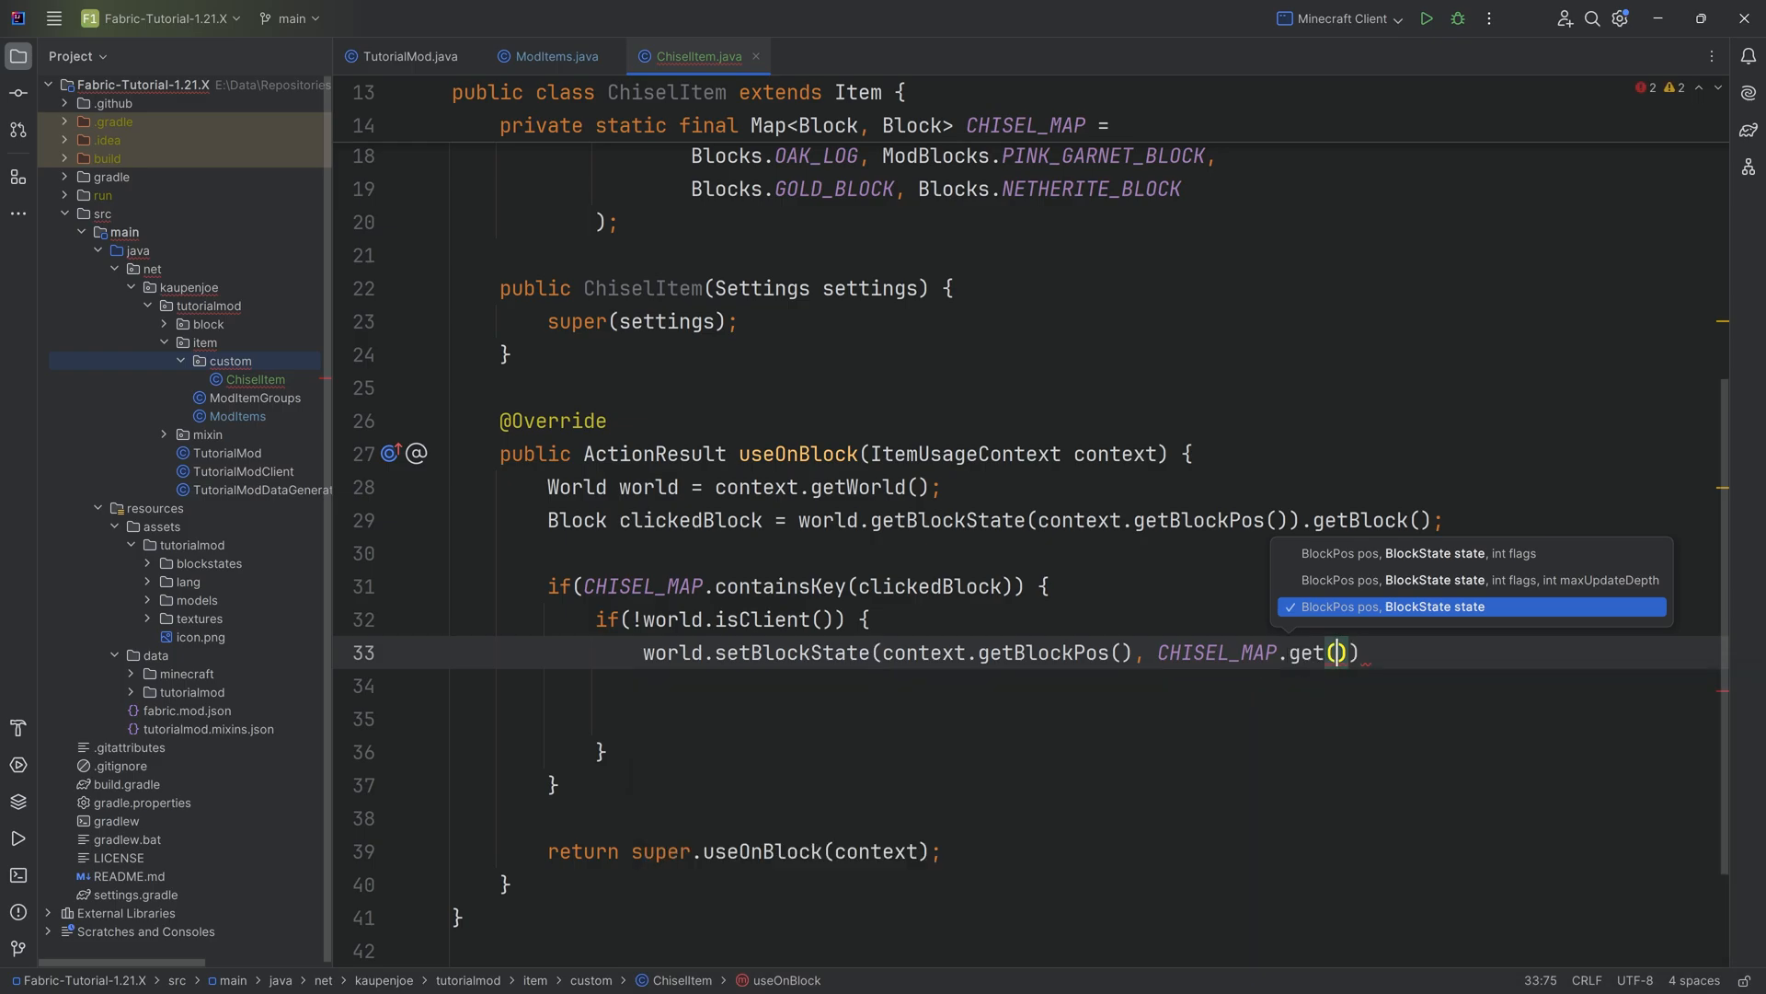
pyautogui.write('clickedBlock).getDefaultState(')
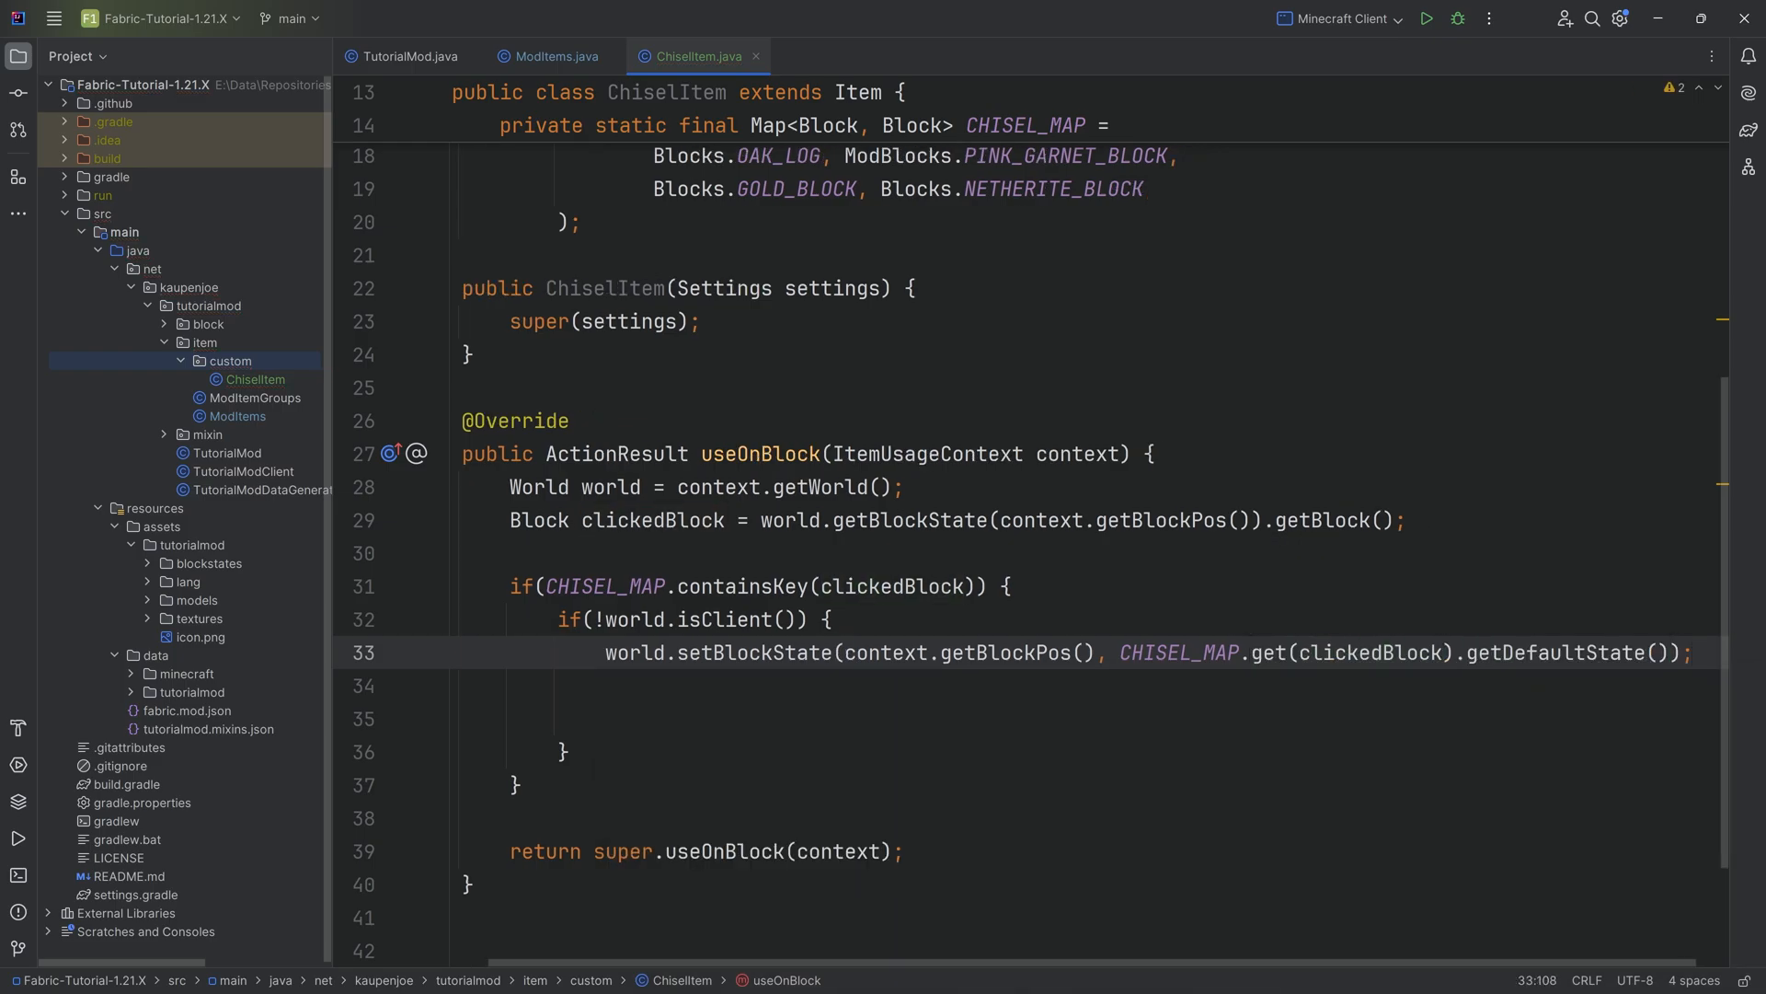
pyautogui.scroll(3)
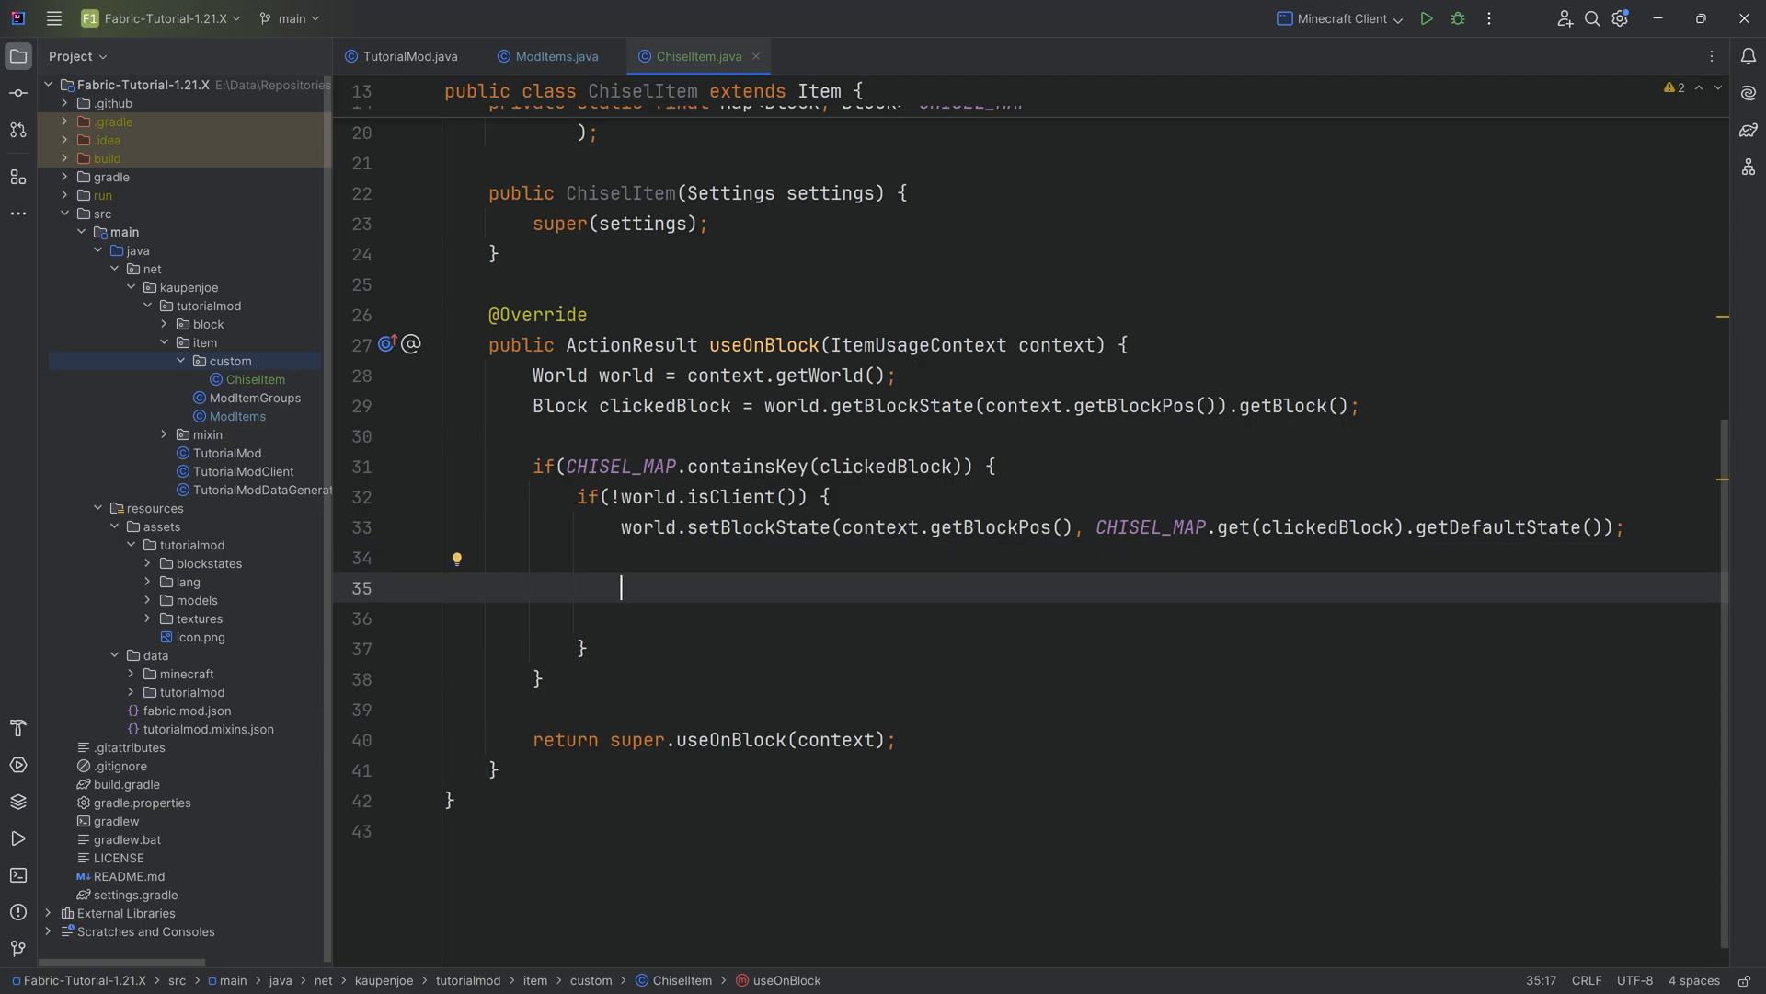
# Damage the held stack by 1 with the ServerWorld and ServerPlayerEntity from context
pyautogui.write('context.getStack(')
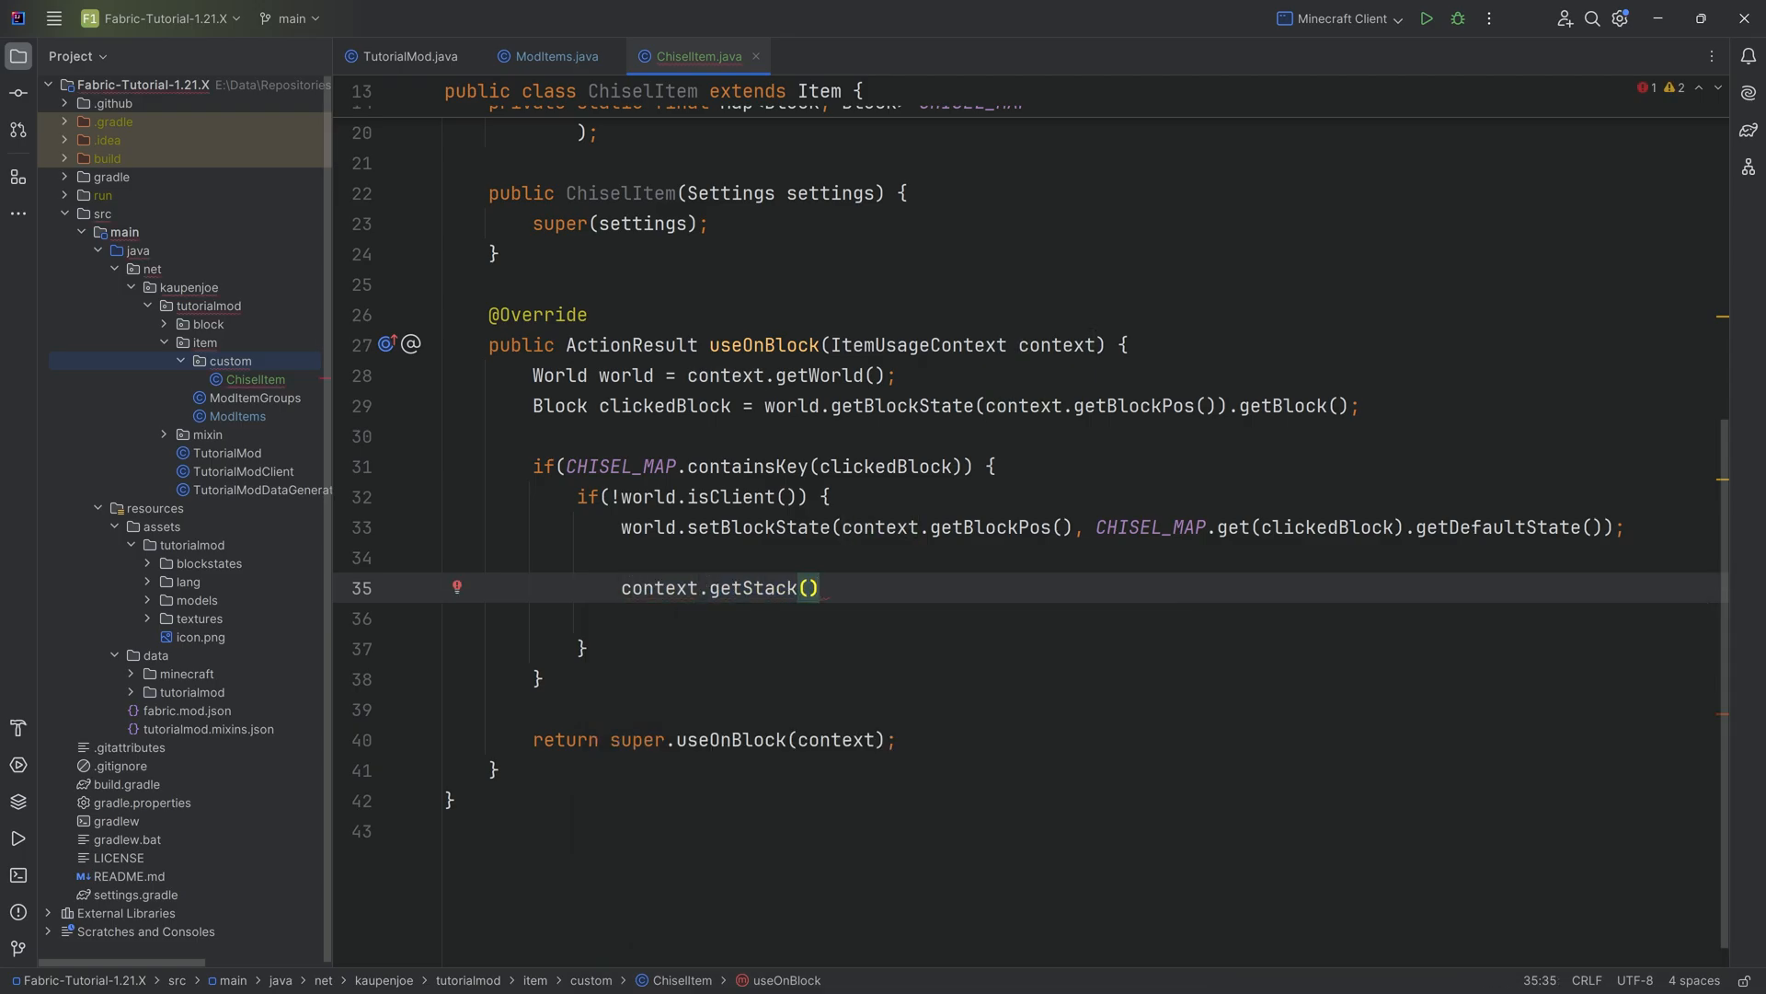
pyautogui.write('.damage(1, );')
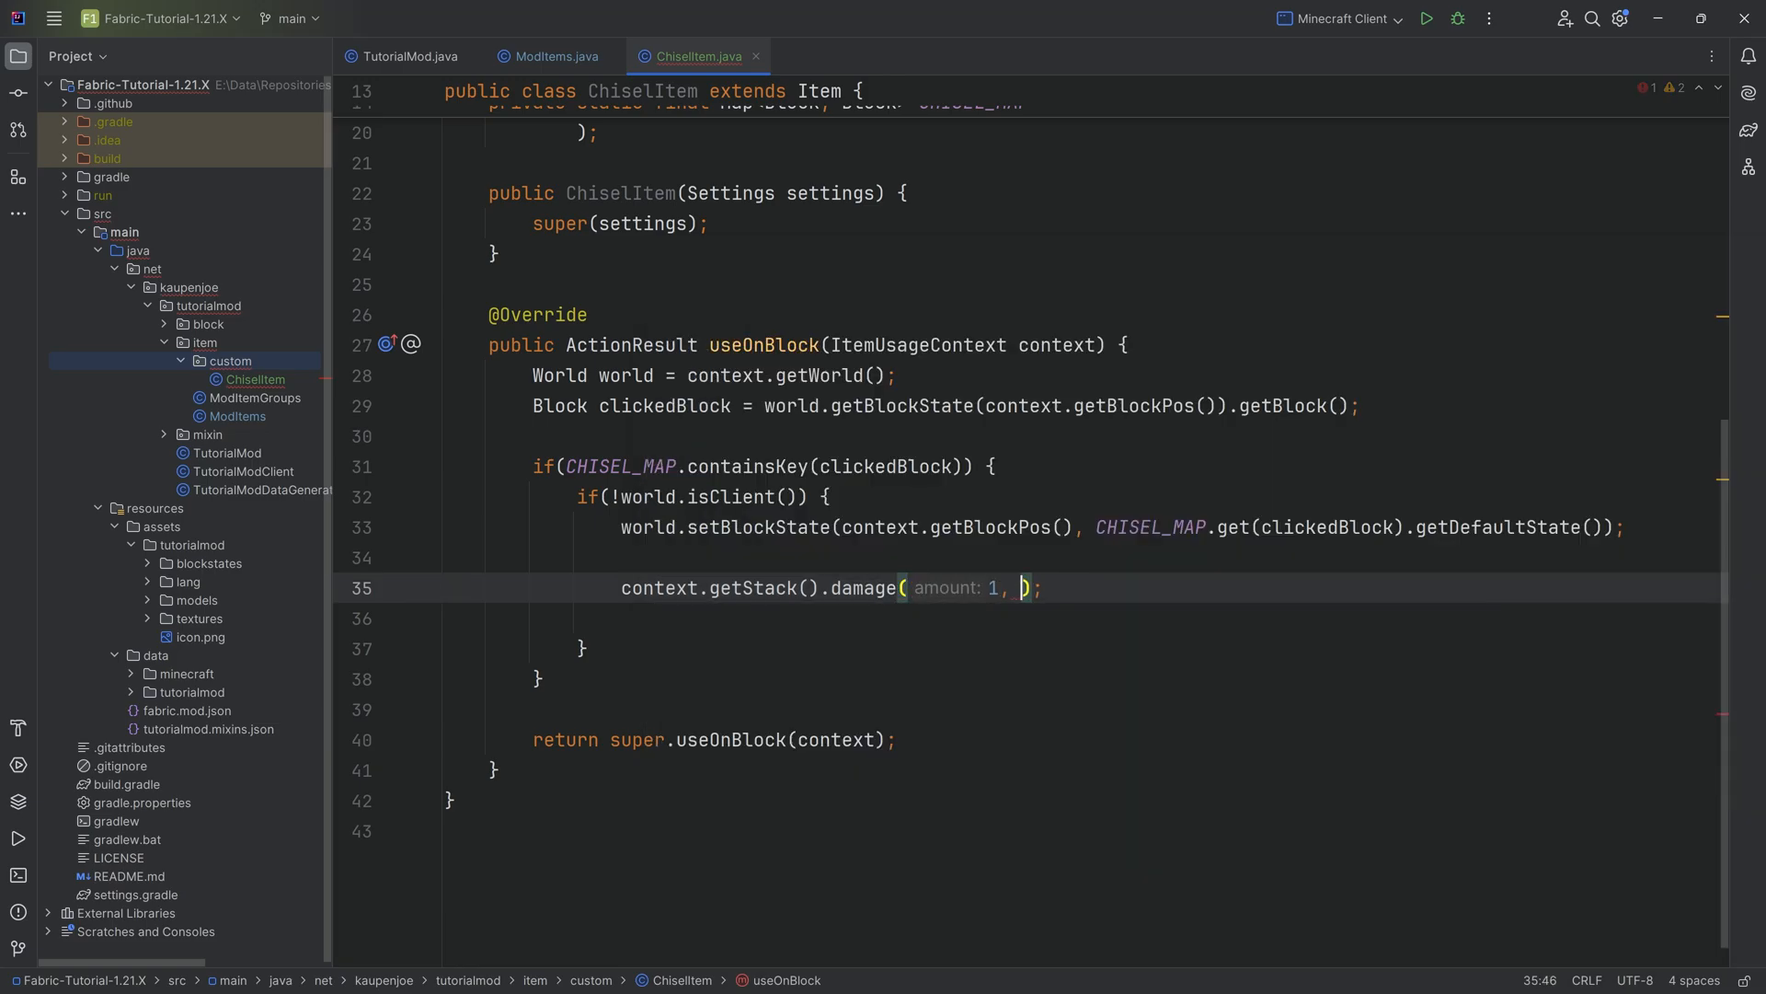
pyautogui.write('((ServerWorld) world),')
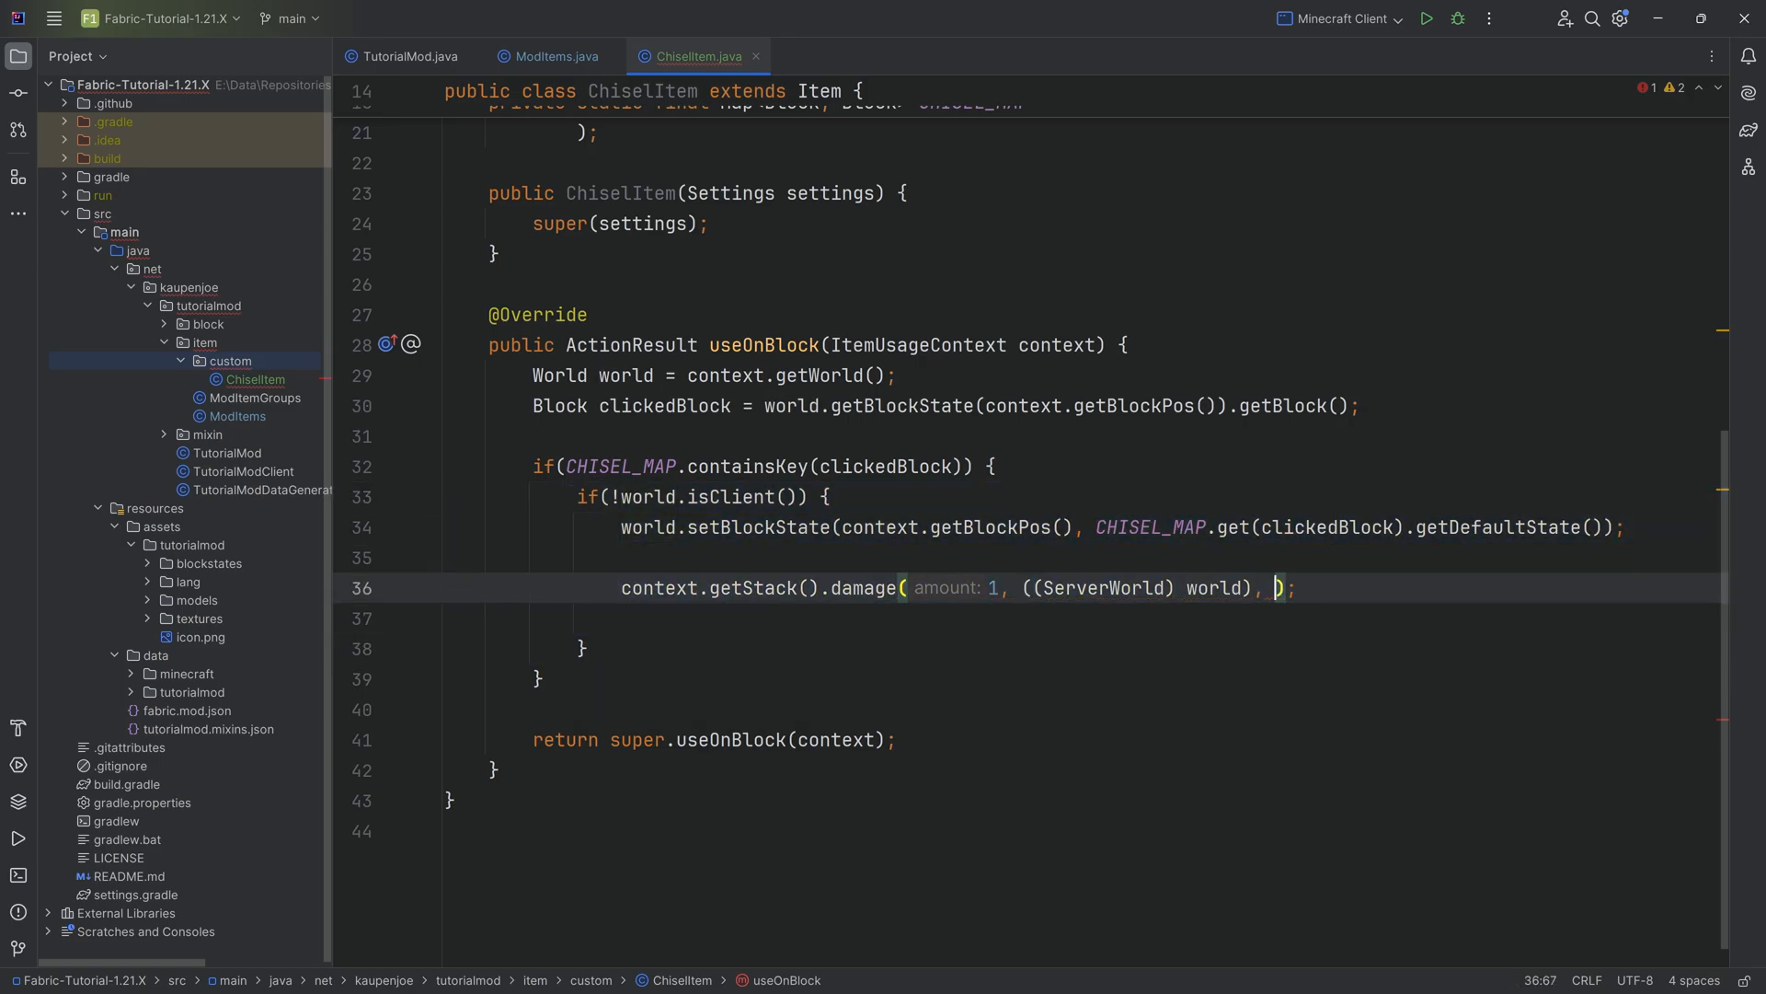
pyautogui.write('context.getPlayer())')
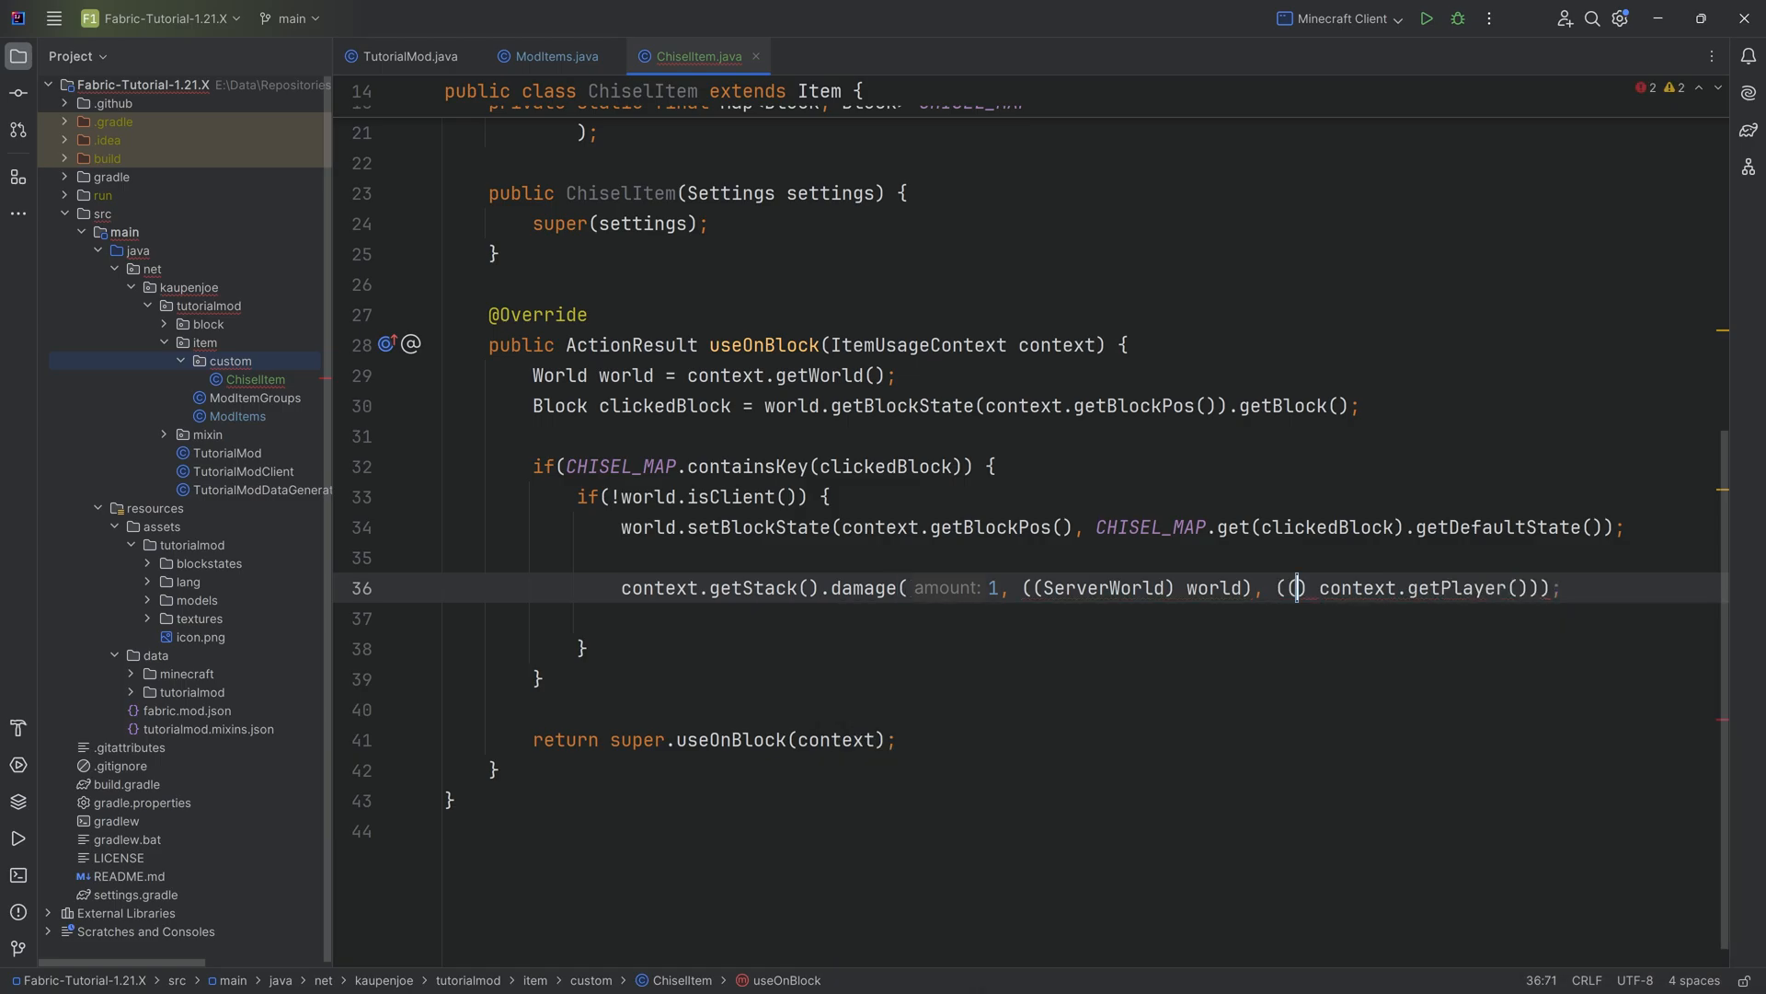
pyautogui.write('ServerPlayerEntity')
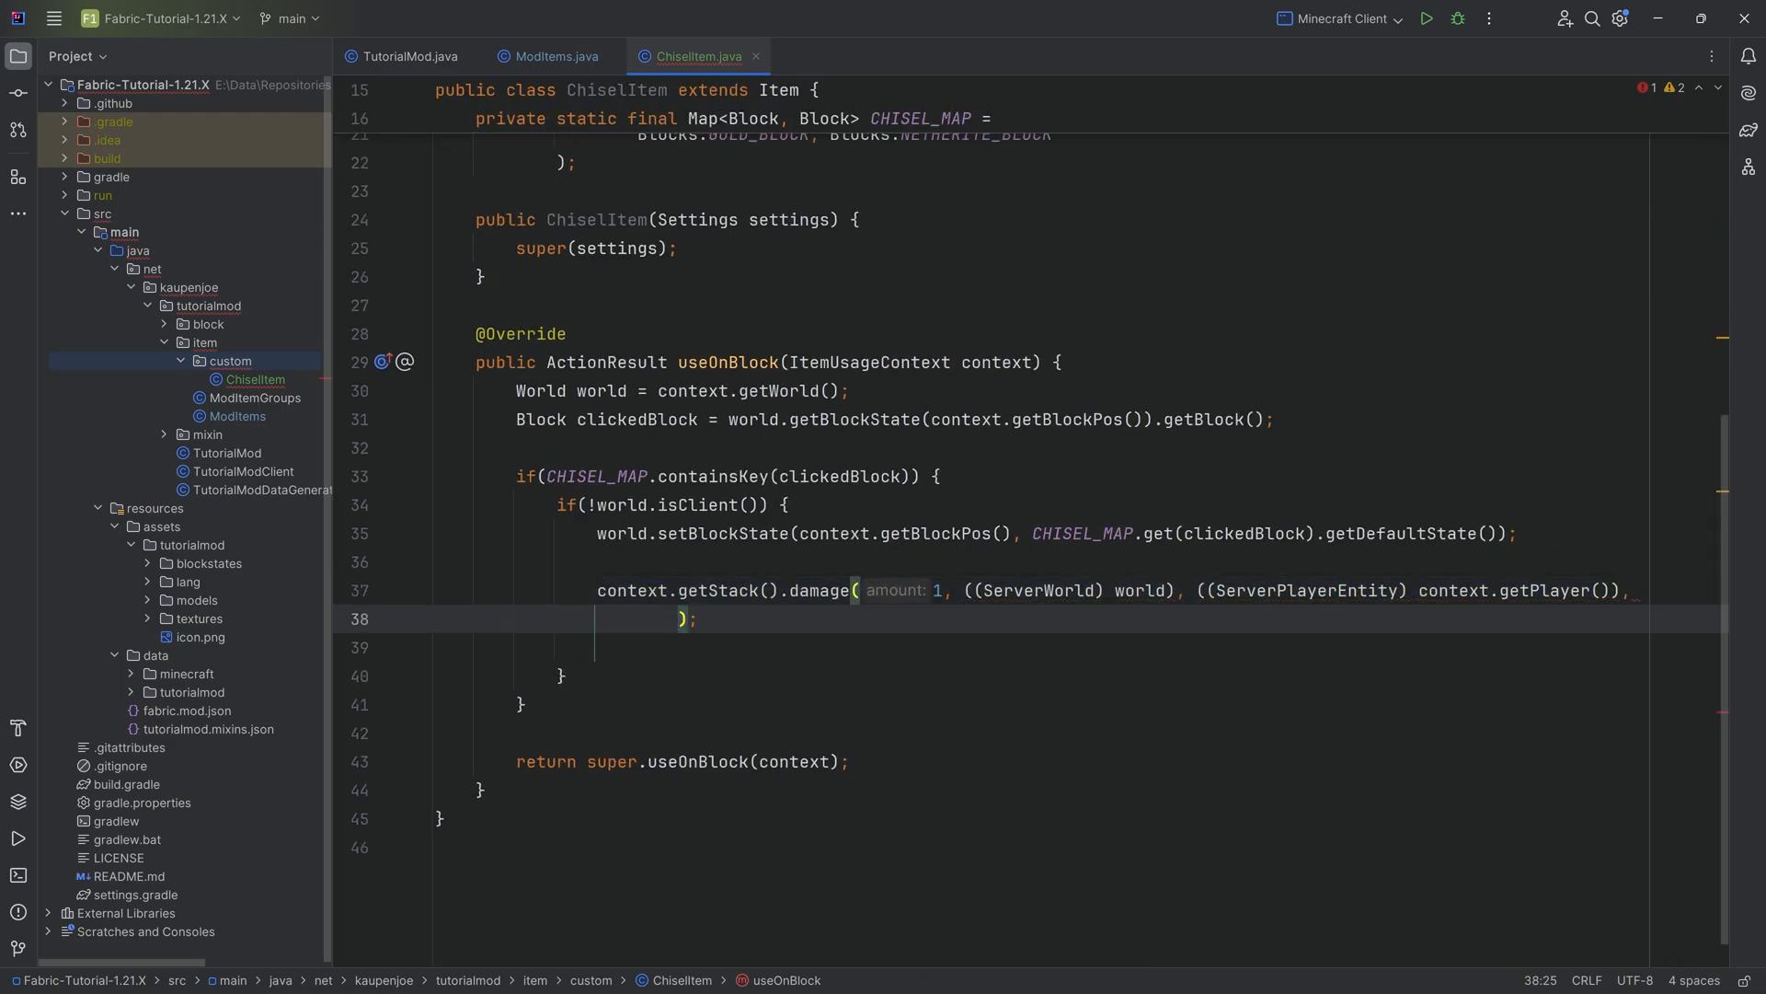
# Pass the lambda sending EquipmentSlot.MAINHAND break status to the player when the item breaks
pyautogui.write('item -')
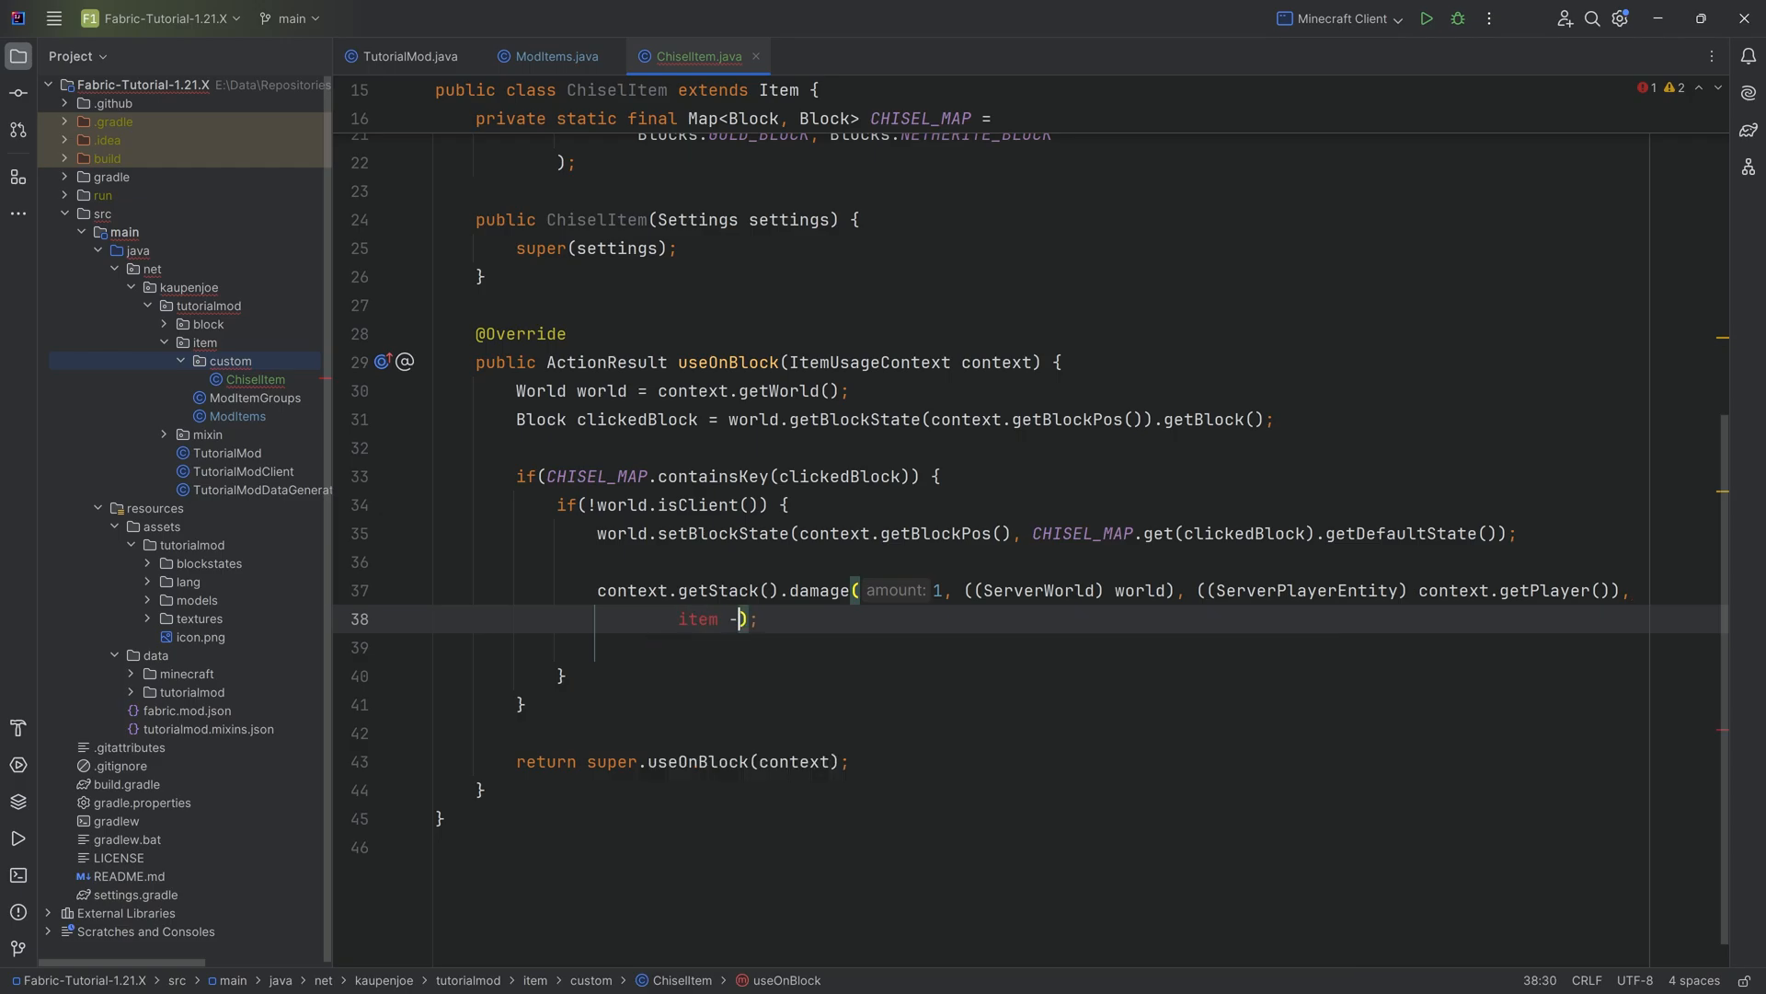
pyautogui.write('-> context.')
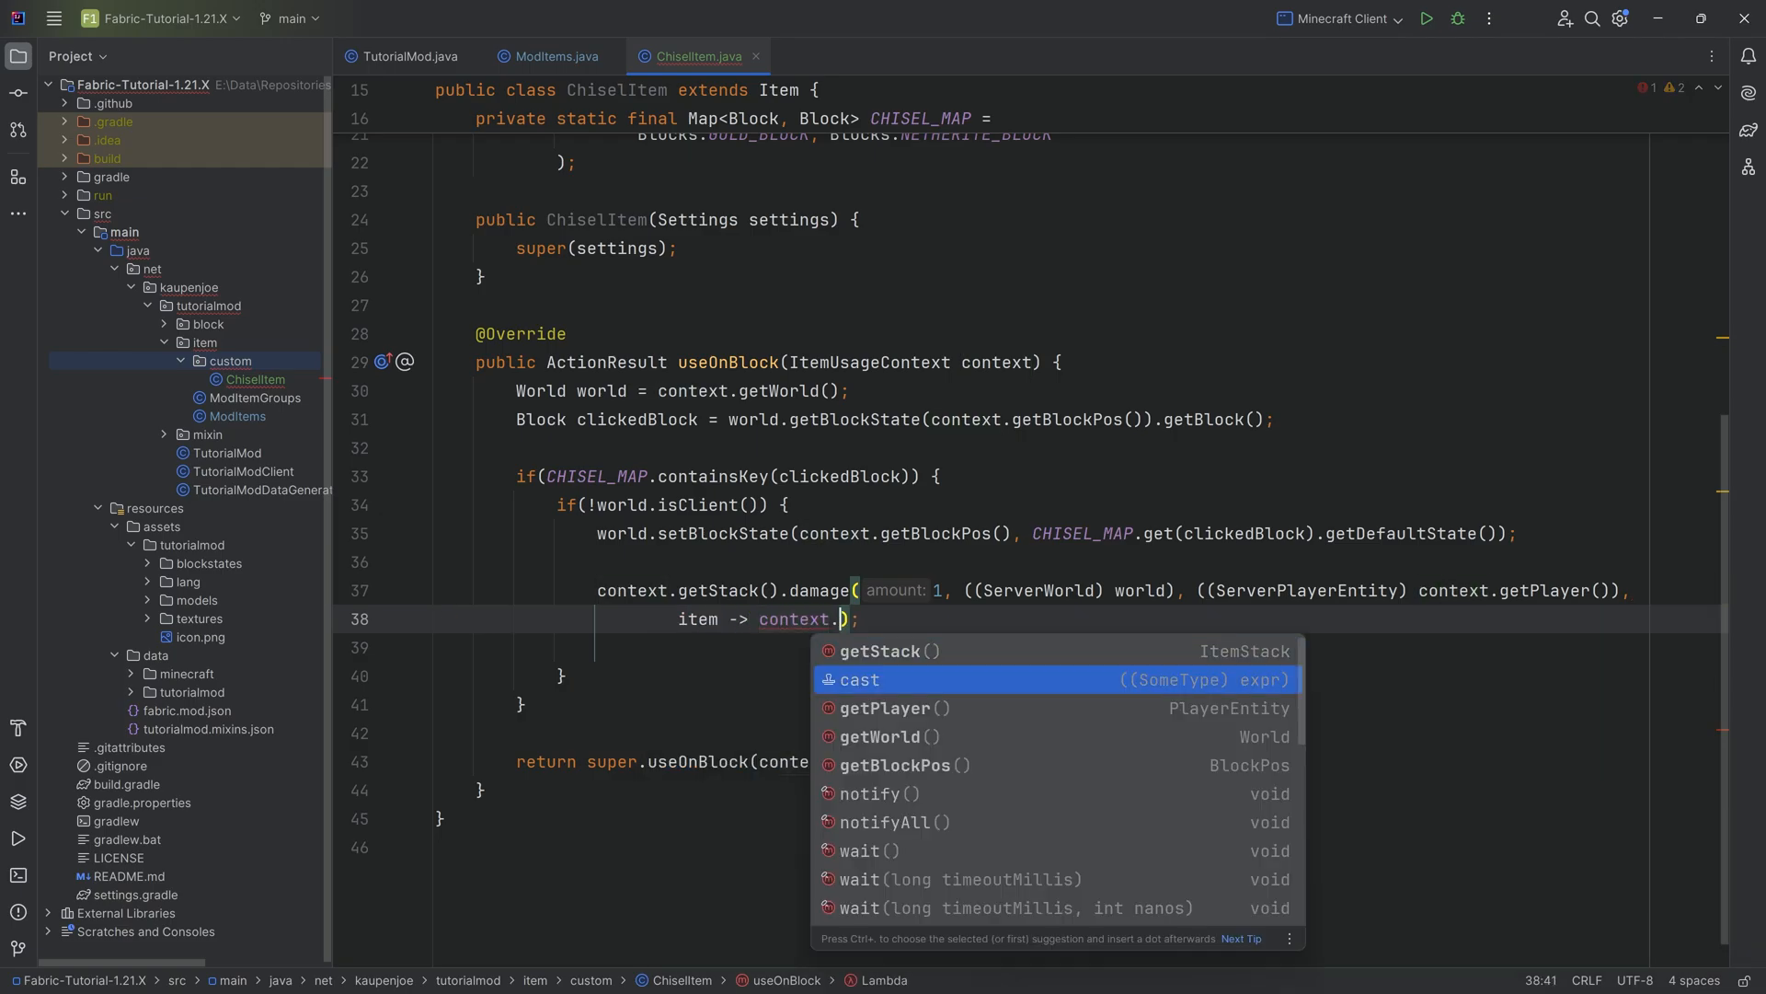
pyautogui.write('getPlayer().sendEquipmentBreakStatus(item, EquipmentSlot.MAINHAND')
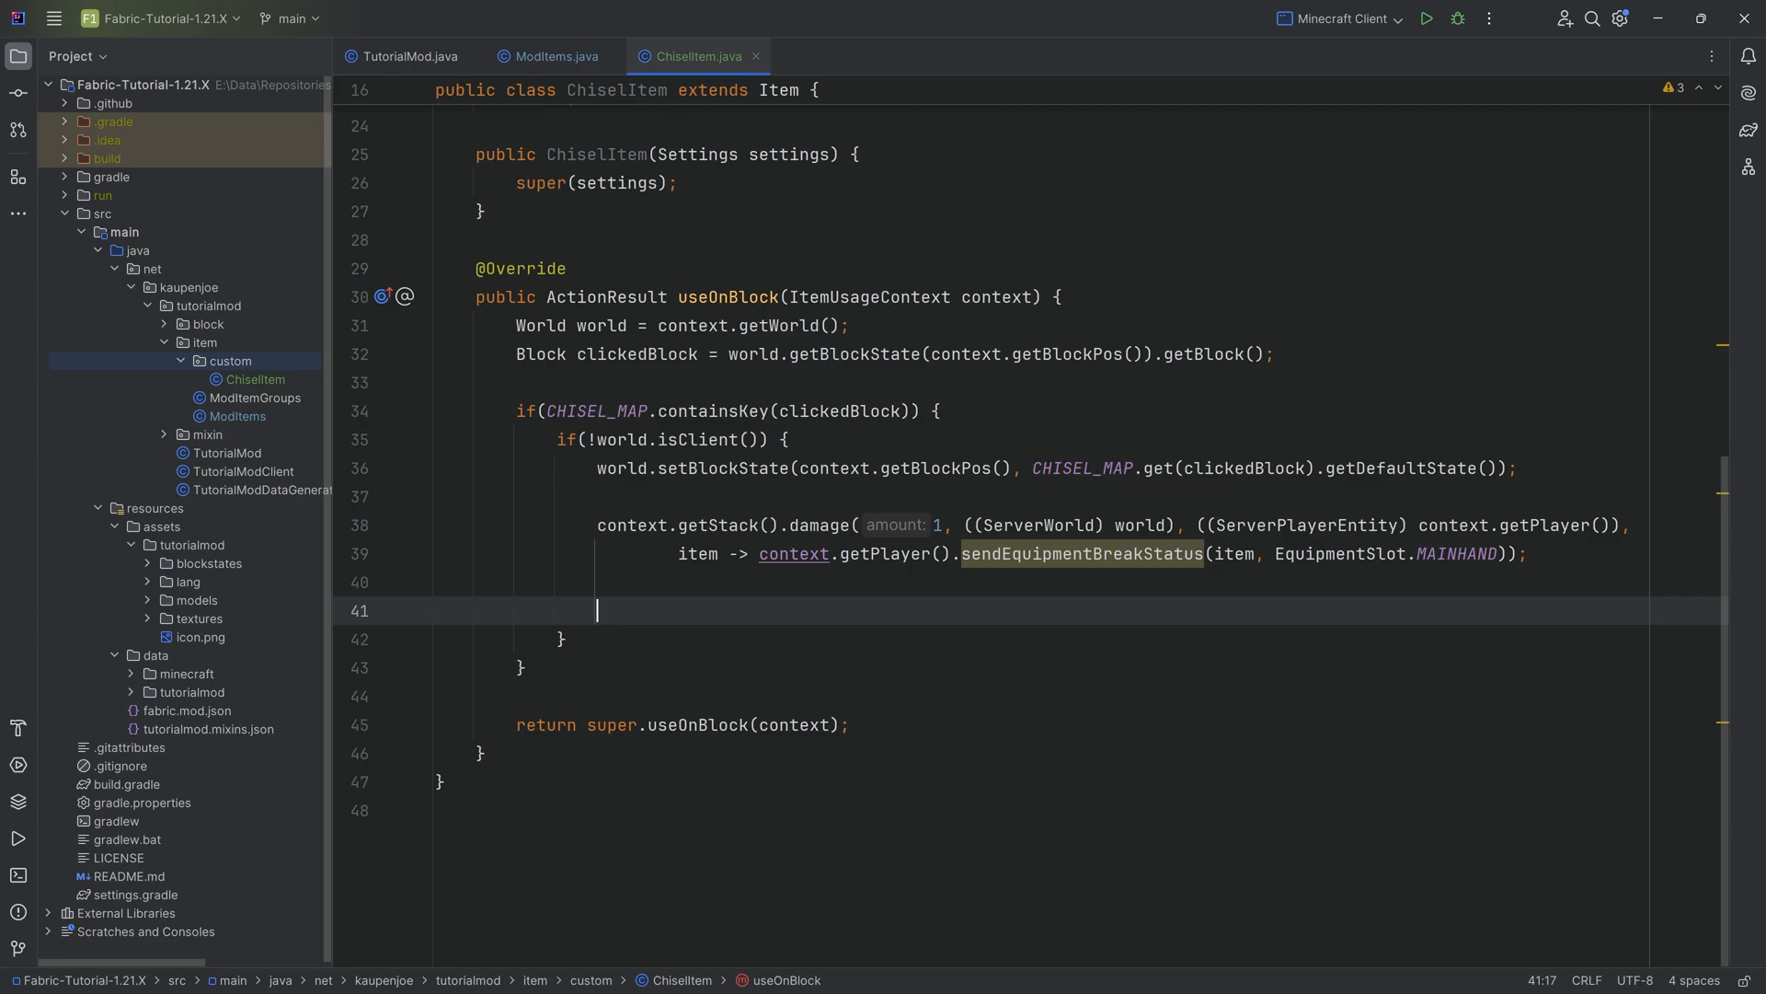
# Play SoundEvents.BLOCK_GRINDSTONE_USE at context.getBlockPos() in SoundCategory.BLOCKS
pyautogui.write('world.playSound();')
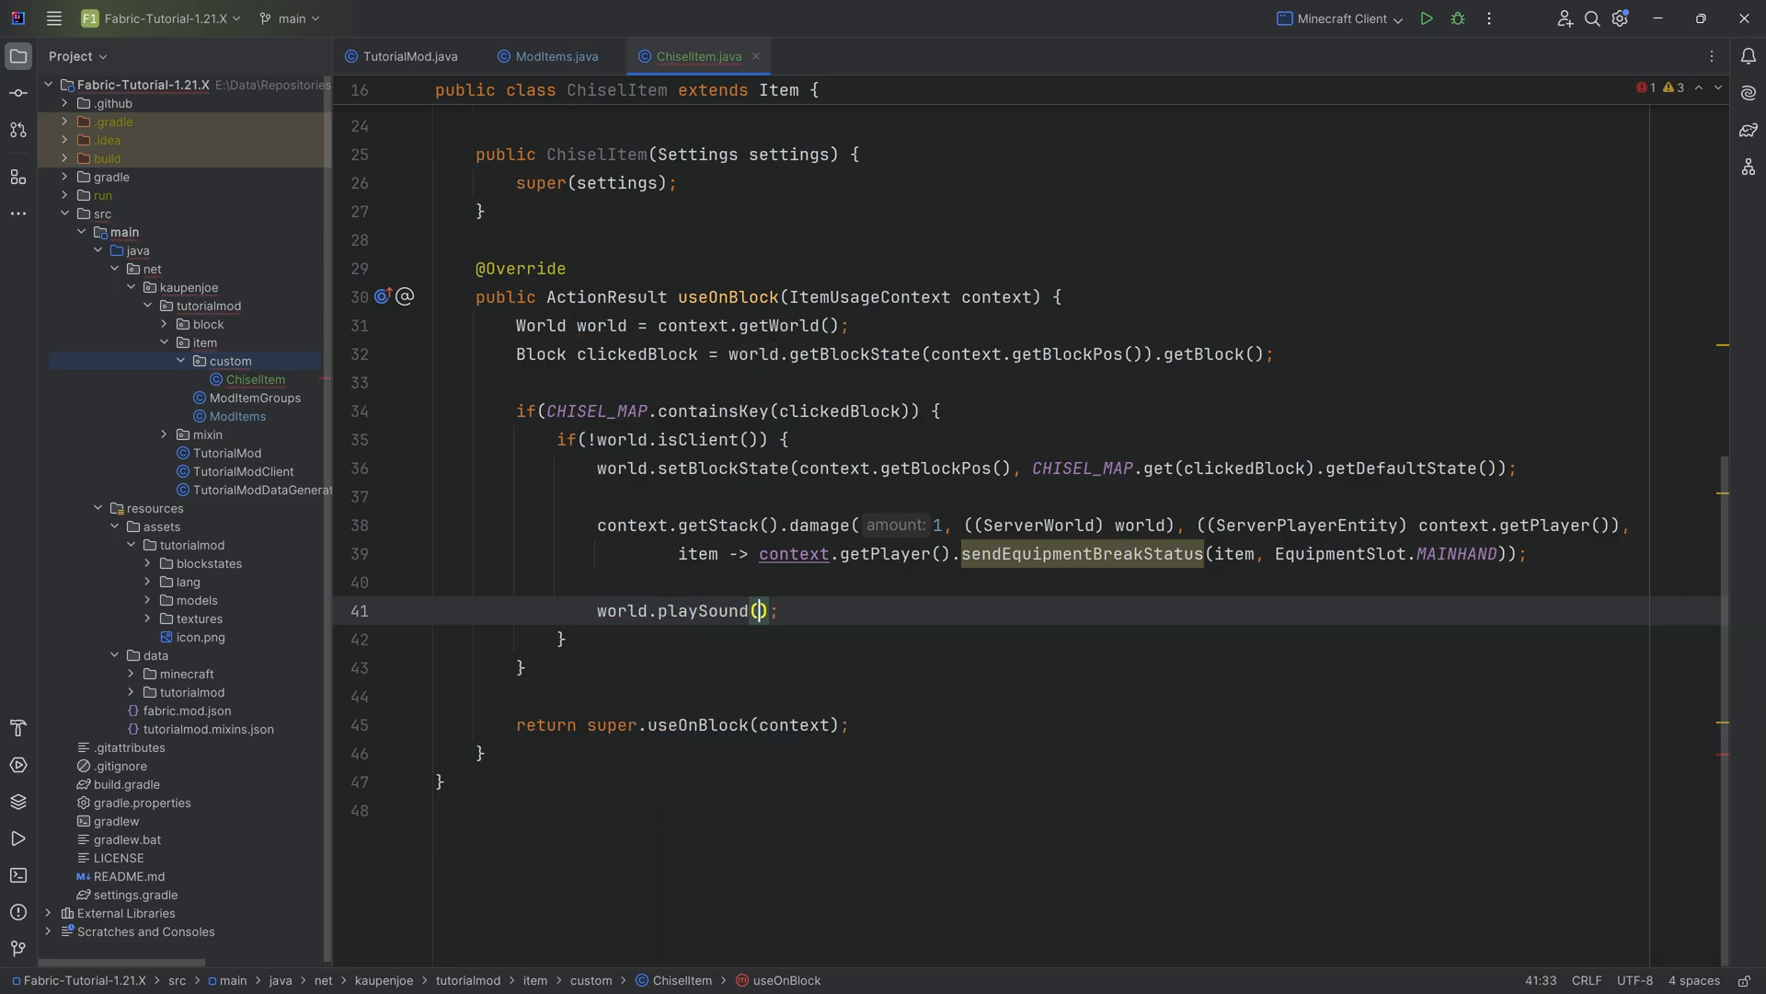
pyautogui.write('null,')
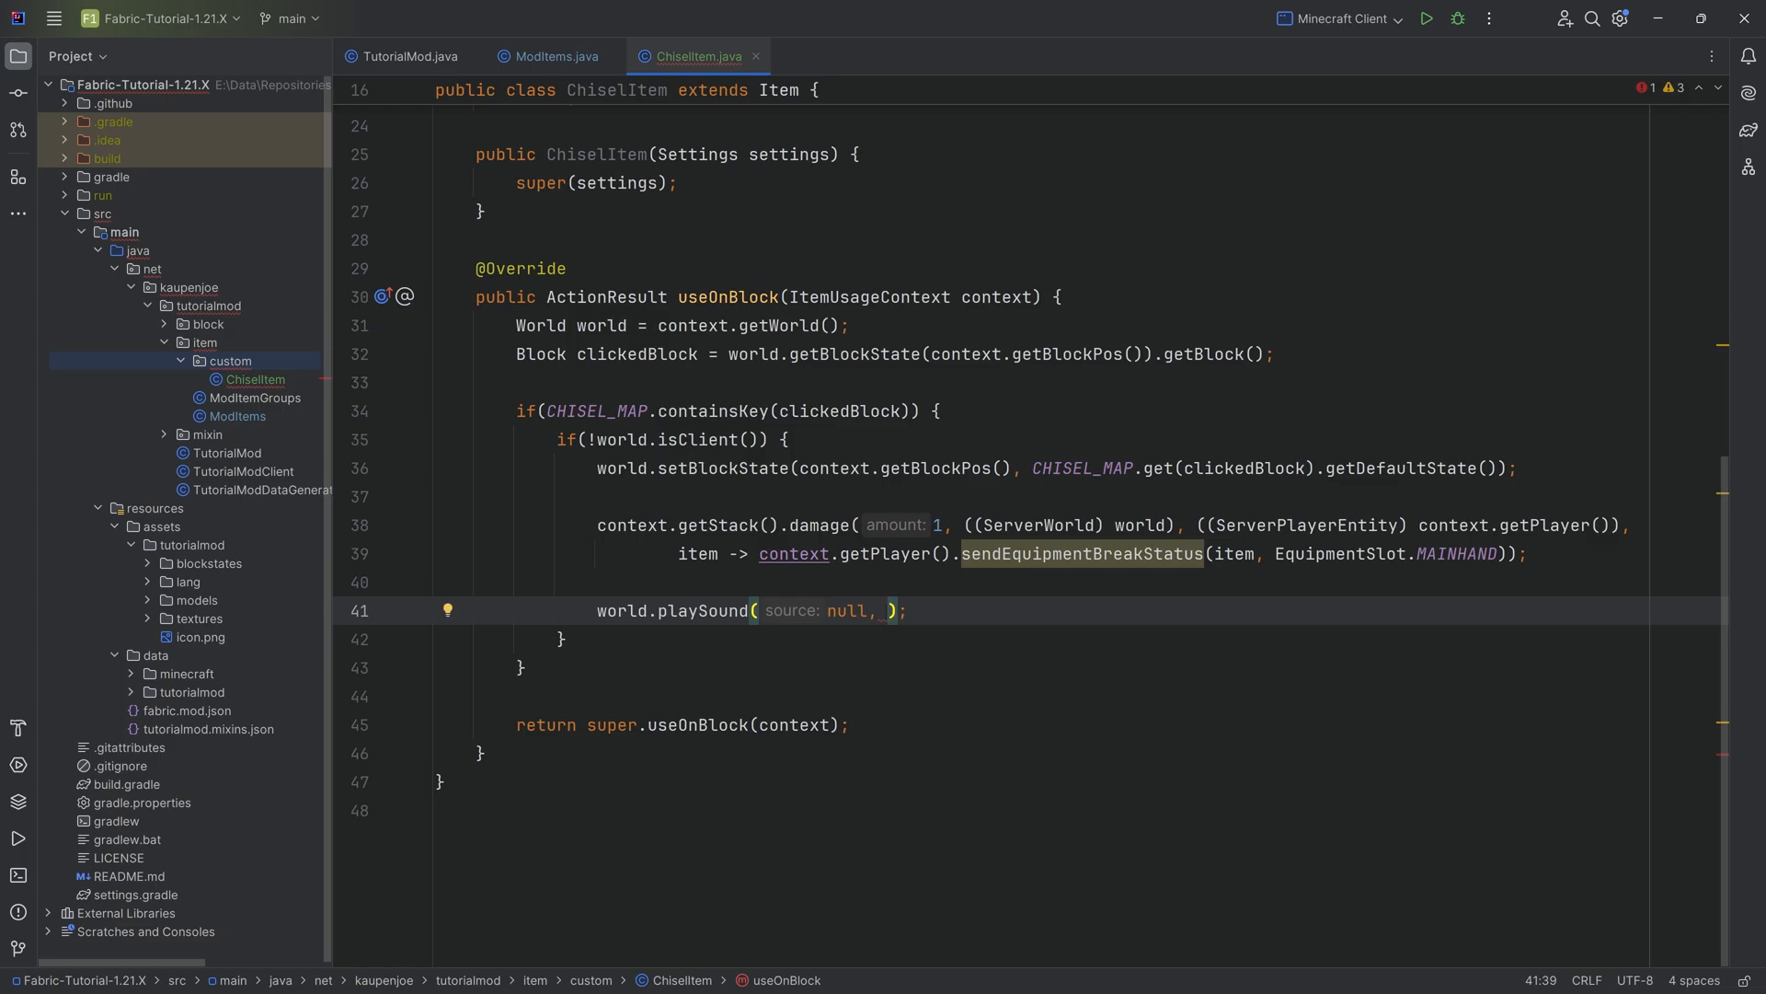
pyautogui.write('context.getBlockPos()')
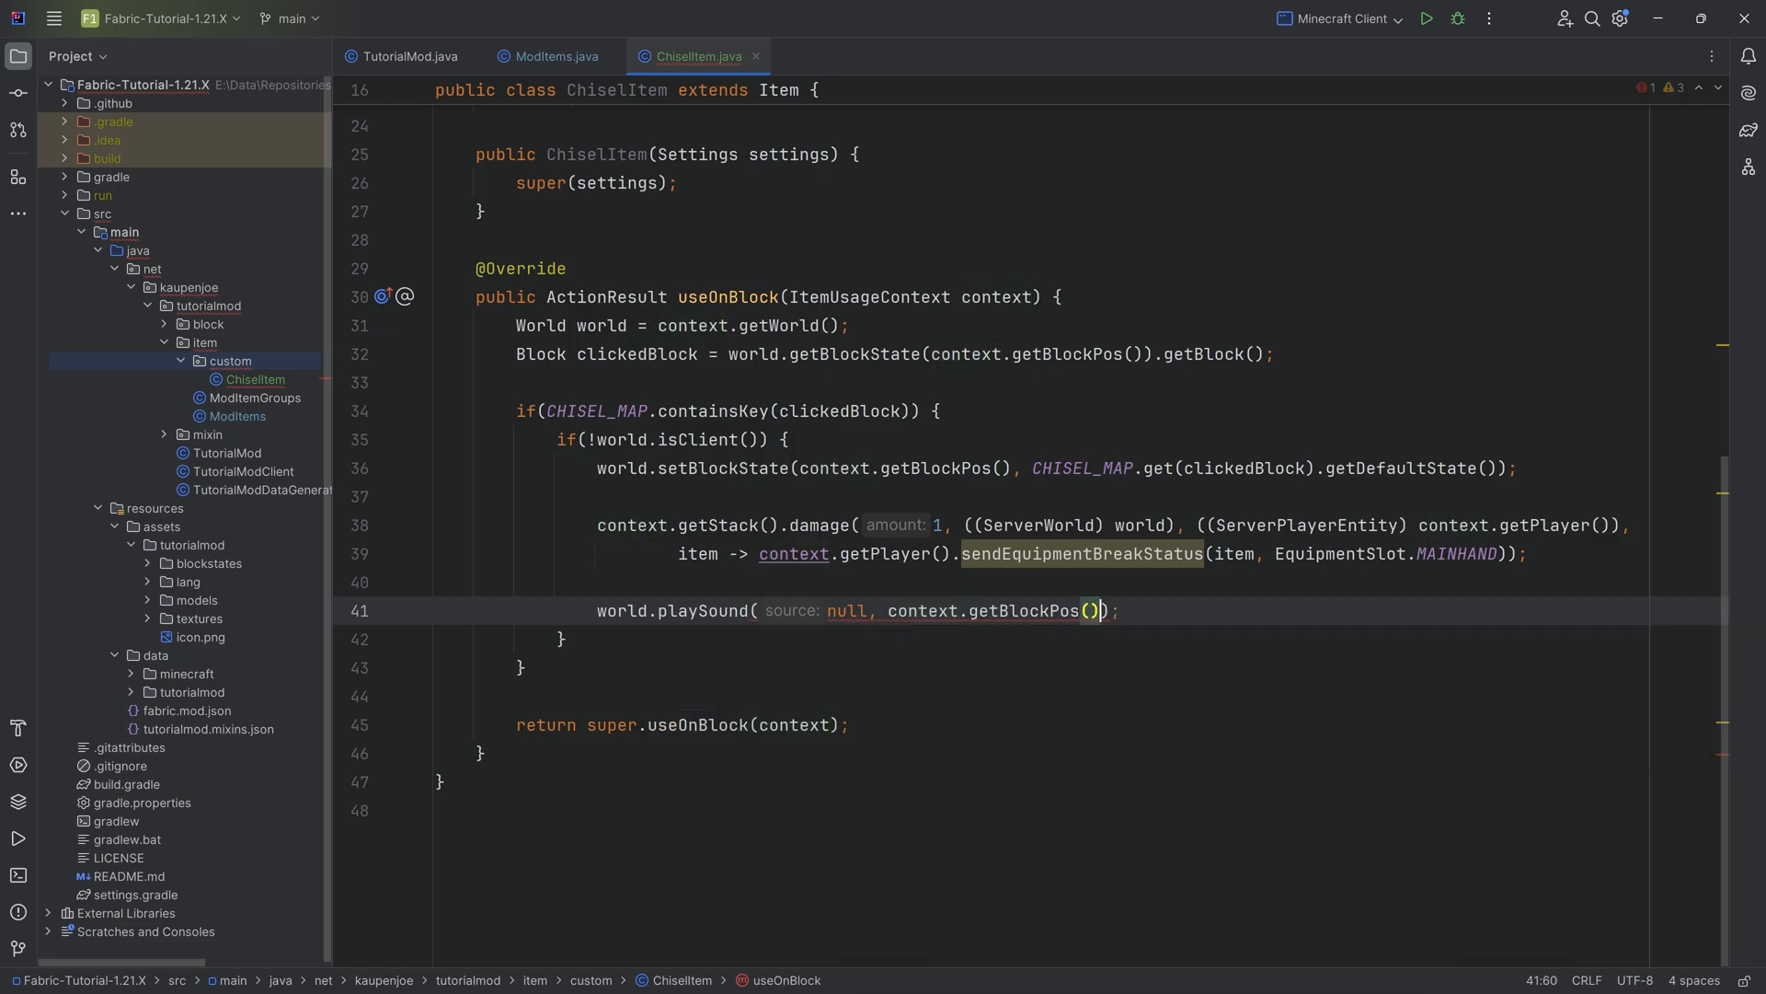
pyautogui.write(',')
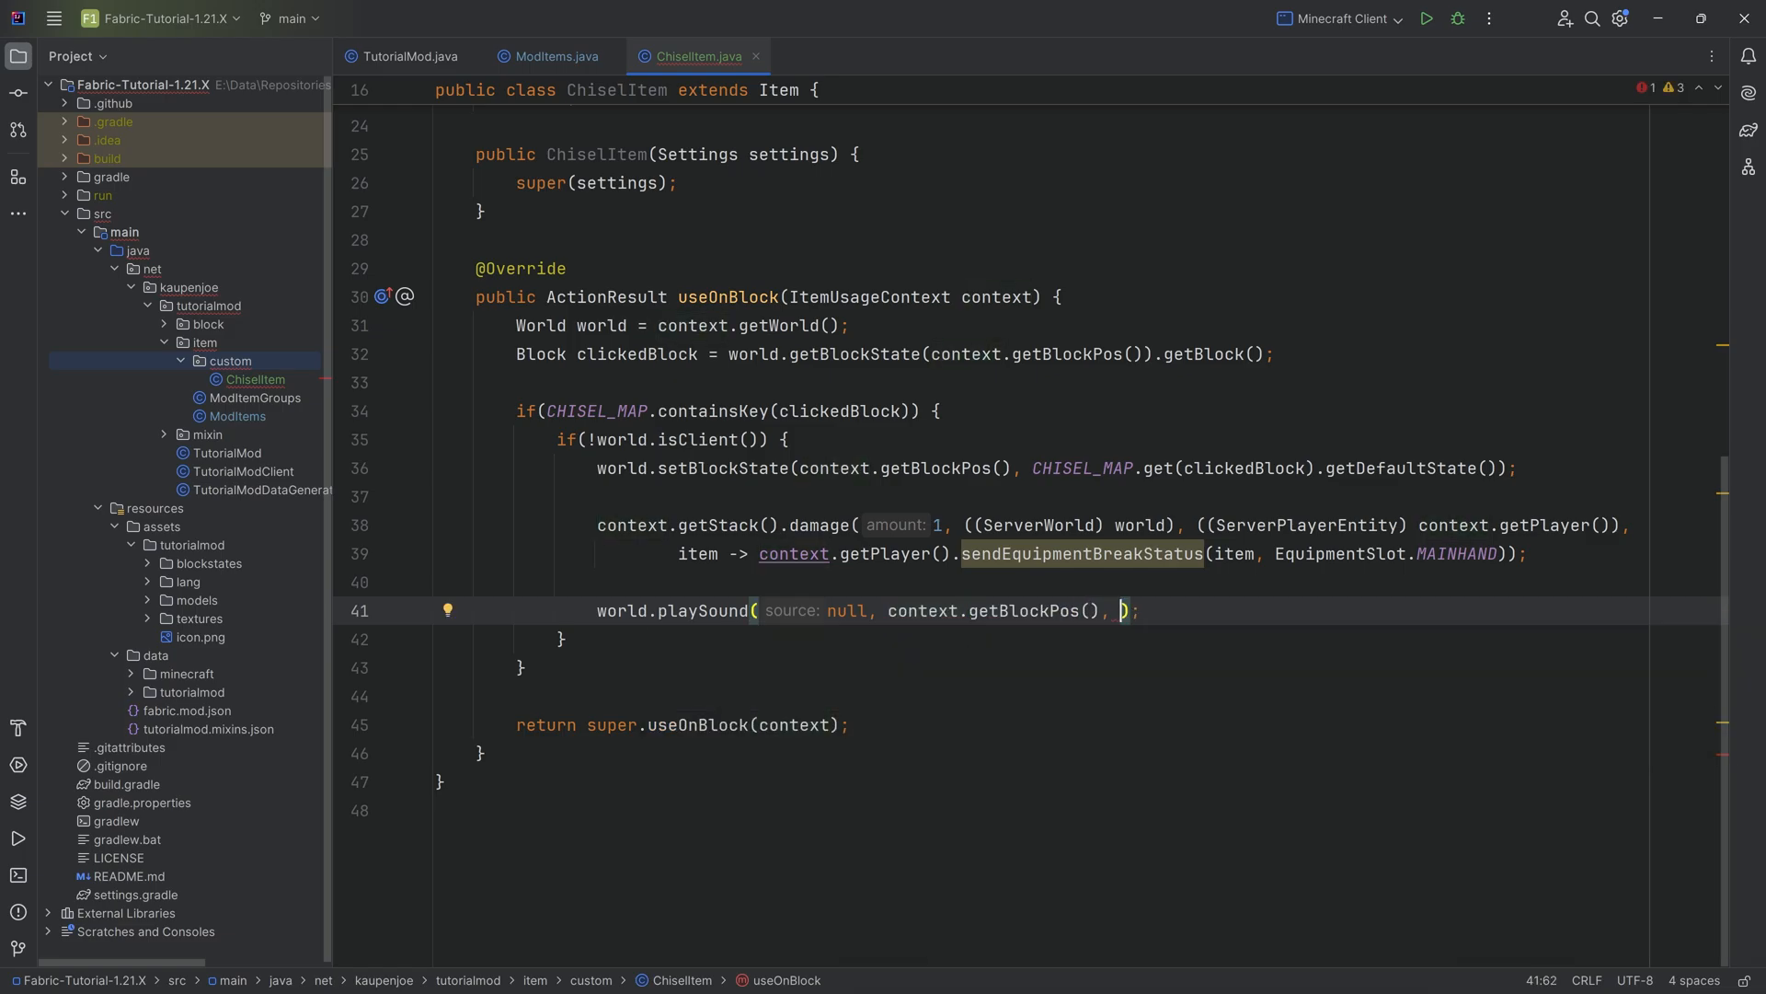
pyautogui.write('SoundEvents.')
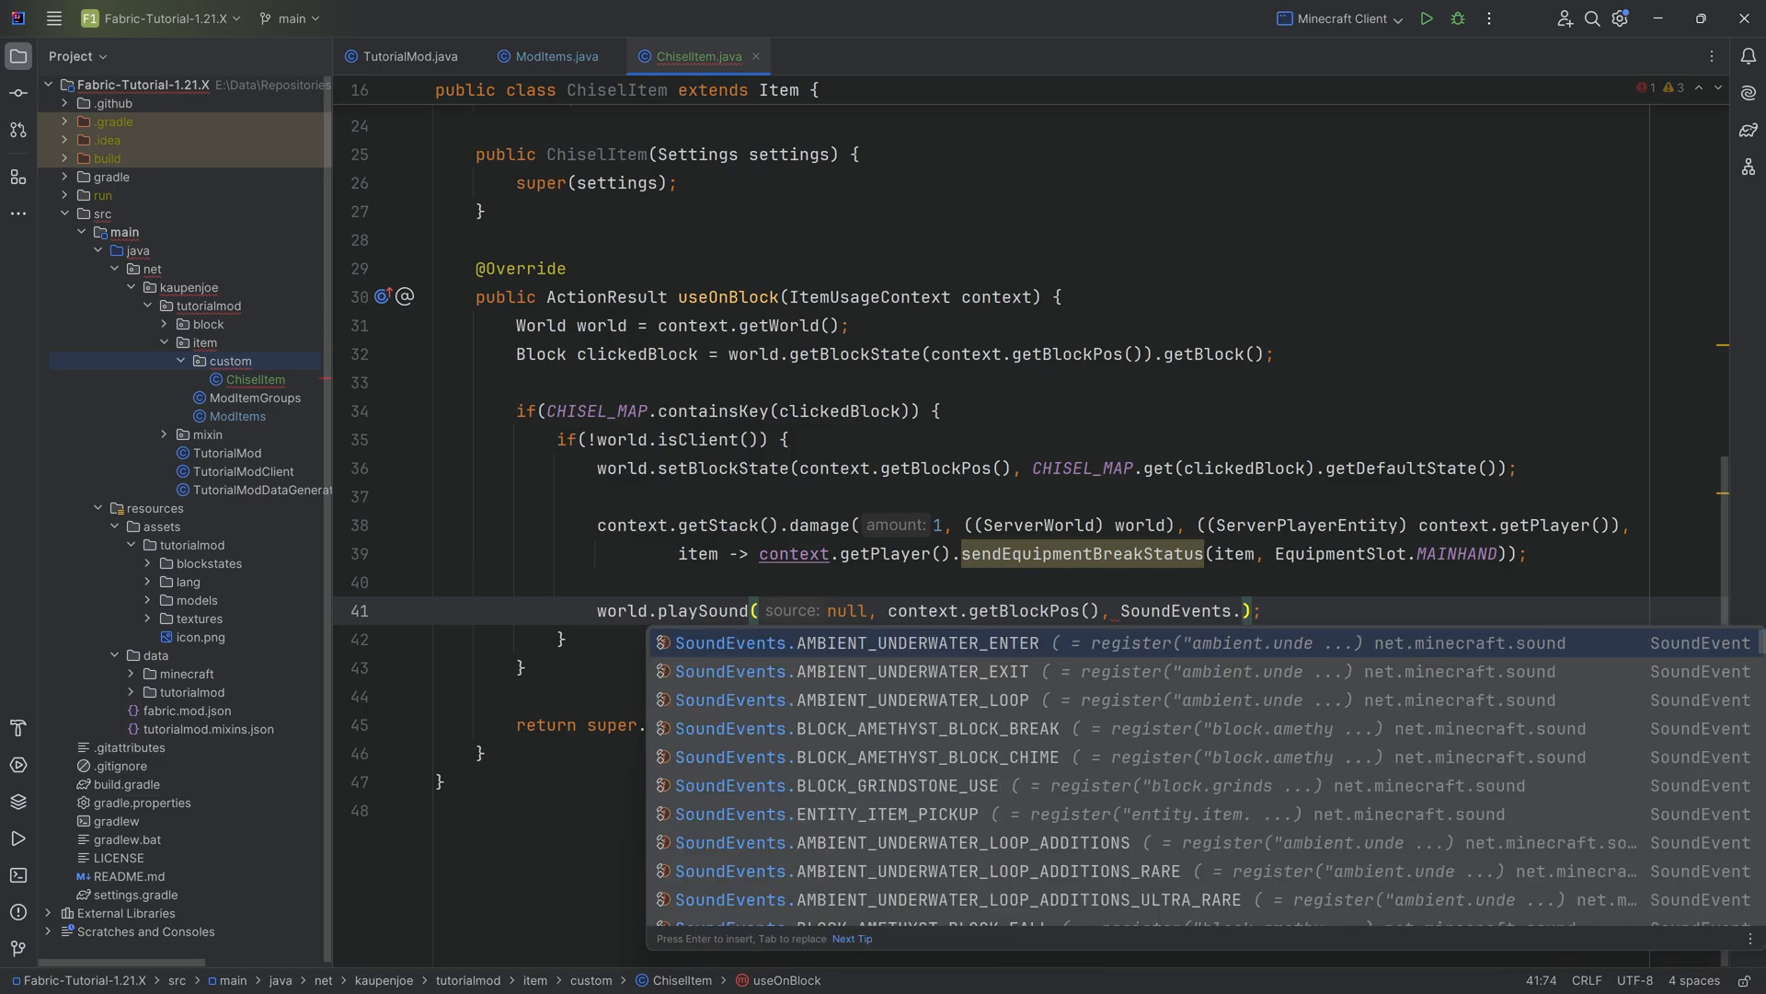
pyautogui.write('BLOCK_GRINDSTONE_USE,')
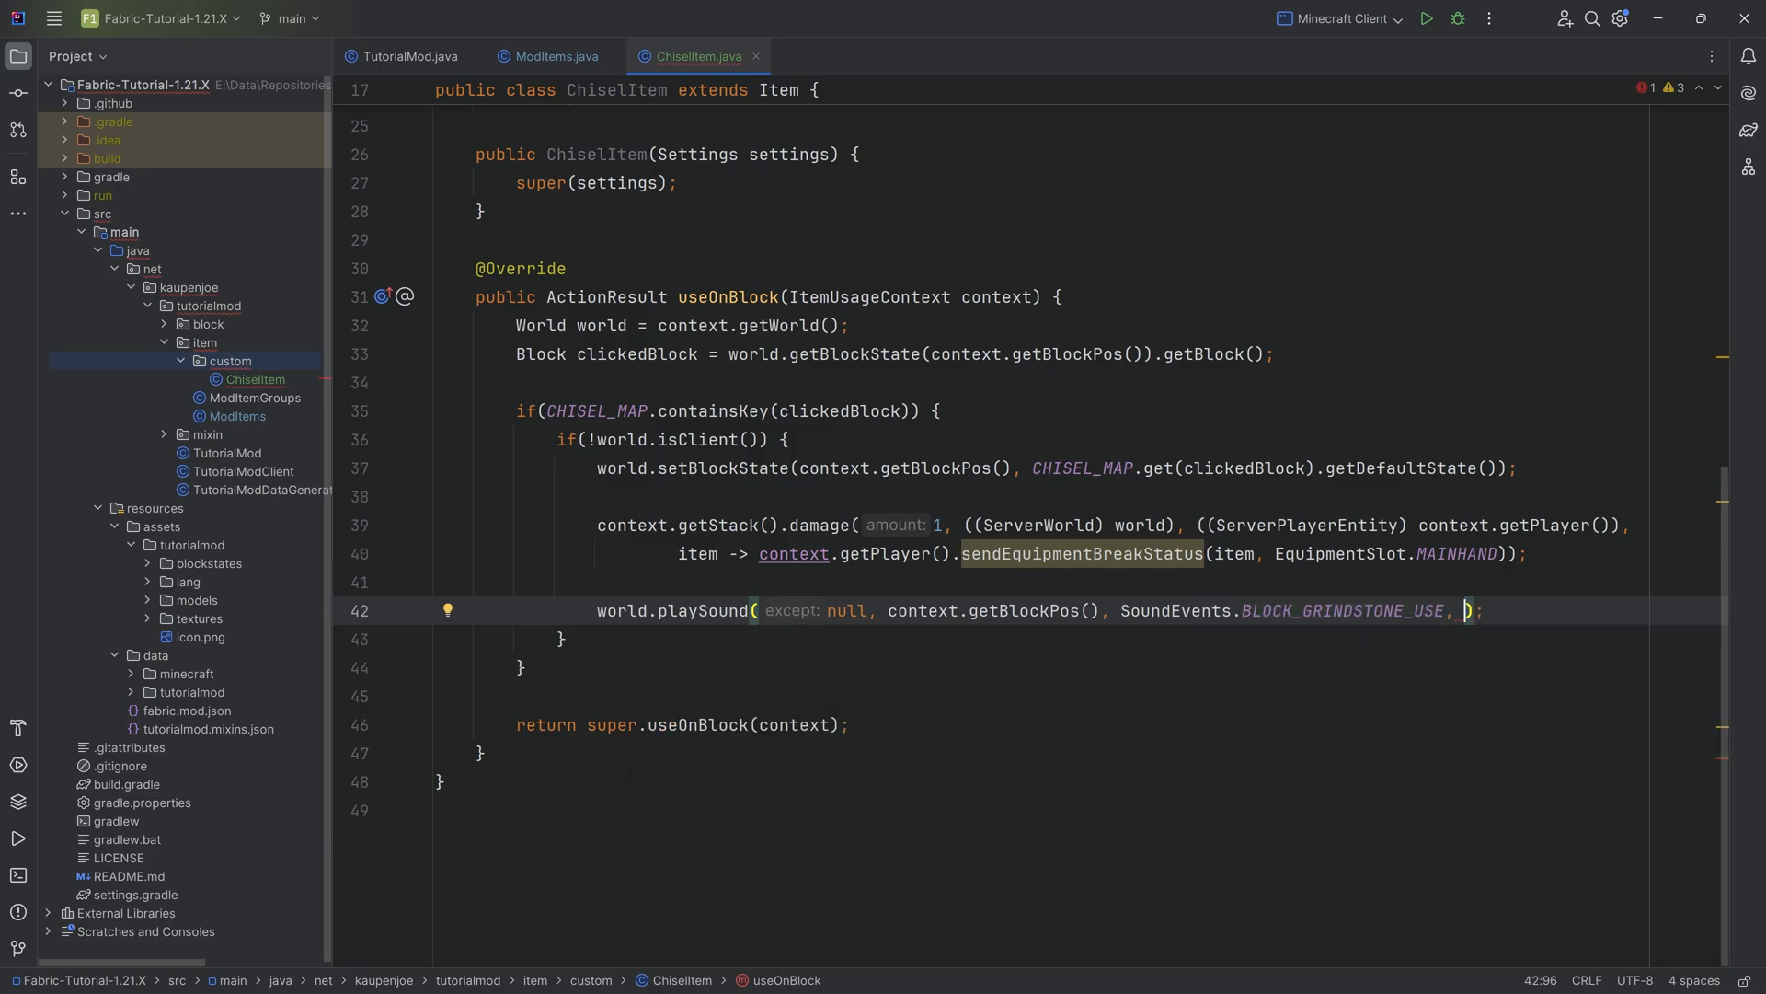
pyautogui.write('SoundCategory.BLOCKS')
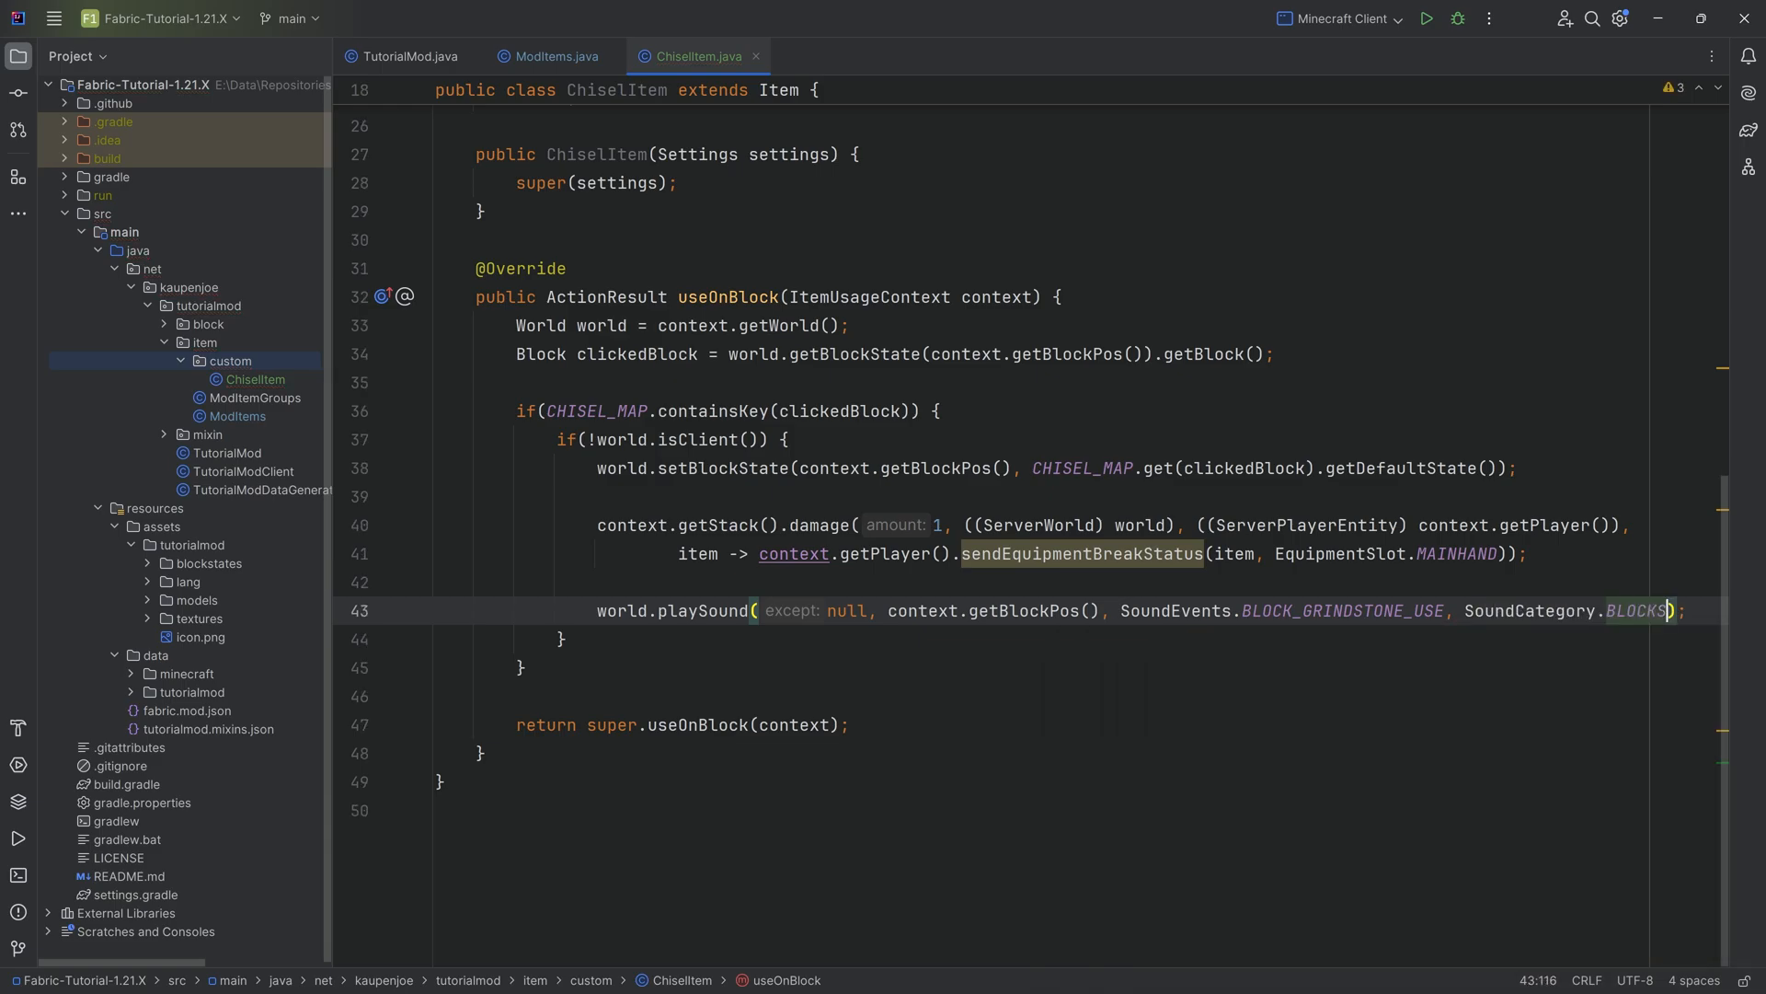
pyautogui.scroll(3)
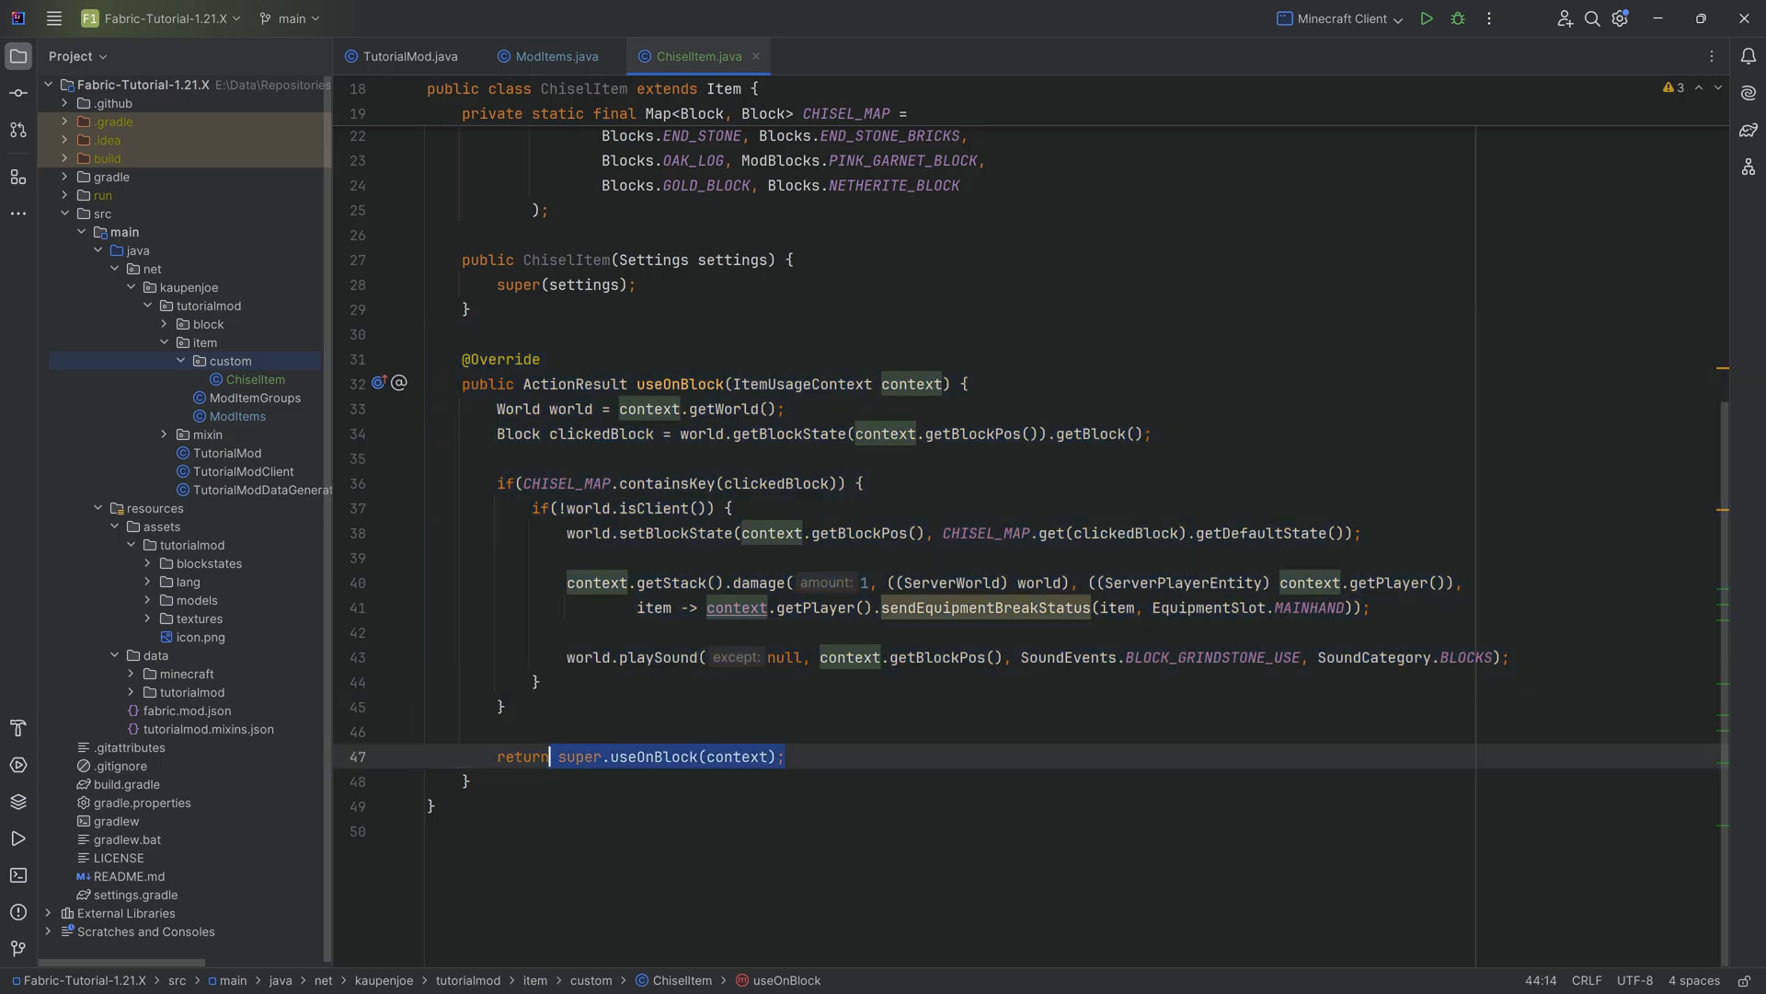
# Return ActionResult.SUCCESS at the end of useOnBlock and review the finished method
pyautogui.write('ActionResult.SUCCESS;')
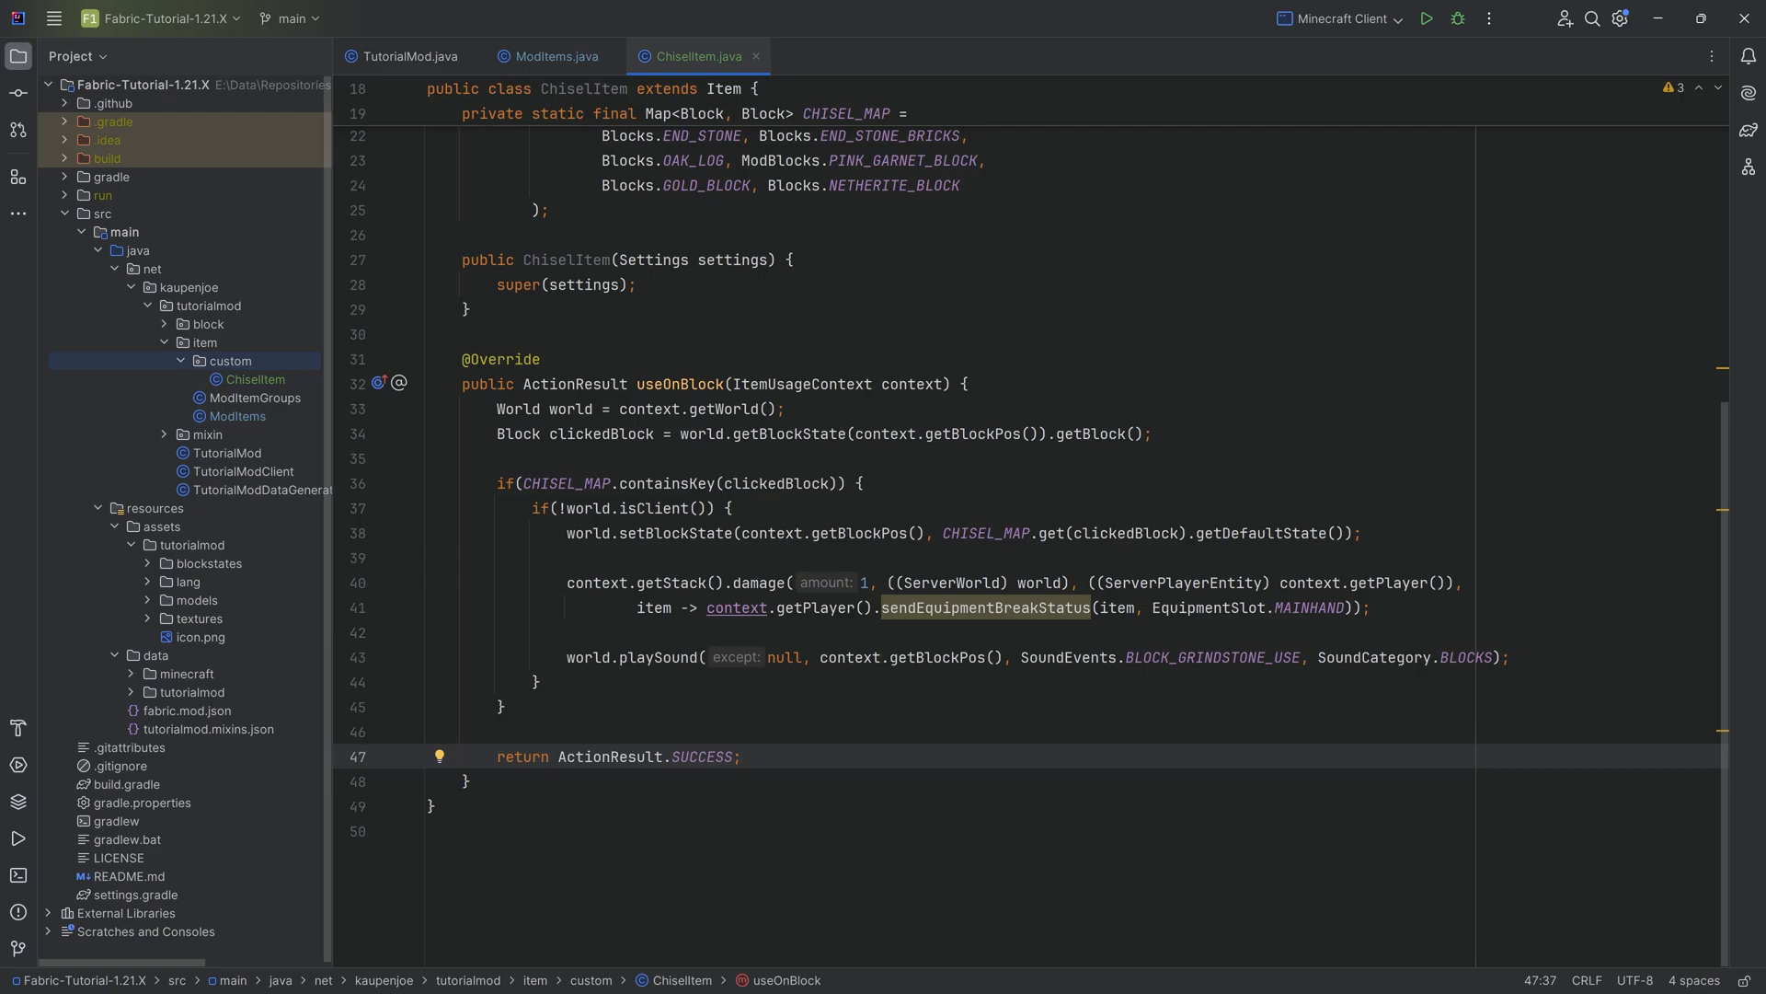
pyautogui.click(738, 756)
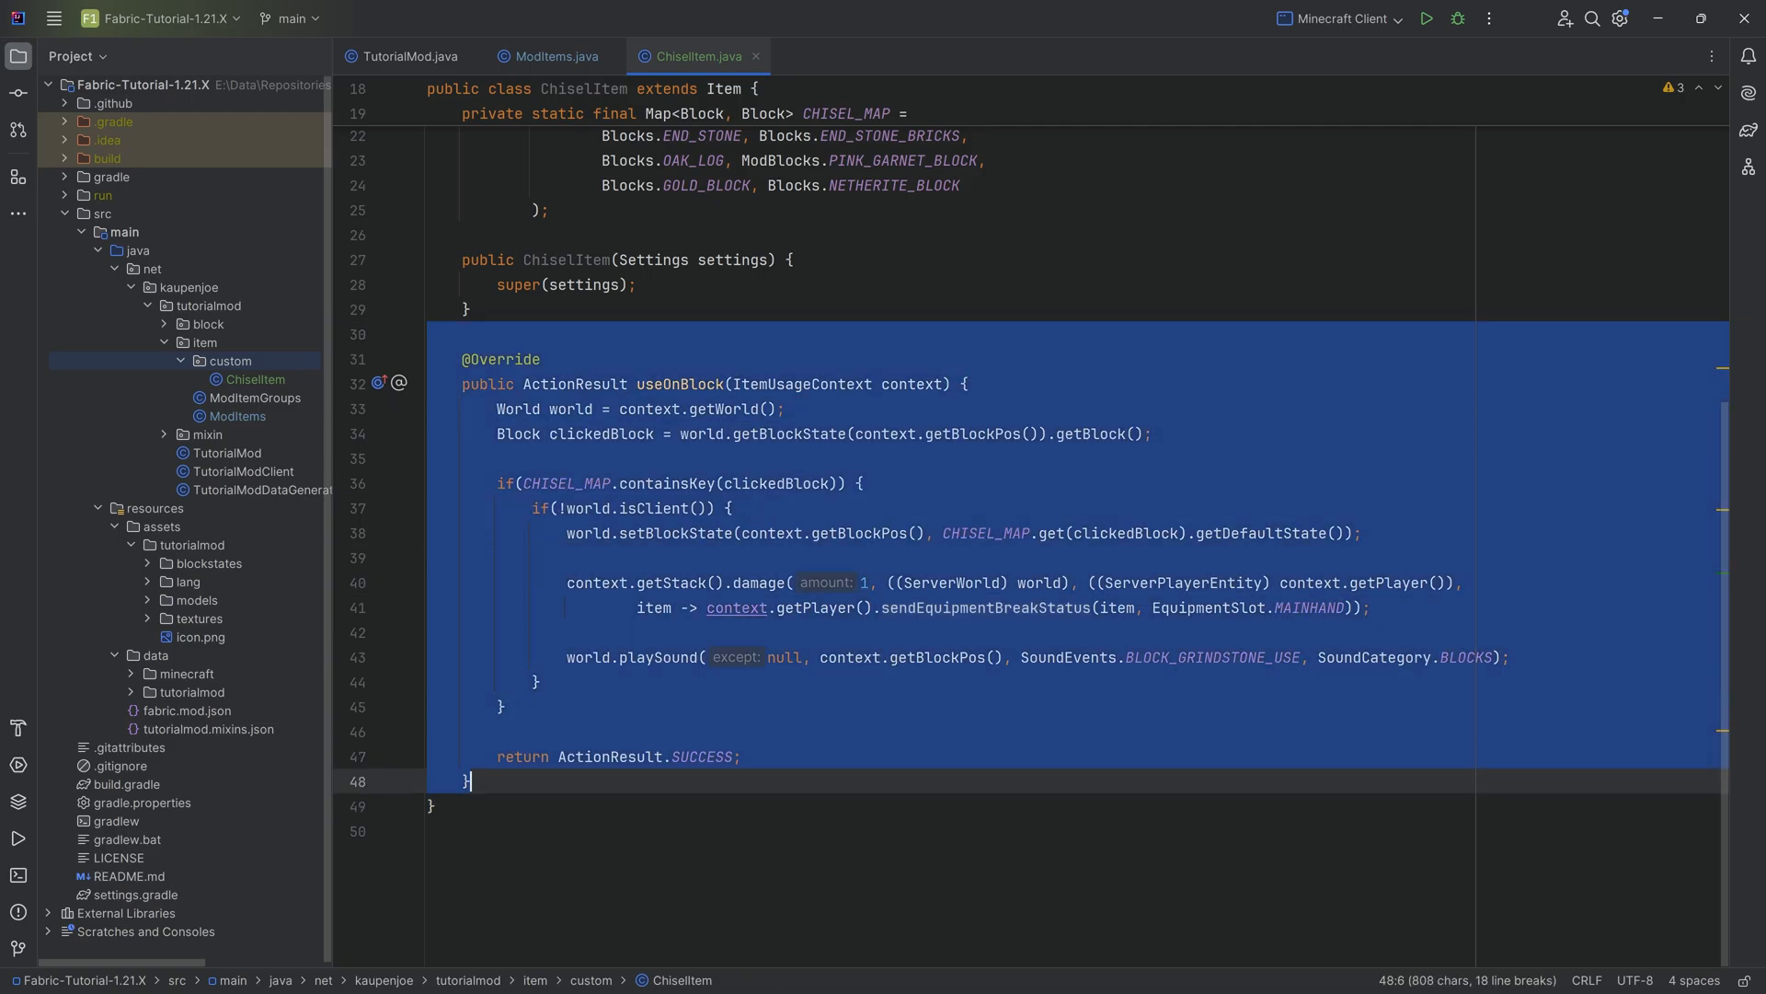
pyautogui.click(539, 359)
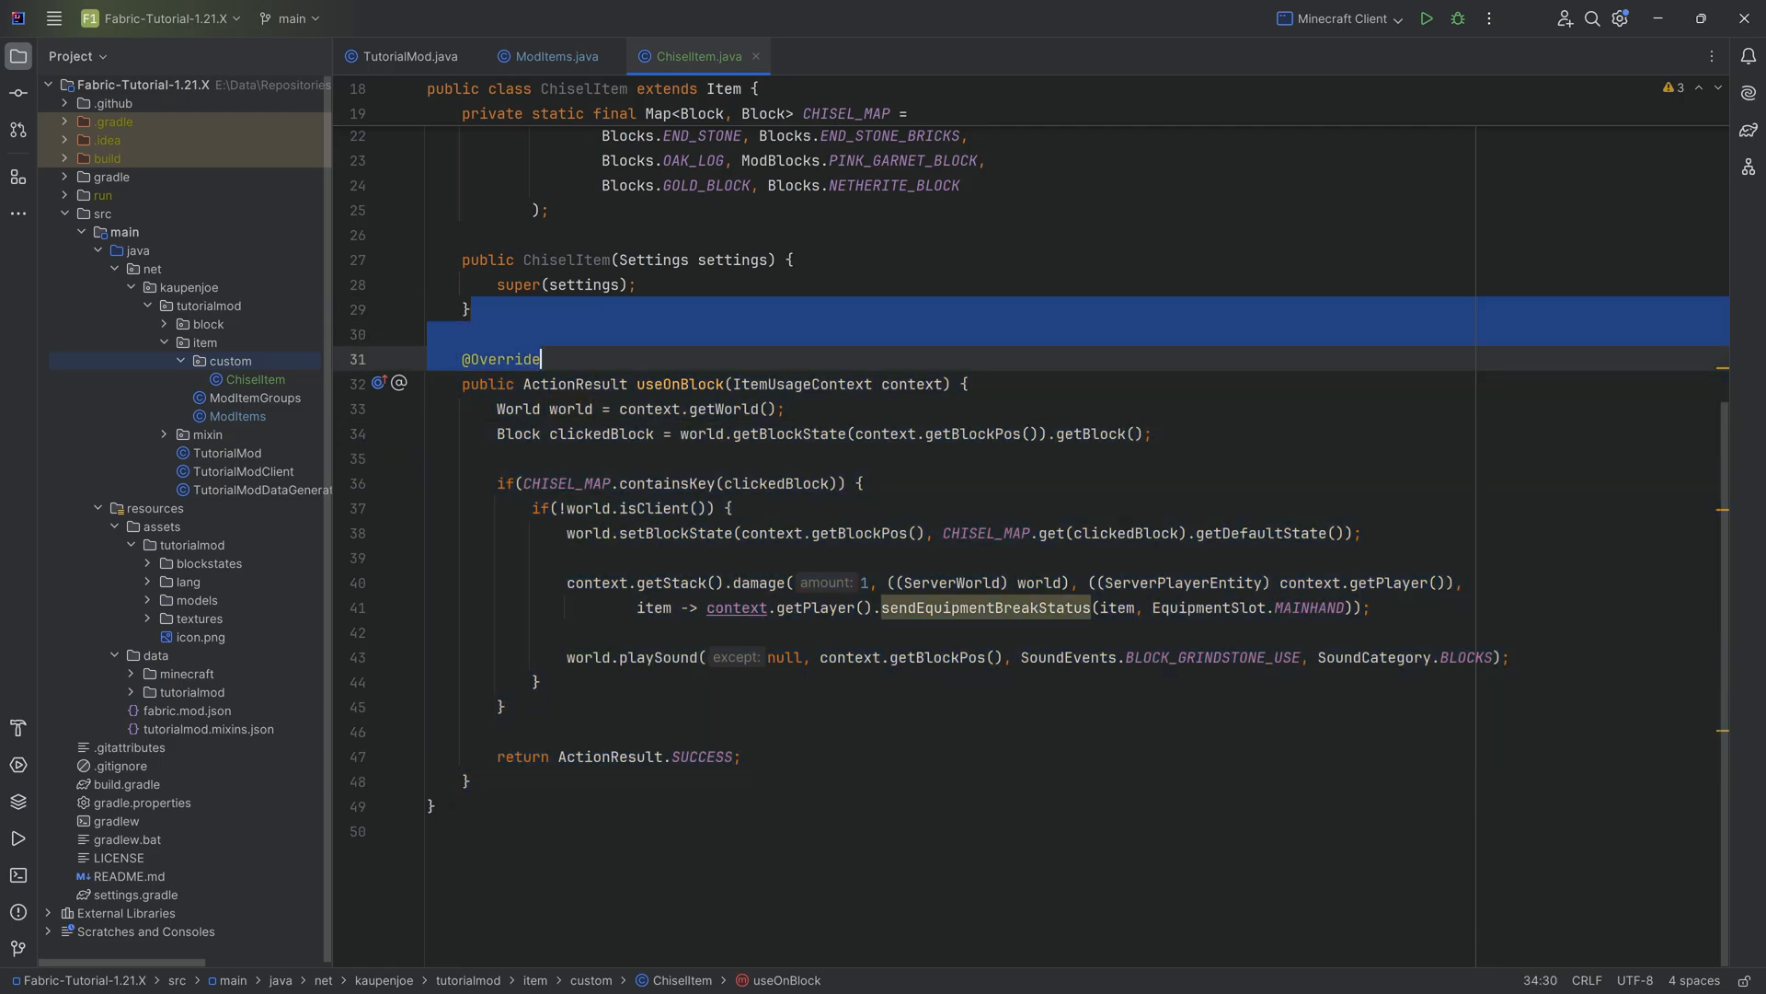
pyautogui.click(465, 780)
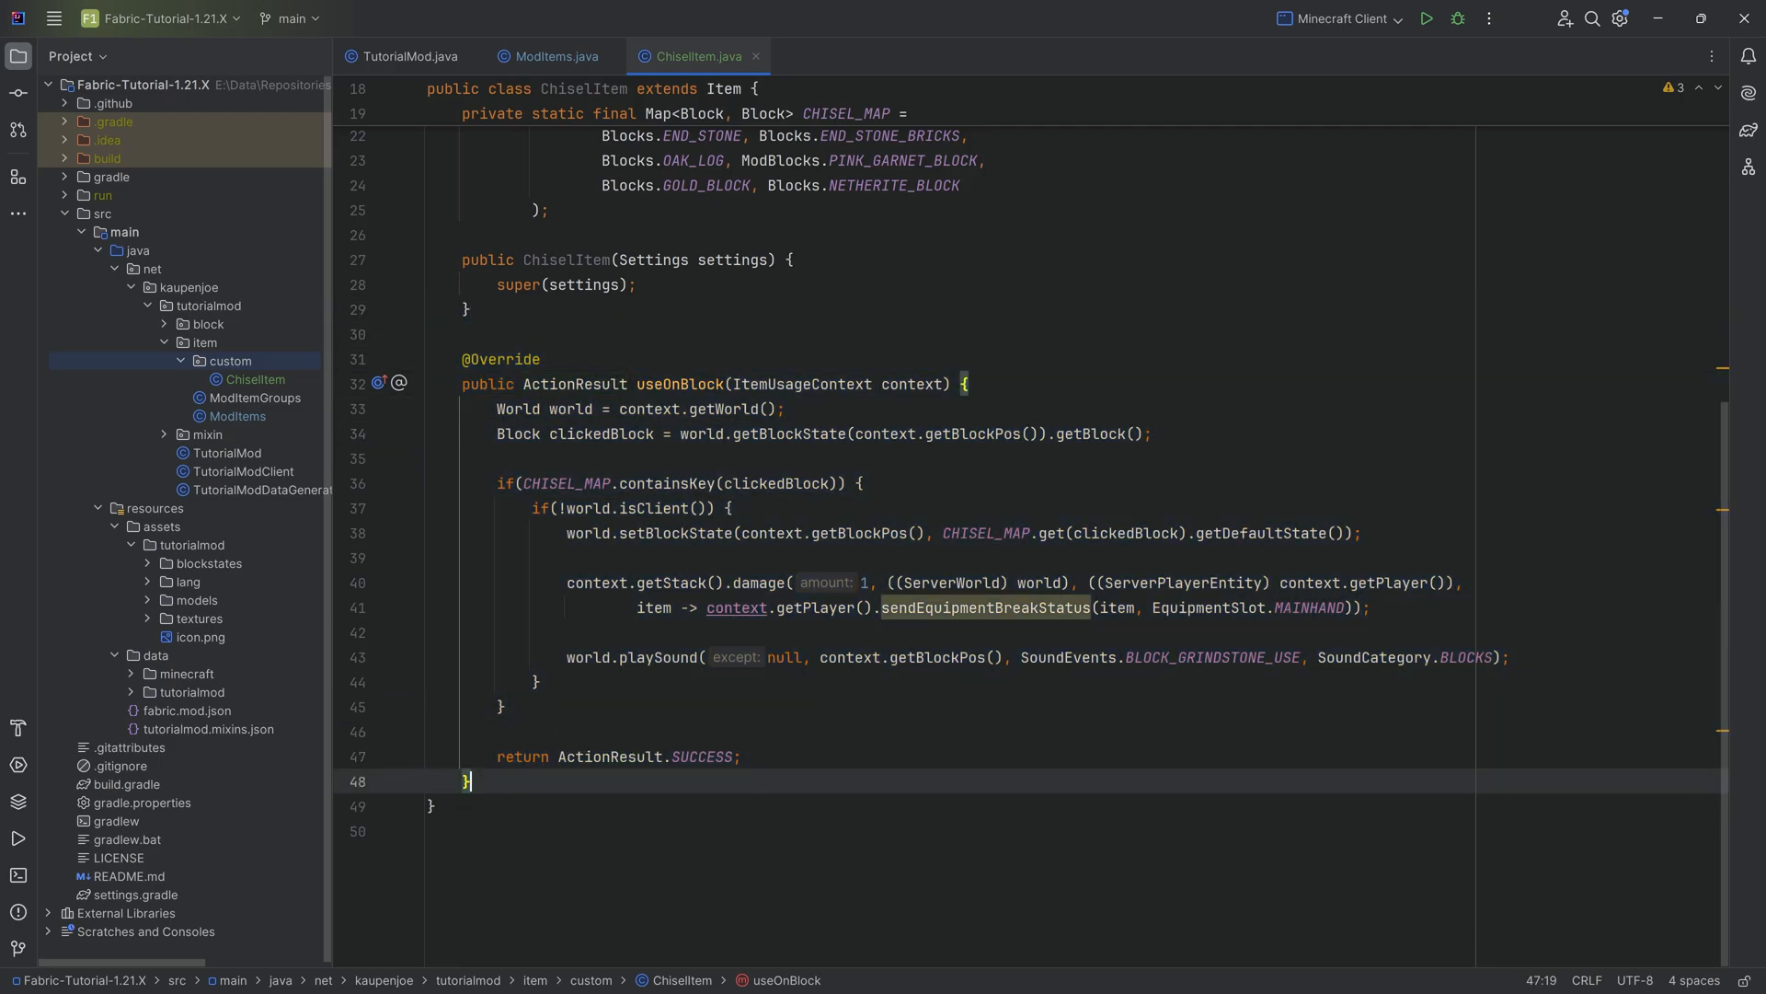
pyautogui.click(605, 333)
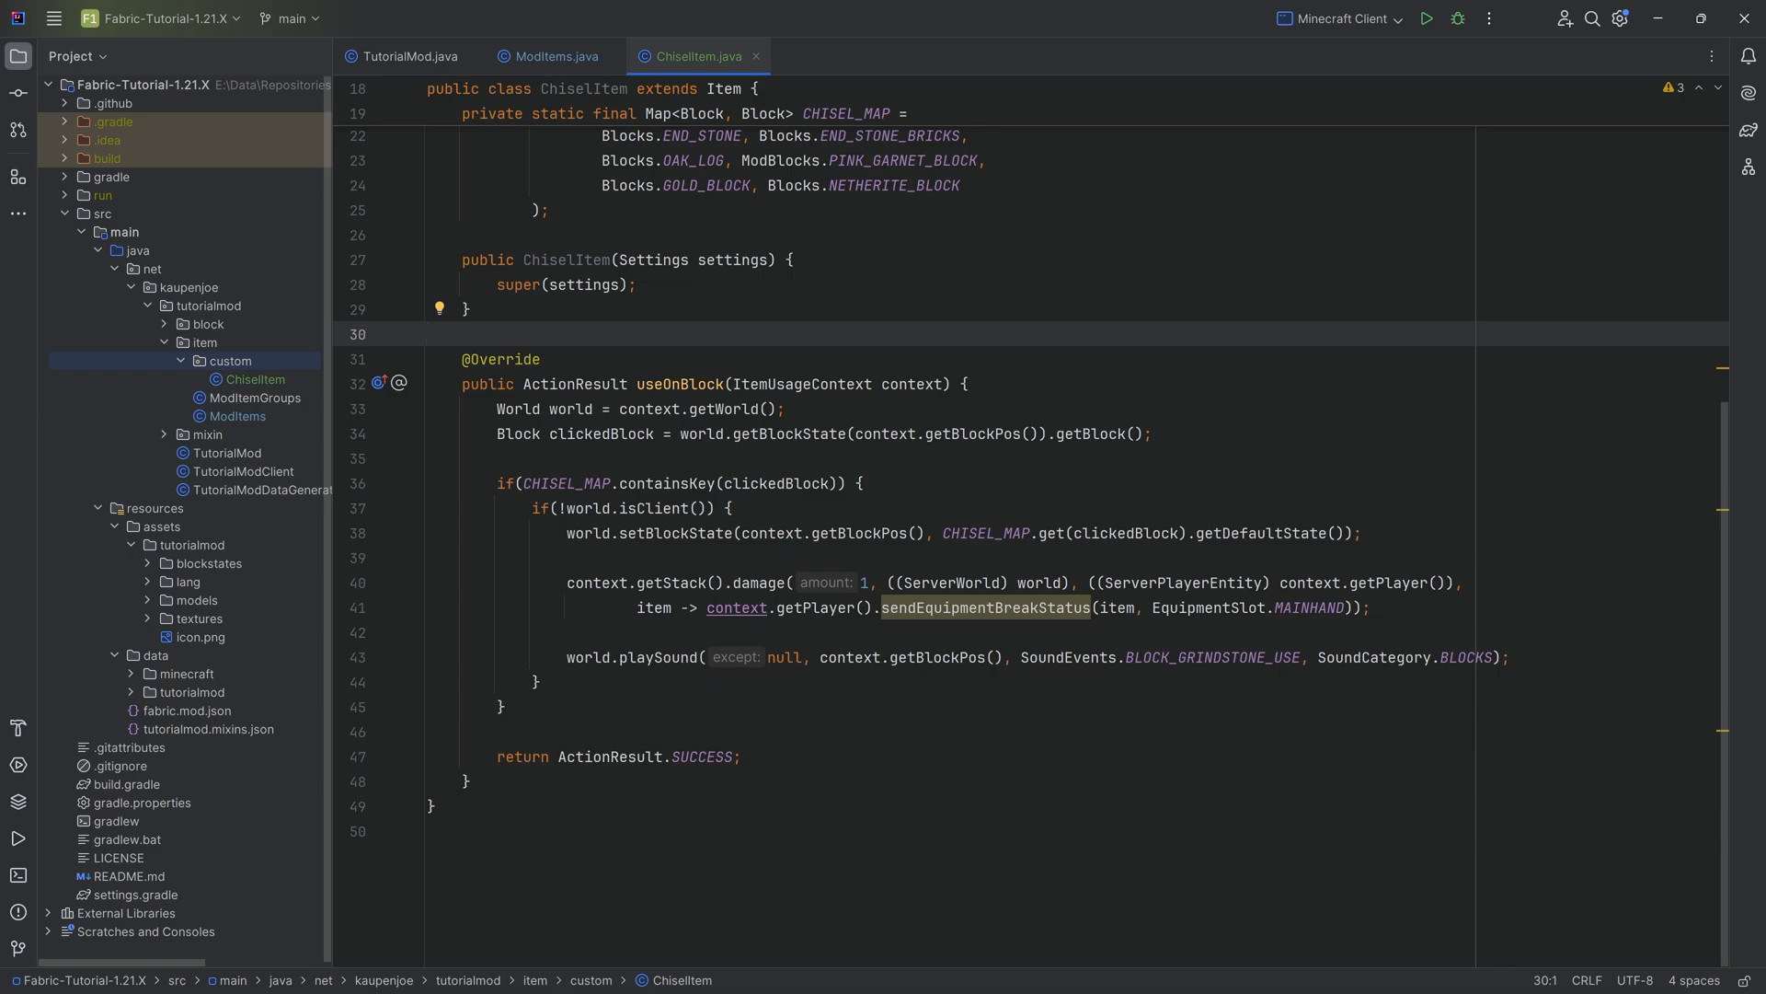
pyautogui.click(429, 333)
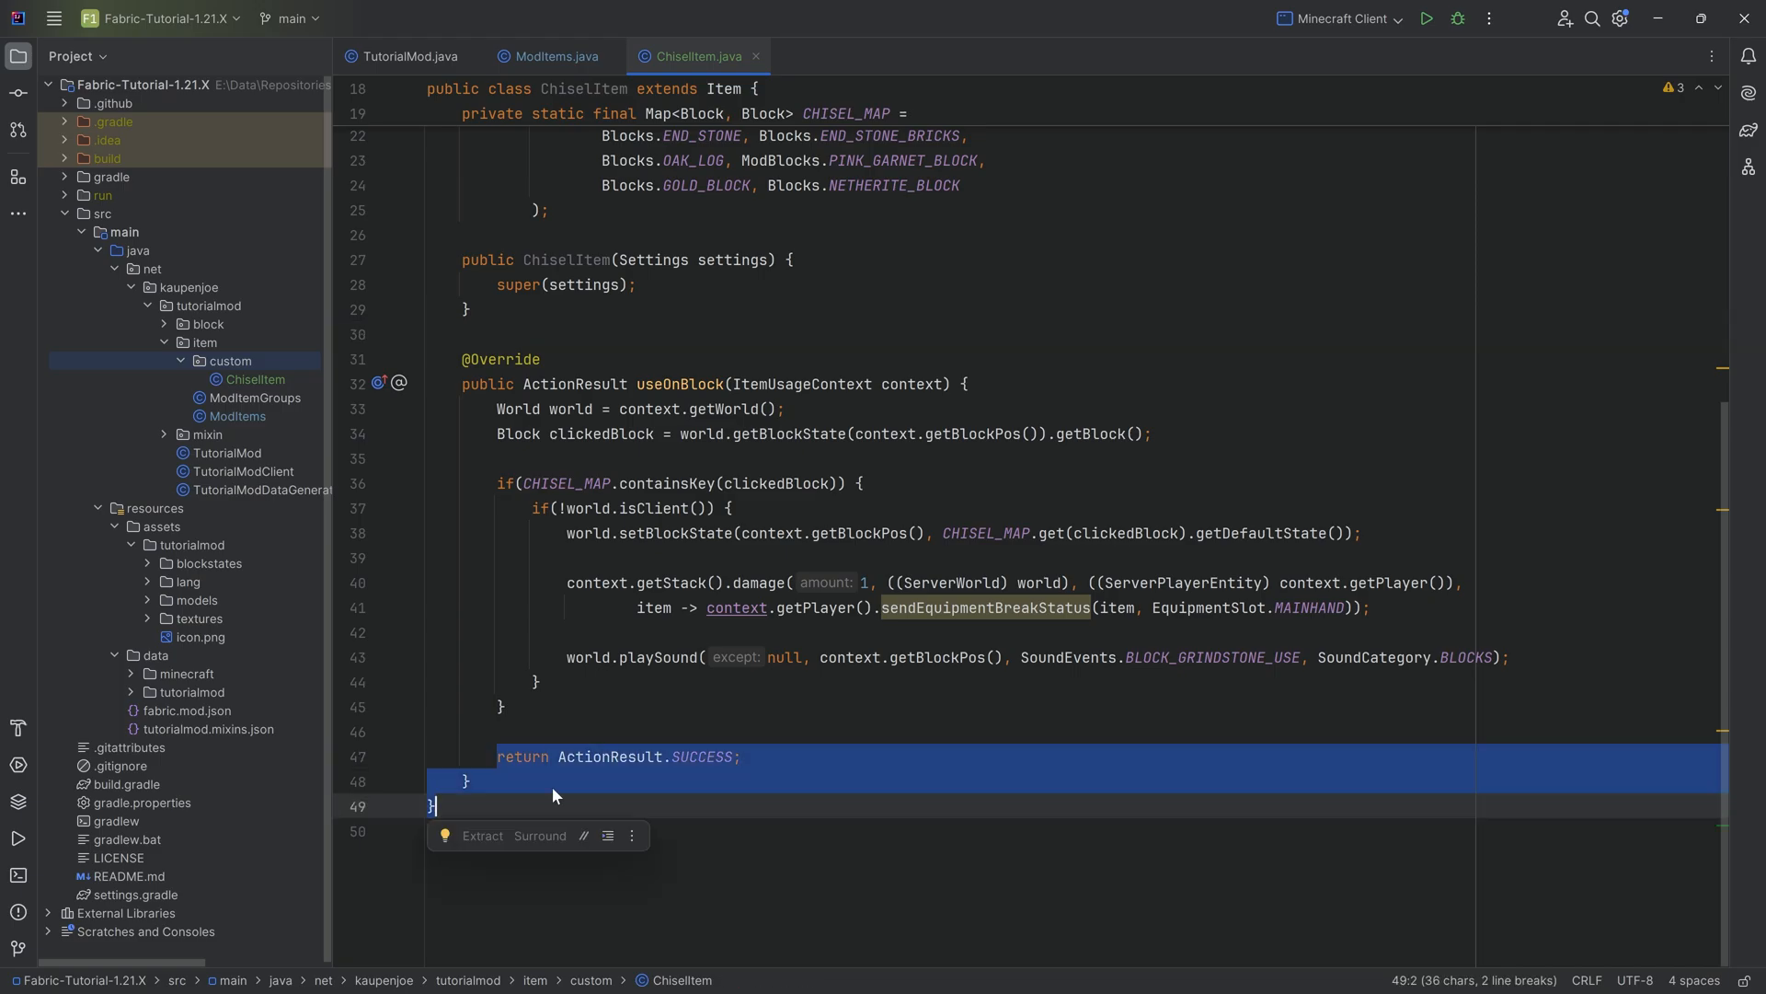
pyautogui.click(429, 333)
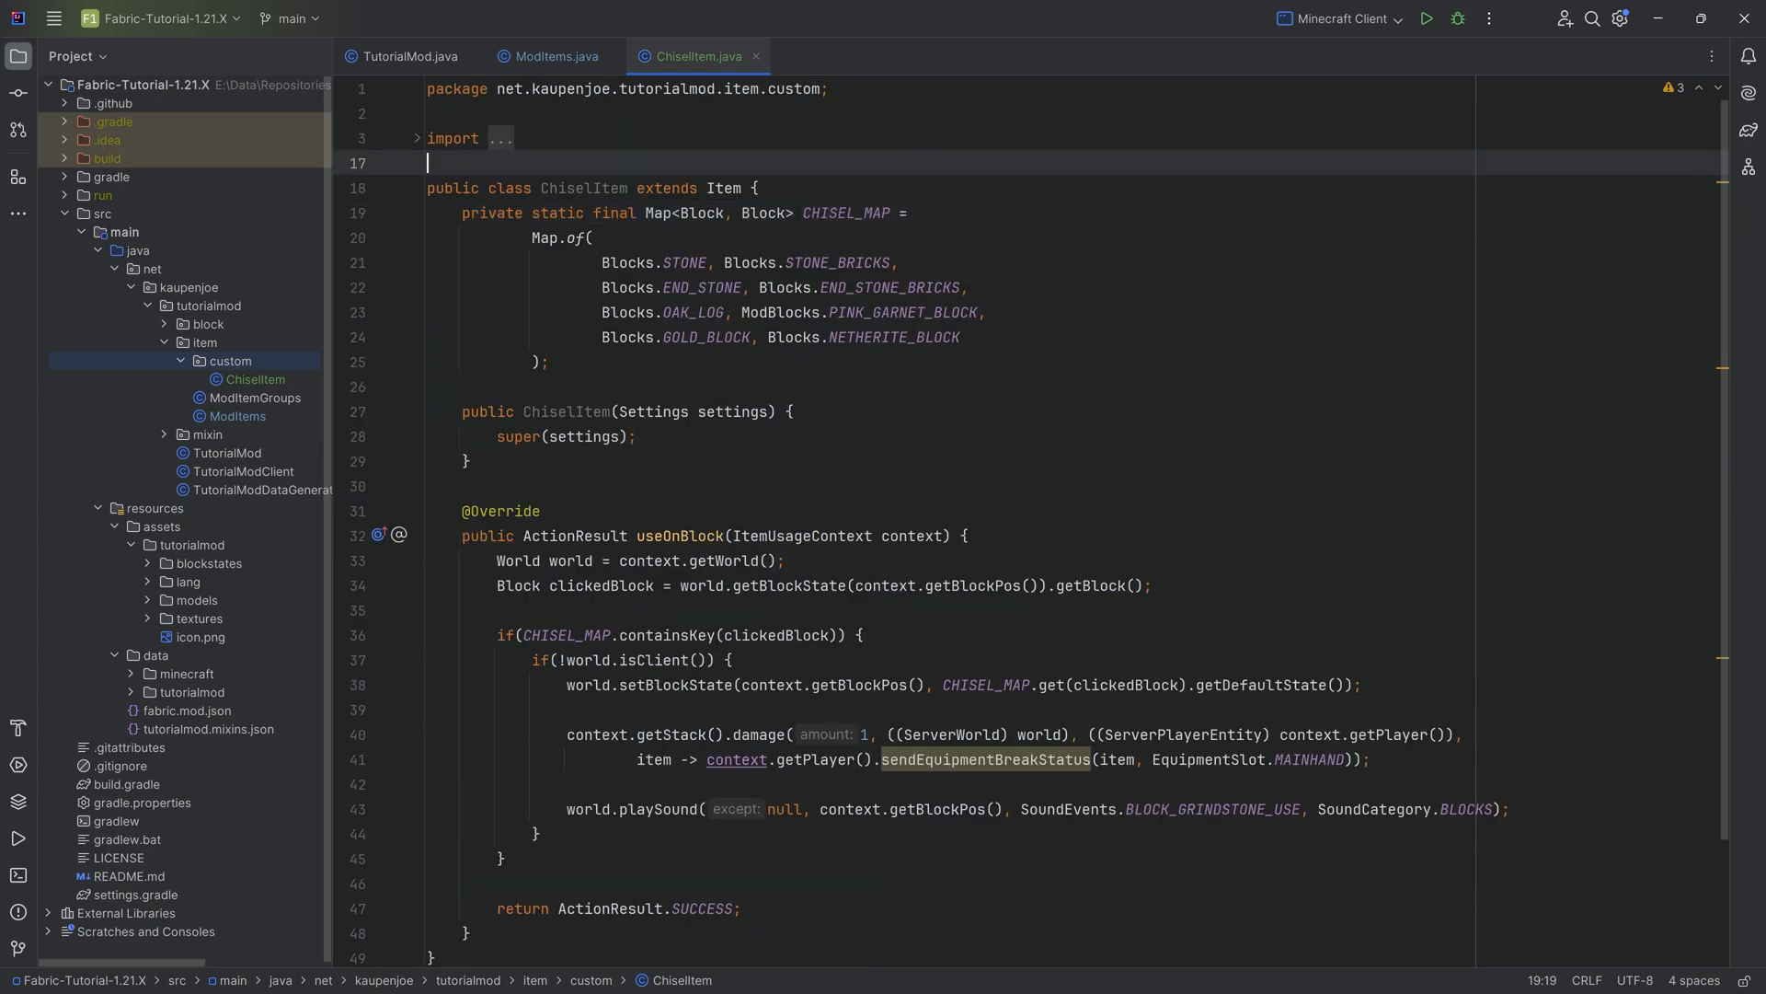
# Add public static final Item CHISEL = registerItem("chisel", new ChiselItem(new Item.Settings()... in ModItems
pyautogui.click(554, 57)
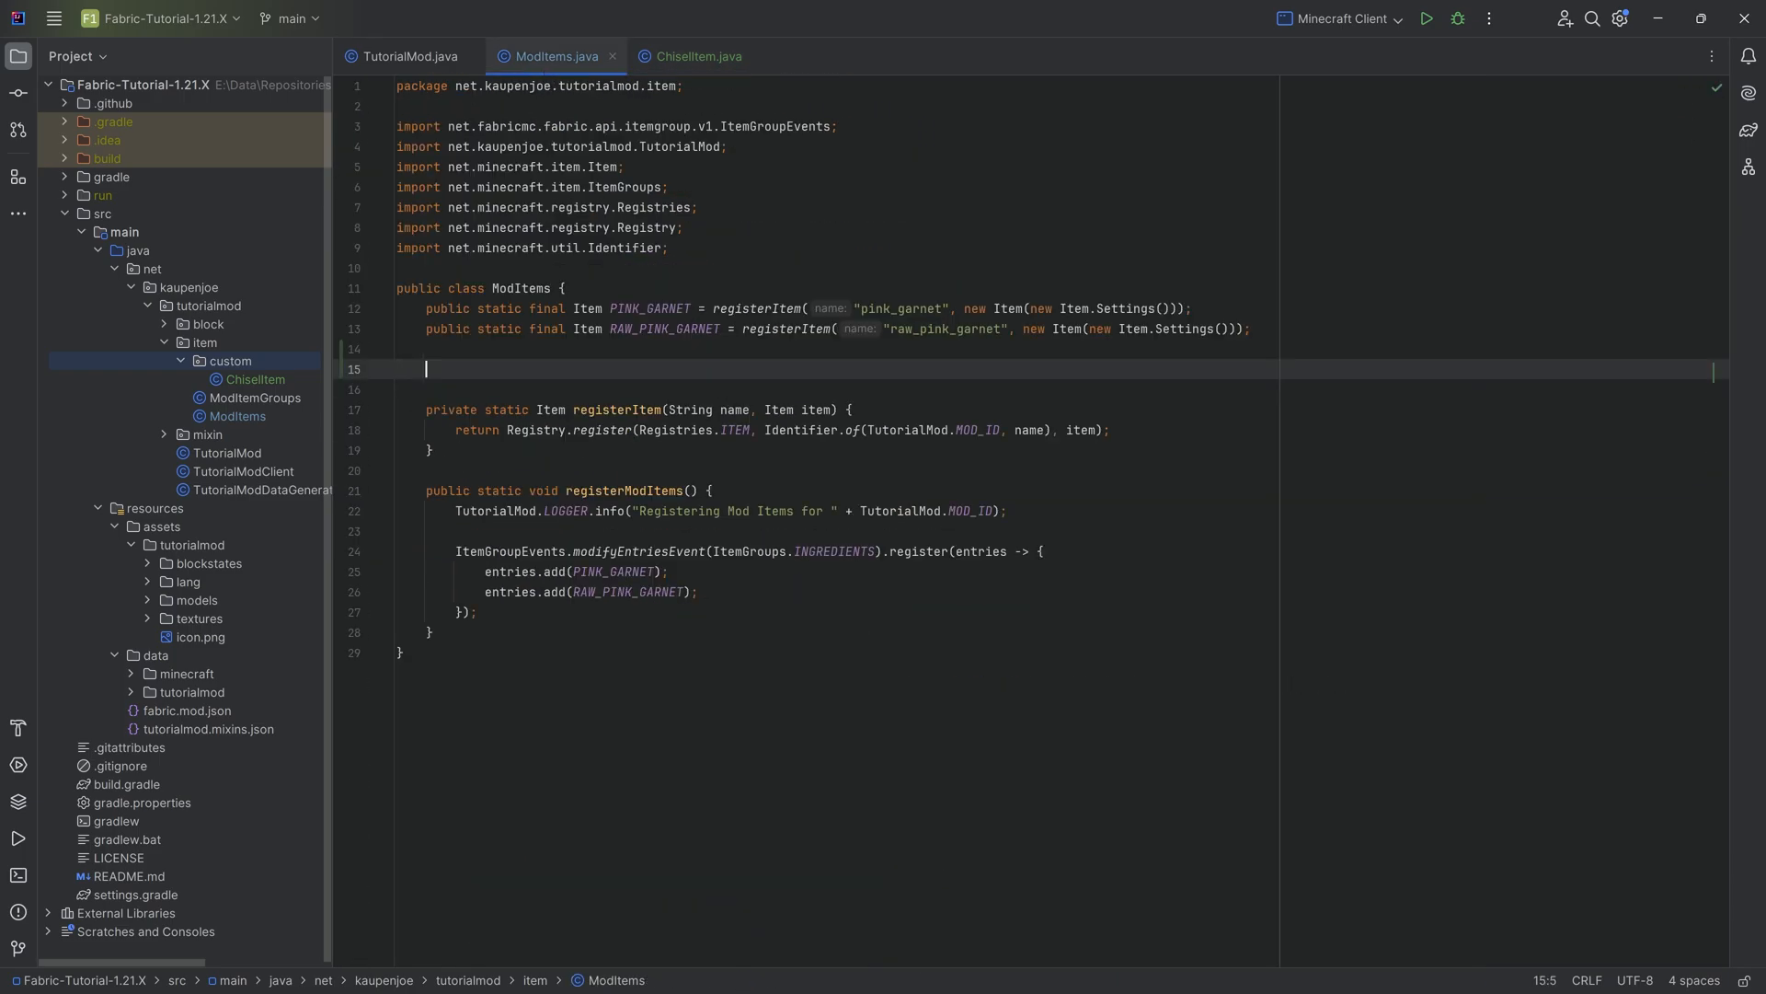
pyautogui.write('public static f')
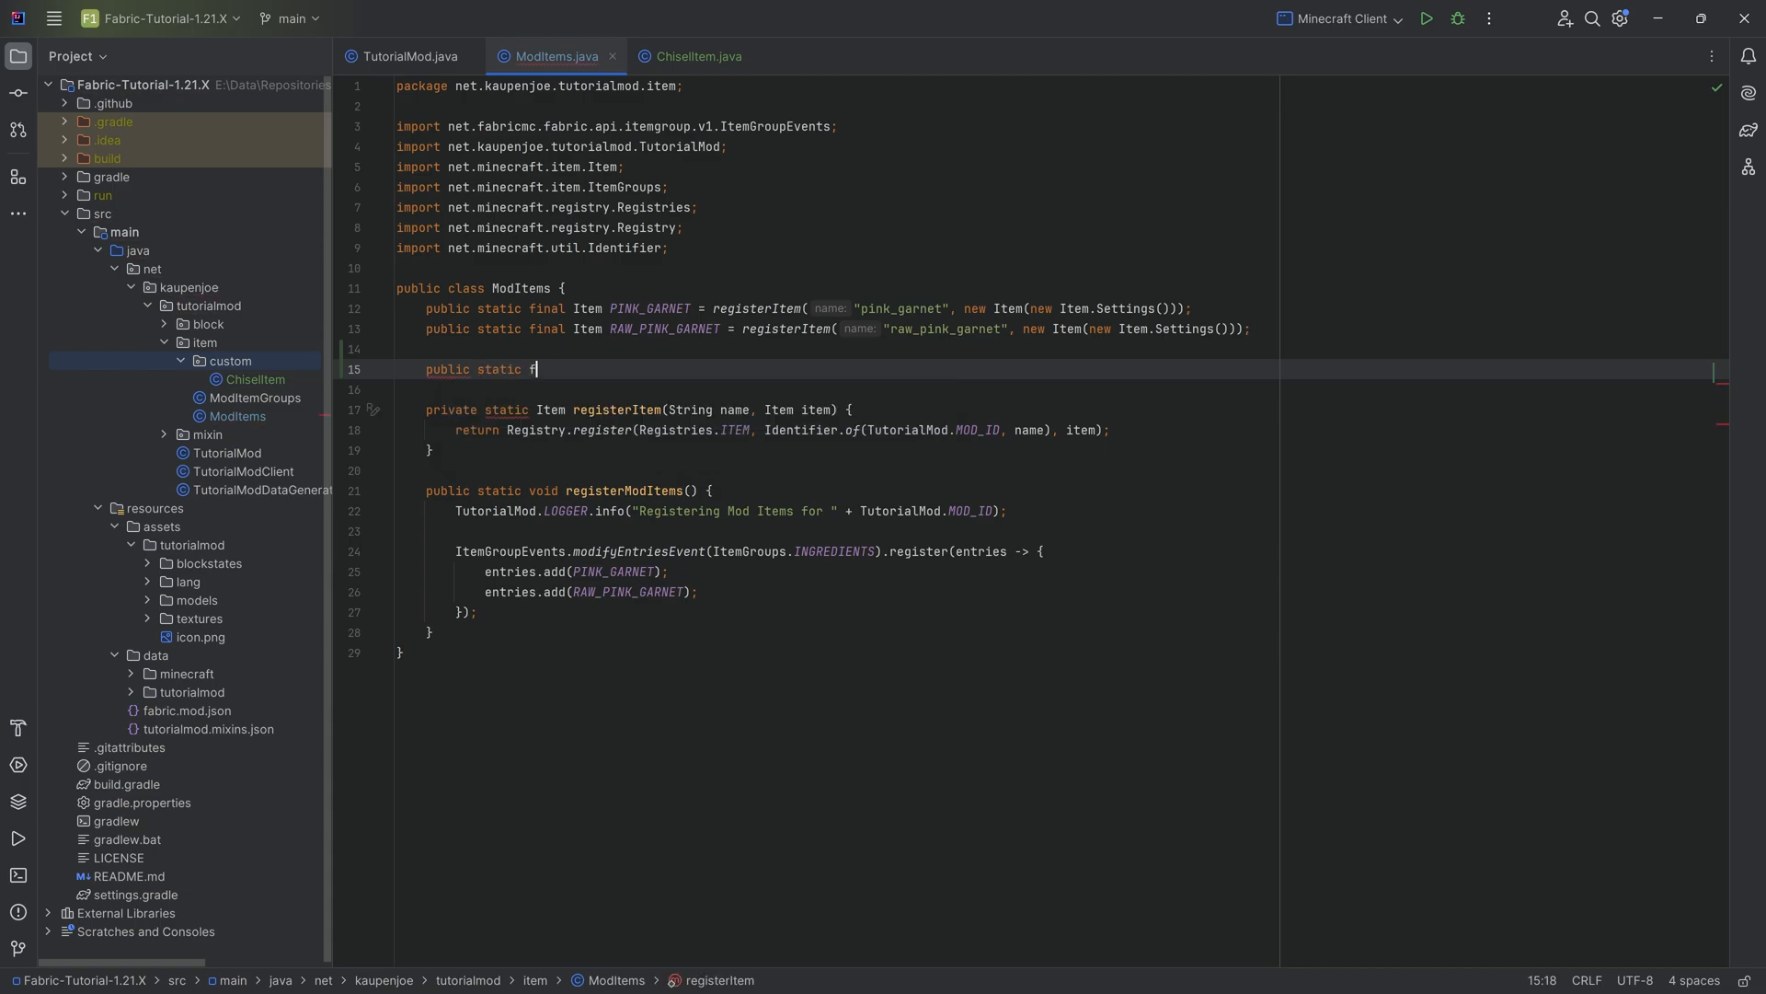
pyautogui.write('inal Item')
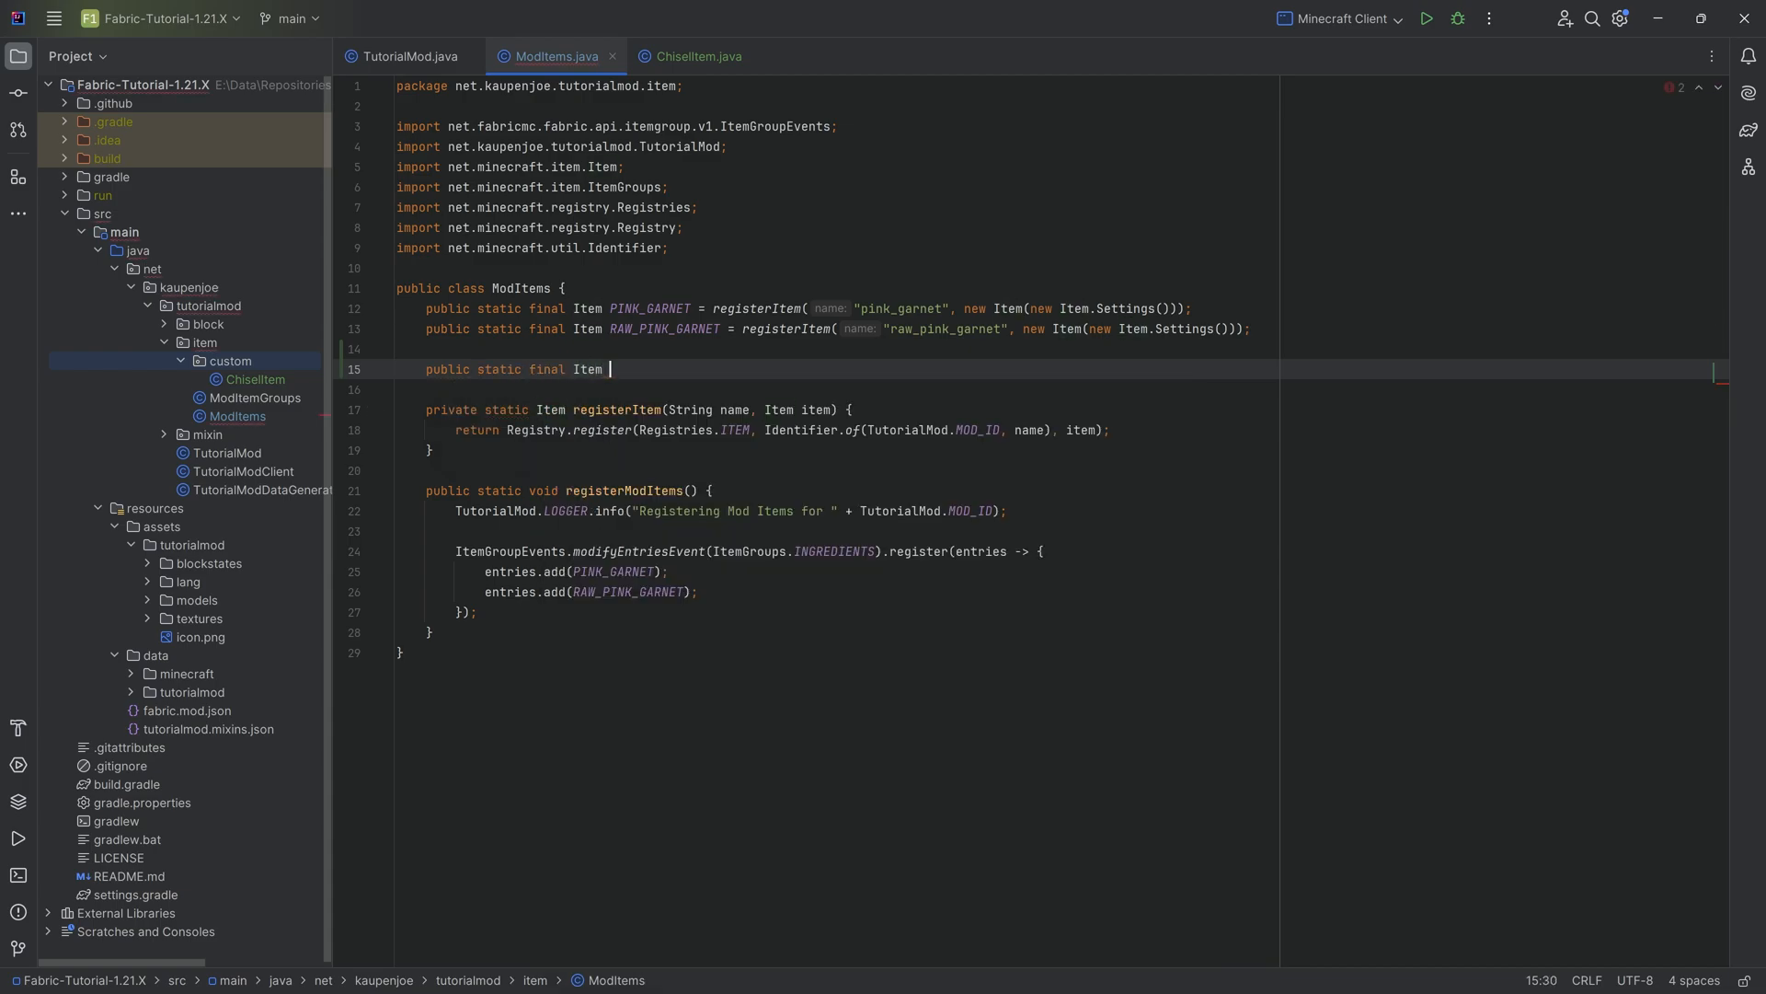
pyautogui.write('CHISEL = registerItem("chisel",')
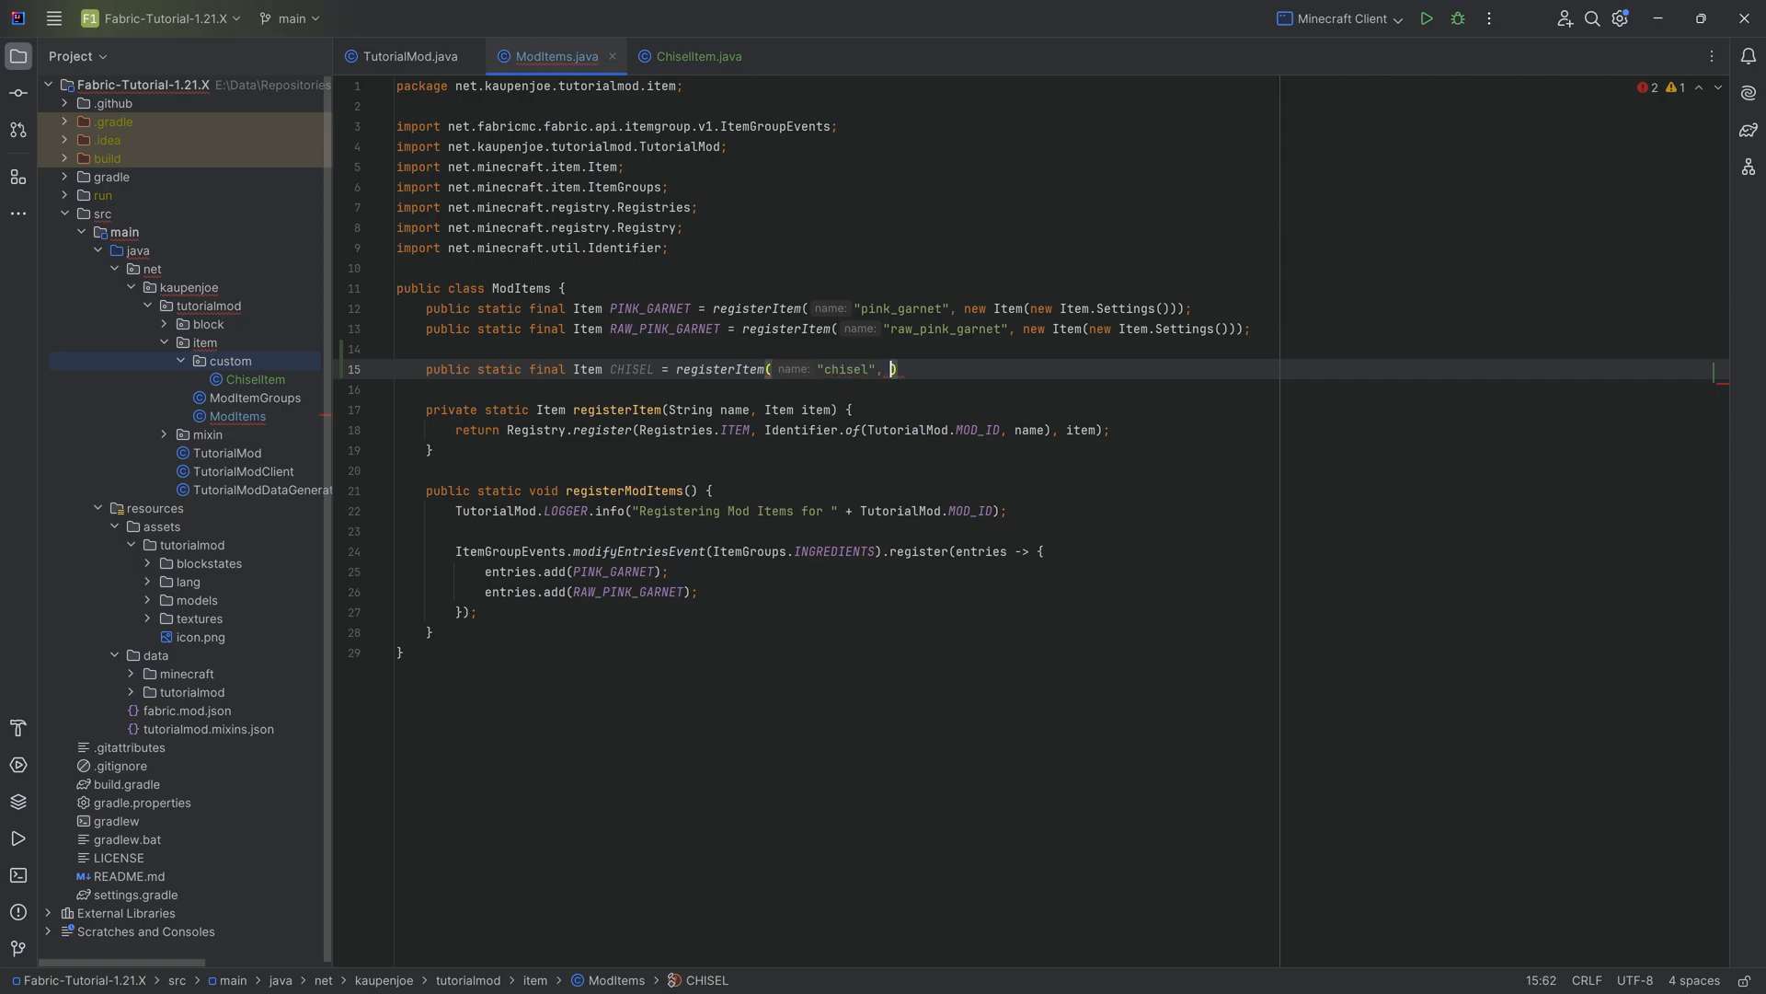
pyautogui.write('new')
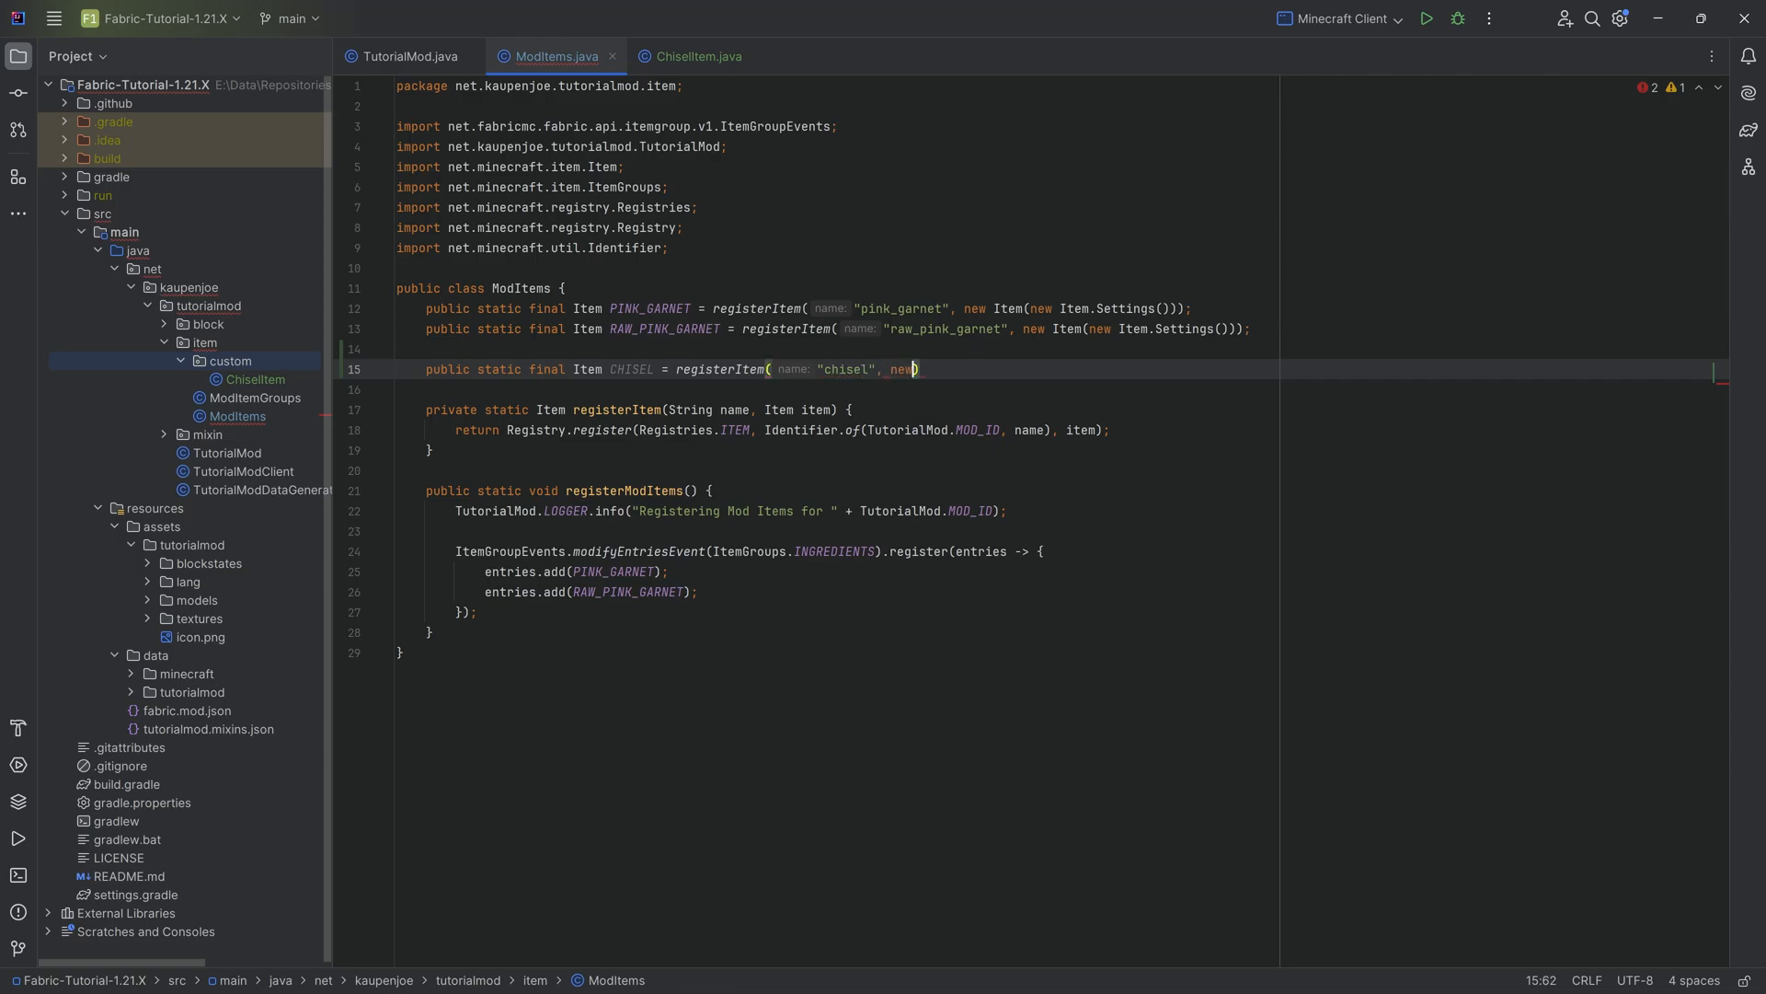
pyautogui.write('ChiselItem(')
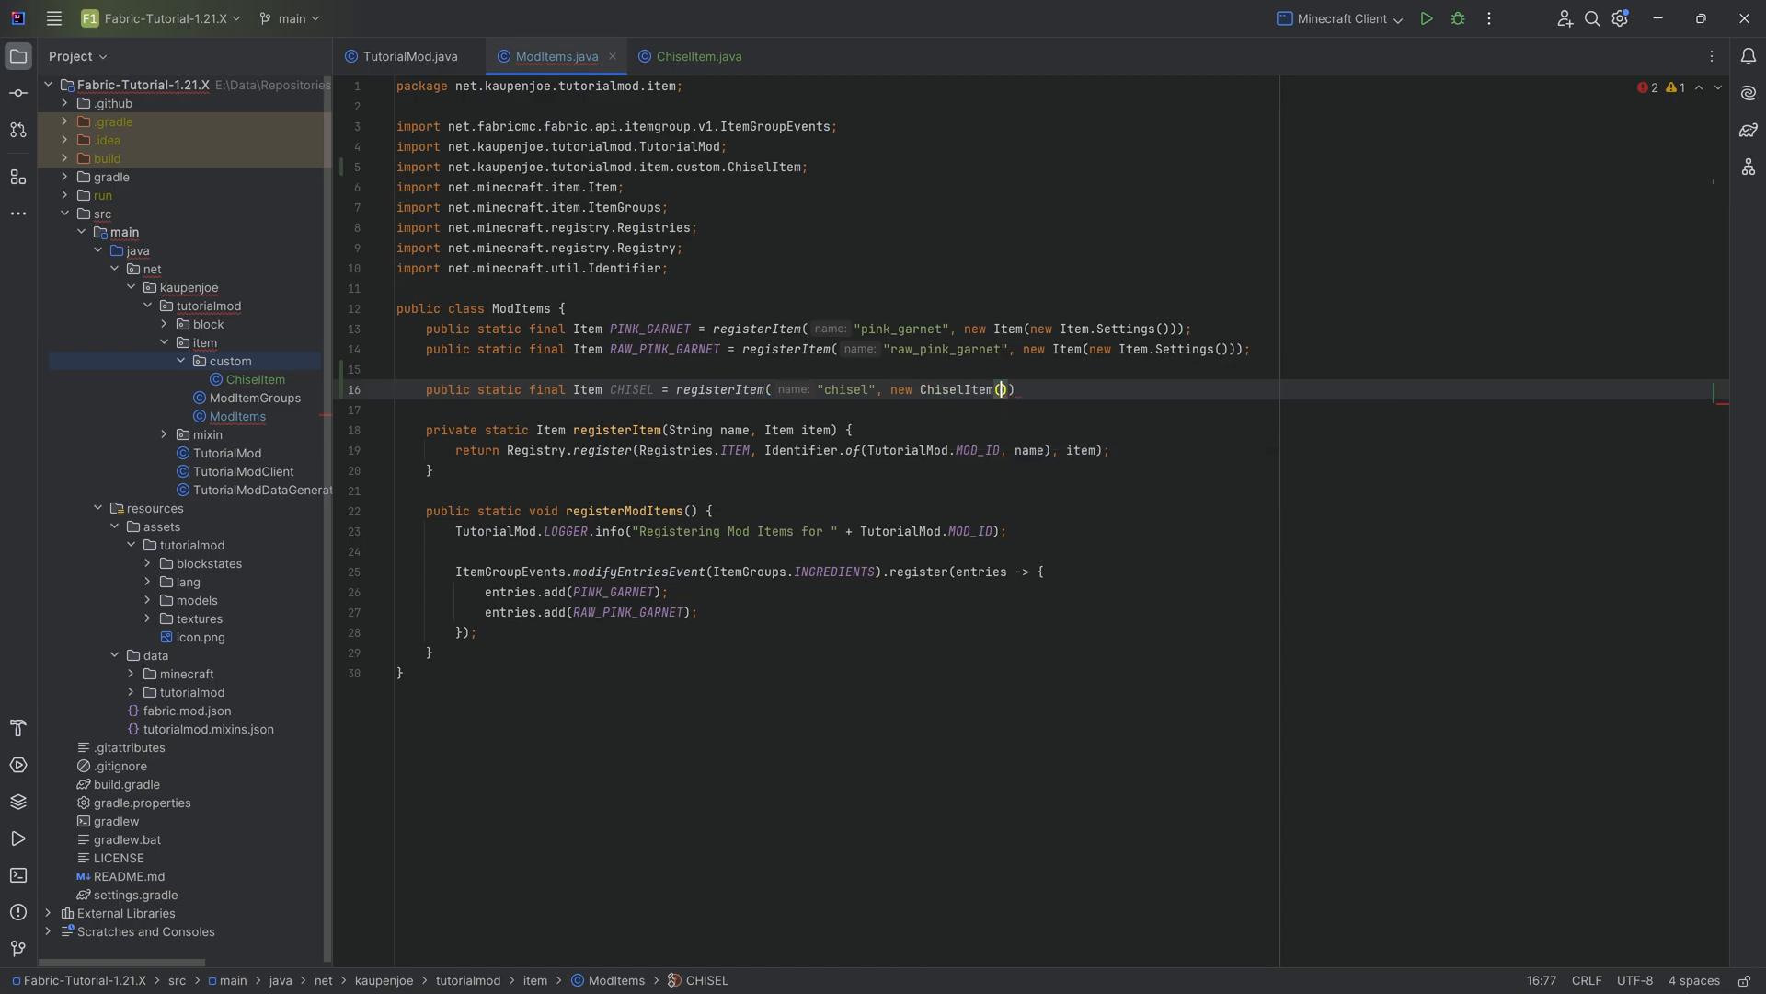
pyautogui.write('new Item.Settings().')
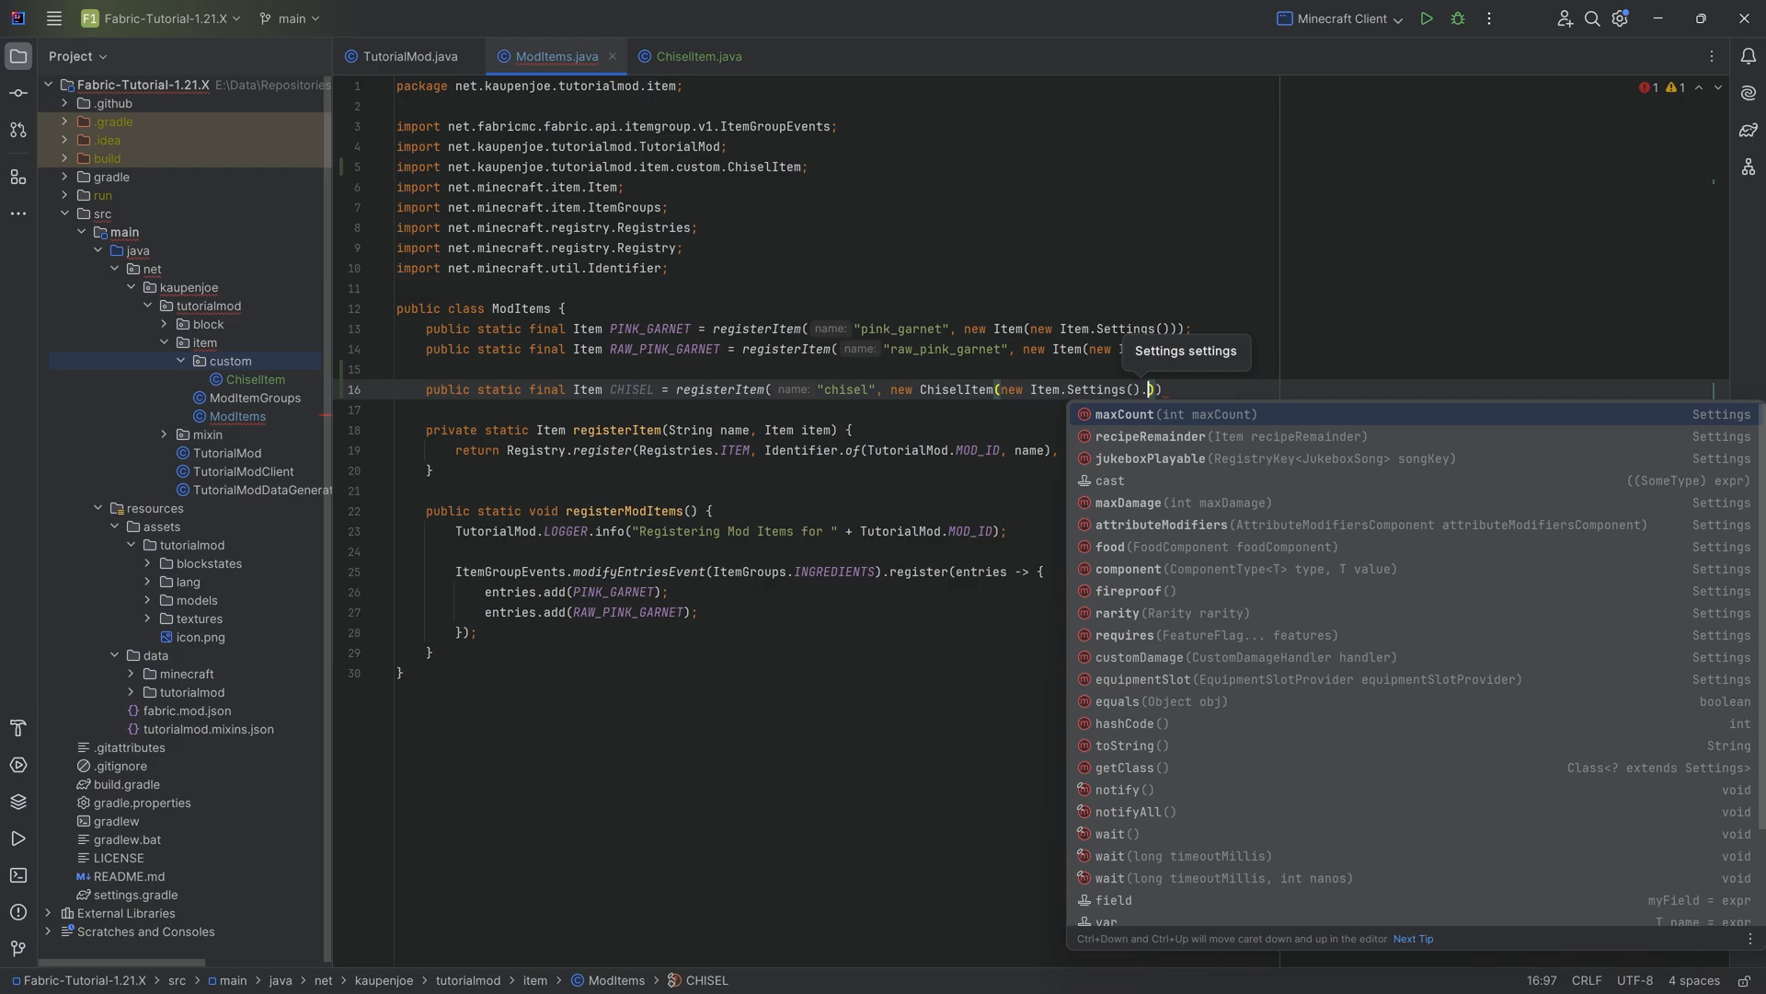
pyautogui.moveTo(1177, 513)
pyautogui.write('maxDamage(32)')
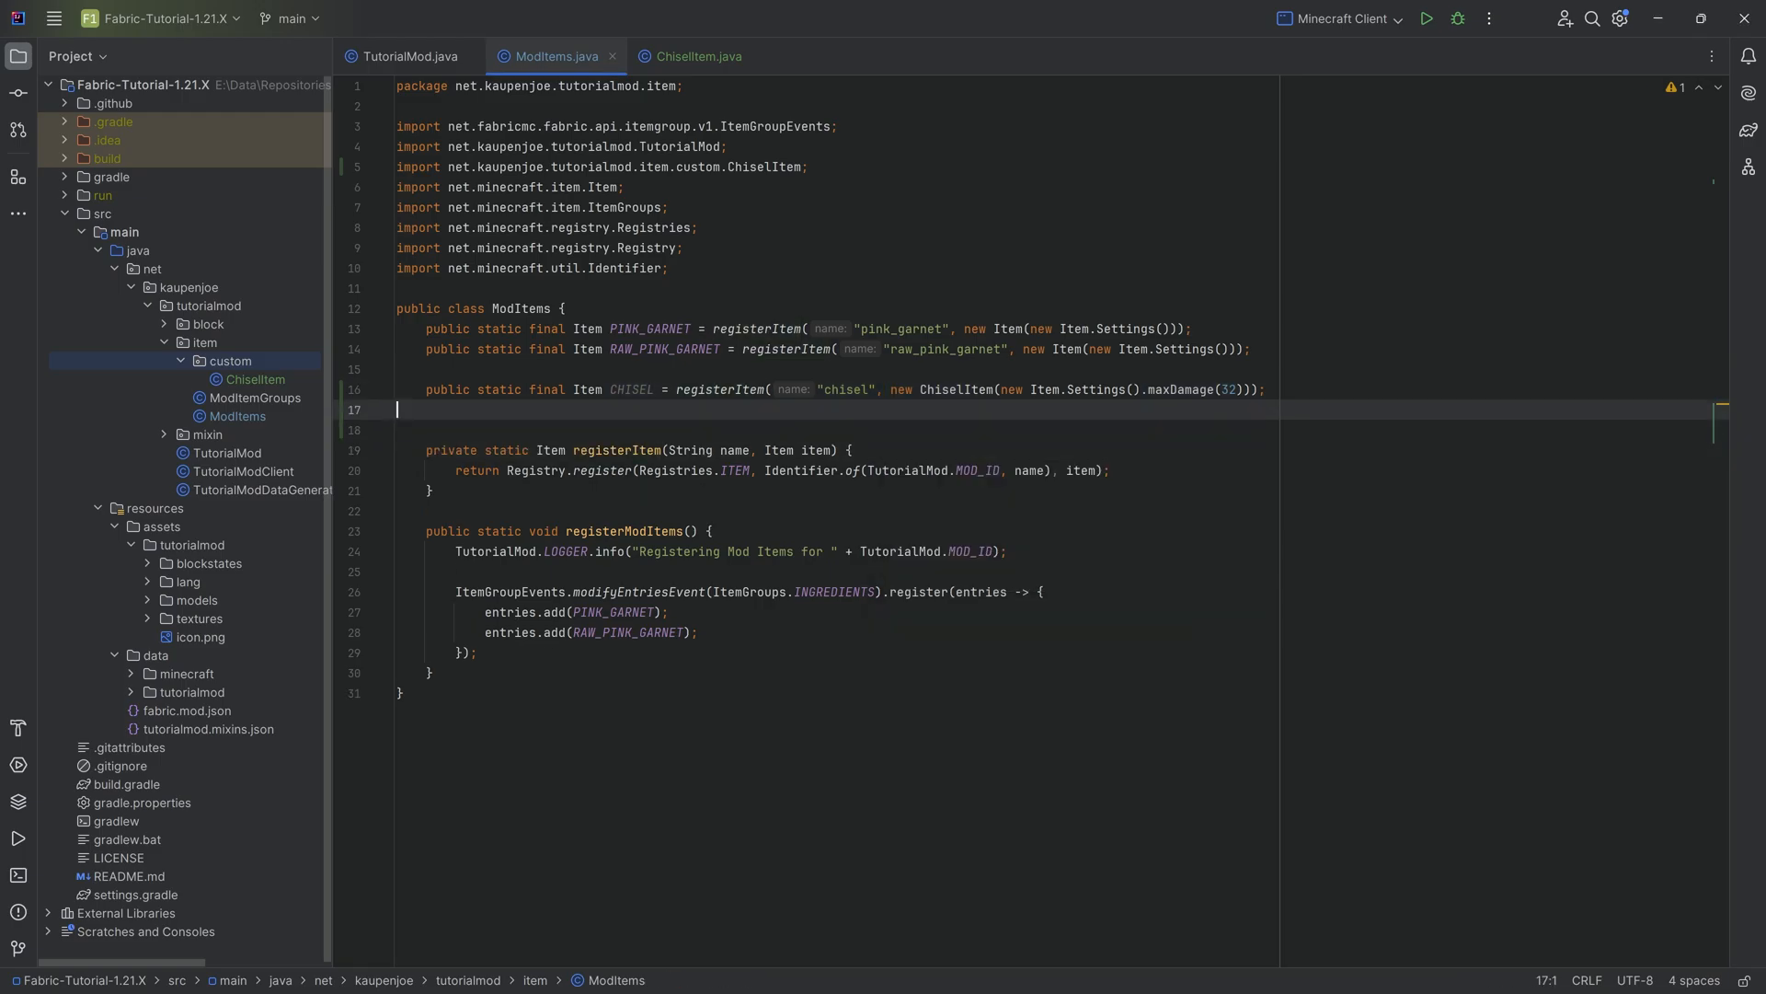
# Finish the CHISEL registration with new ChiselItem settings giving maxDamage(32)
pyautogui.click(695, 57)
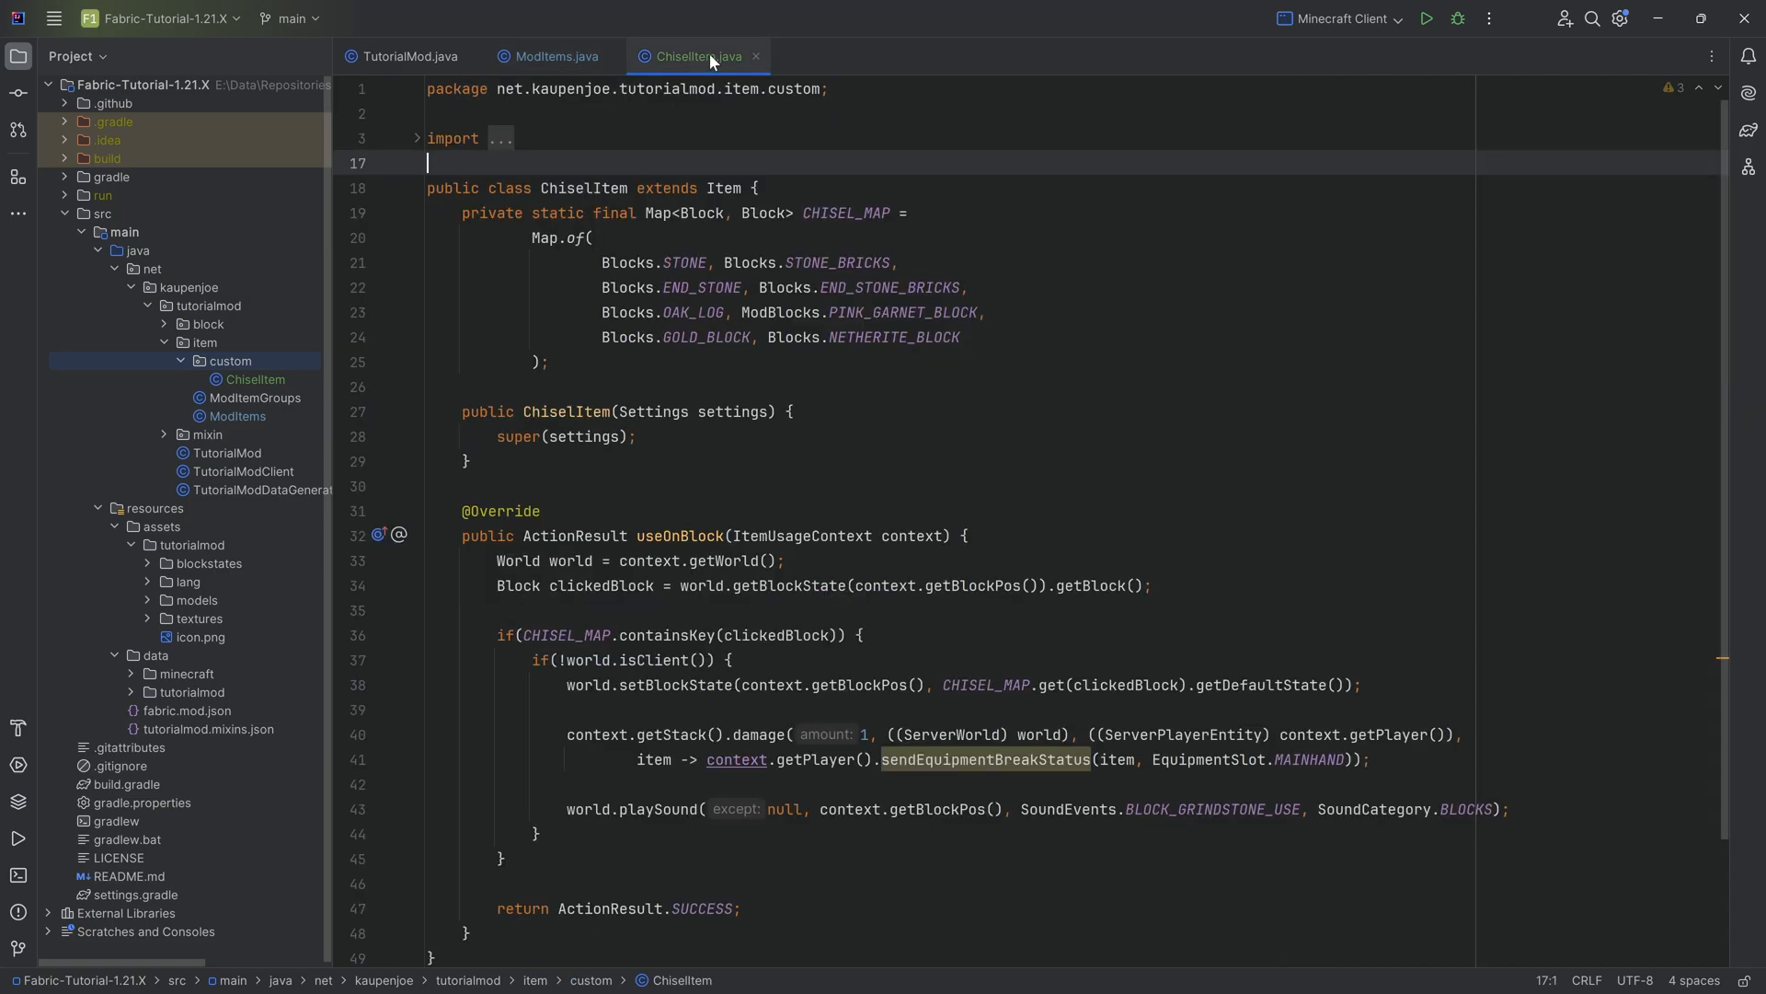
pyautogui.doubleClick(565, 414)
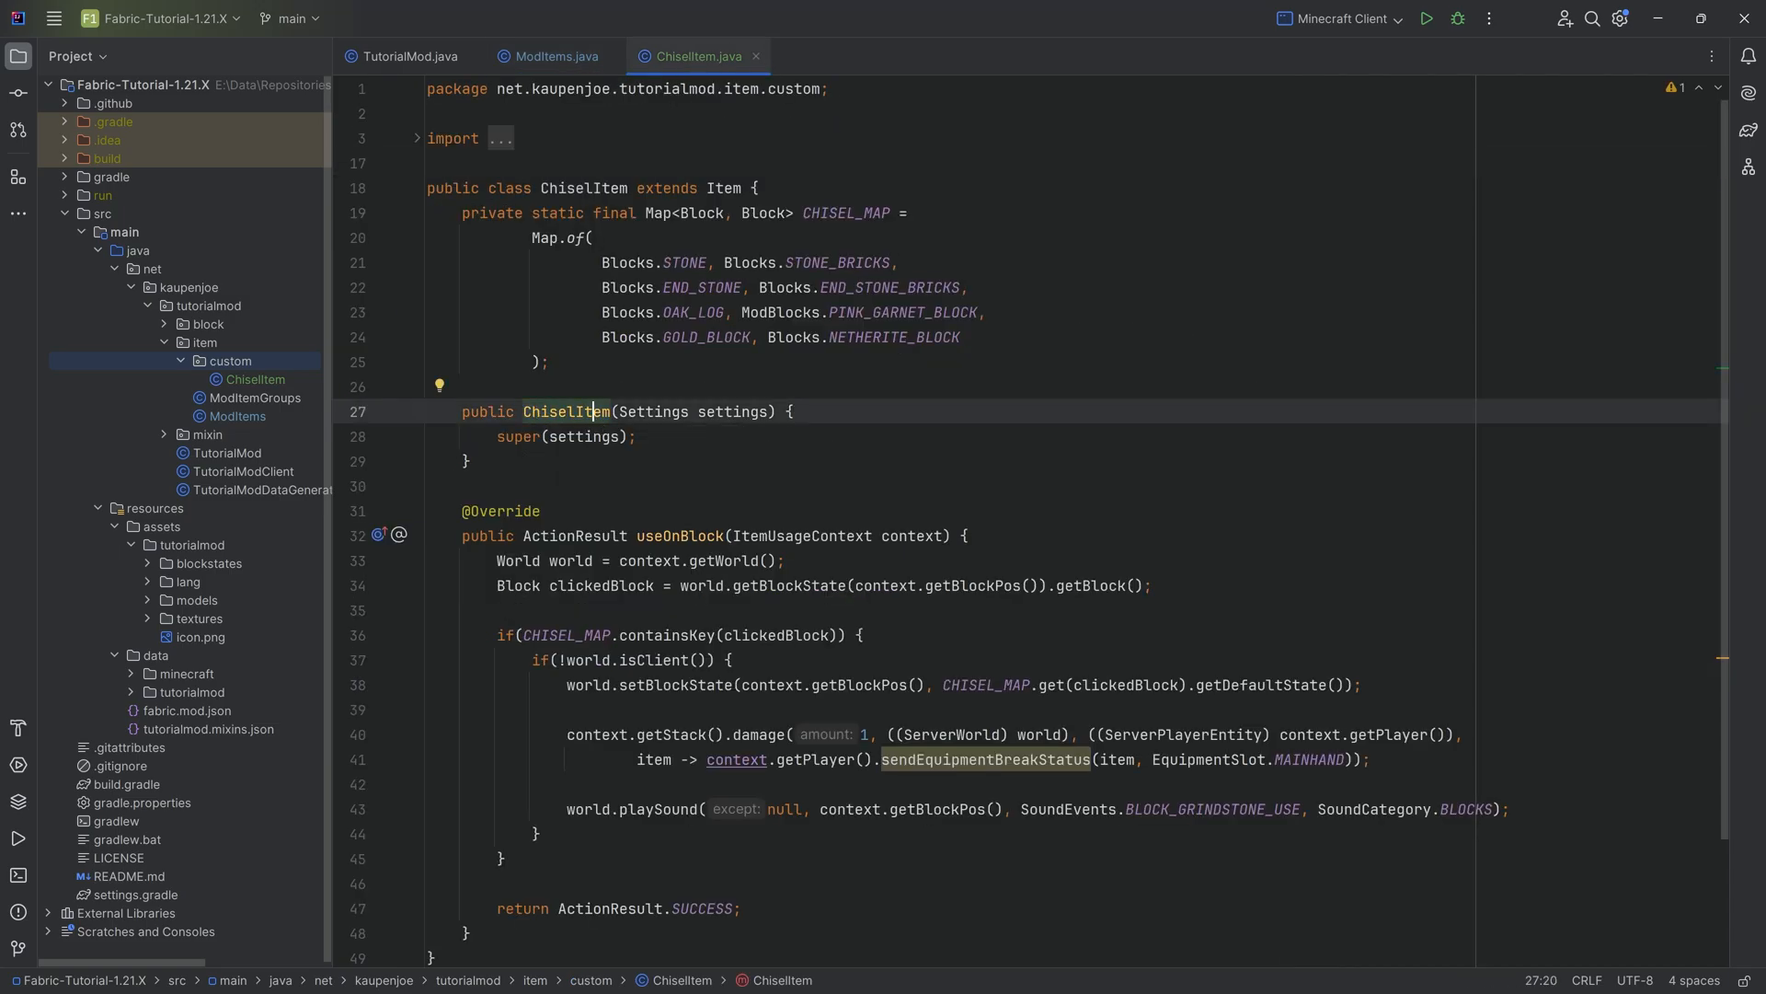
pyautogui.click(550, 57)
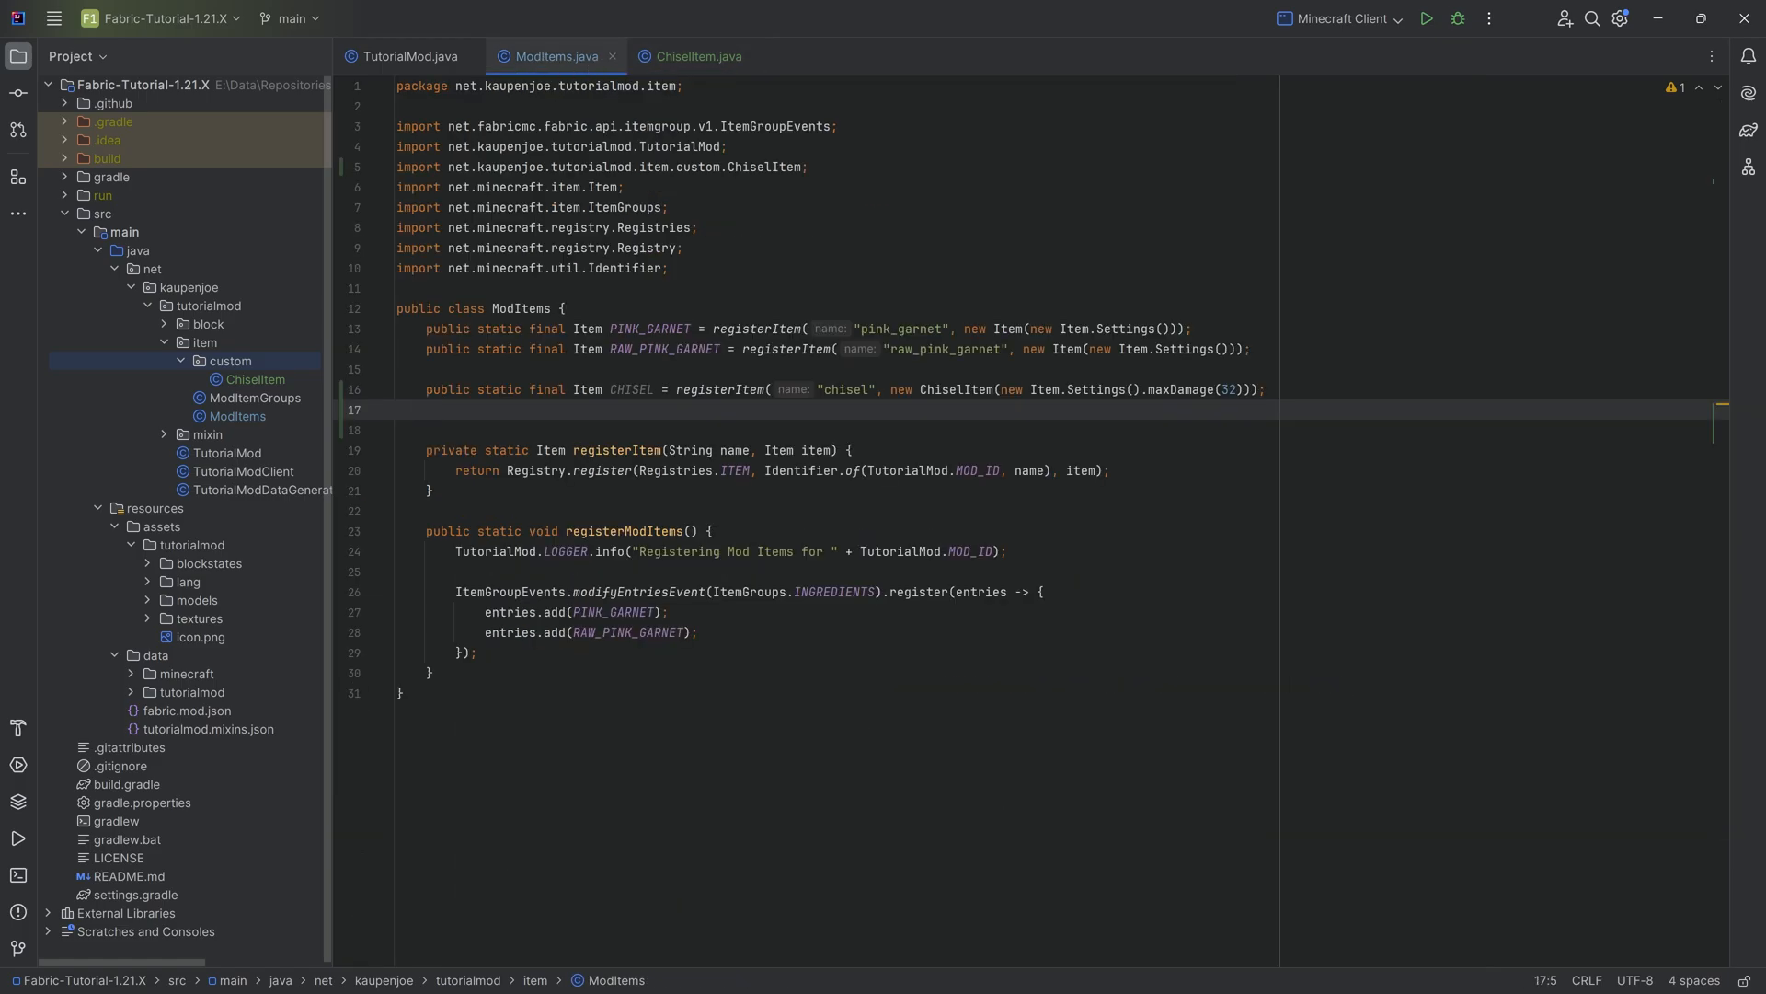
pyautogui.click(962, 390)
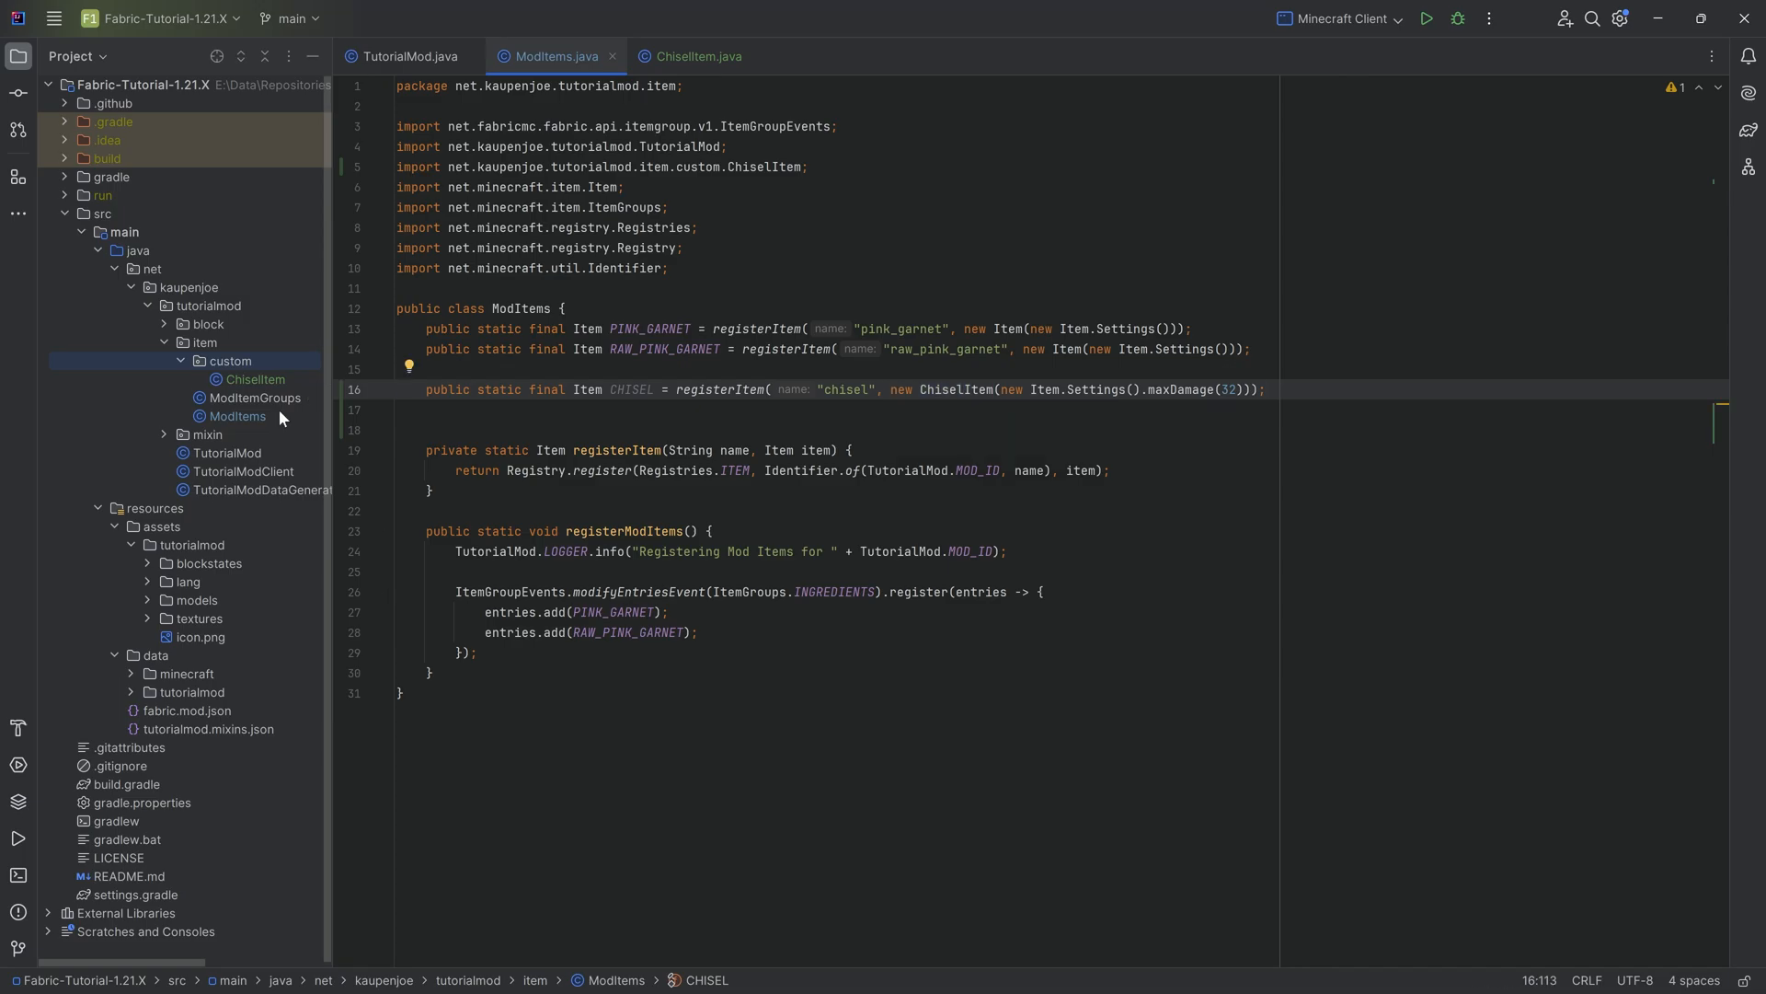
# Add entries.add(ModItems.CHISEL) to PINK_GARNET_ITEMS_GROUP in ModItemGroups
pyautogui.click(254, 398)
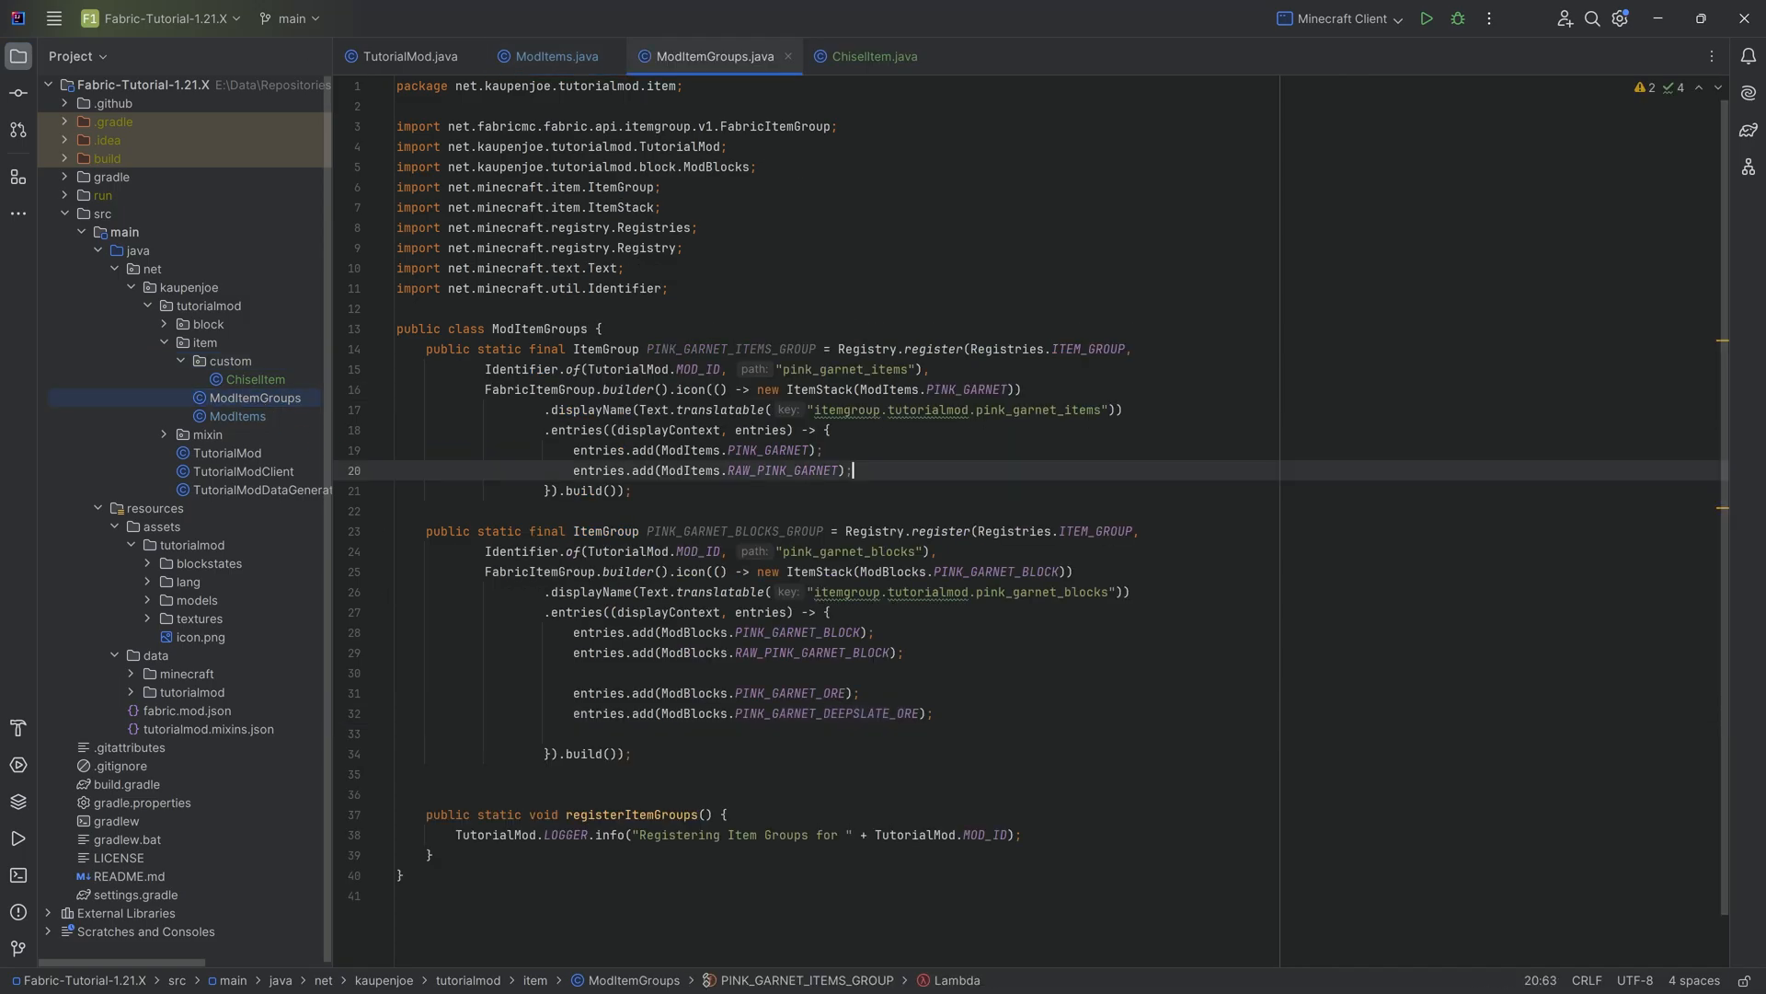
pyautogui.write('entries.add(ModItems.CHISEL);')
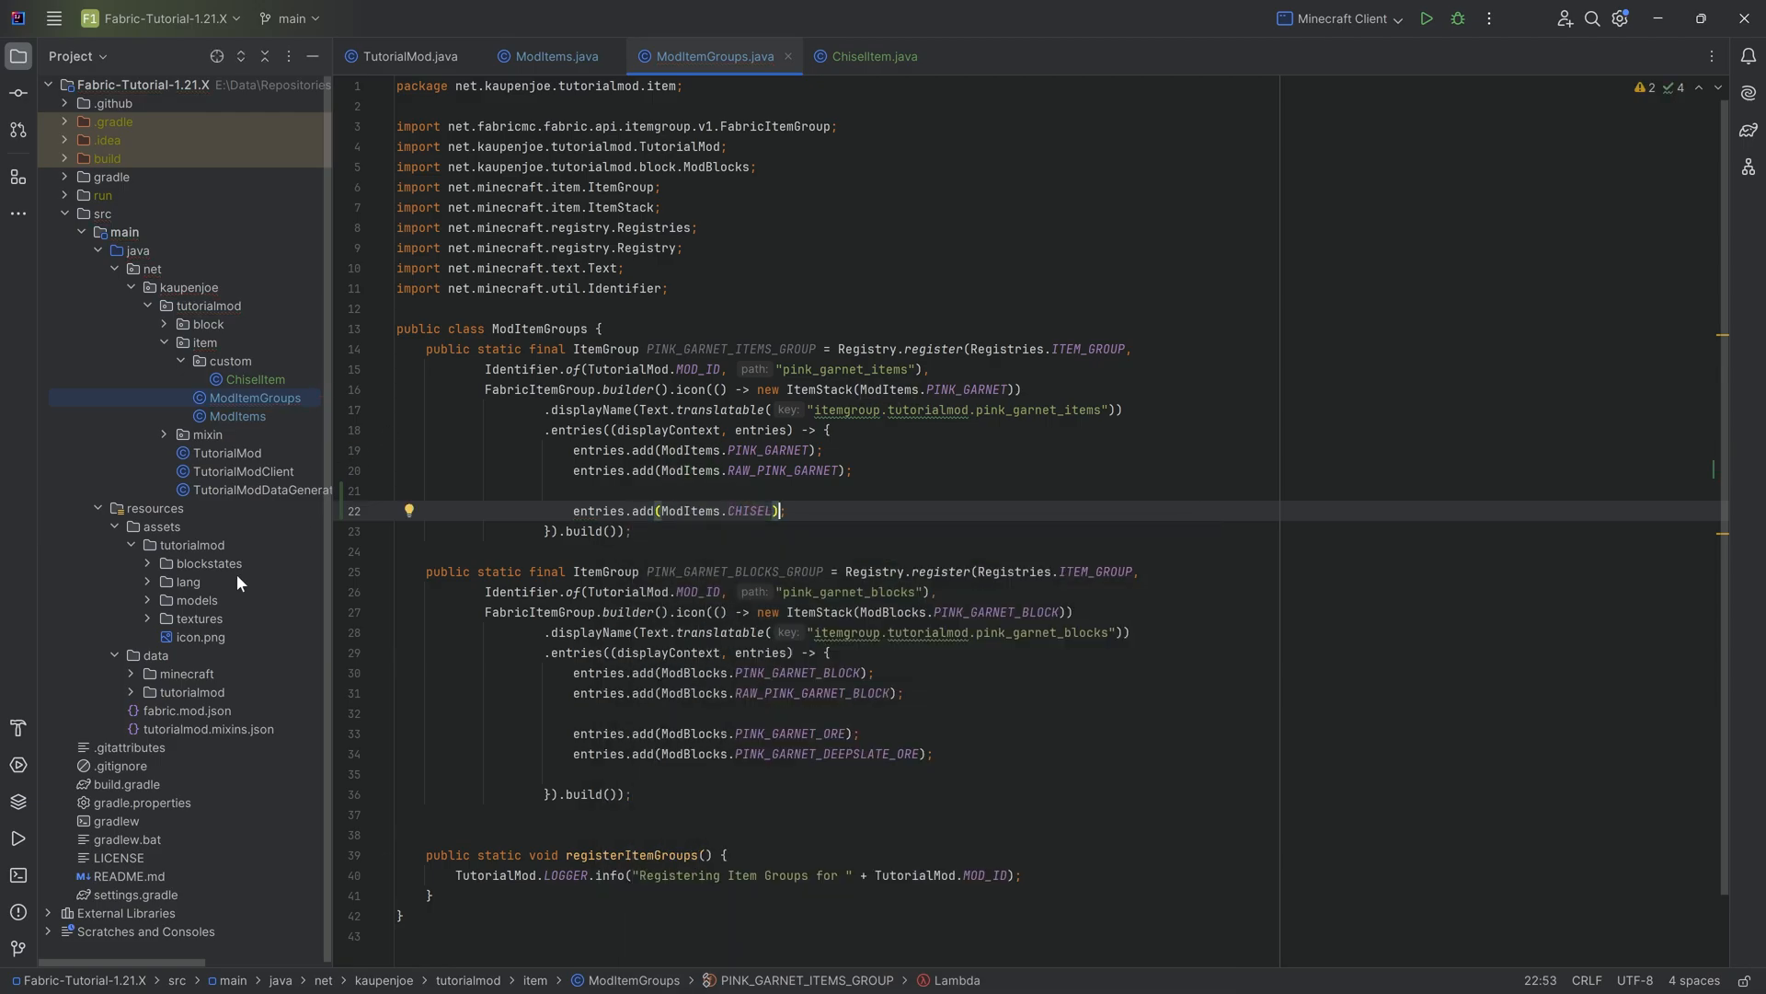
pyautogui.click(198, 618)
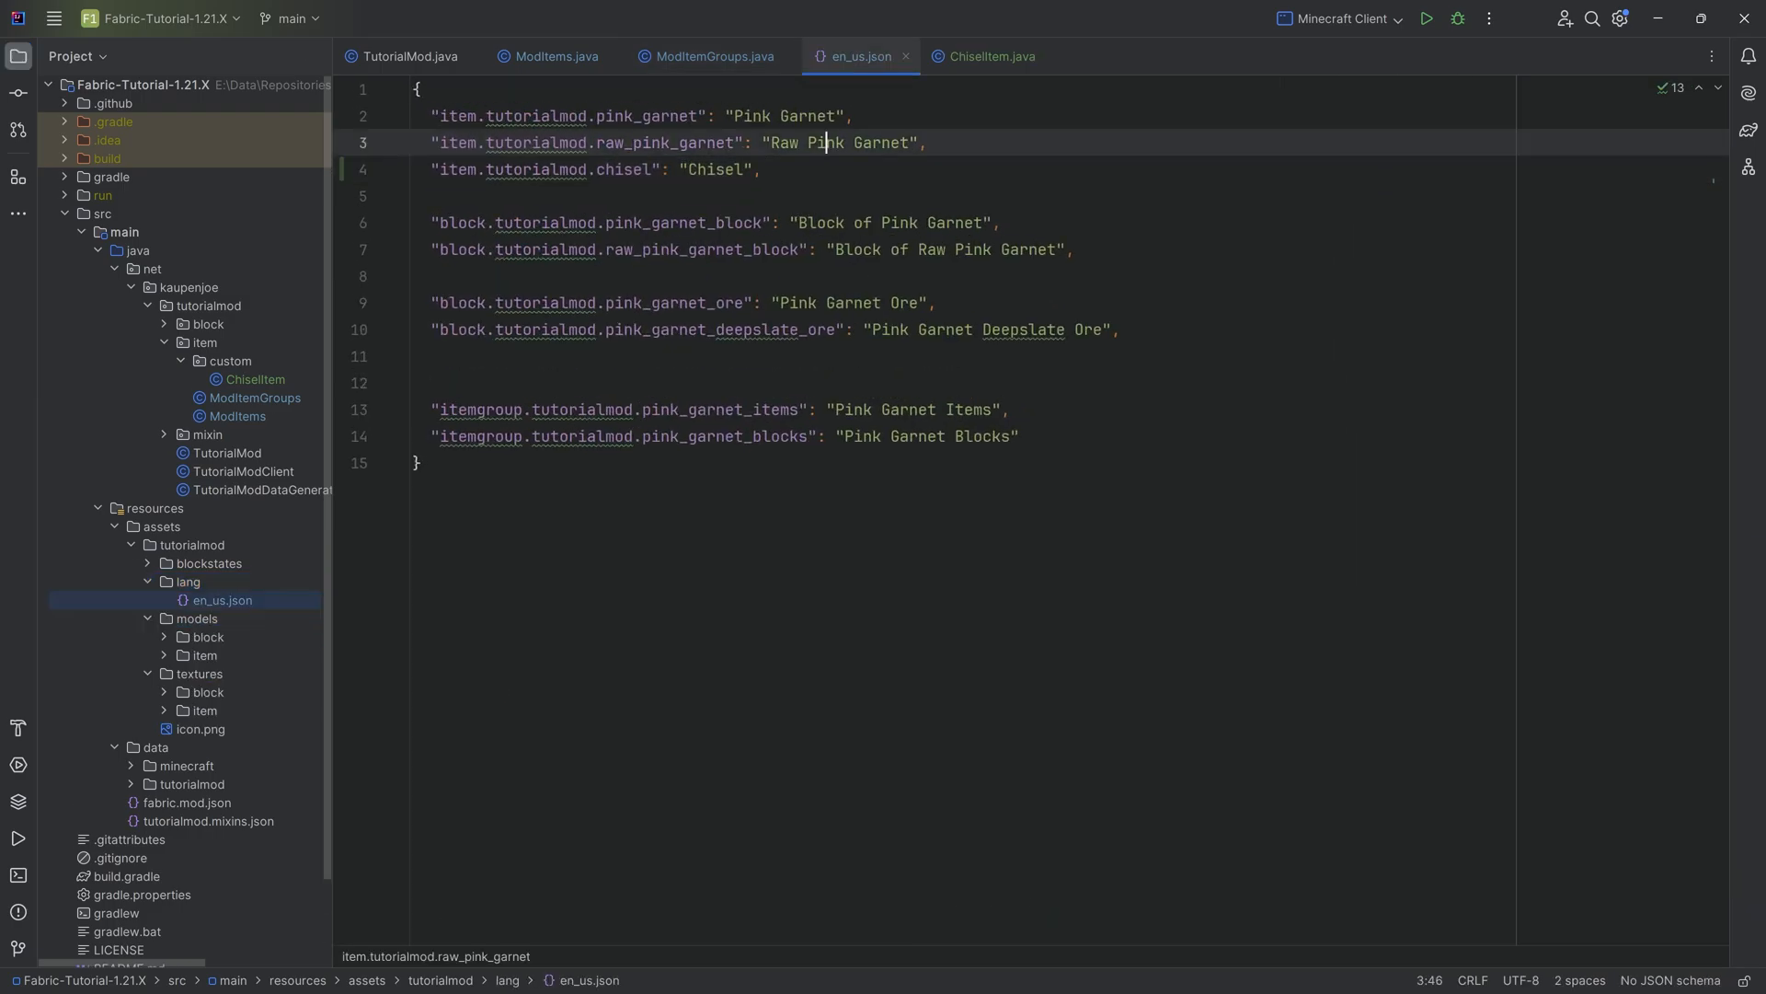
# Add "item.tutorialmod.chisel": "Chisel" to en_us.json with a blank line before the block entries
pyautogui.press('Enter')
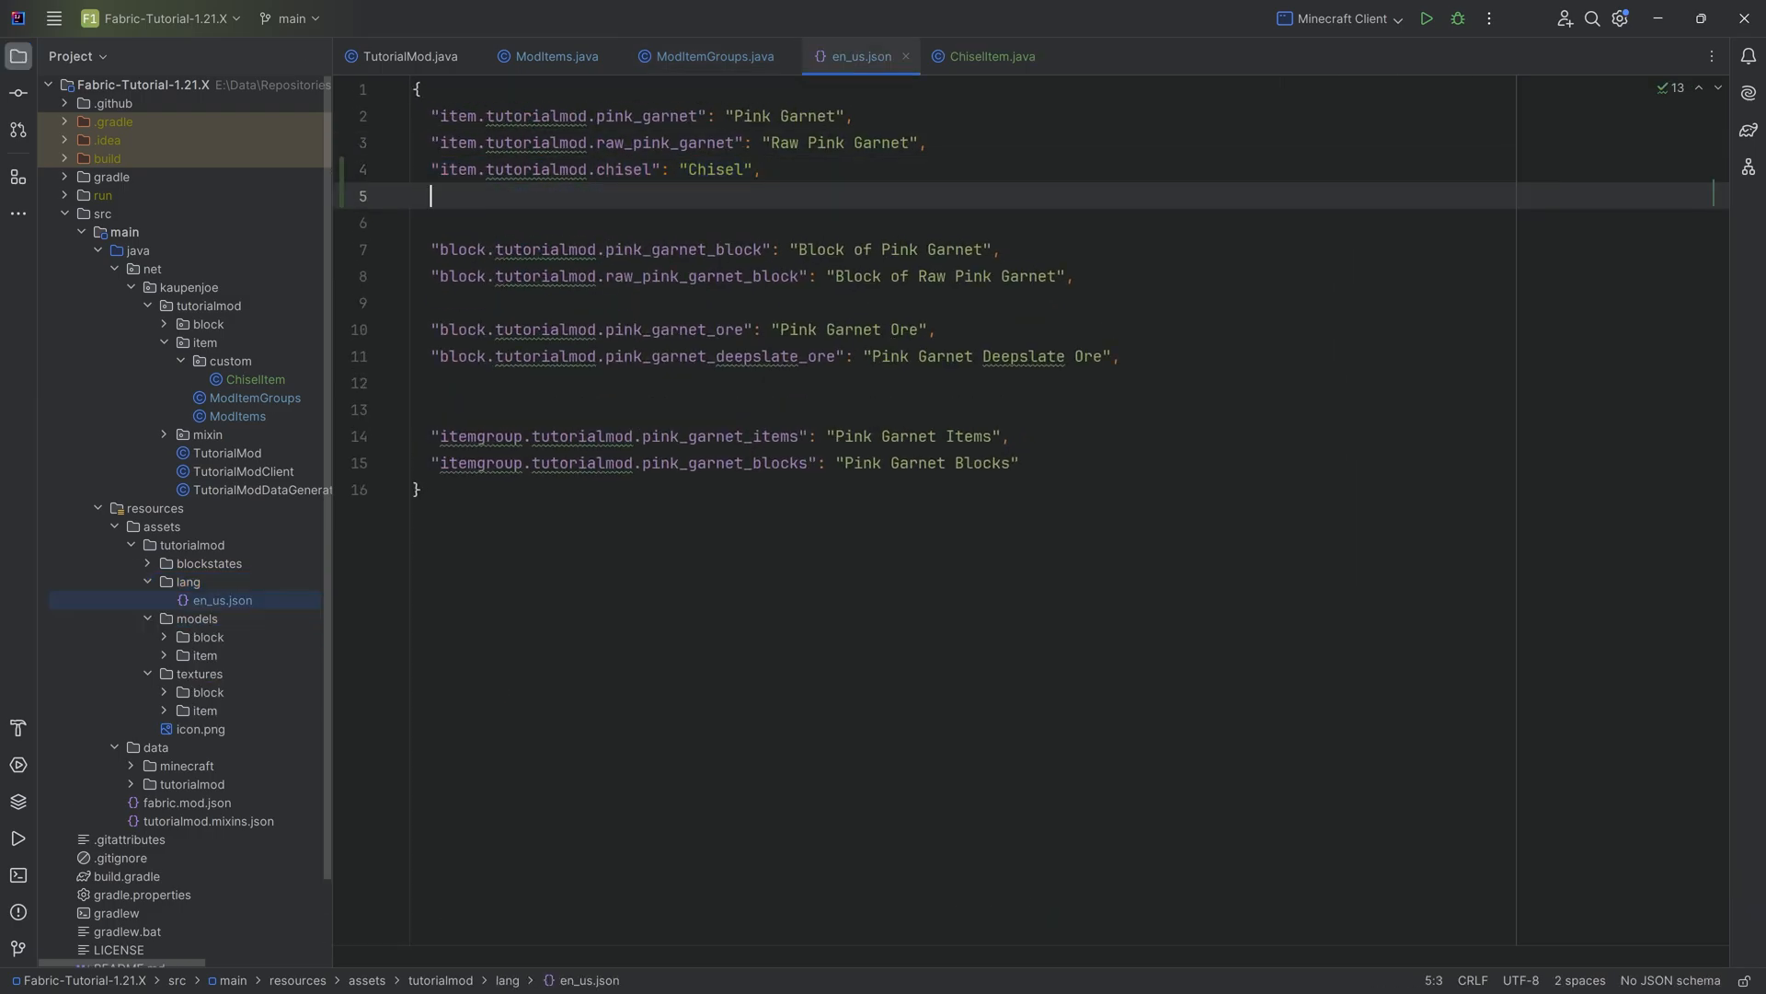
pyautogui.click(761, 169)
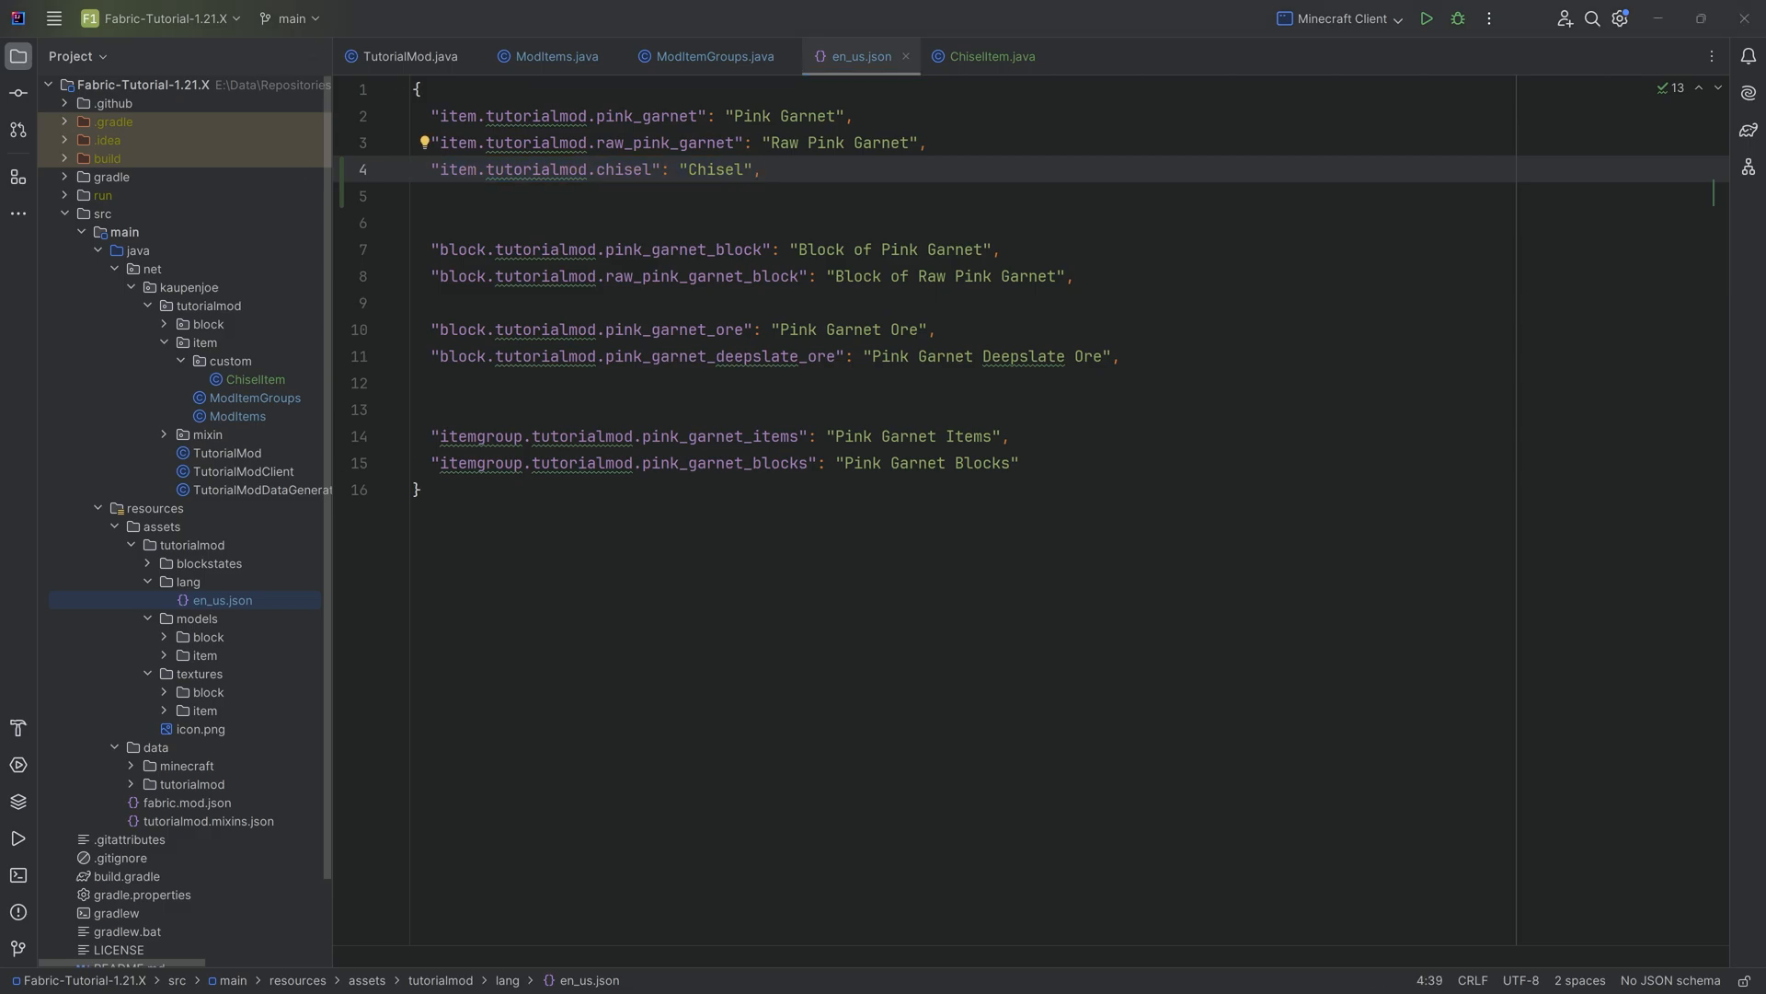
pyautogui.click(204, 655)
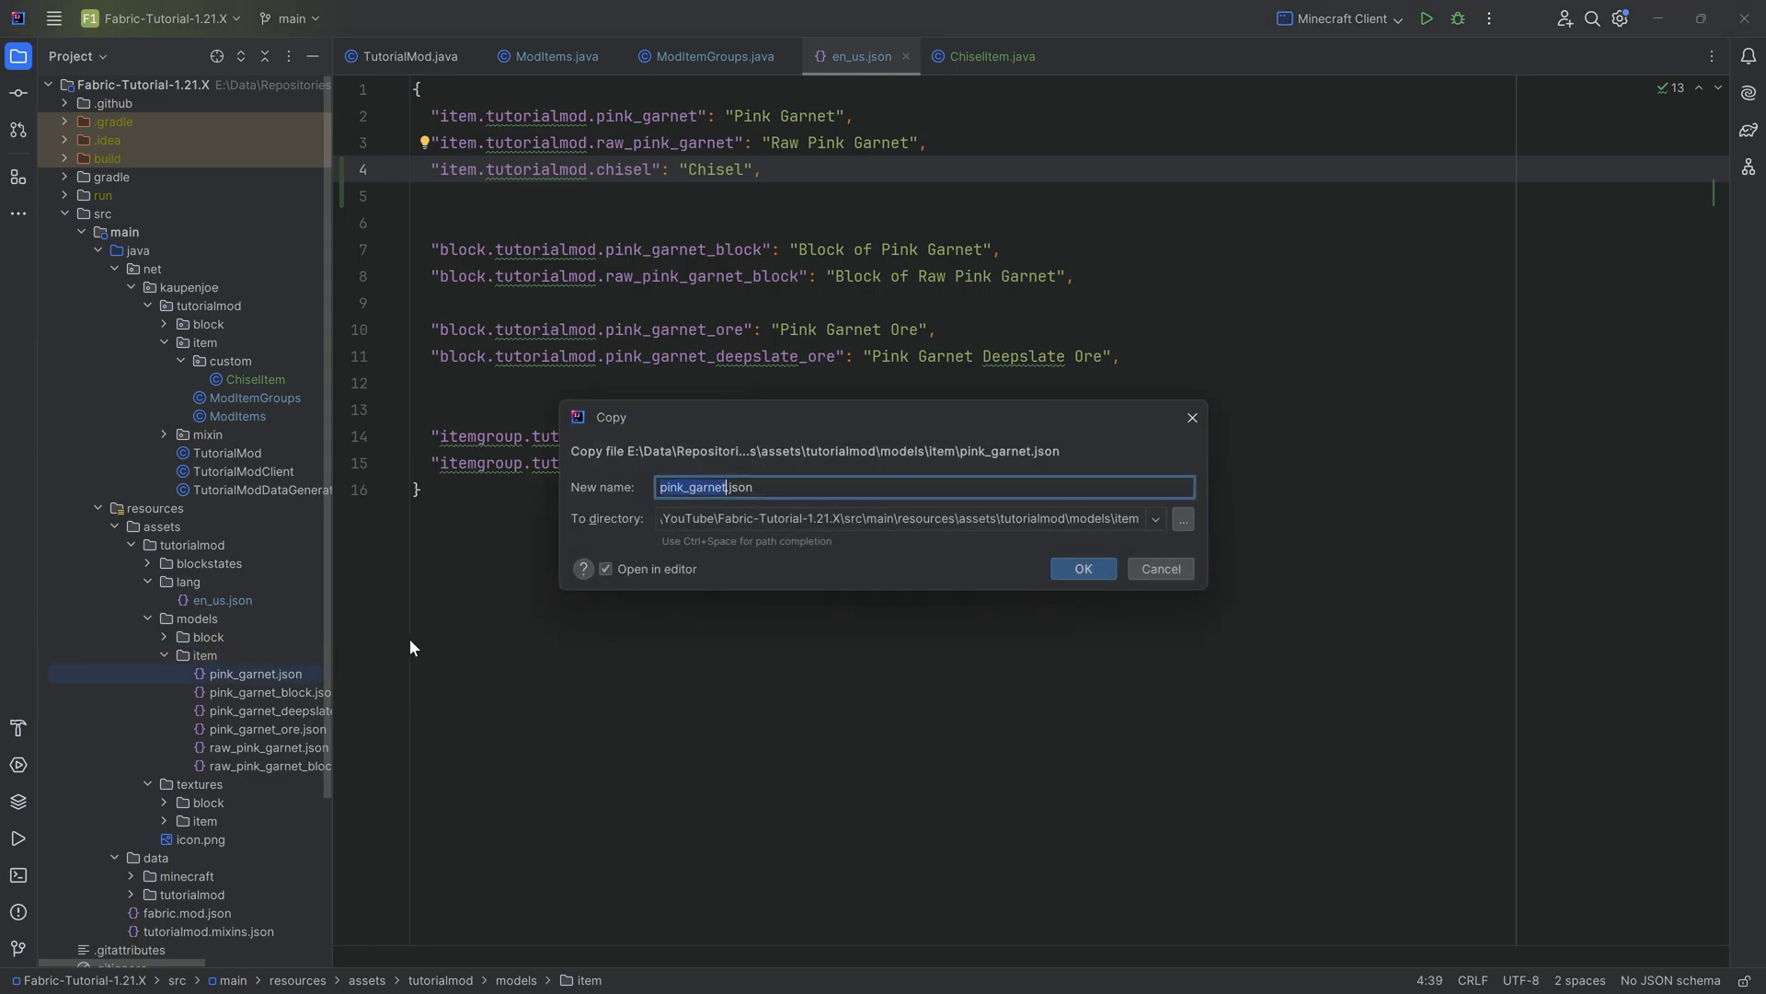
# Copy pink_garnet.json as chisel.json with layer0 set to tutorialmod:item/chisel
pyautogui.click(1080, 569)
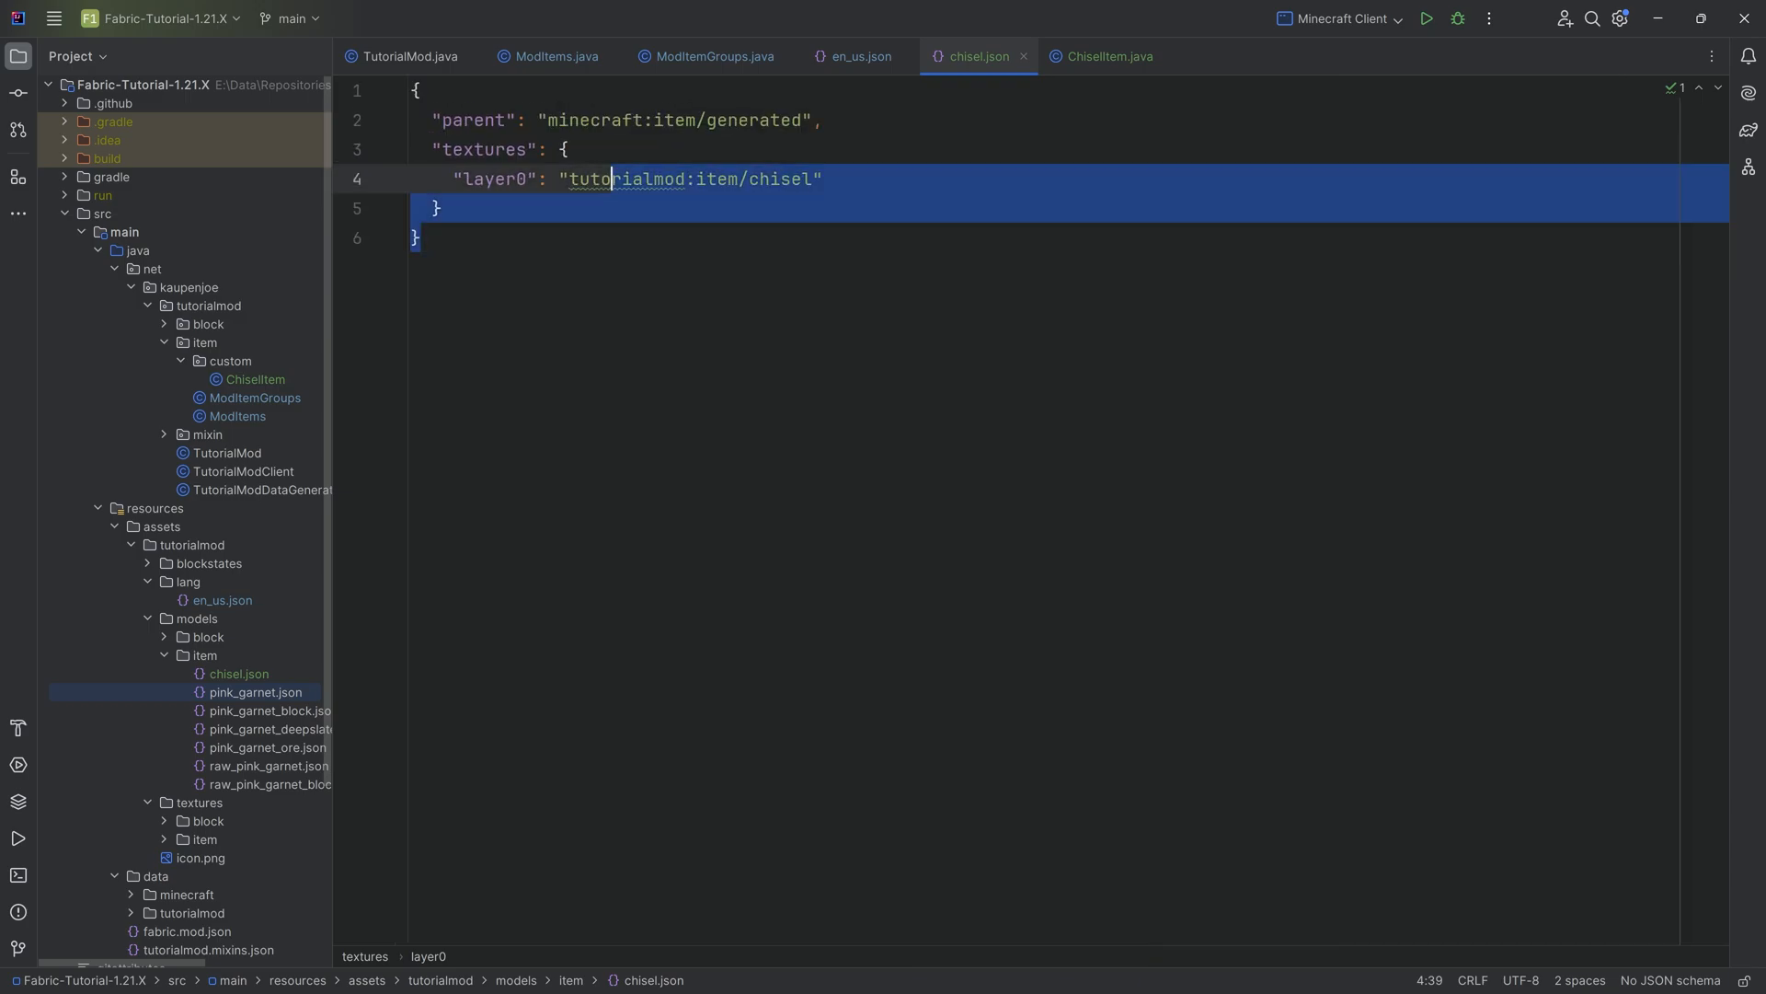
pyautogui.click(438, 208)
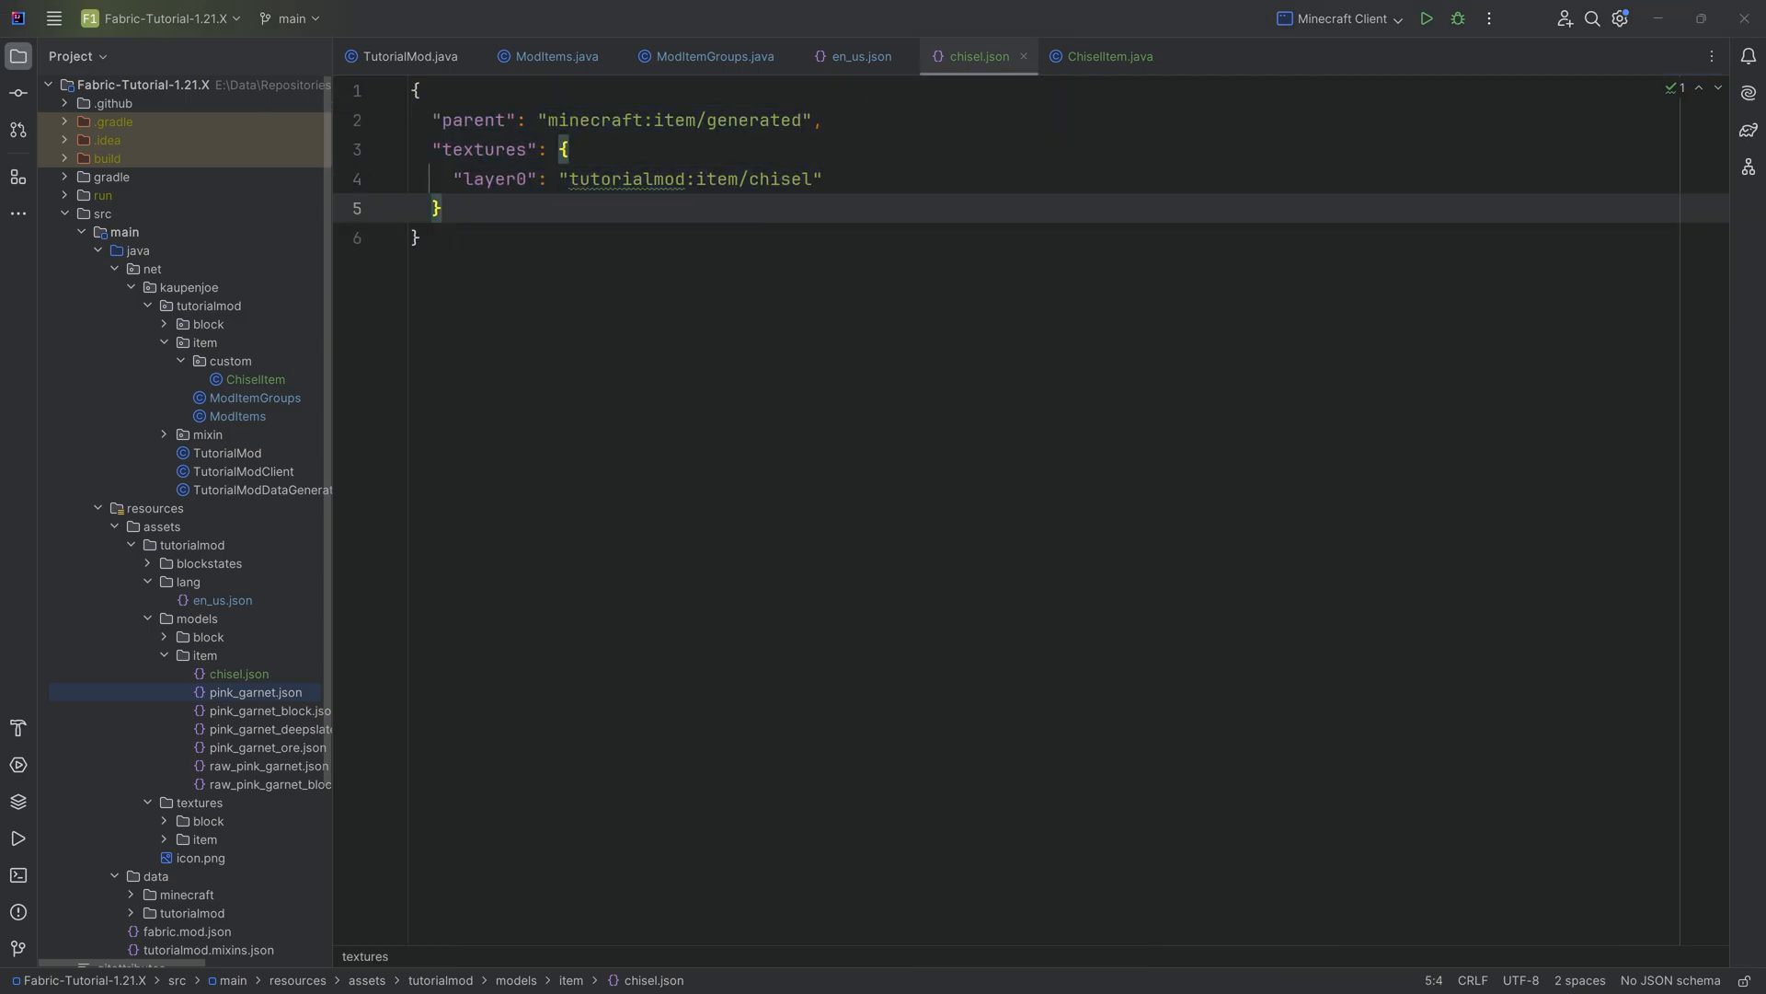
pyautogui.click(205, 839)
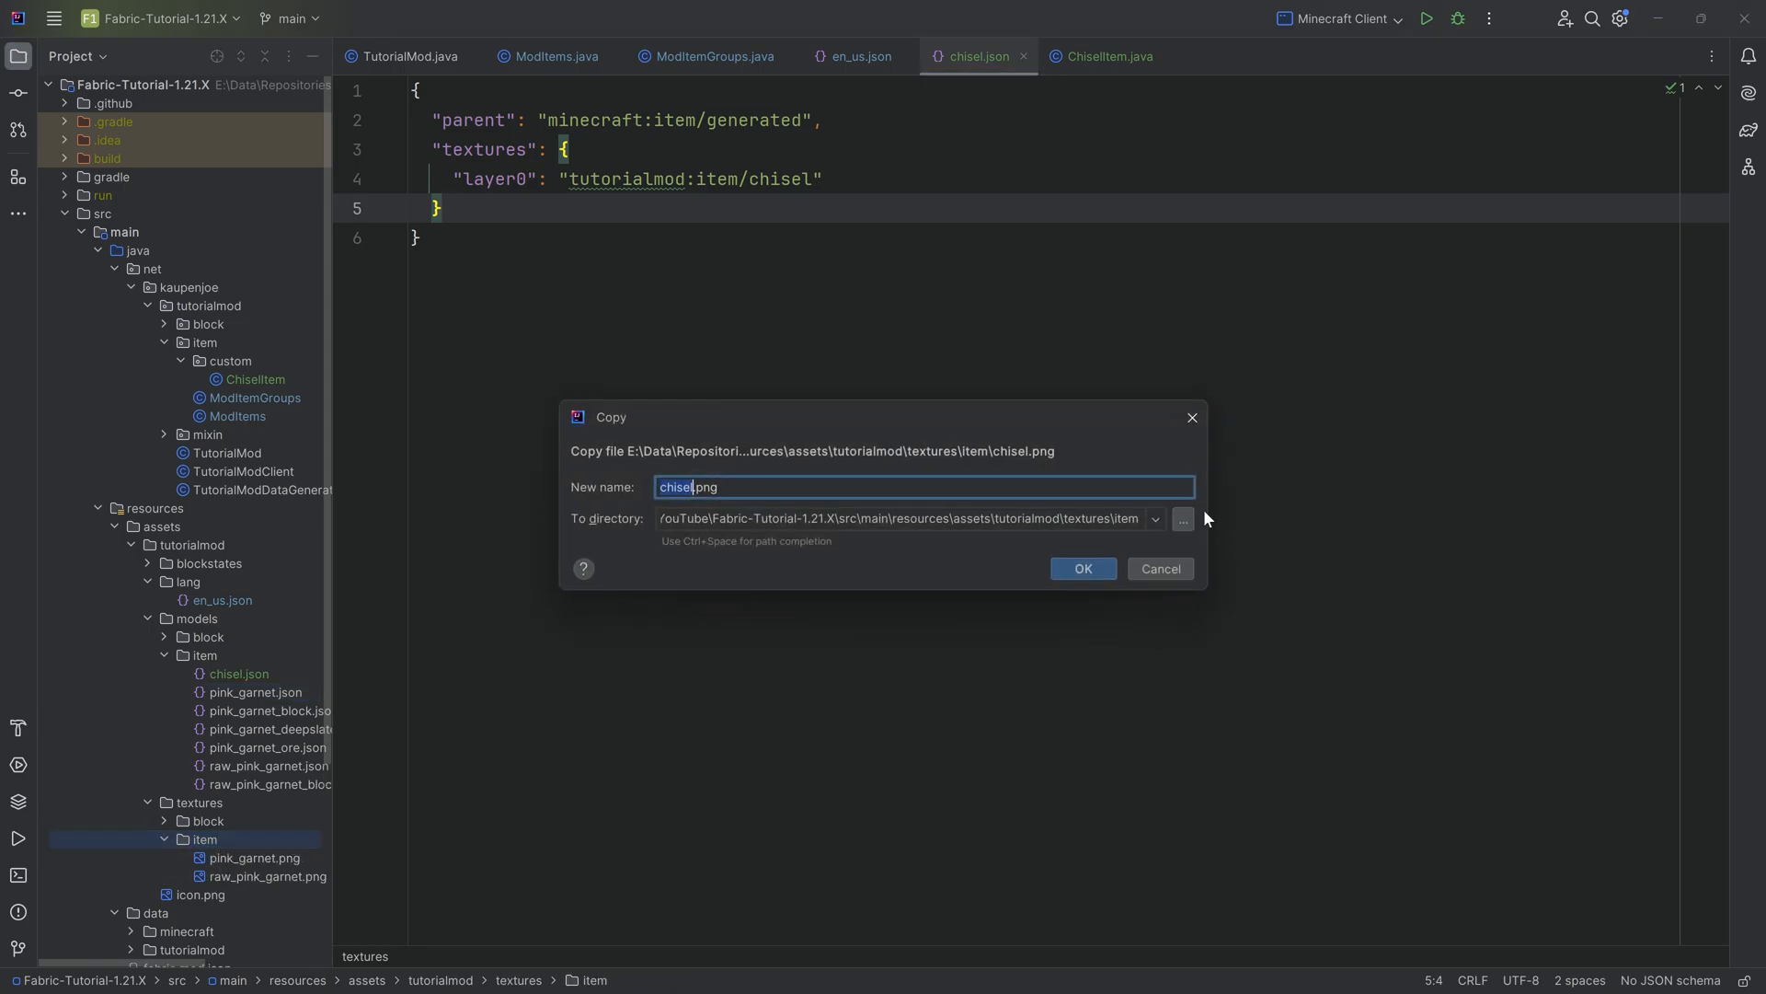
# Paste chisel.png into textures/item and check the new texture file
pyautogui.click(1080, 569)
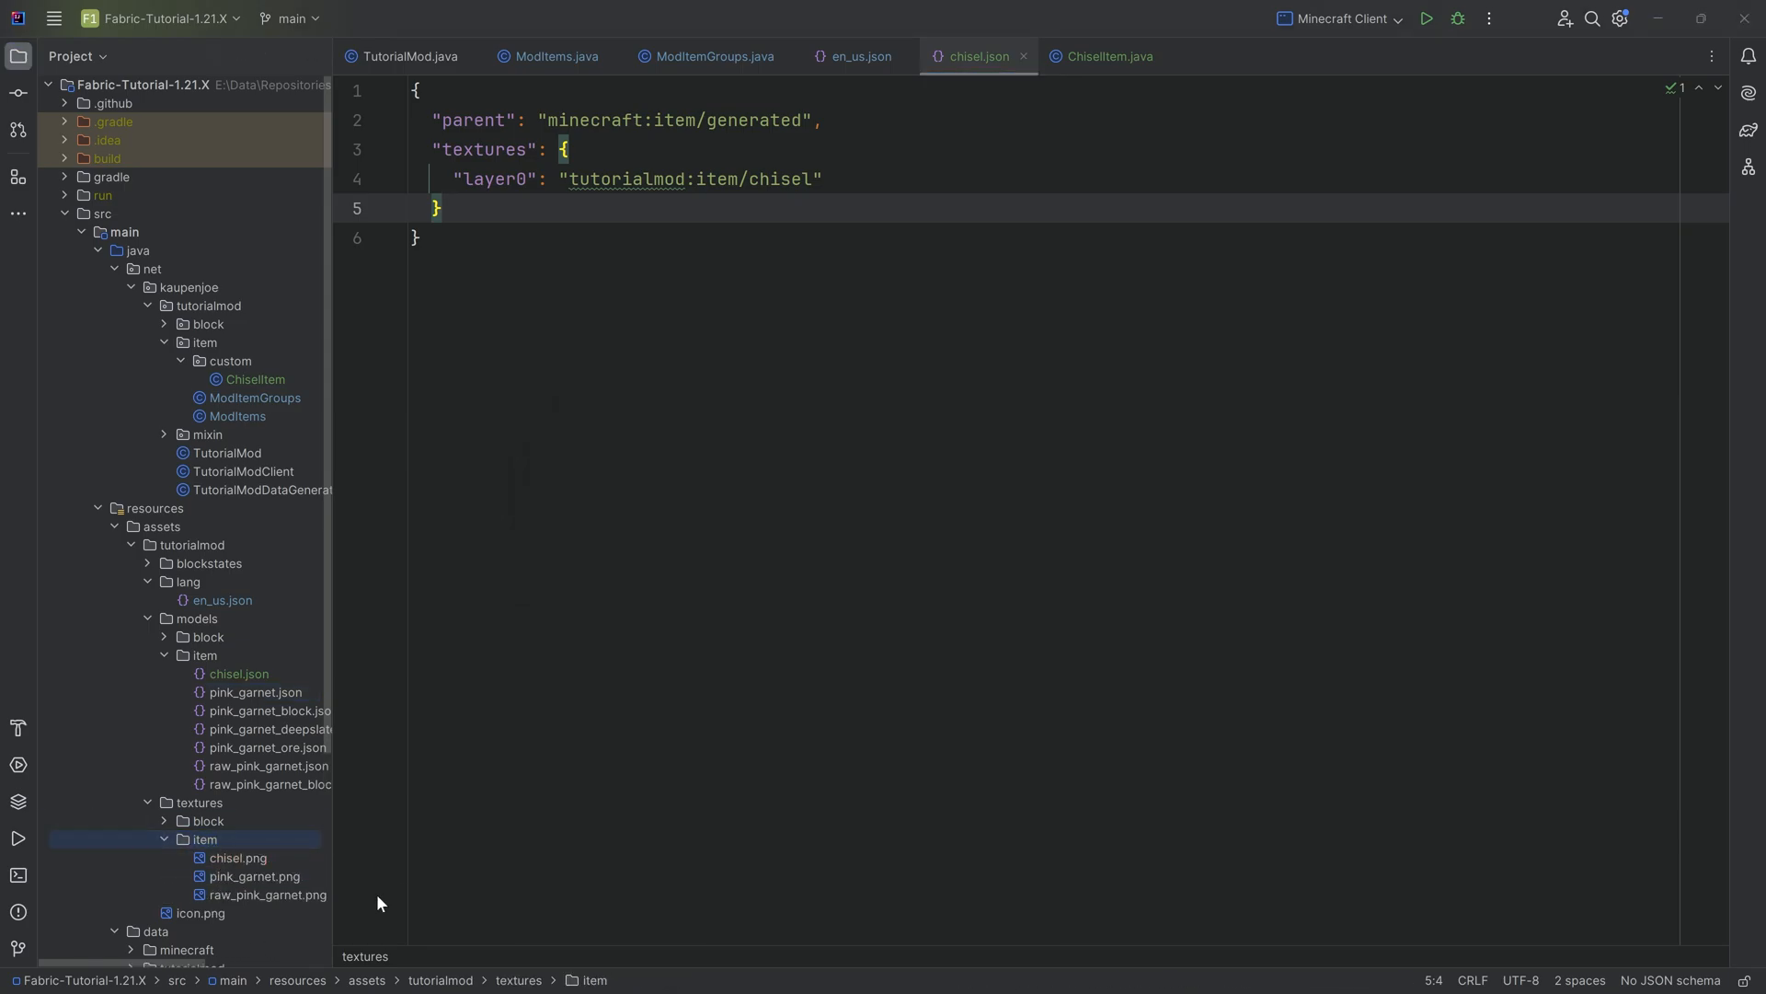
pyautogui.click(238, 857)
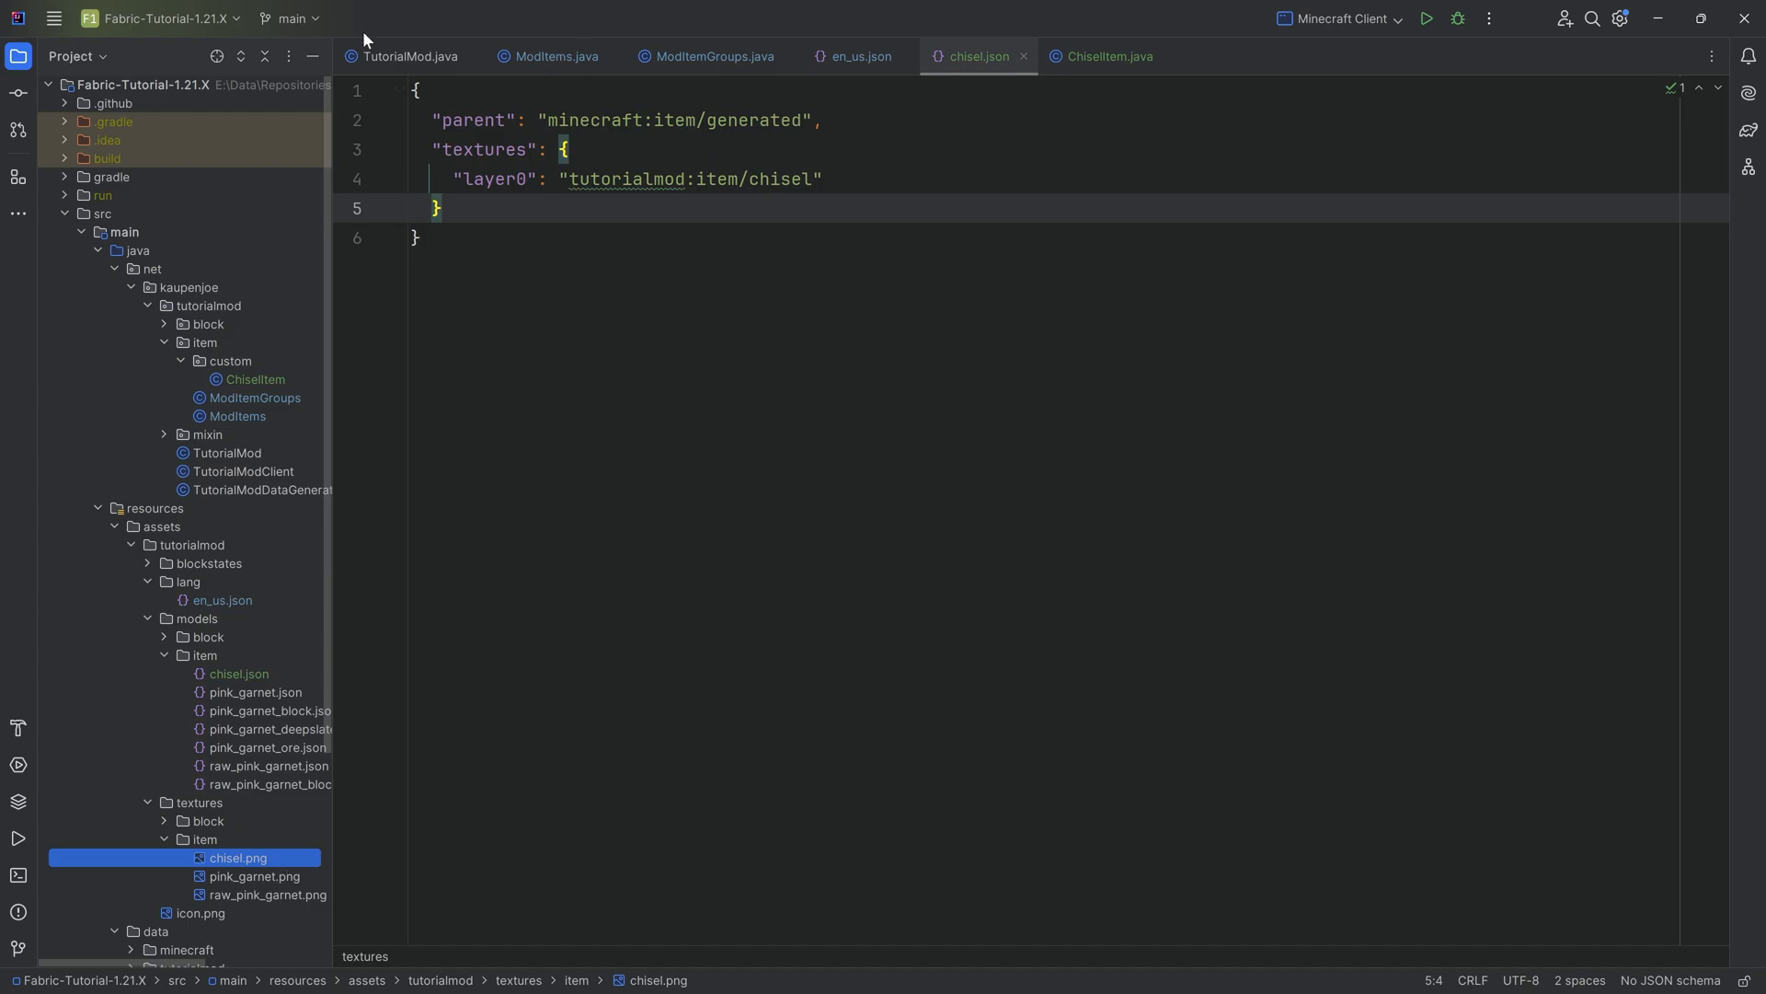
pyautogui.click(552, 57)
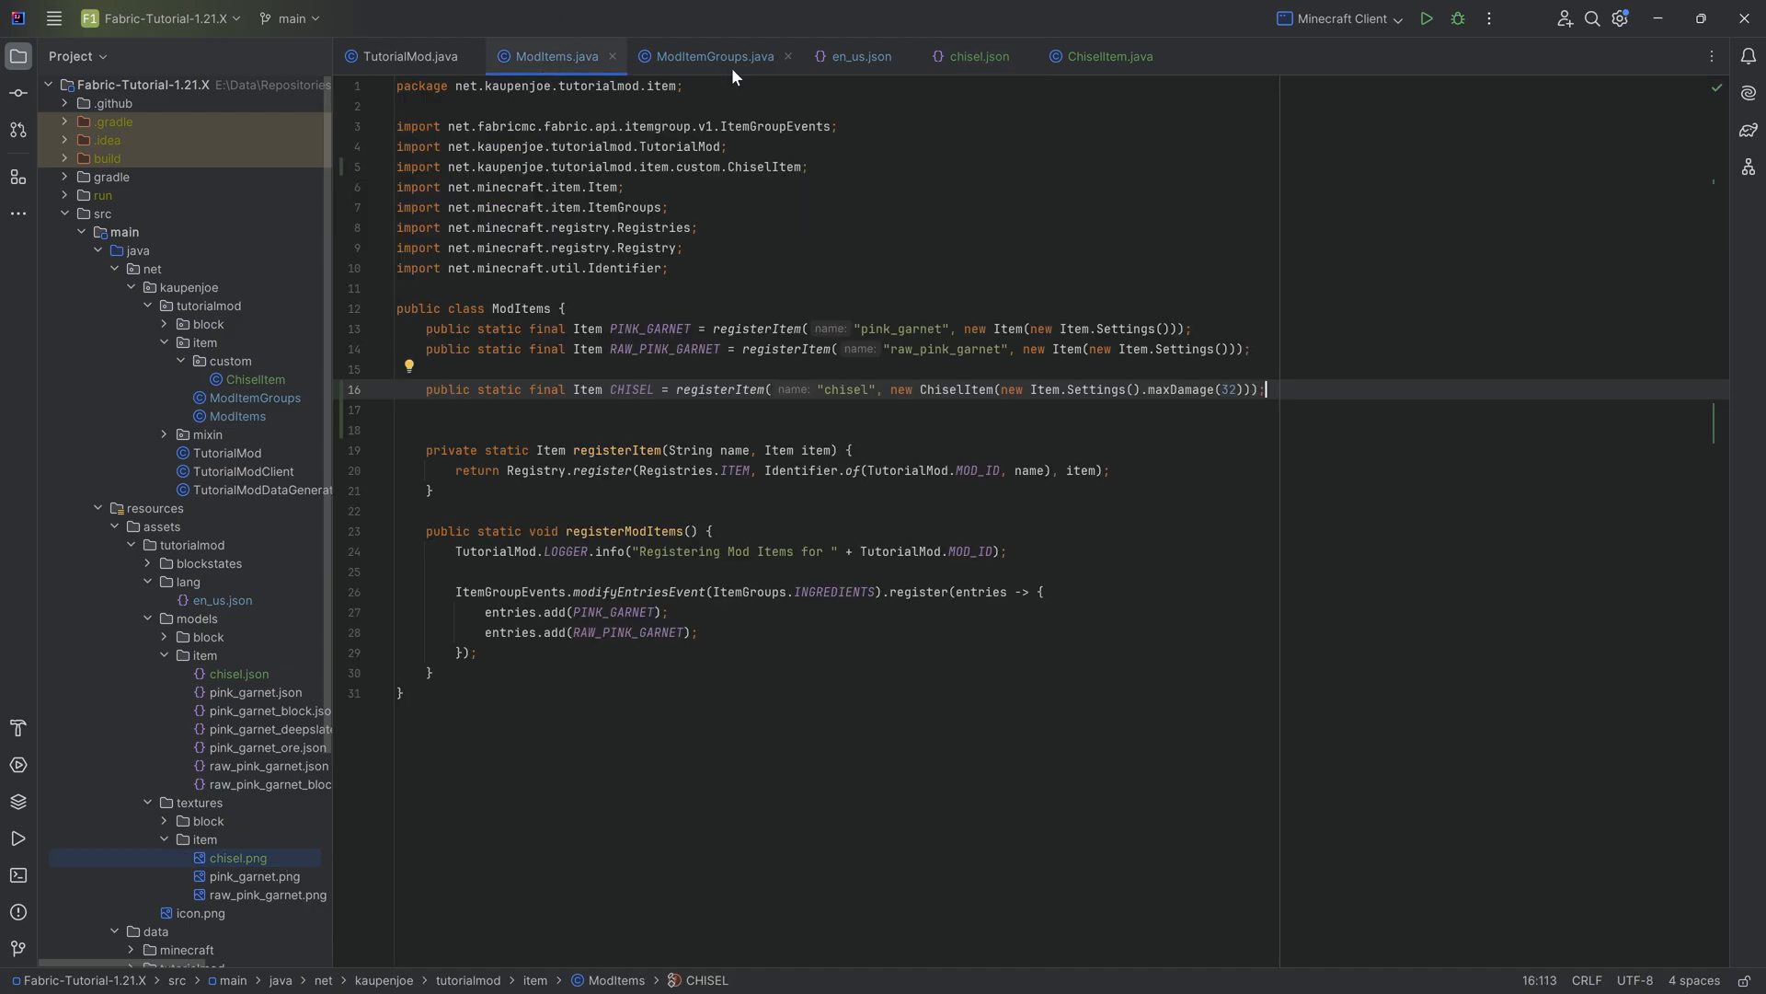
# Close ModItemGroups, en_us.json and chisel.json, then review CHISEL_MAP in ChiselItem.java
pyautogui.click(695, 57)
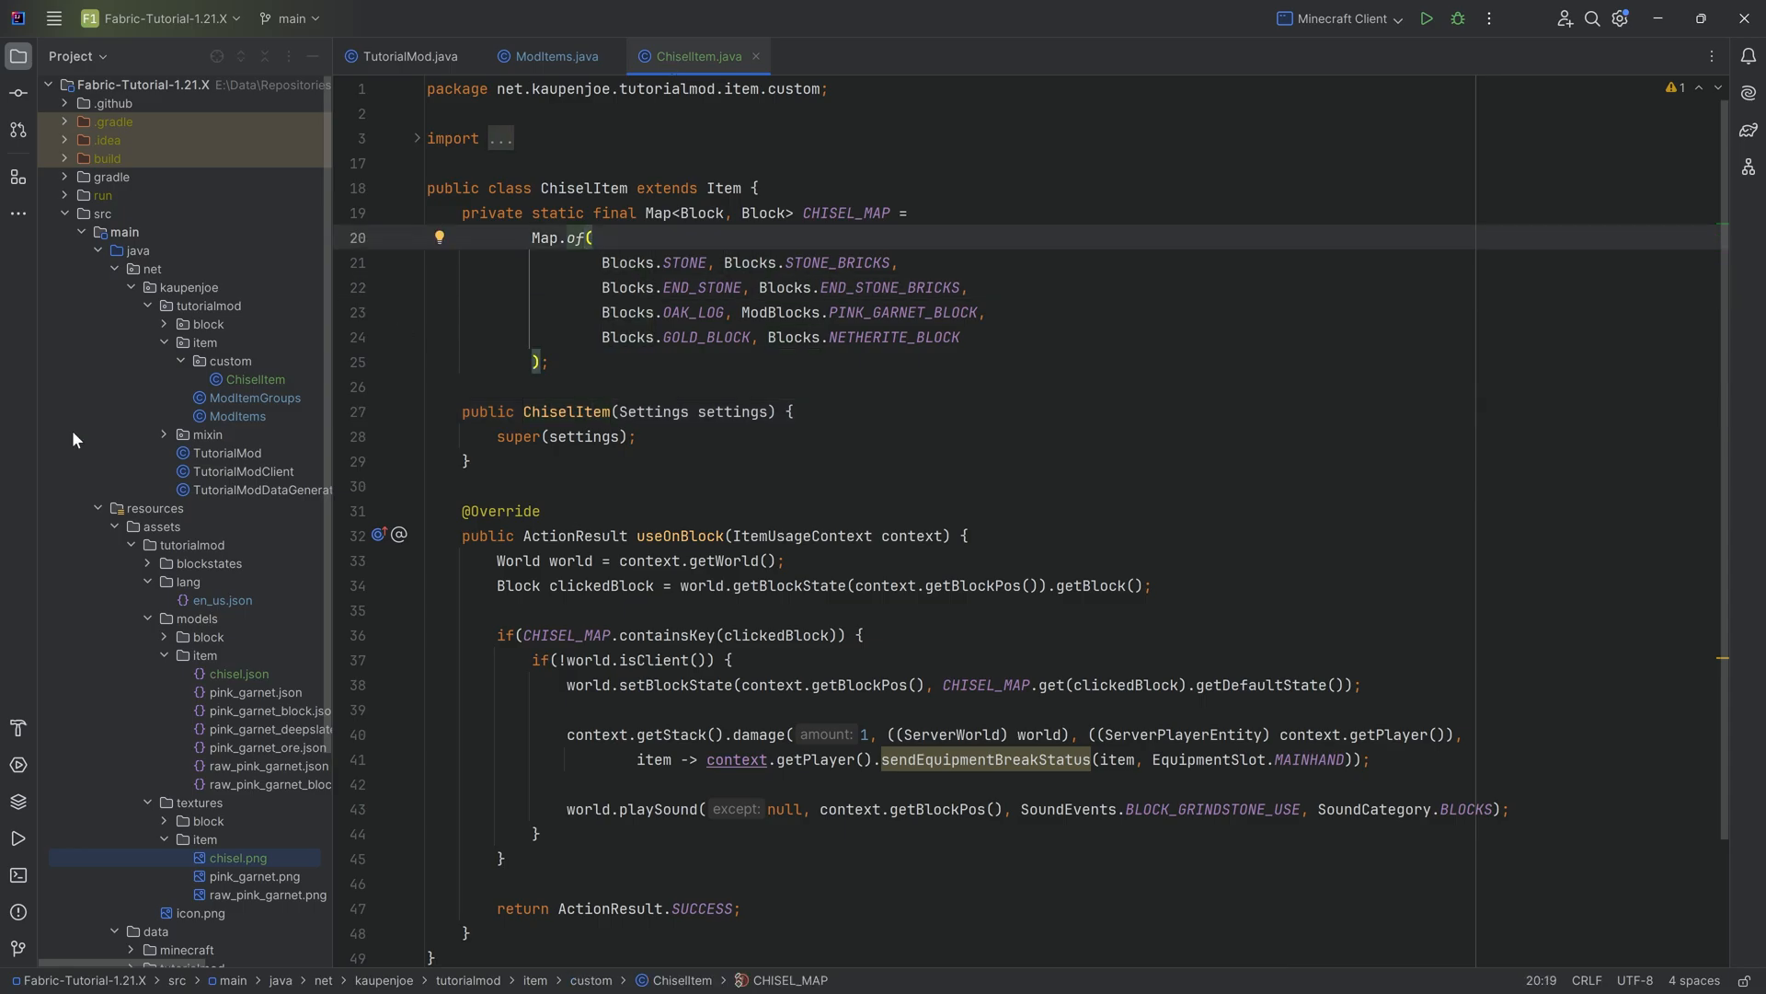
pyautogui.click(986, 313)
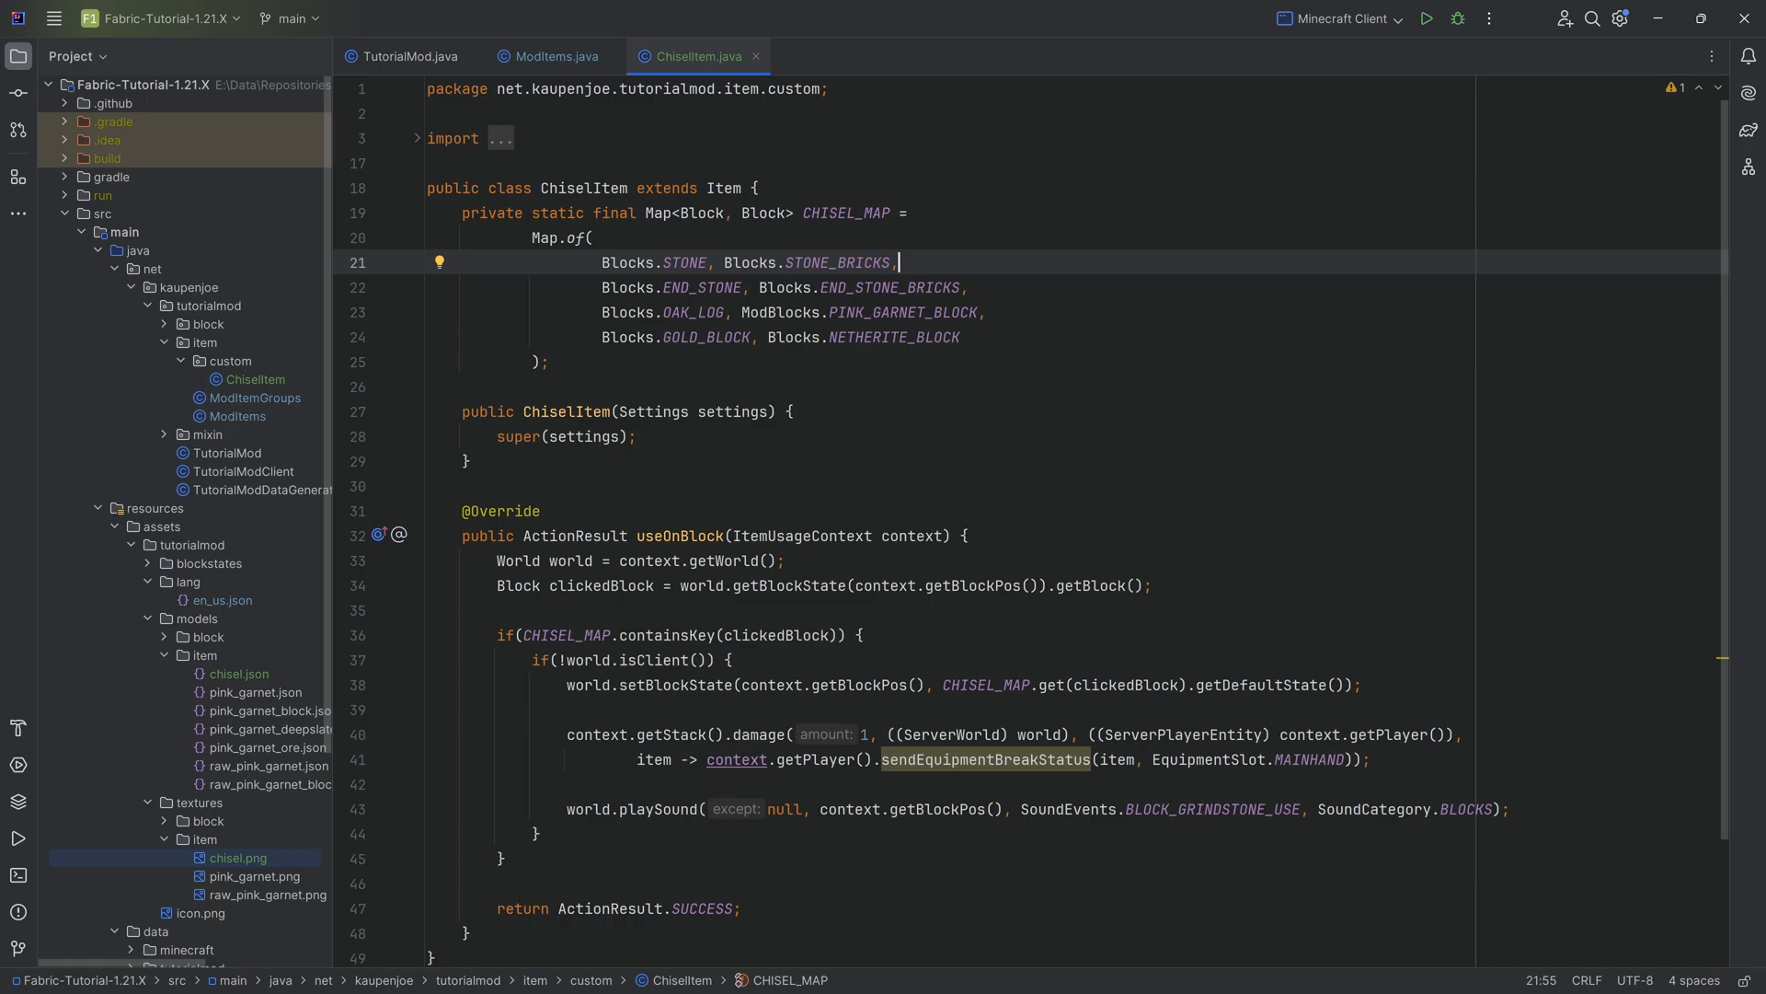
pyautogui.click(760, 187)
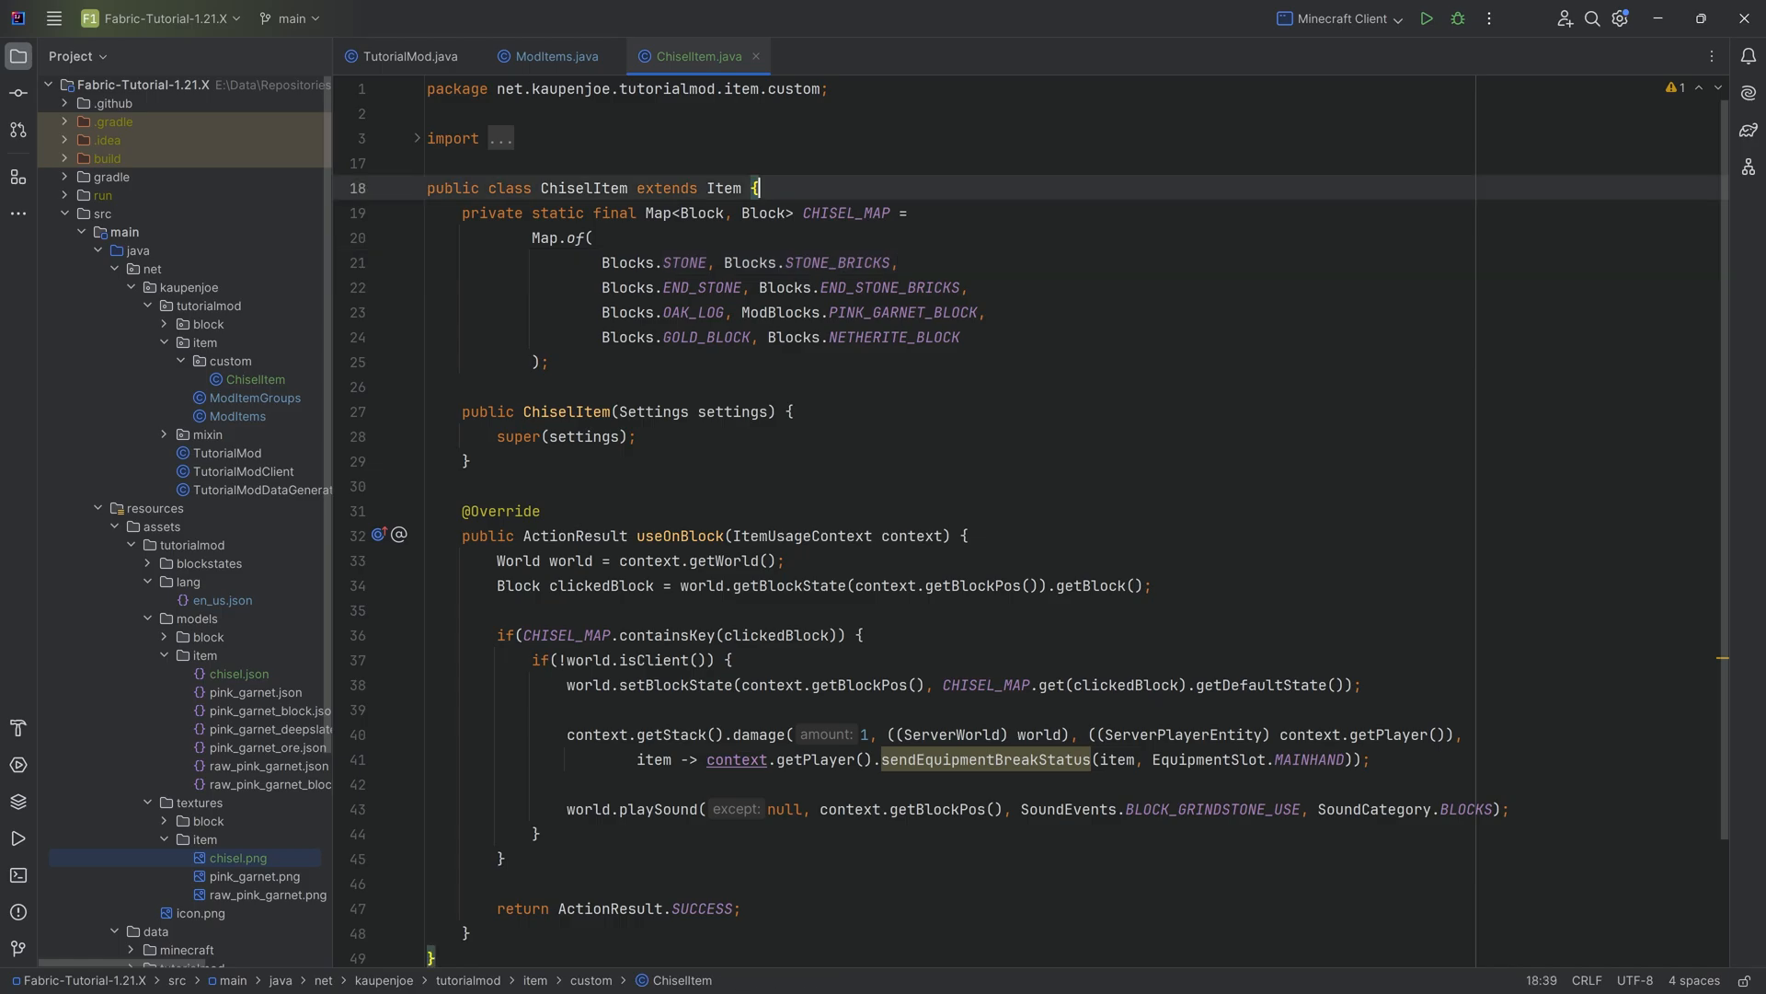
pyautogui.click(431, 164)
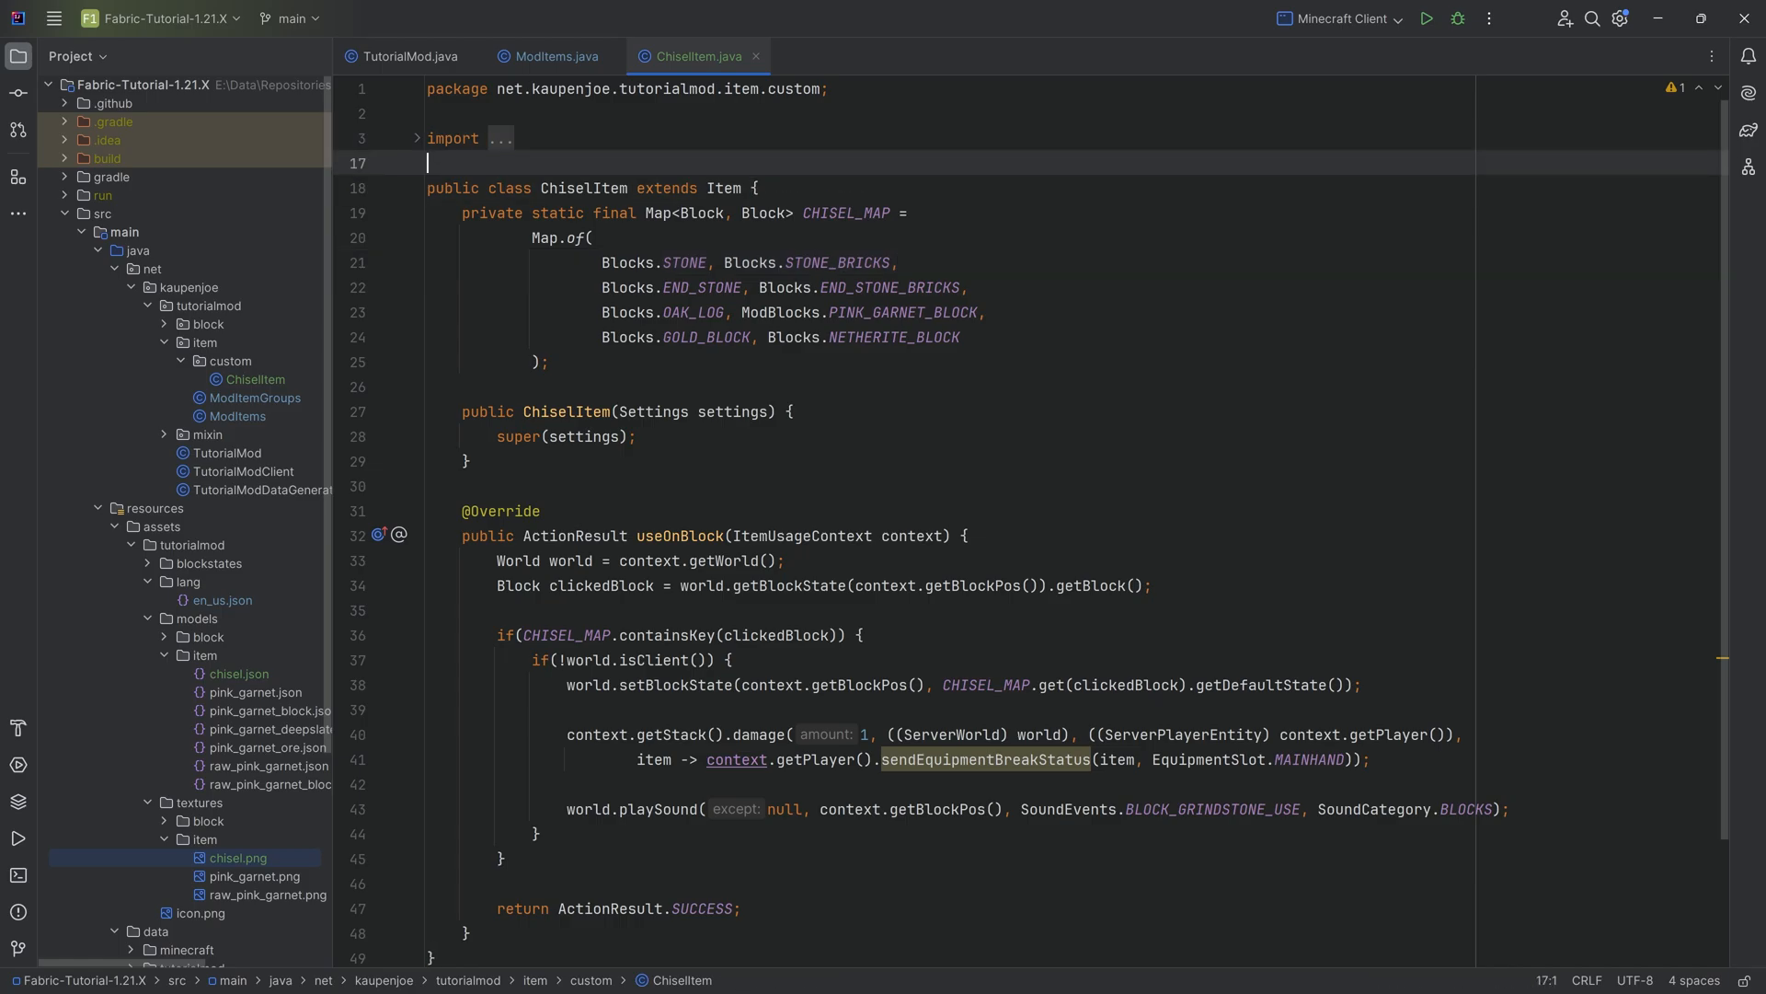
pyautogui.moveTo(1434, 50)
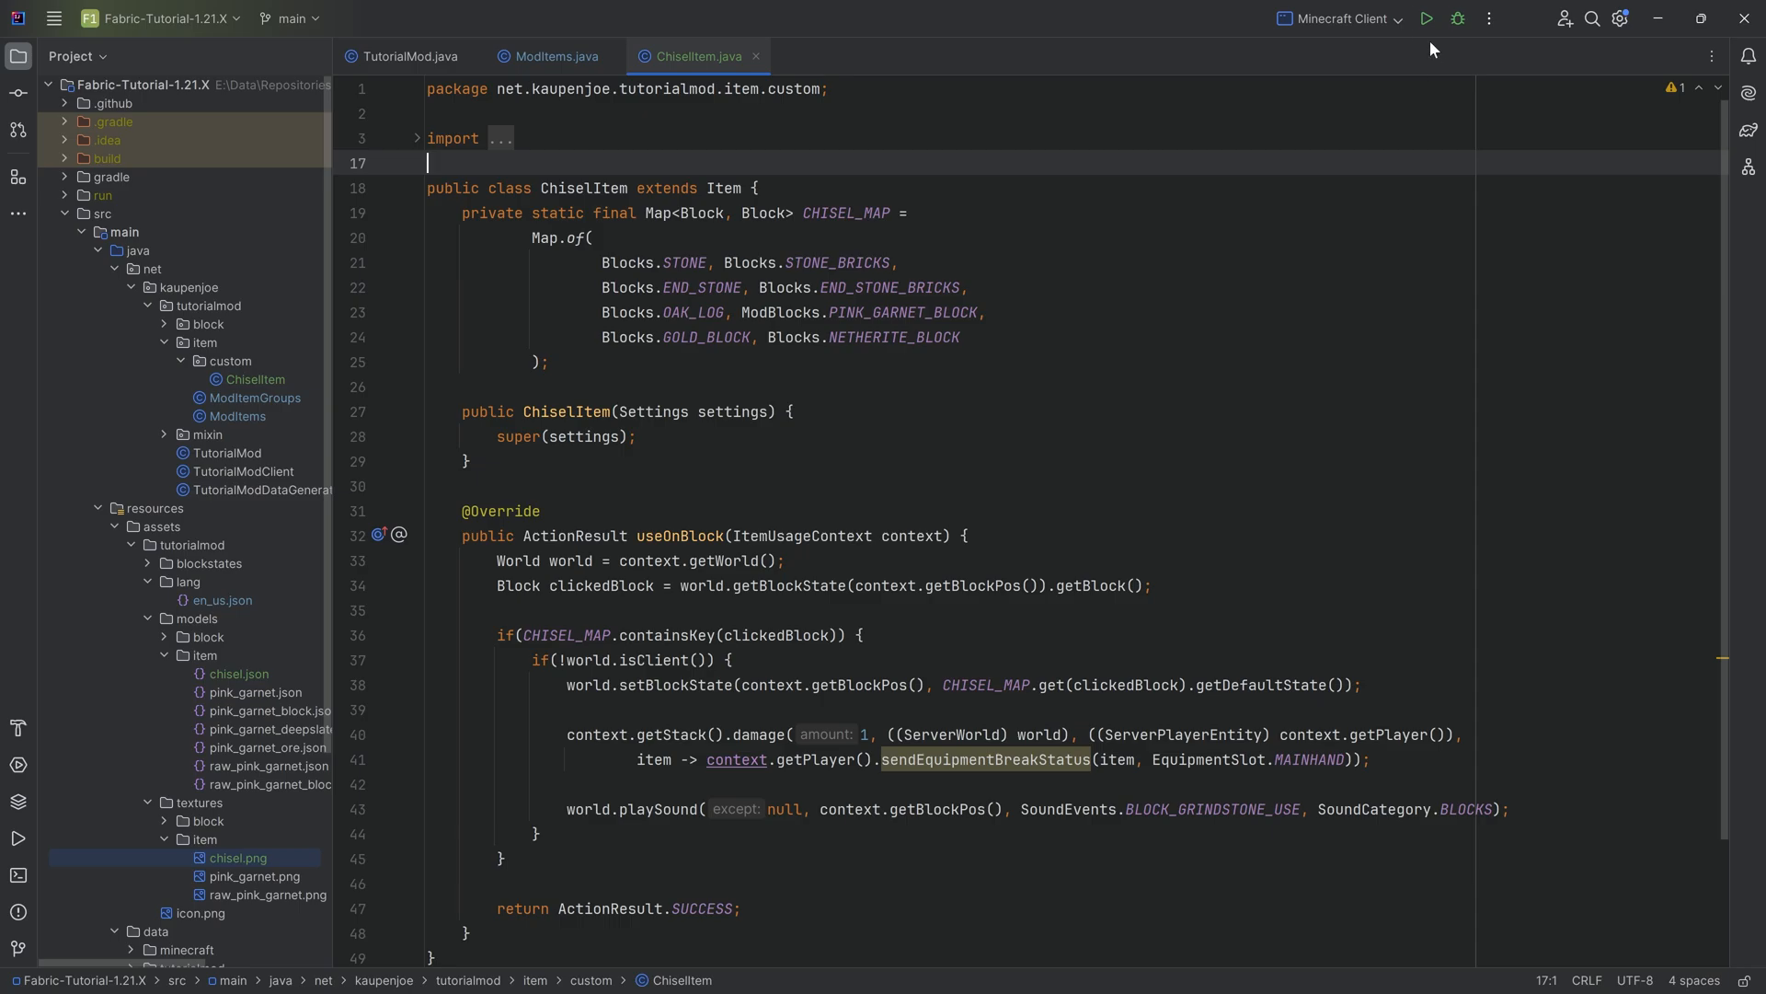
# Run the Minecraft client and chisel stone and end stone into their brick versions
pyautogui.click(1426, 18)
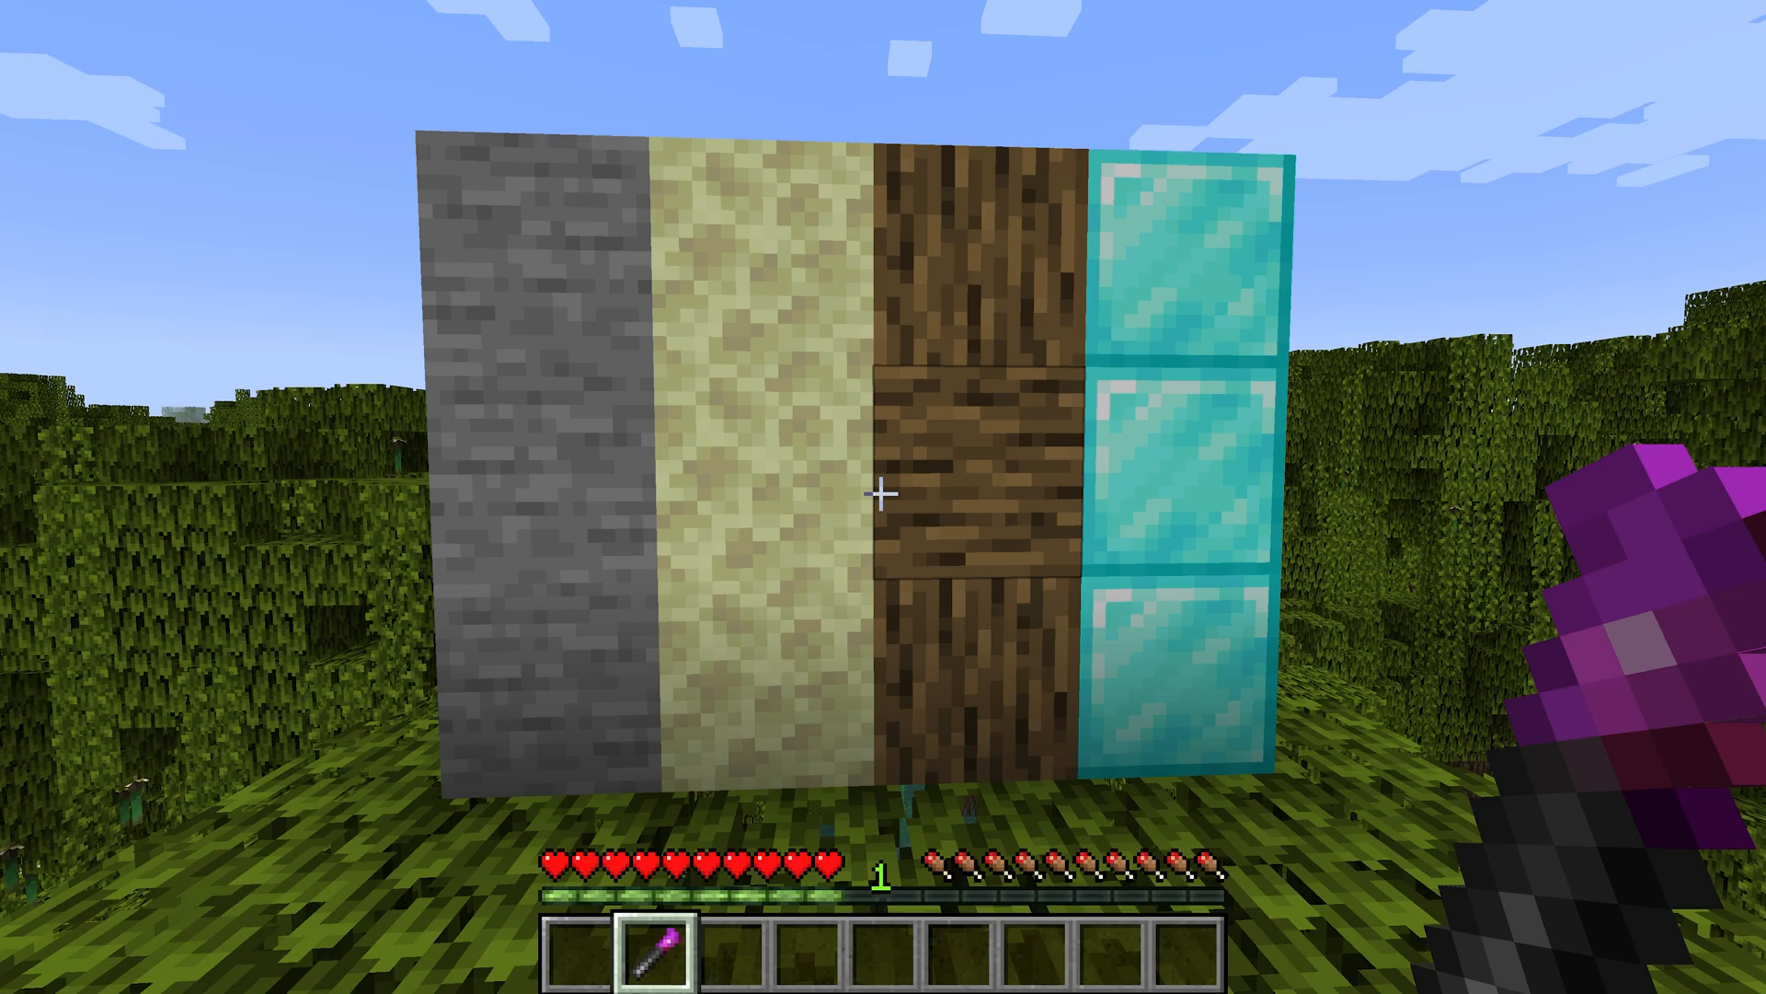
pyautogui.moveTo(884, 497)
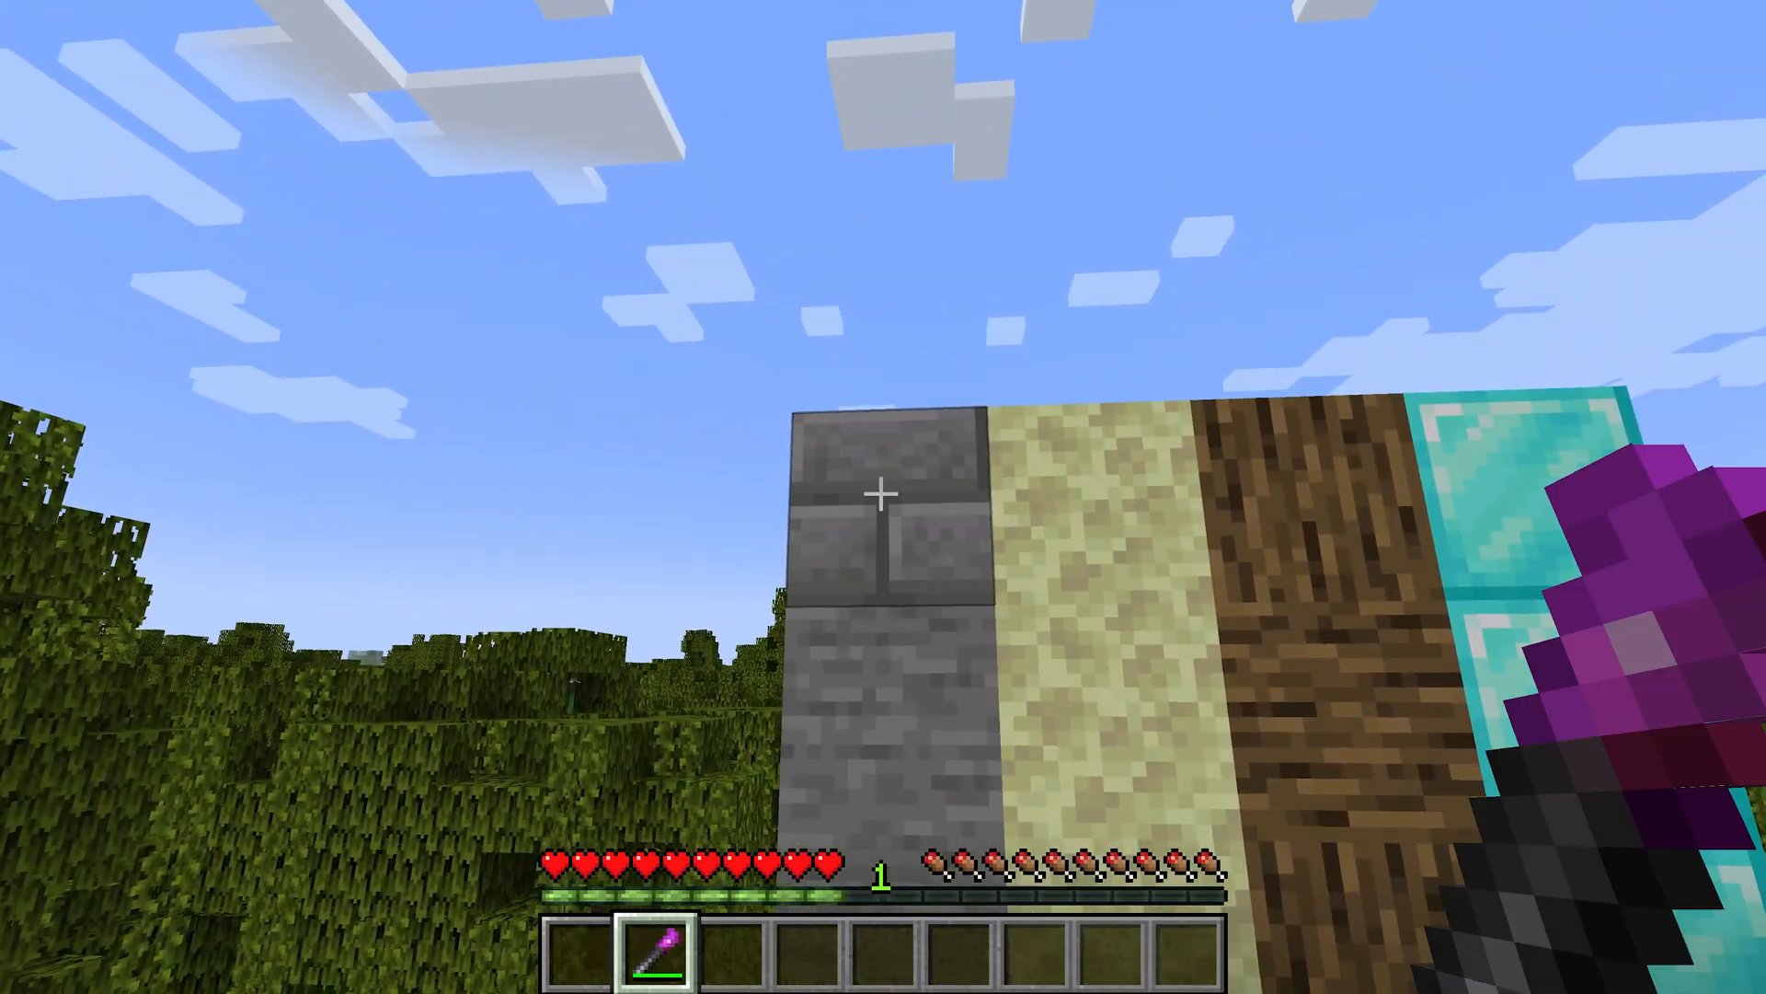
pyautogui.moveTo(883, 497)
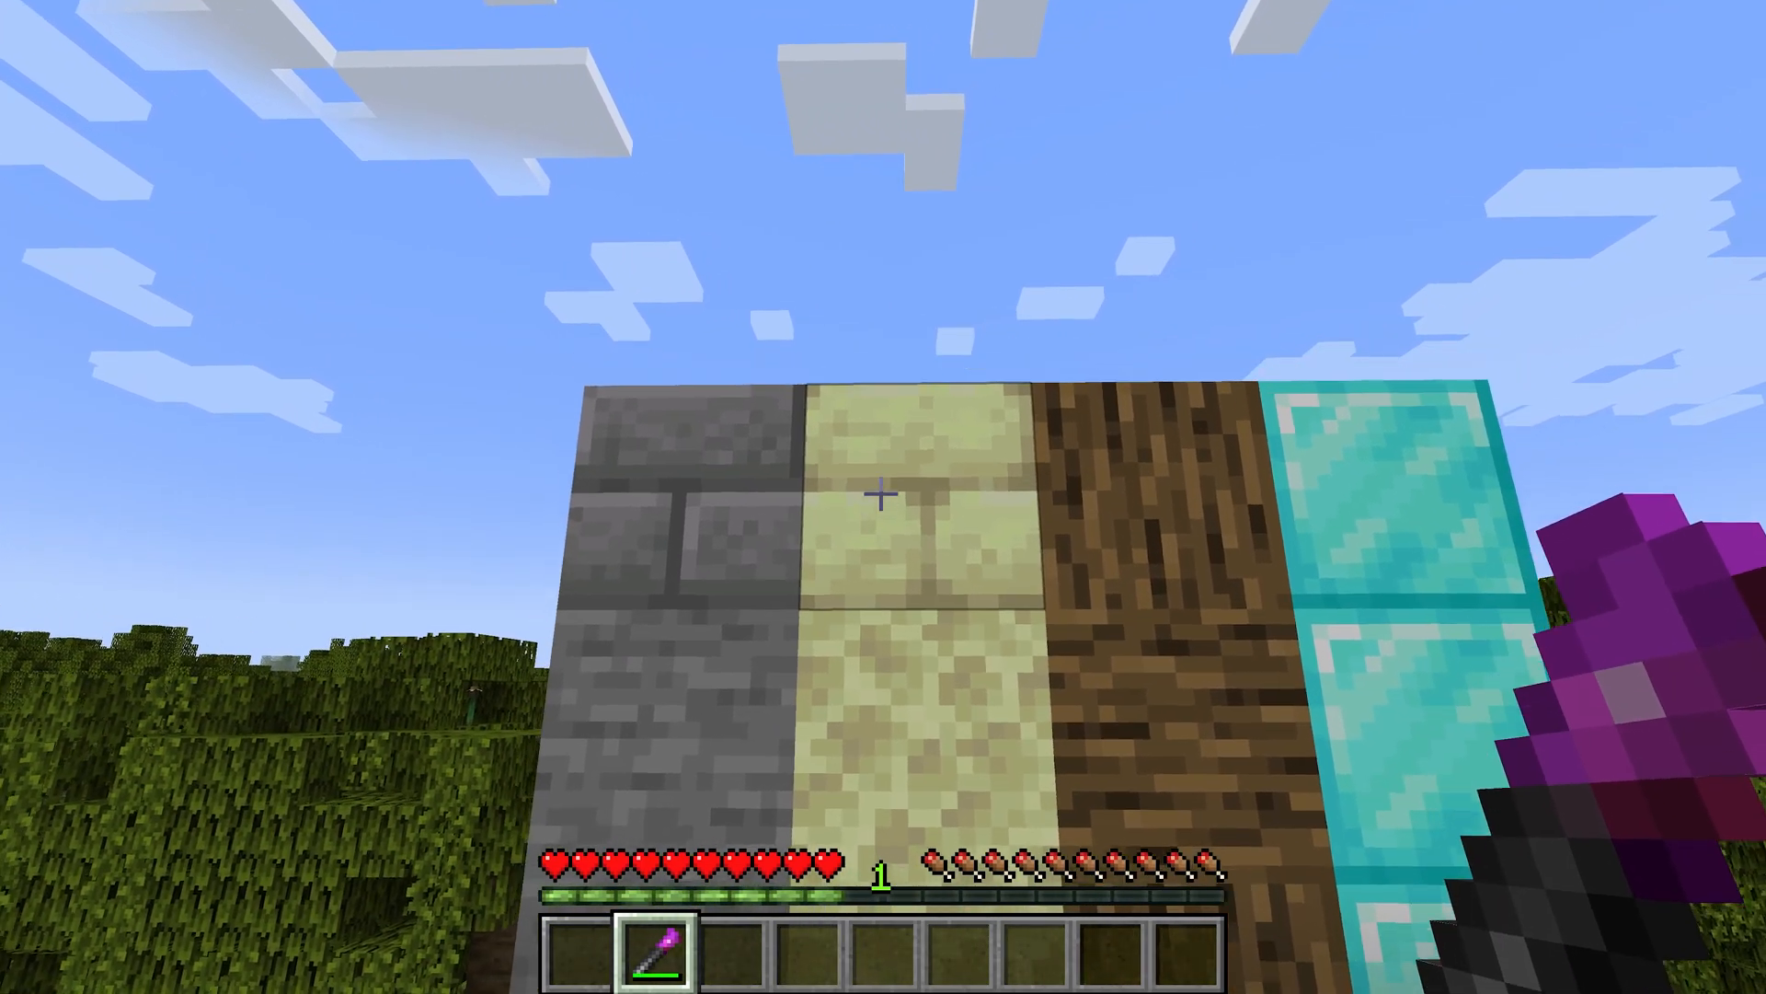
pyautogui.moveTo(883, 497)
pyautogui.write('g')
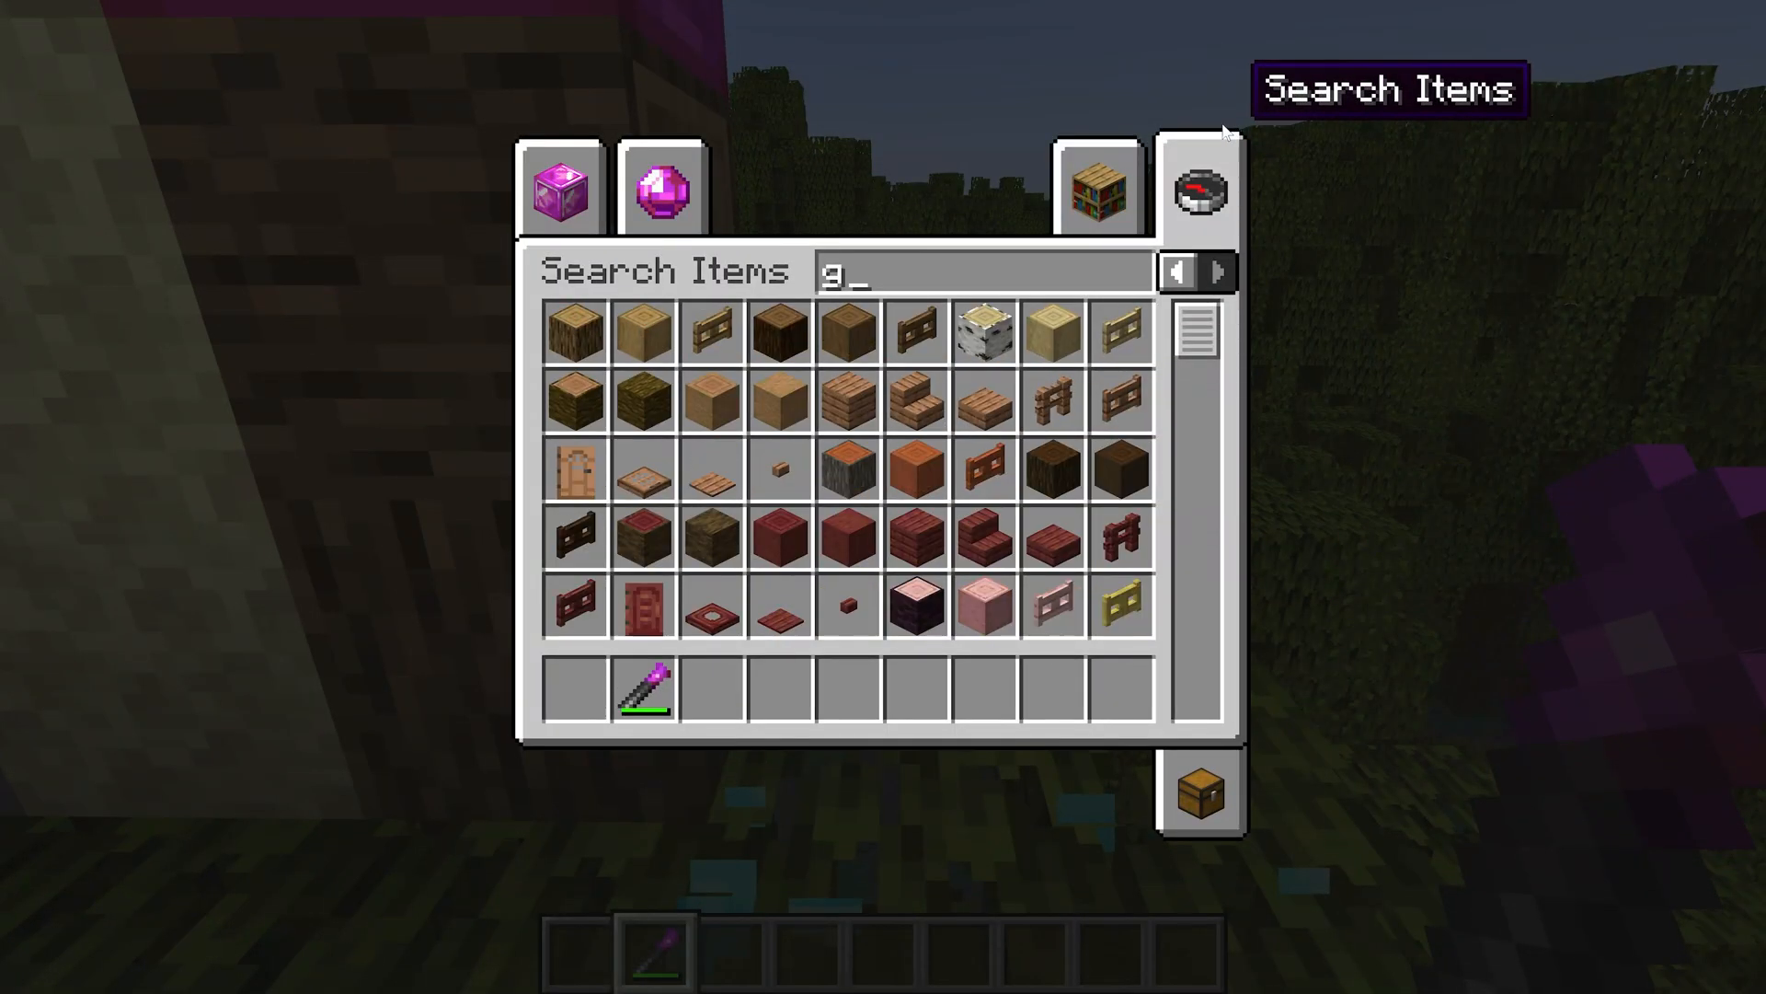
pyautogui.press('Escape')
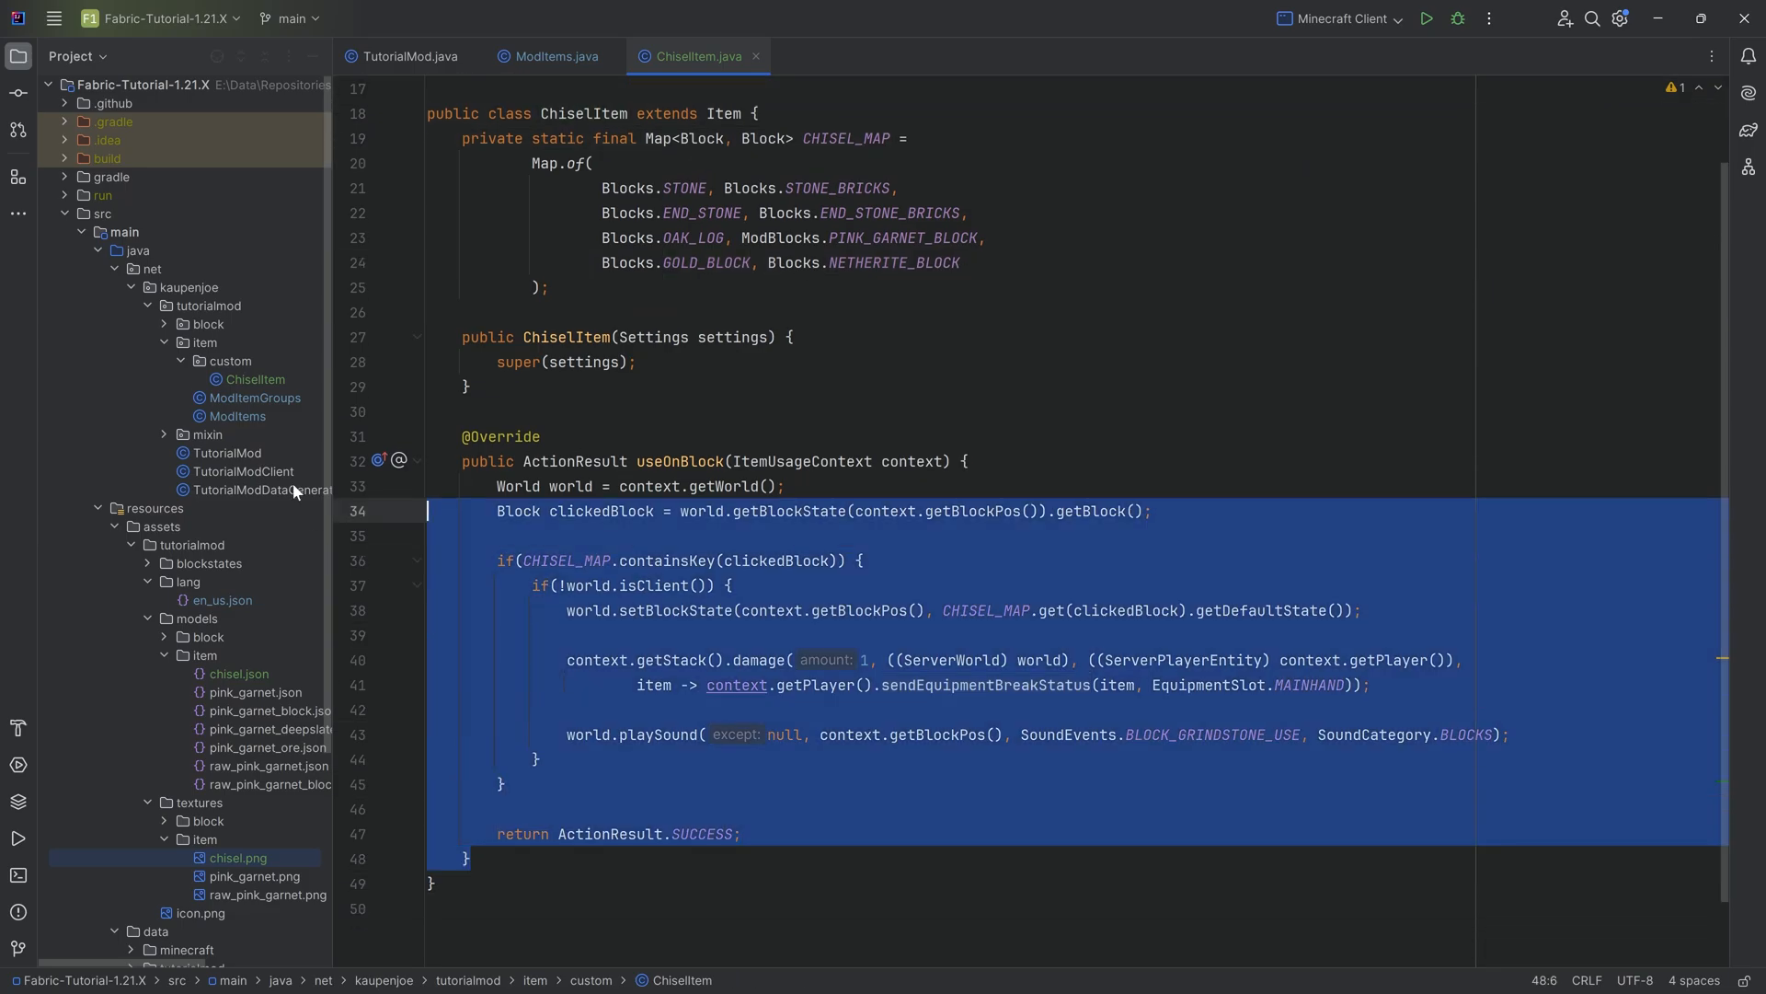
# Deselect ChiselItem's code, scroll to the top and switch to TutorialMod.java
pyautogui.click(594, 410)
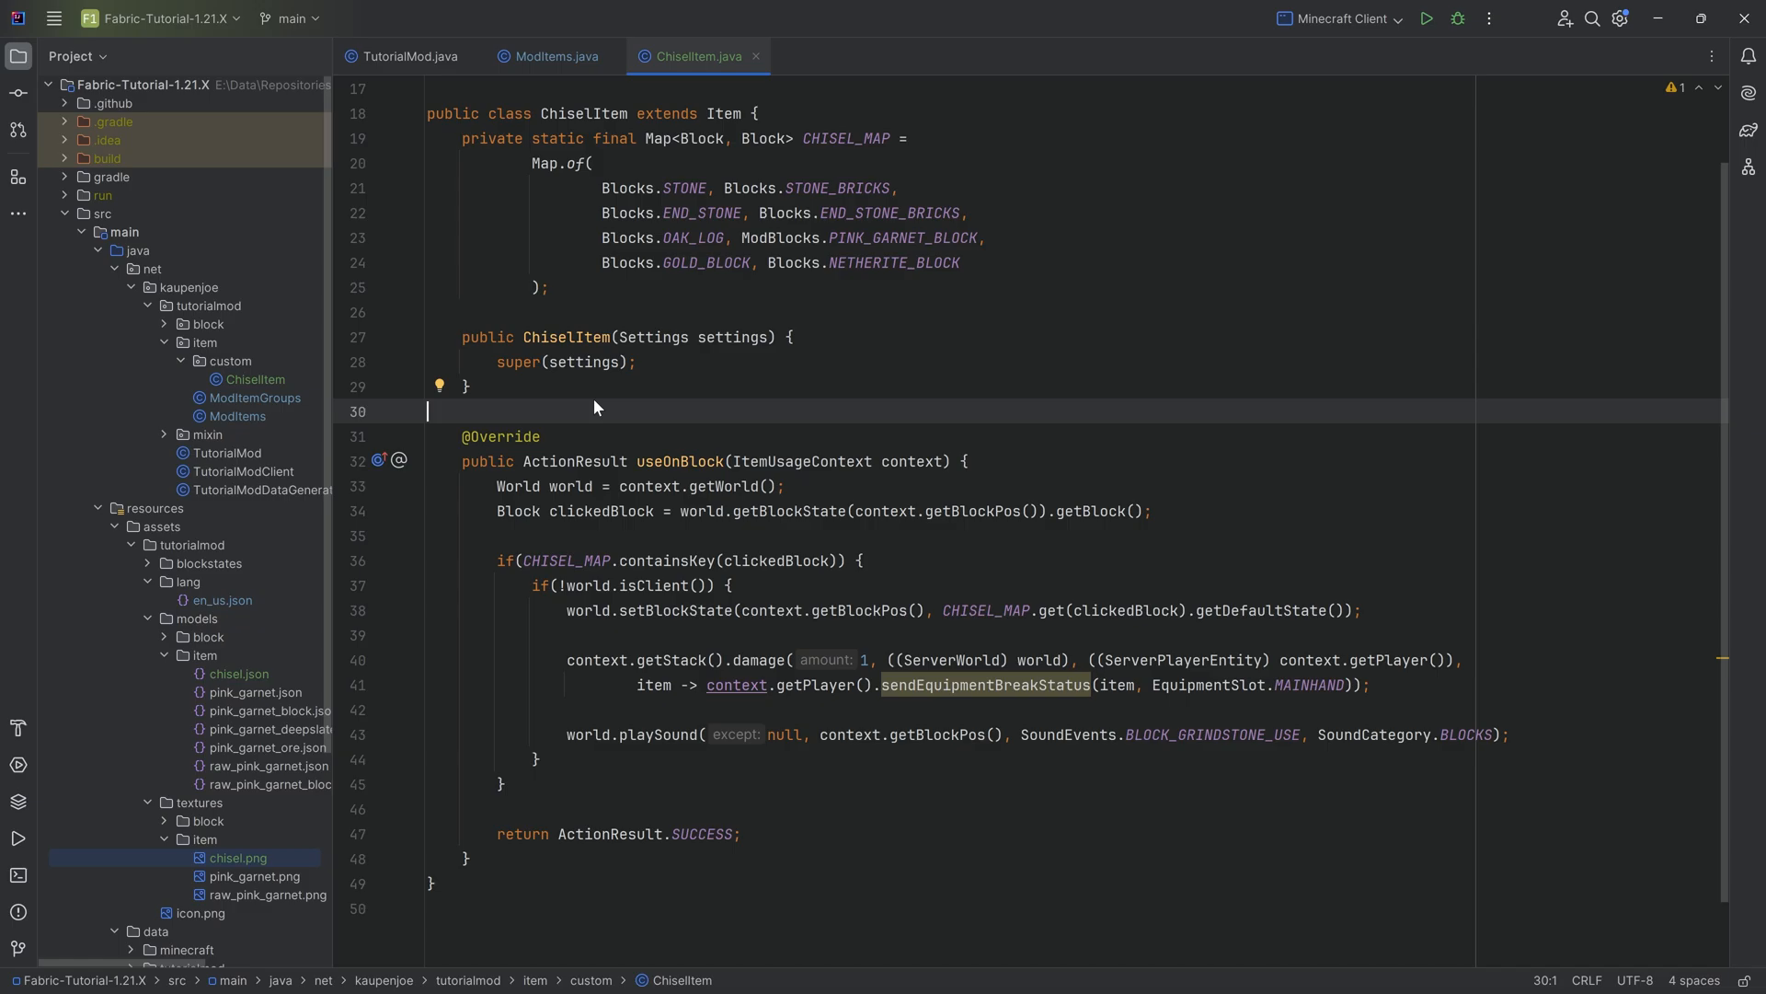
pyautogui.moveTo(524, 418)
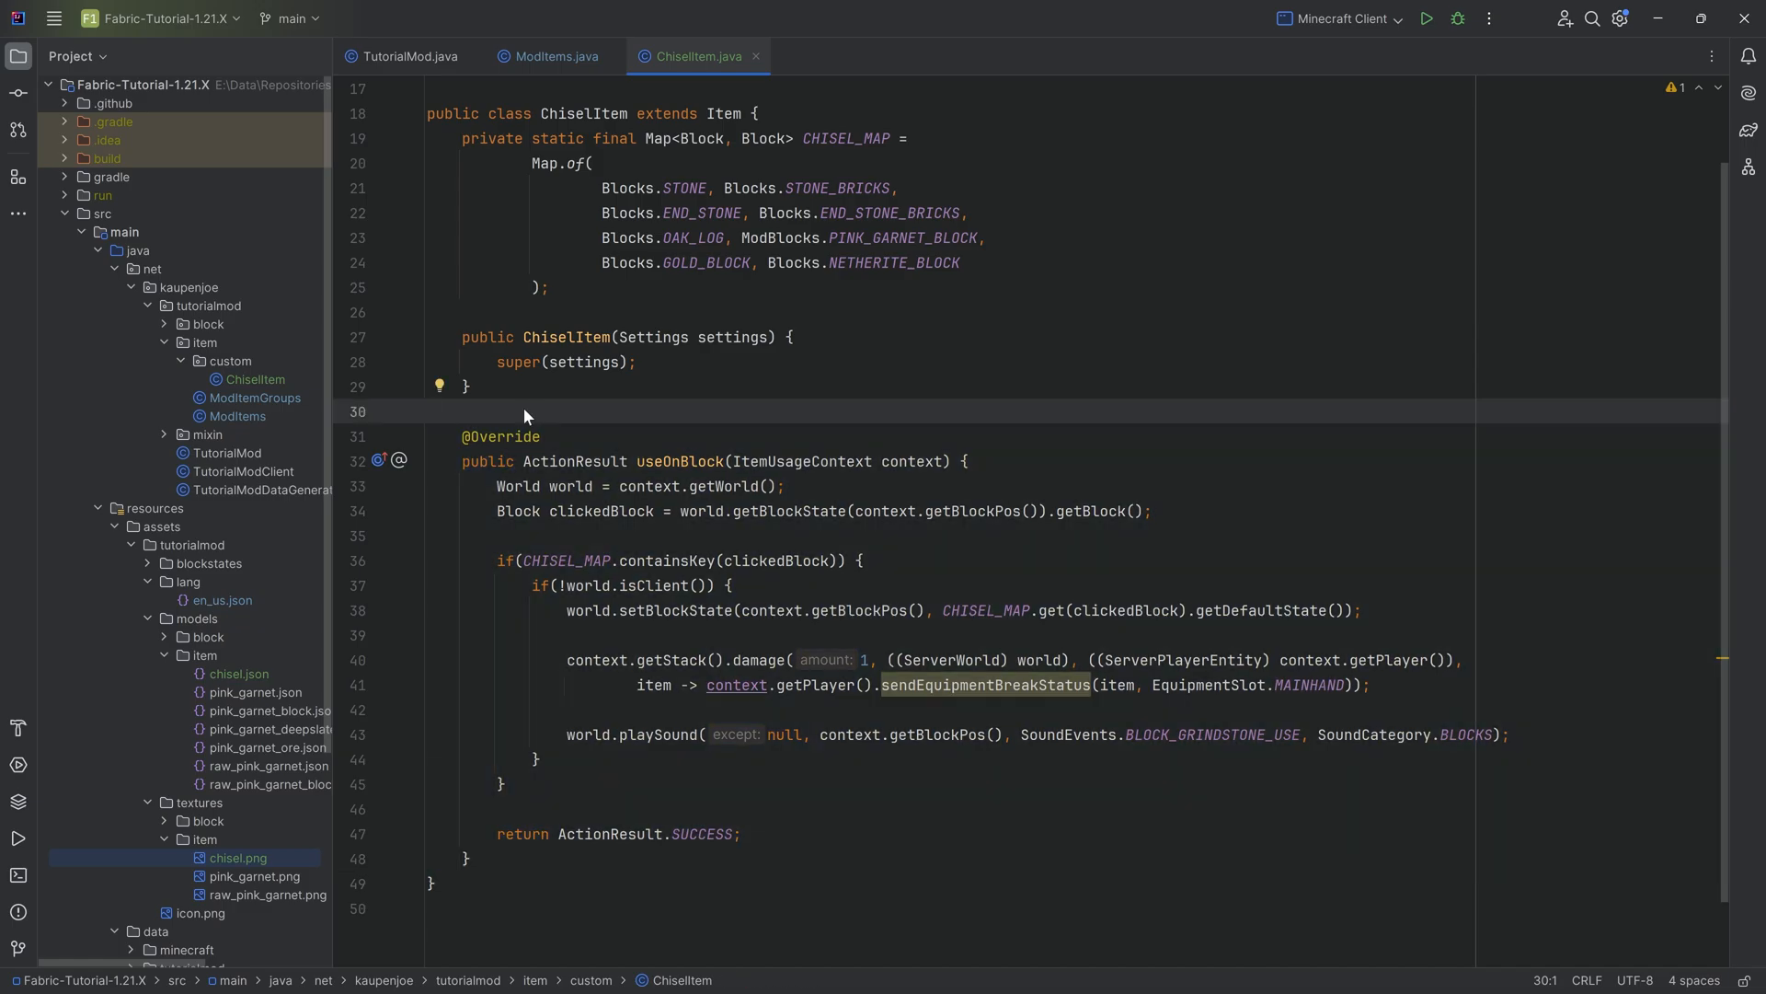
pyautogui.click(426, 411)
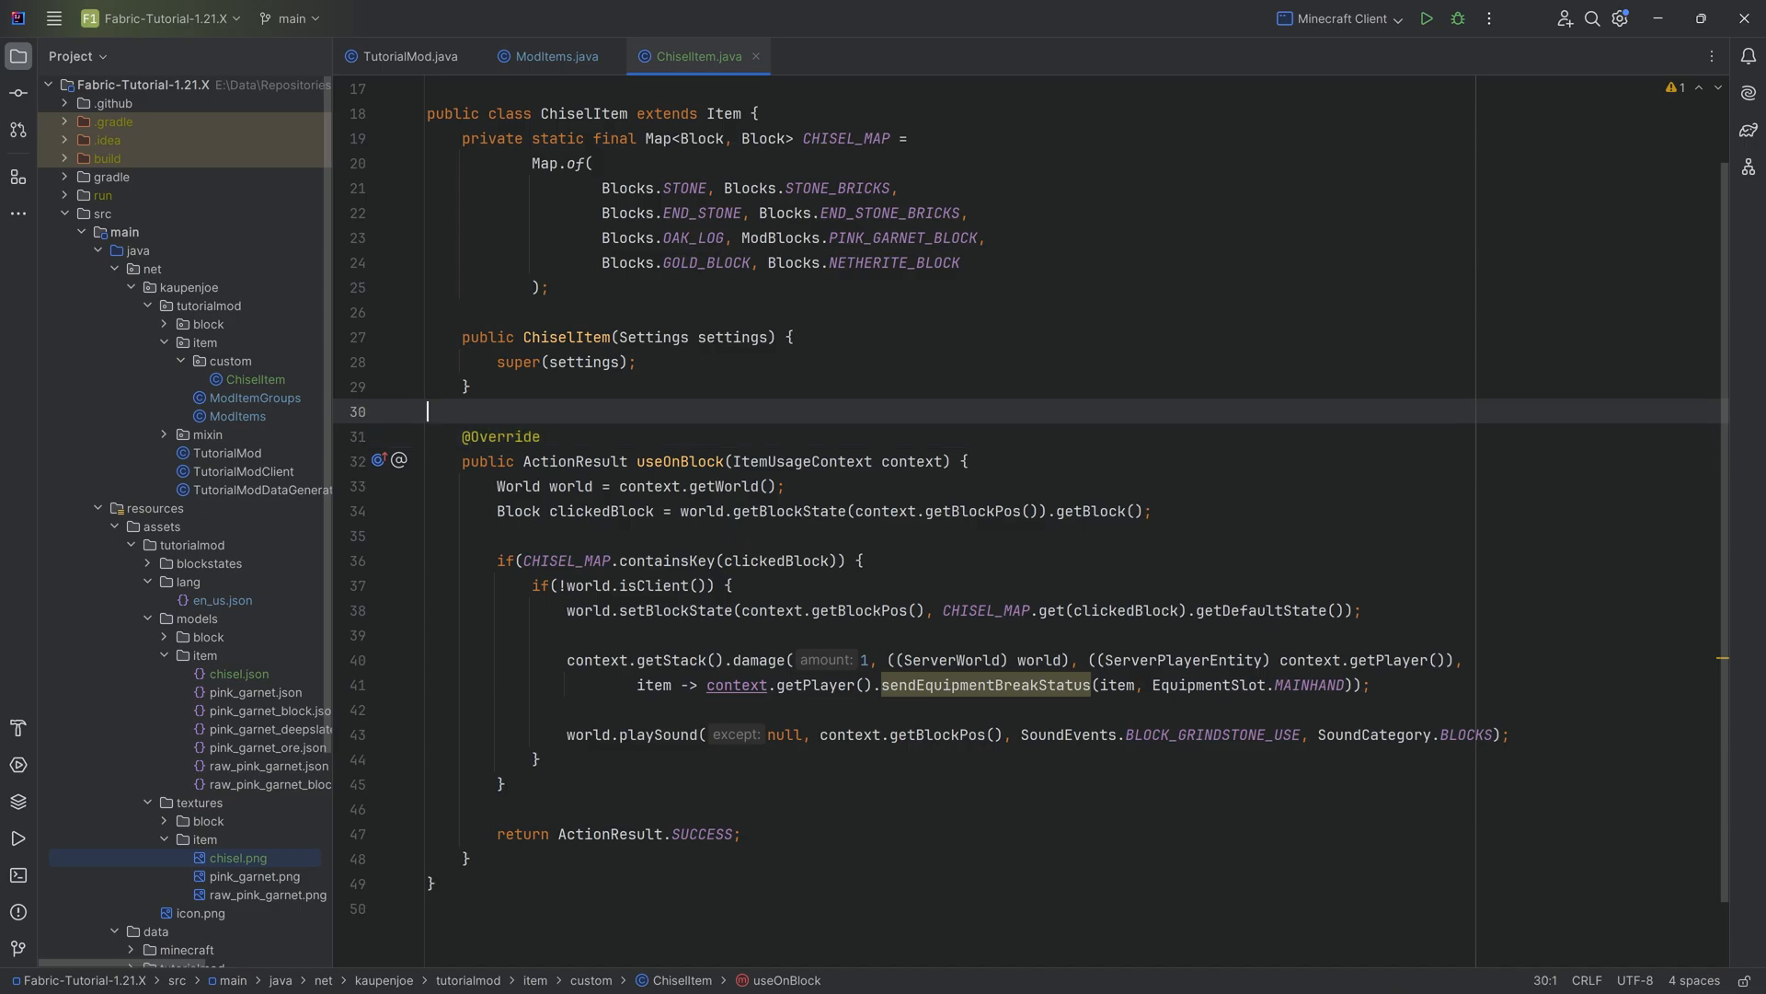
pyautogui.scroll(3)
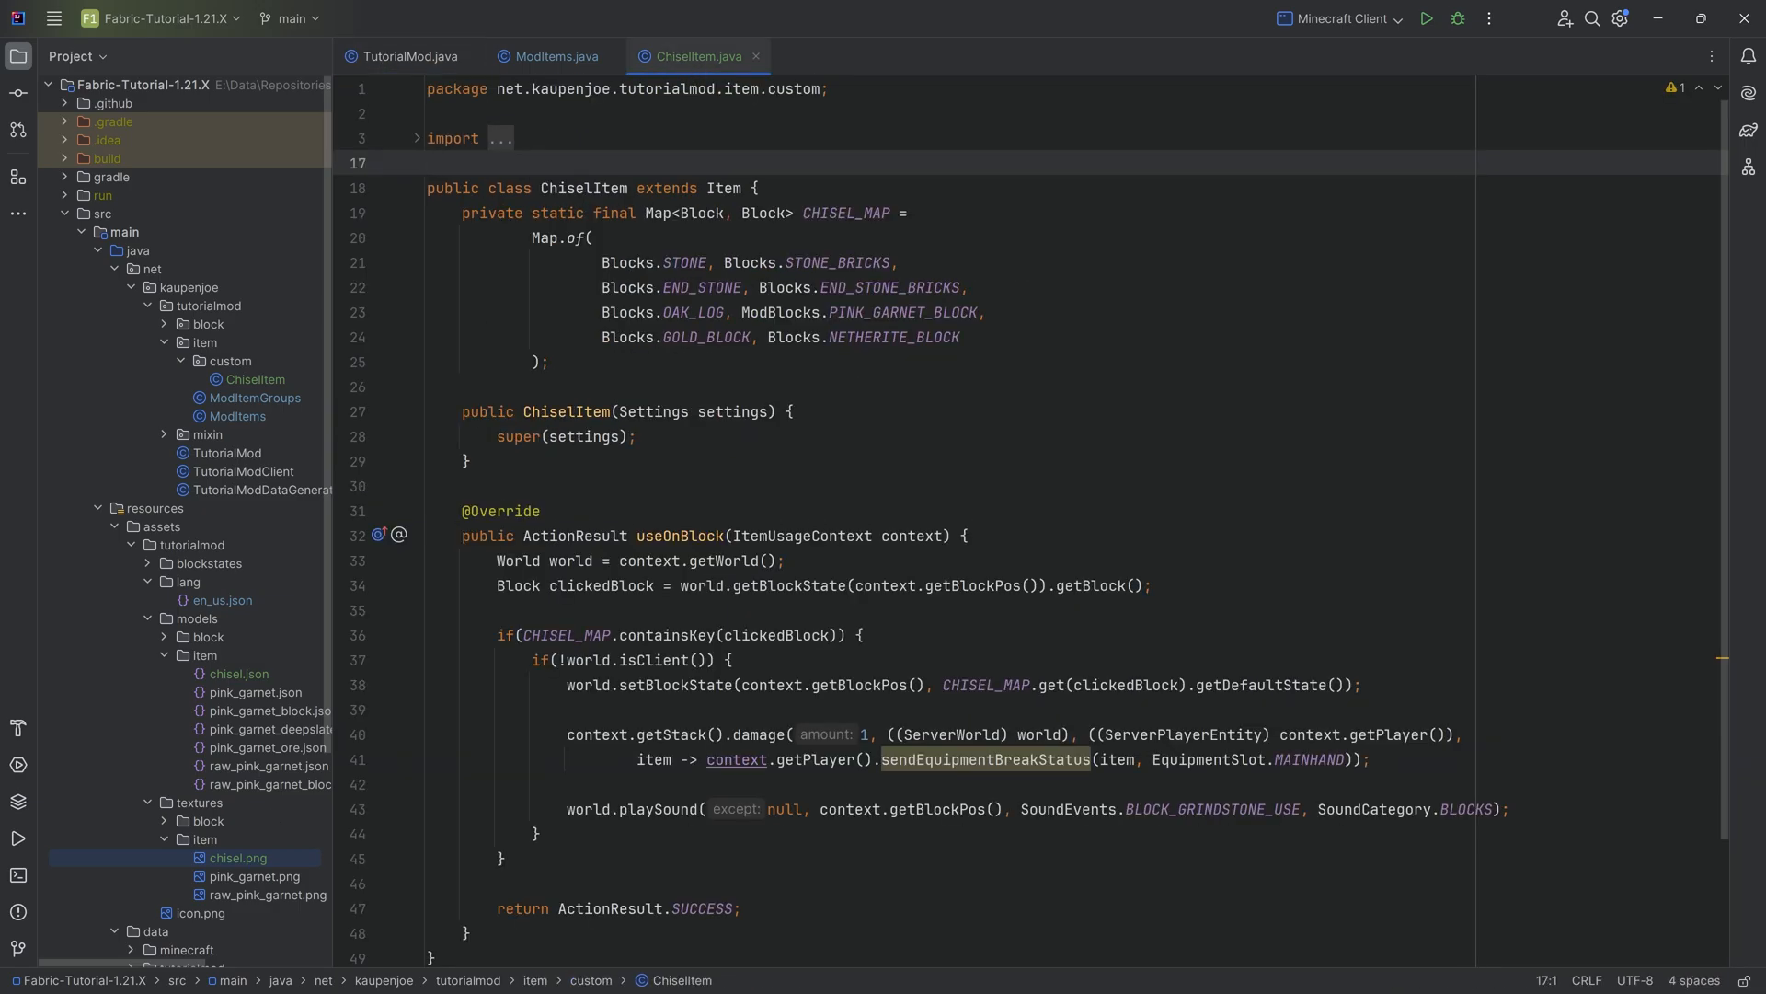
pyautogui.click(408, 57)
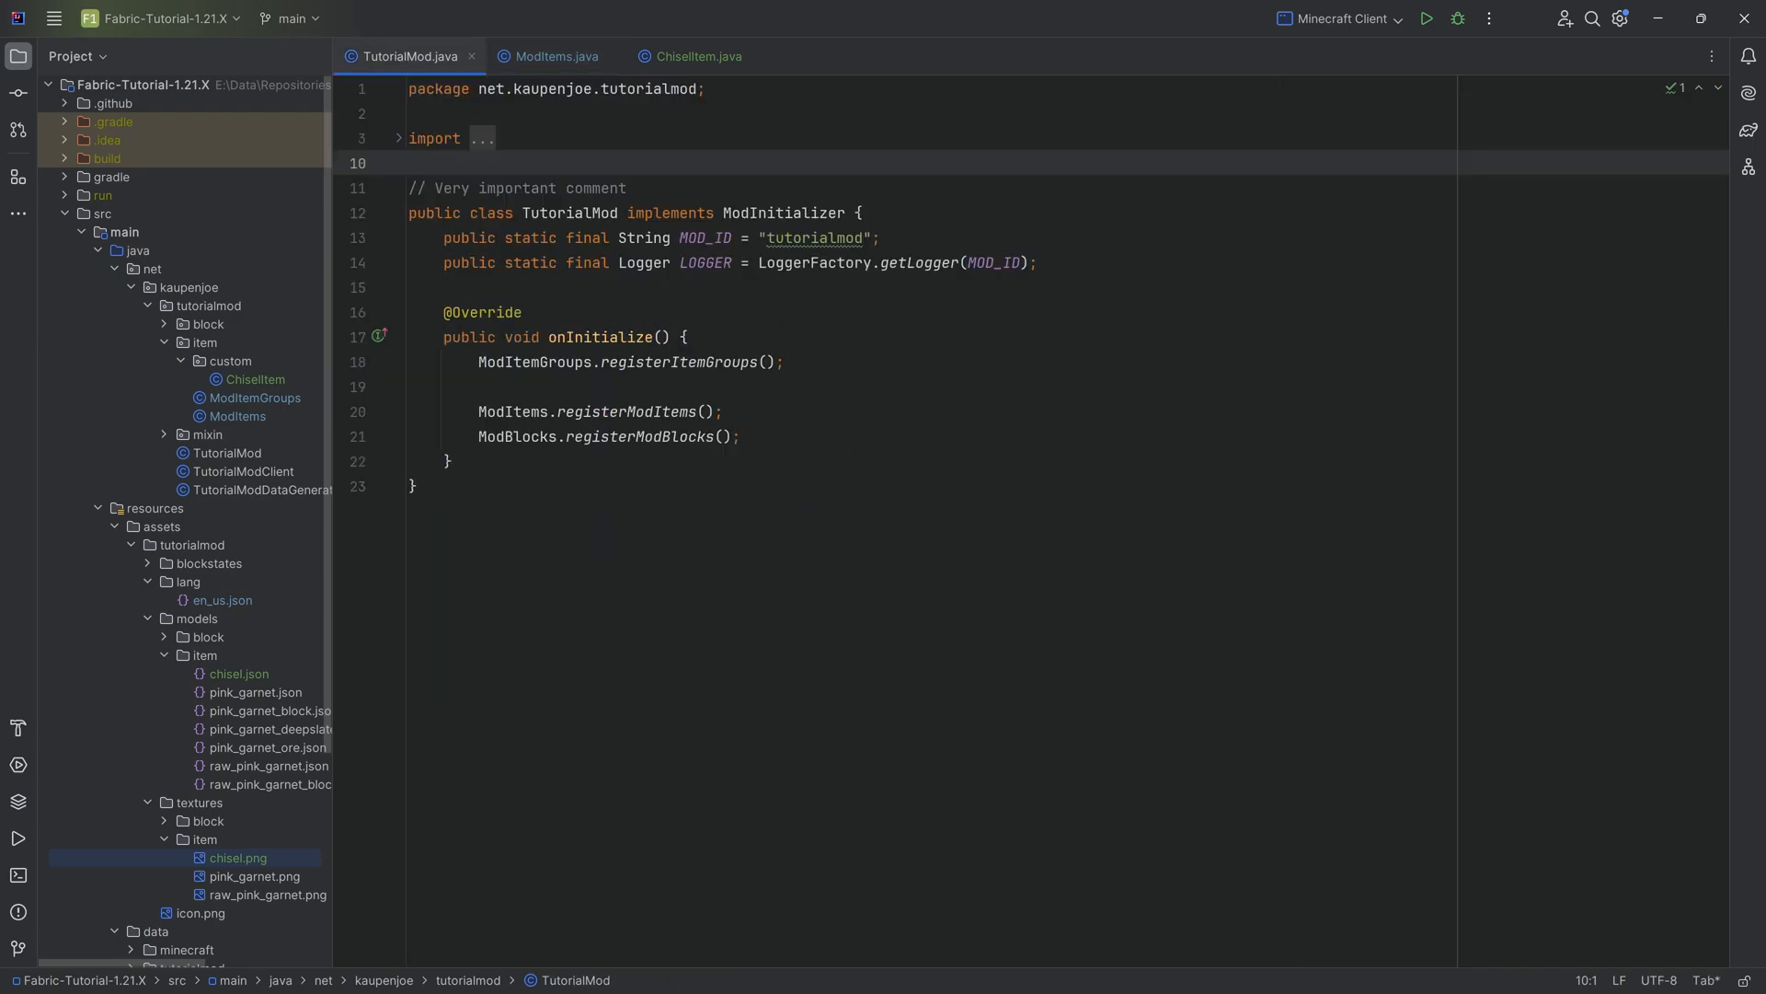